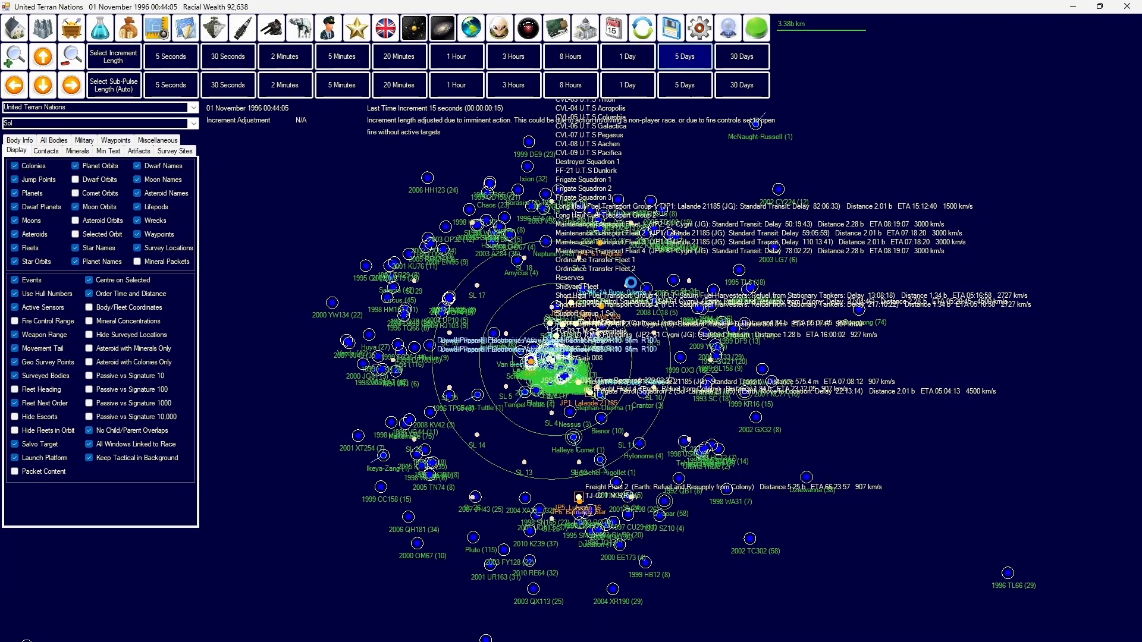
# Step: Advance the game clock in 5-day increments from 1 November to 18 December 1996
pyautogui.click(682, 56)
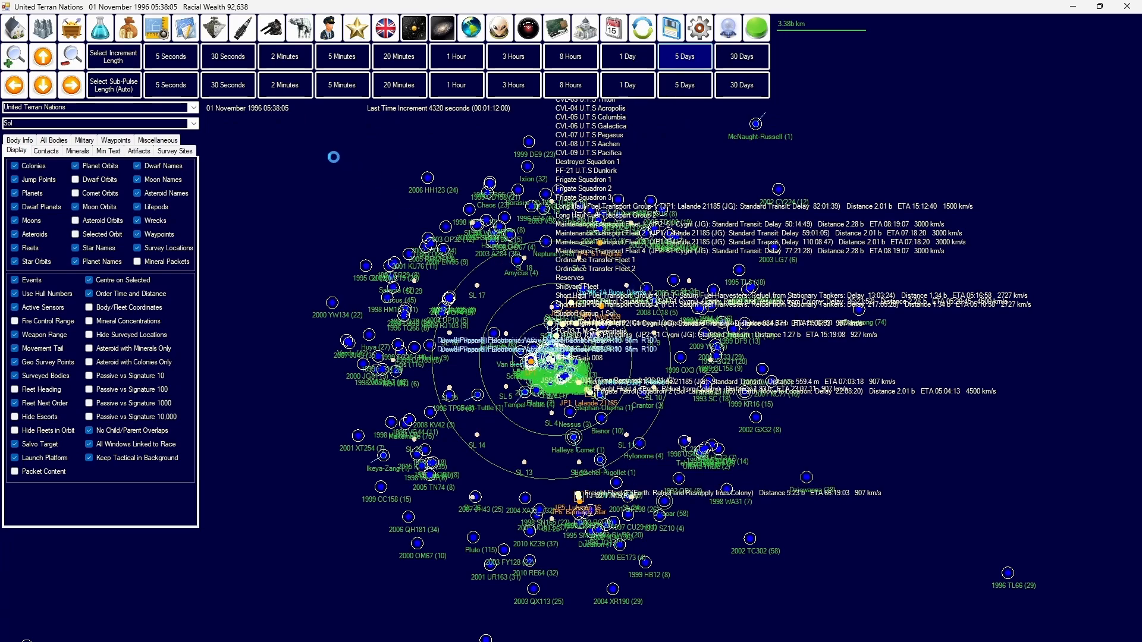
pyautogui.click(682, 55)
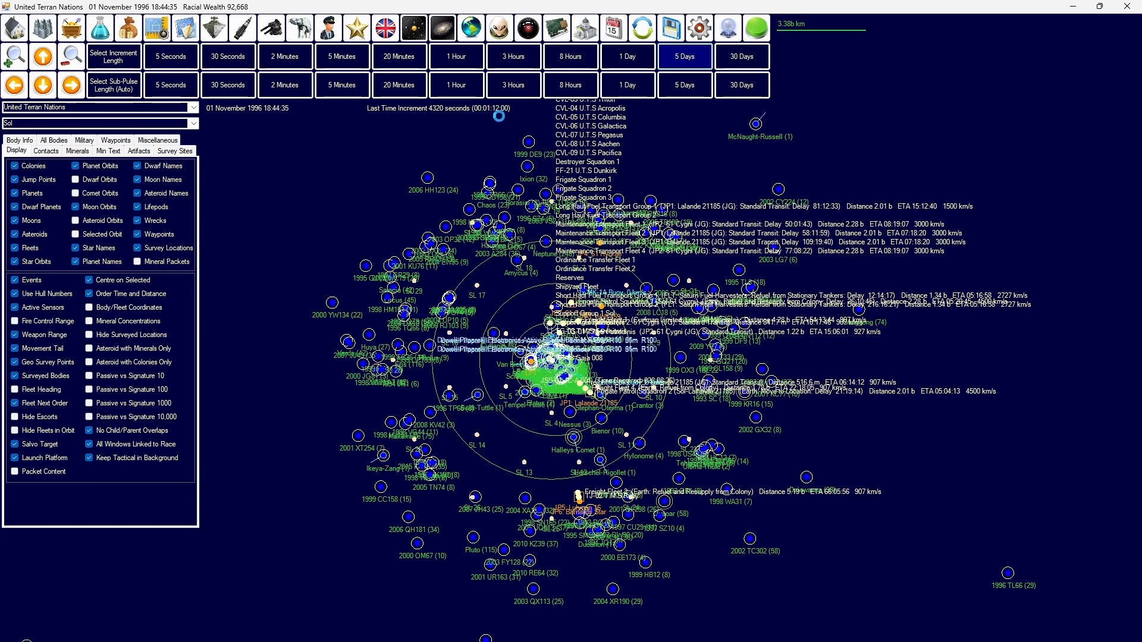
pyautogui.click(682, 56)
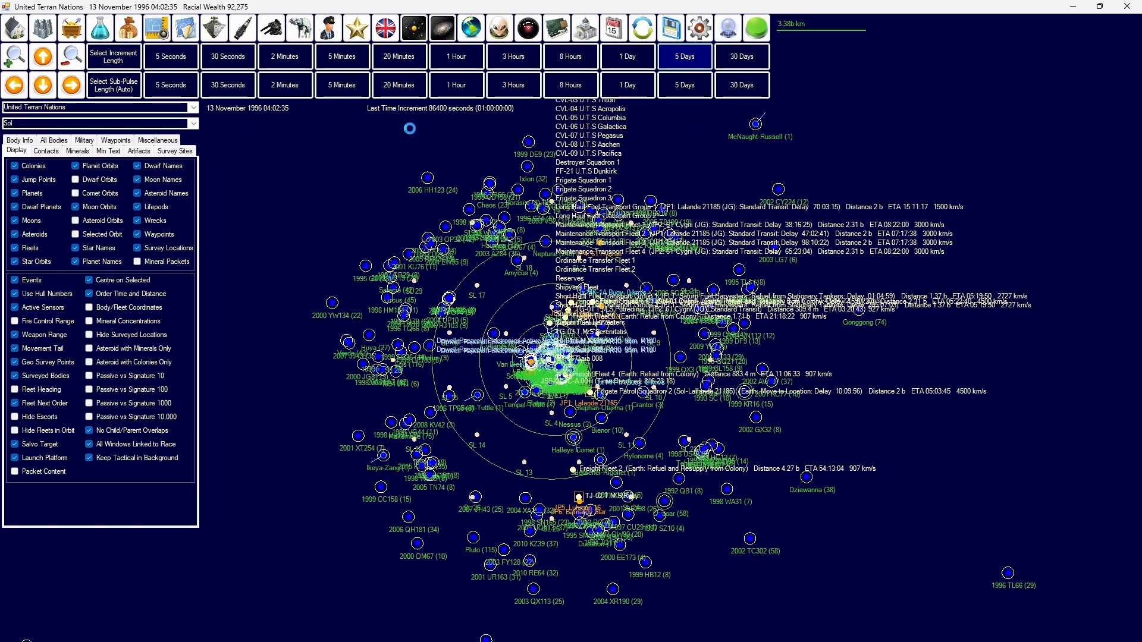
pyautogui.click(683, 56)
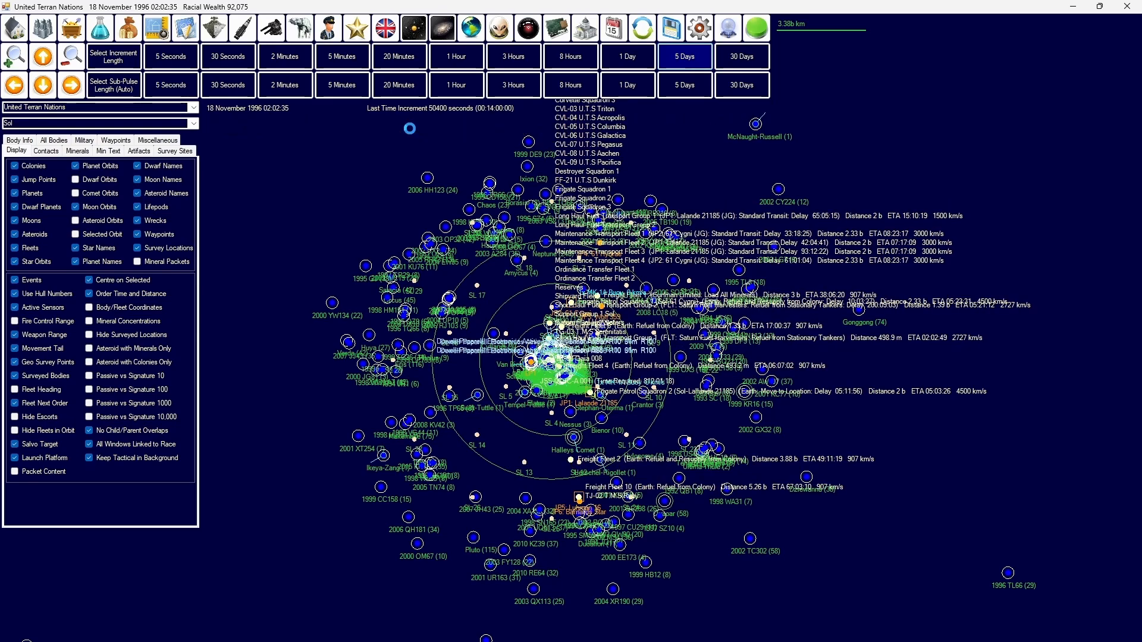
pyautogui.click(683, 56)
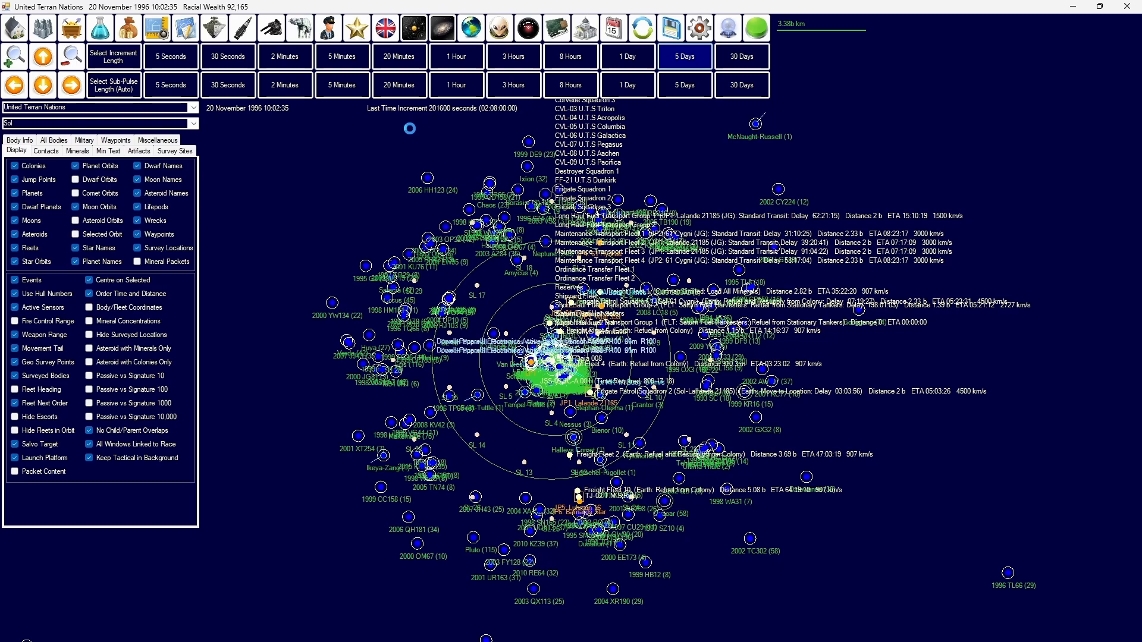
pyautogui.click(683, 56)
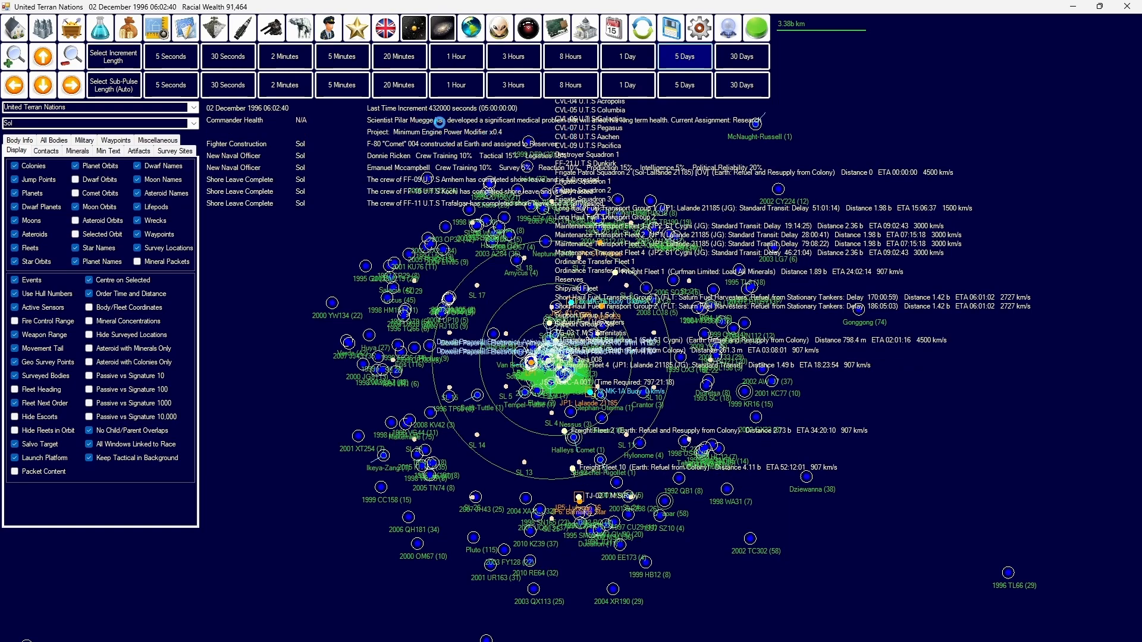
pyautogui.click(683, 56)
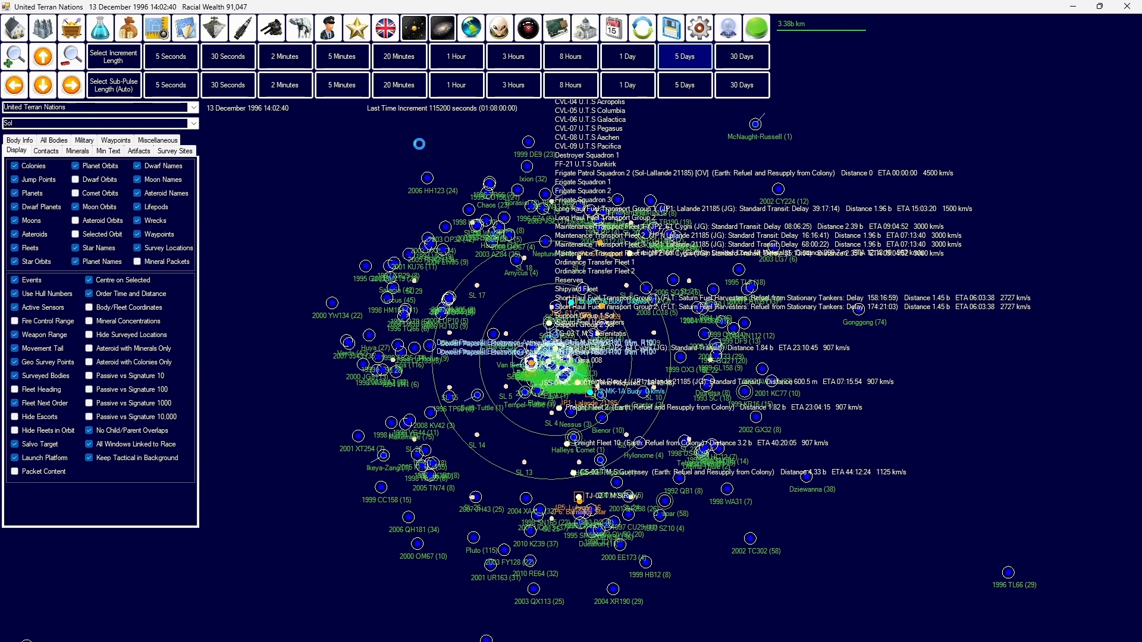
pyautogui.click(683, 56)
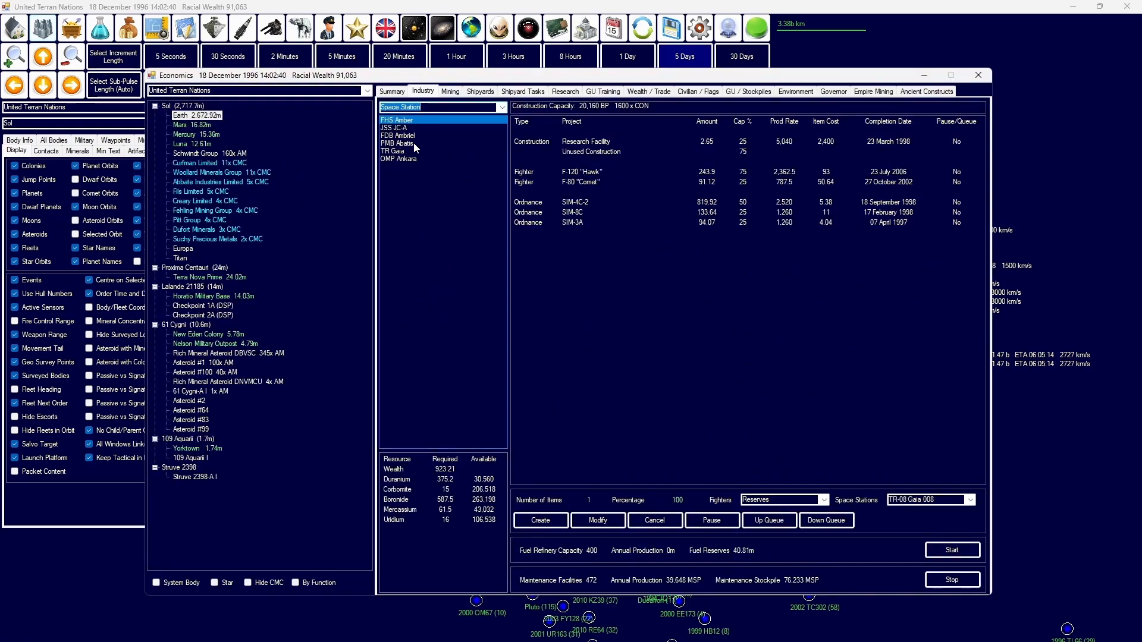
# Step: Review industry at OMP Ankara and Asteroid #100, then mining at New Eden Colony
pyautogui.click(399, 159)
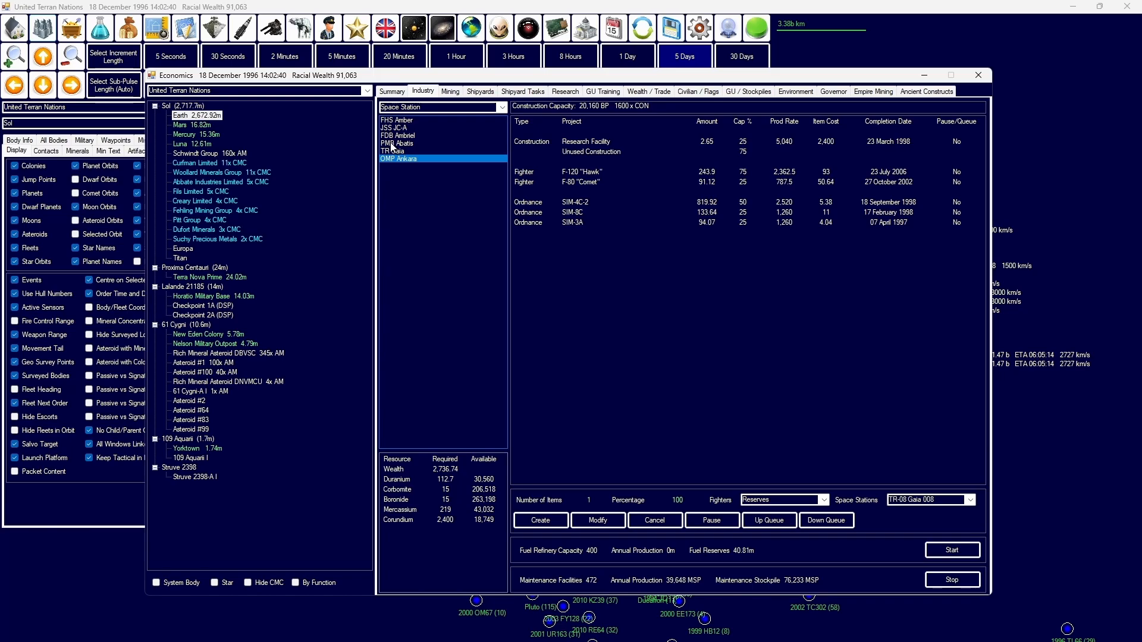
pyautogui.click(397, 151)
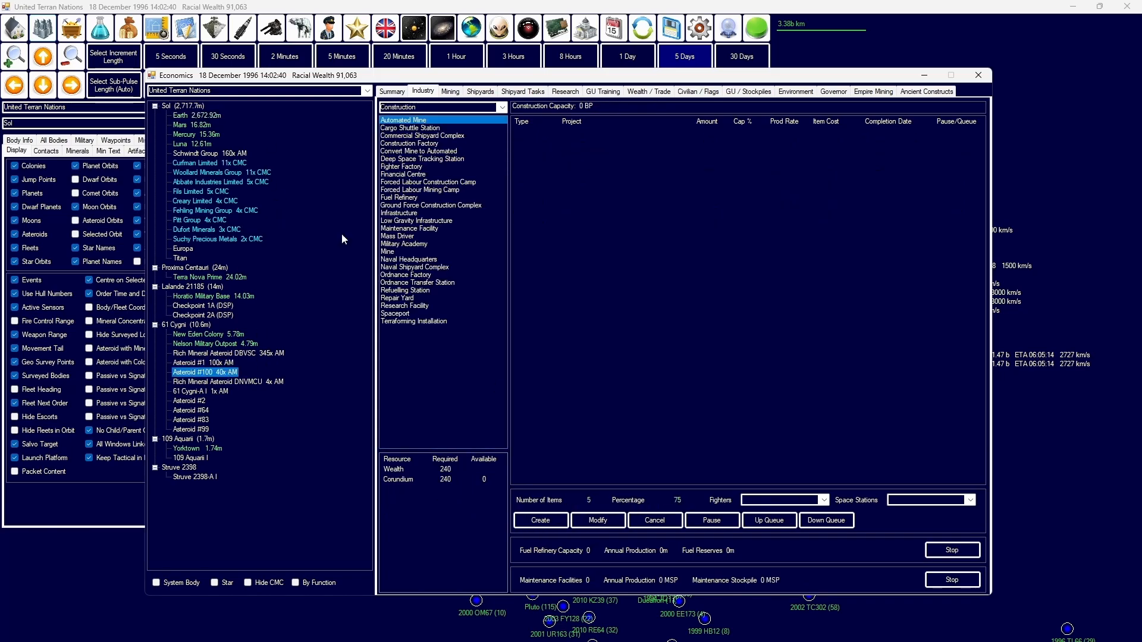
pyautogui.click(450, 92)
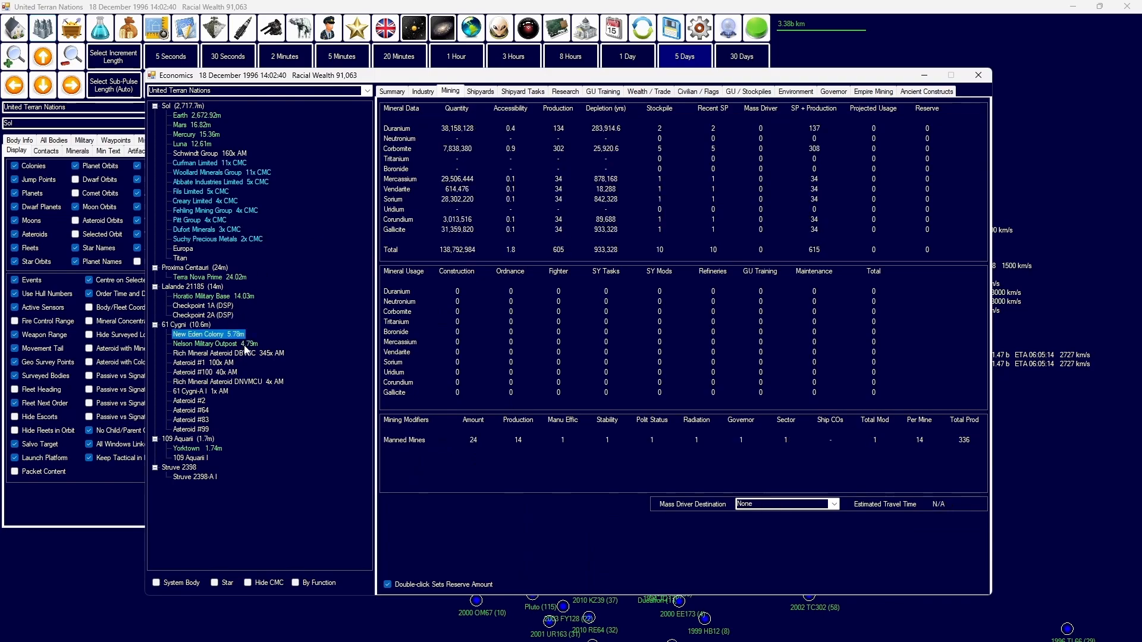
pyautogui.moveTo(244, 343)
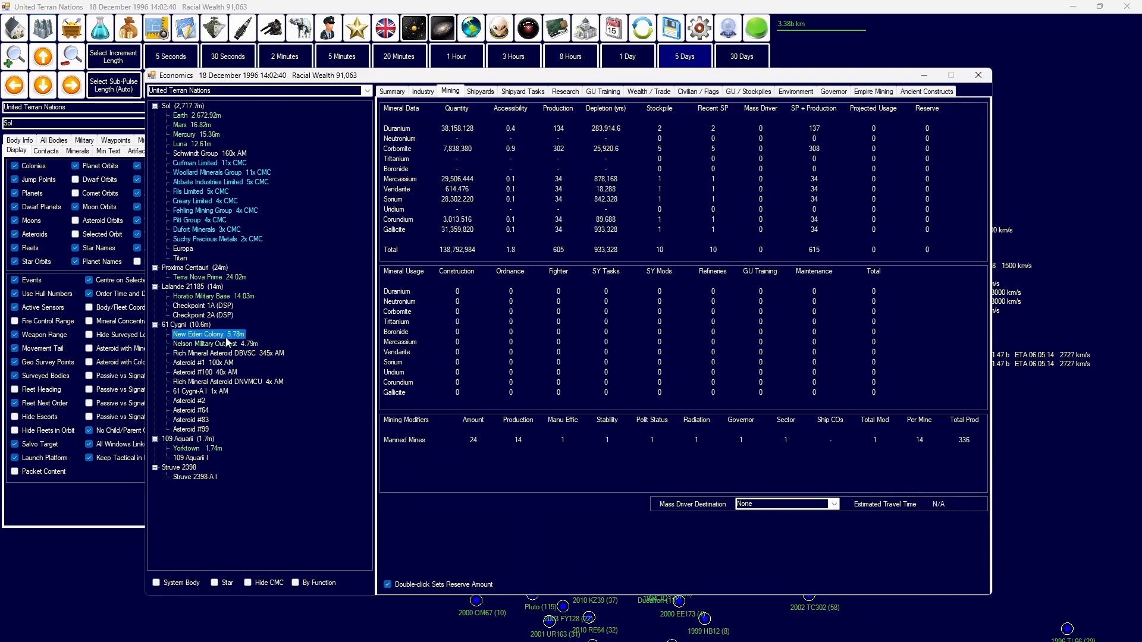
# Step: Review Earth's mineral stockpiles and Gallicite and Neutronium usage, then close Economics
pyautogui.click(180, 115)
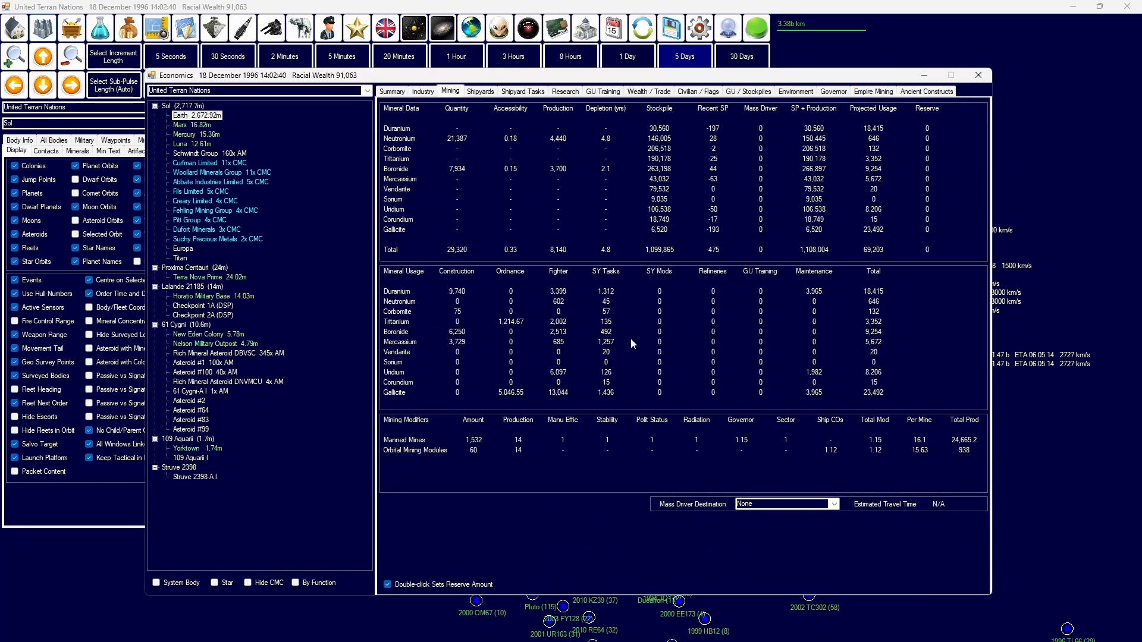
pyautogui.click(560, 392)
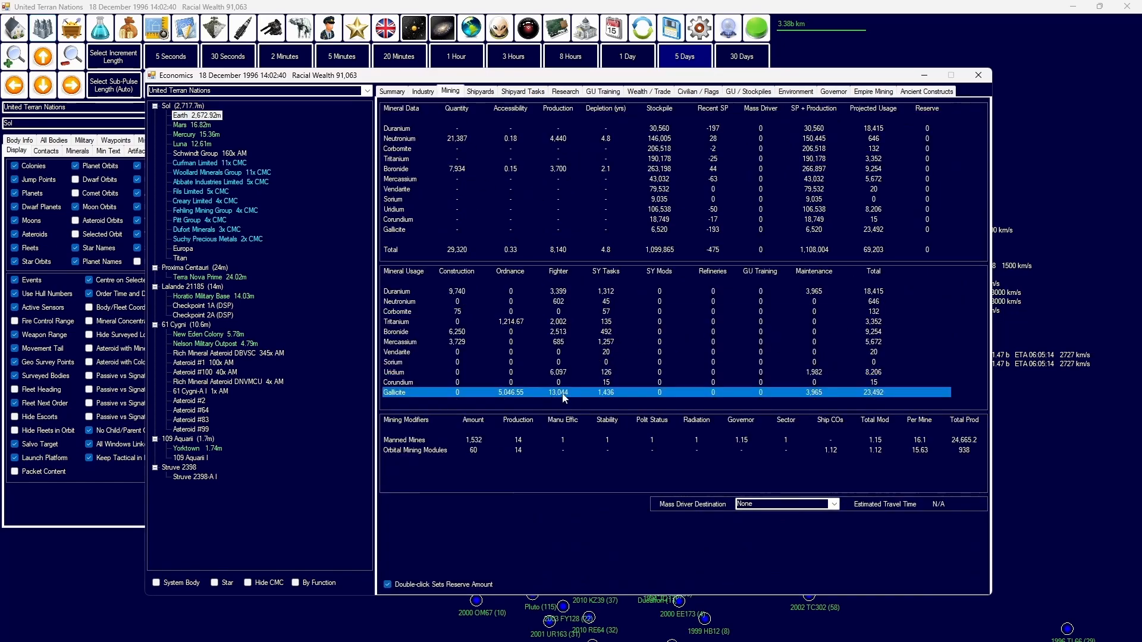
pyautogui.click(400, 301)
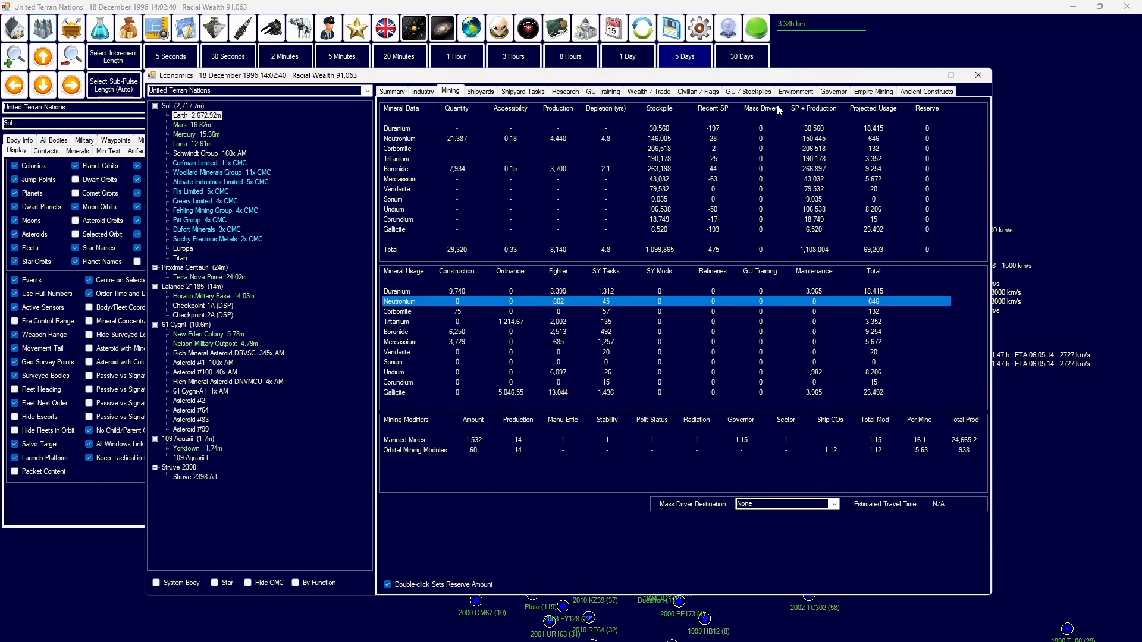
pyautogui.click(749, 92)
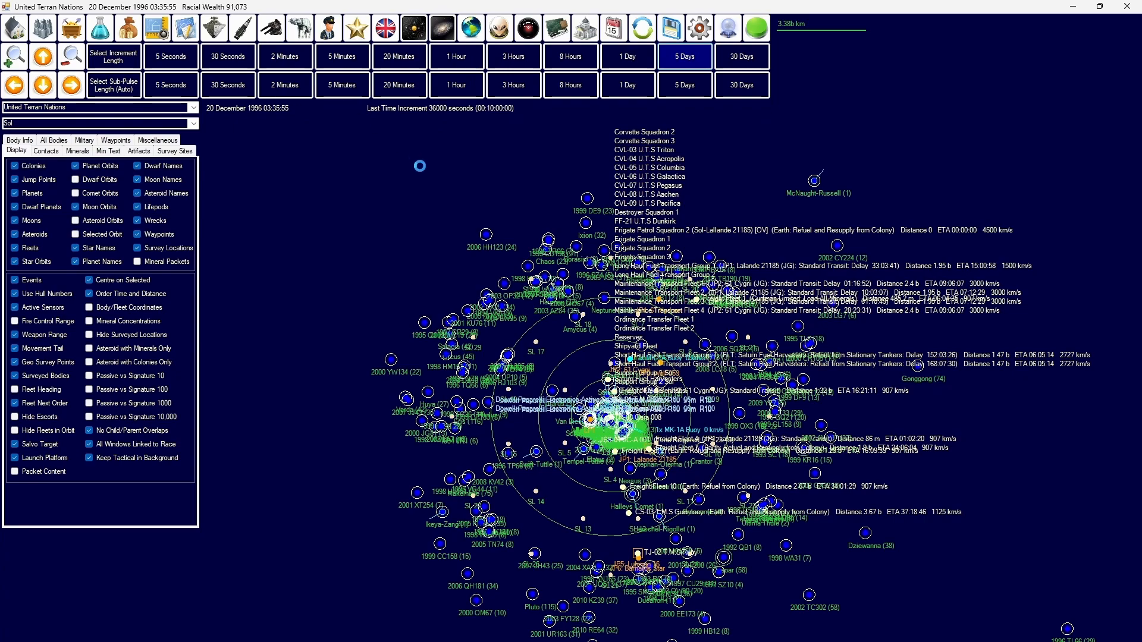
# Step: Advance the game clock to 2 January 1997
pyautogui.click(683, 56)
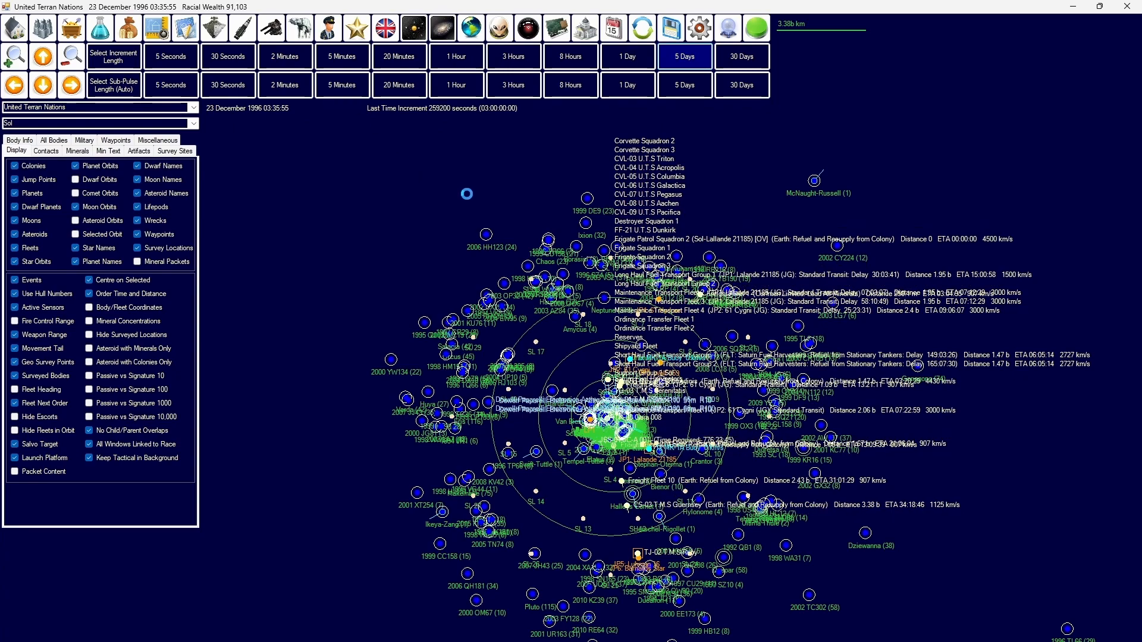
pyautogui.click(682, 56)
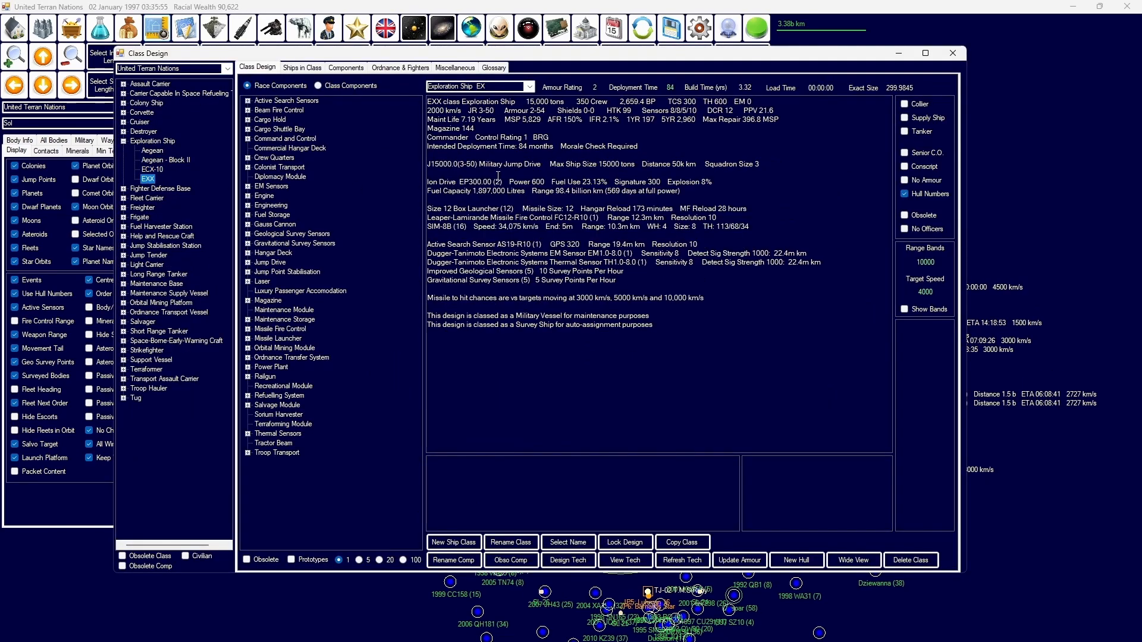
# Step: Rename the EXX exploration ship class to Red Sea
pyautogui.click(510, 543)
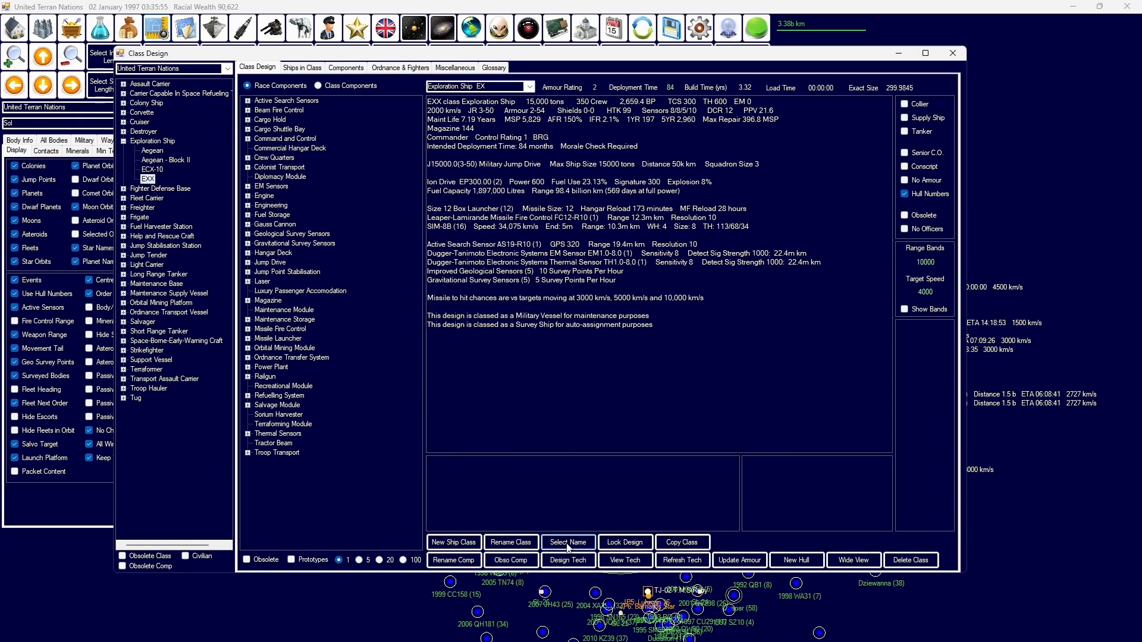
pyautogui.click(510, 543)
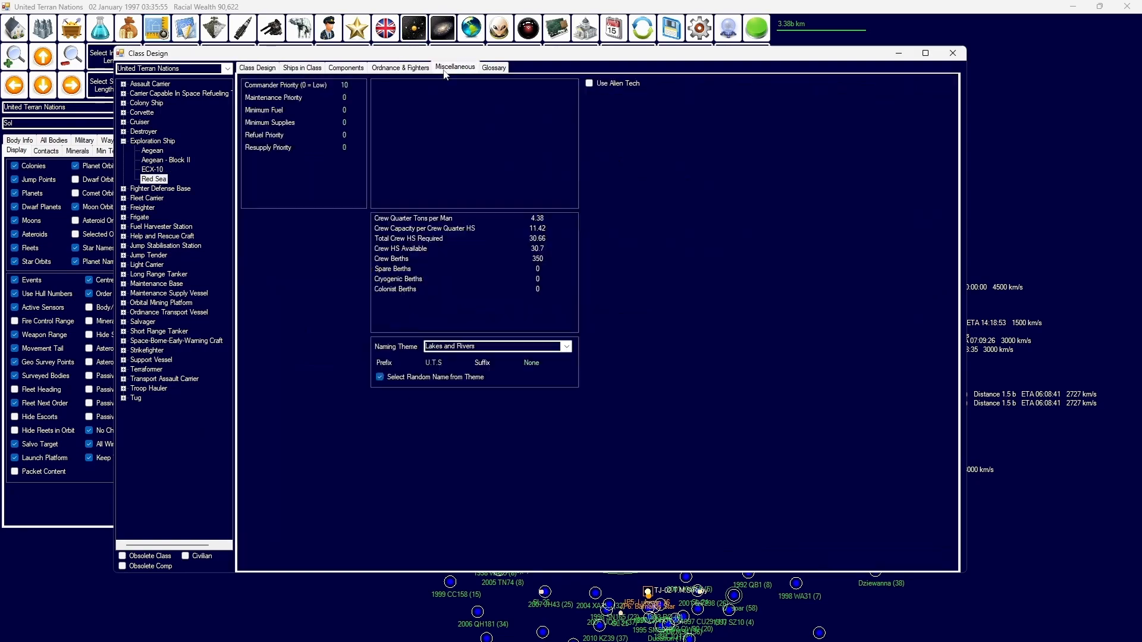
pyautogui.click(566, 346)
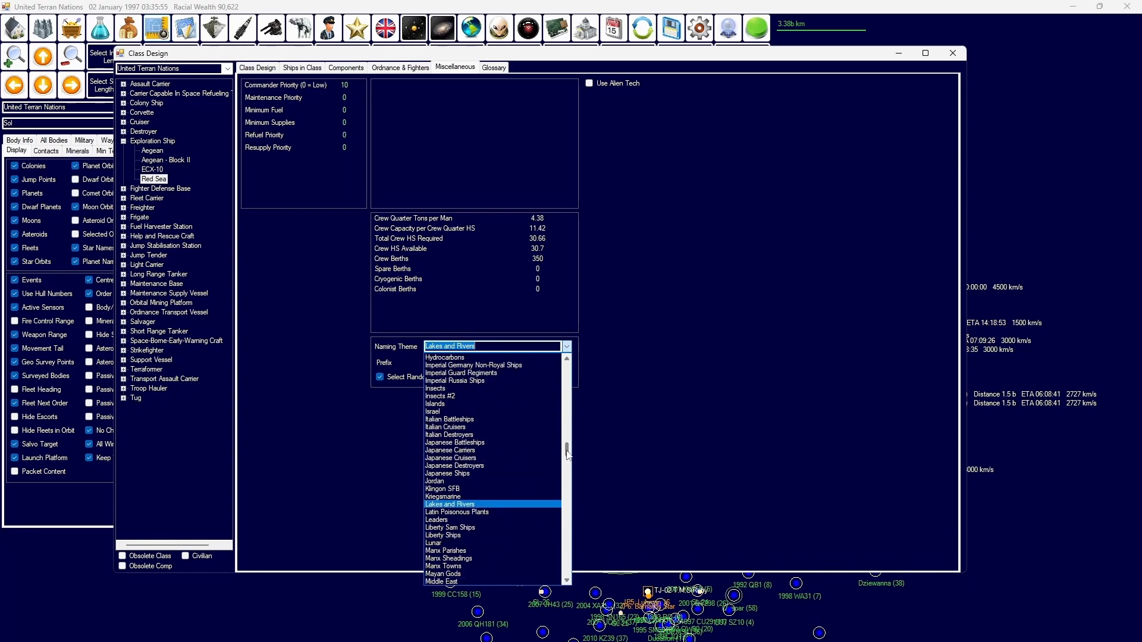
# Step: Choose a naming theme from the Miscellaneous naming theme list
pyautogui.scroll(-3)
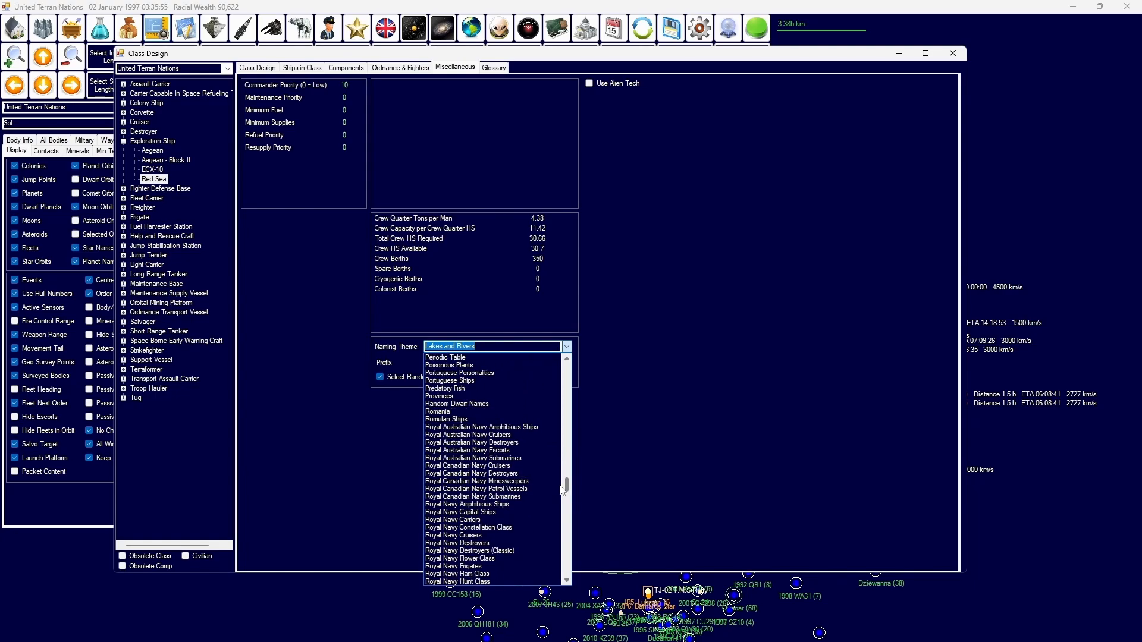
pyautogui.scroll(-3)
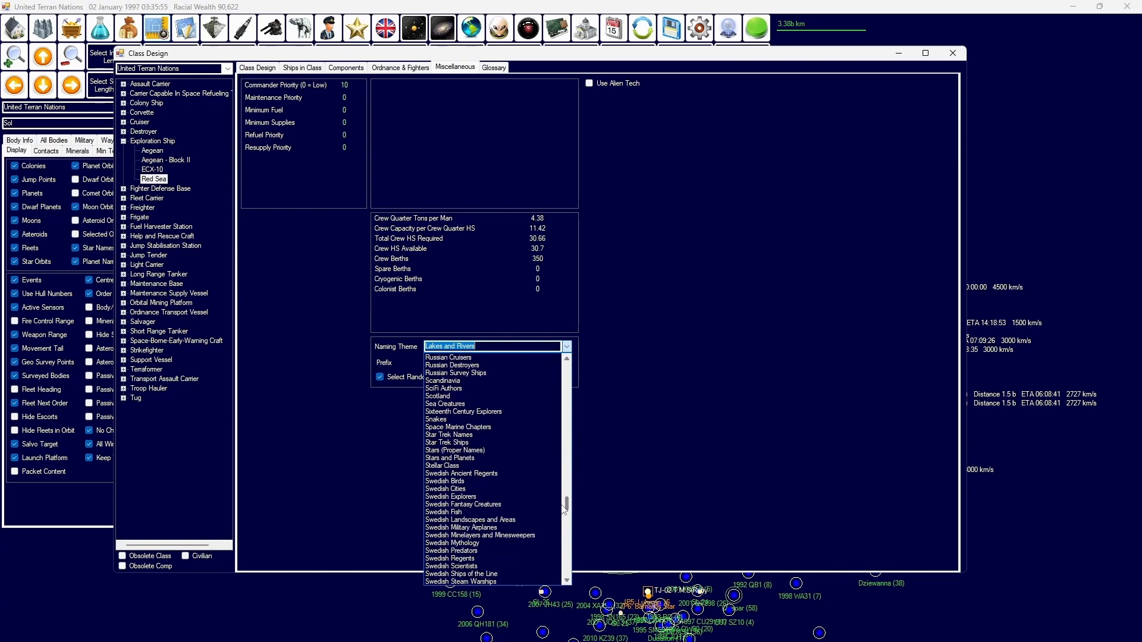
pyautogui.scroll(-3)
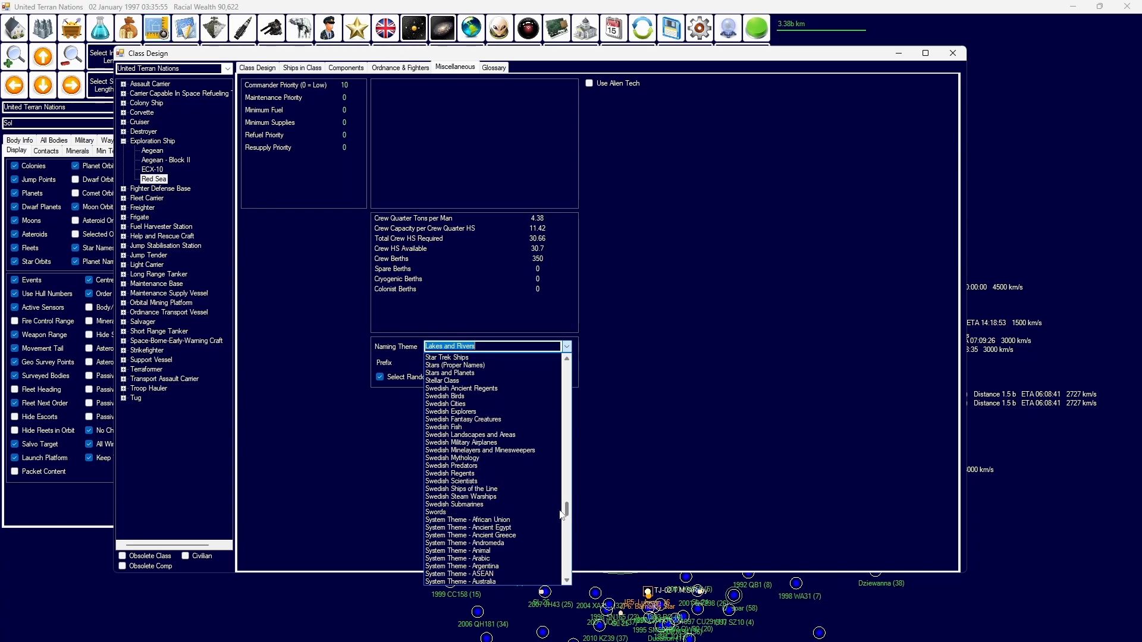
pyautogui.moveTo(462, 372)
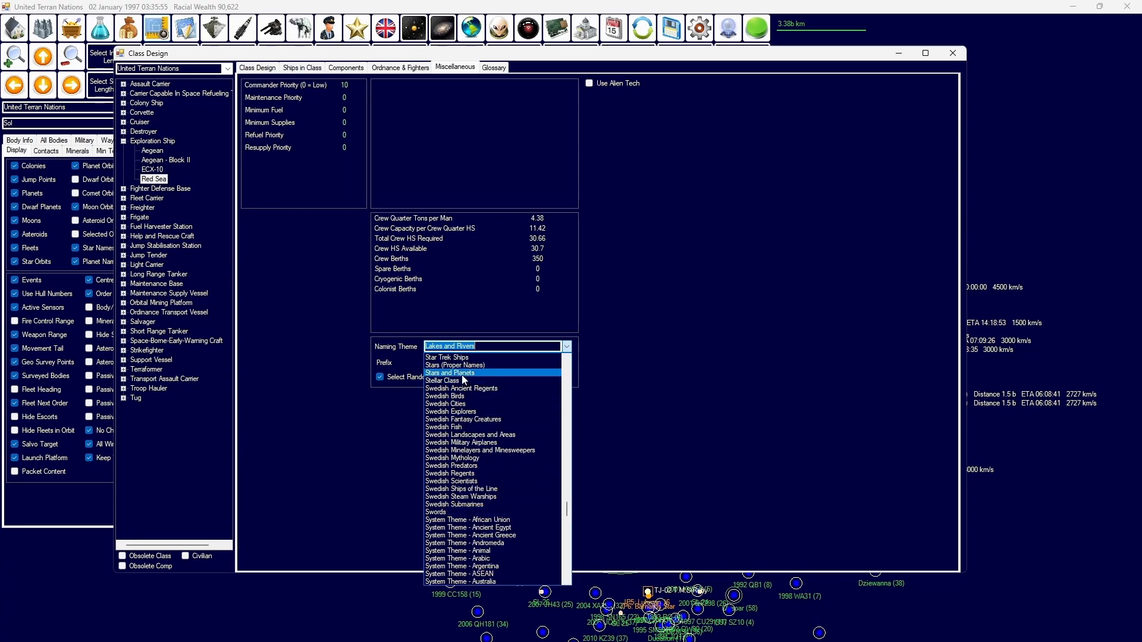
pyautogui.click(450, 372)
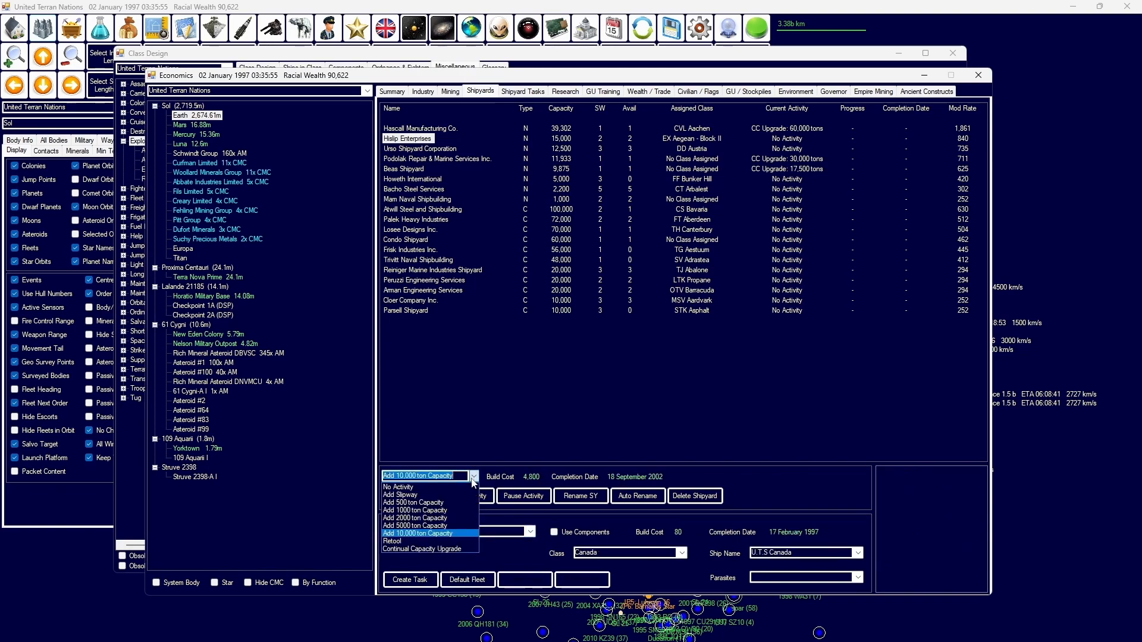
# Step: Set the Unso Shipyard Corporation shipyard to retool for the Red Sea class
pyautogui.click(392, 541)
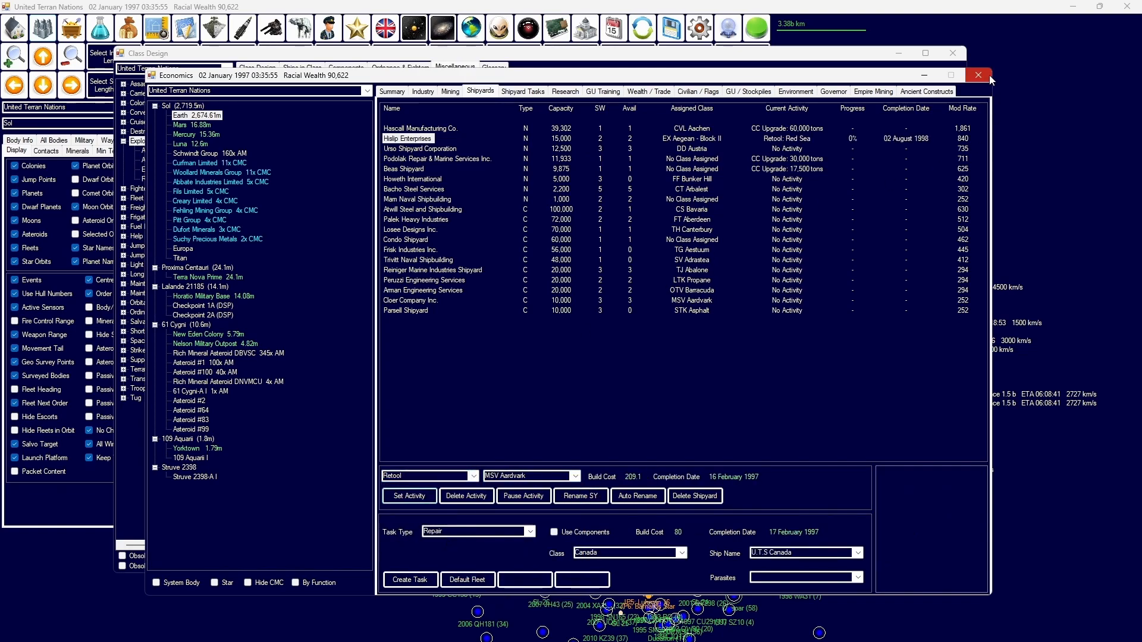
pyautogui.click(419, 149)
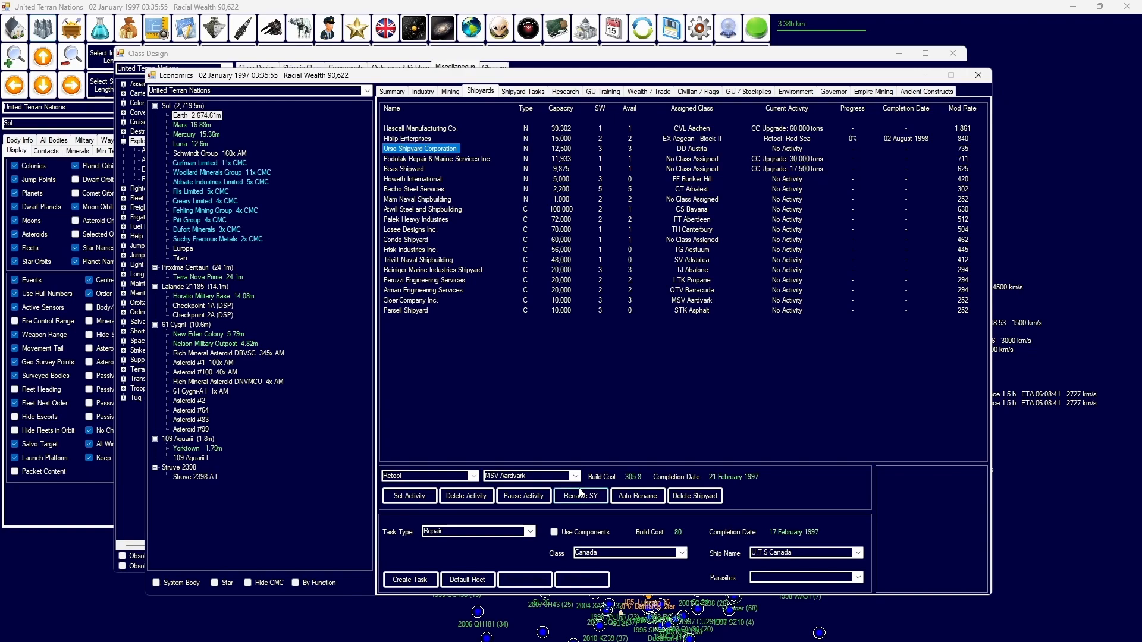
pyautogui.click(523, 91)
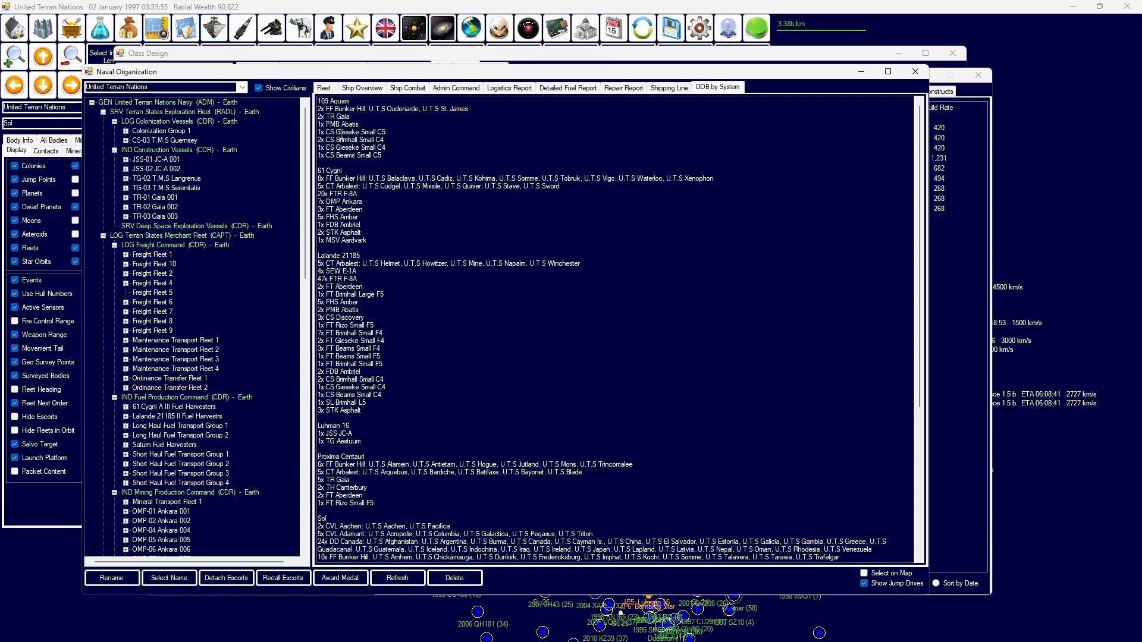
pyautogui.scroll(-3)
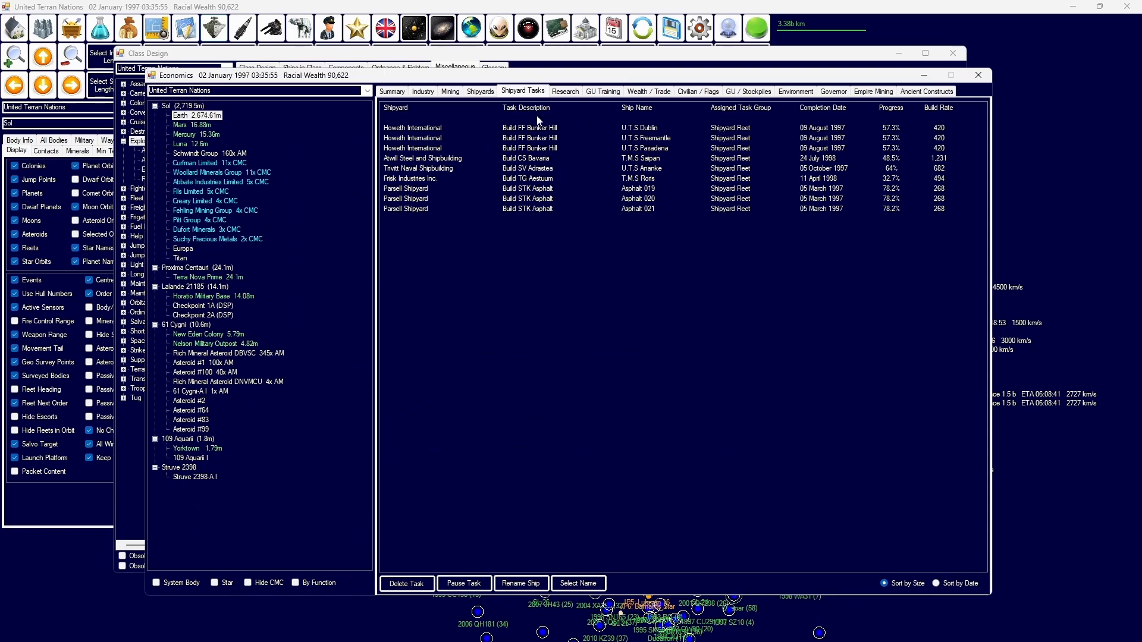
pyautogui.click(480, 91)
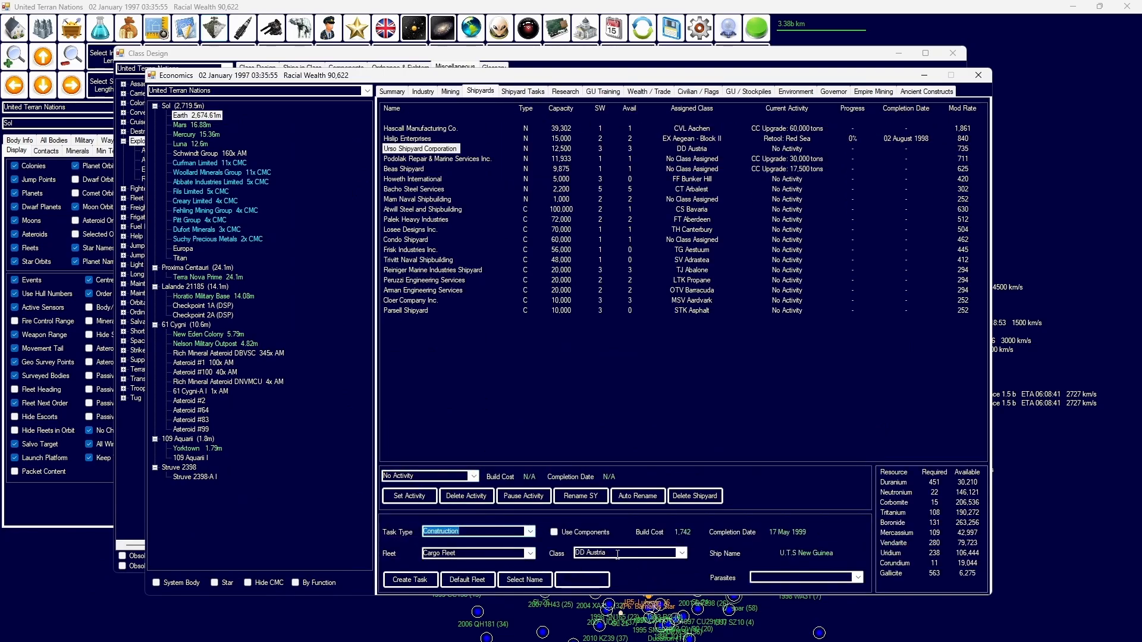
# Step: Advance 5 days, raise Minimum Engine Power Modifier research to 21 labs, and close Economics
pyautogui.click(478, 553)
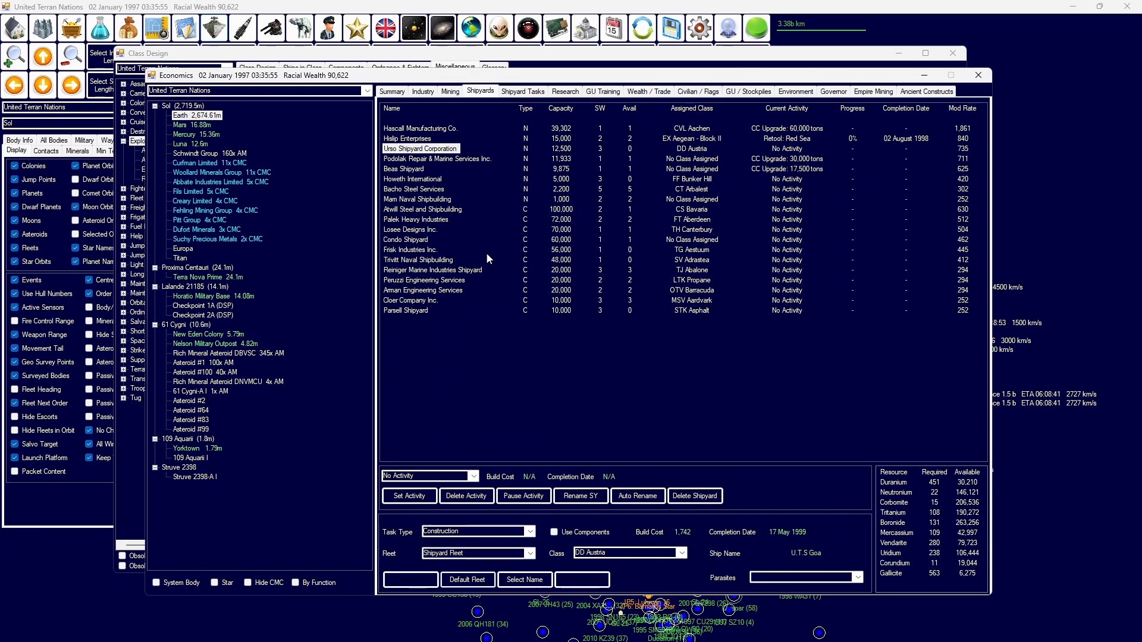
pyautogui.click(521, 92)
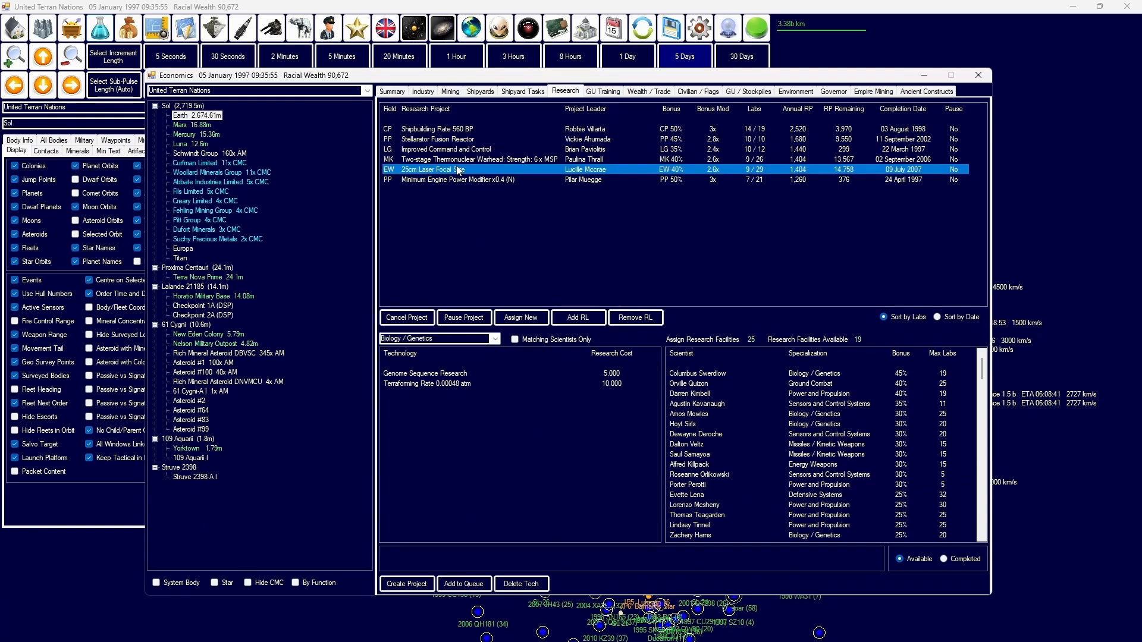
pyautogui.click(578, 317)
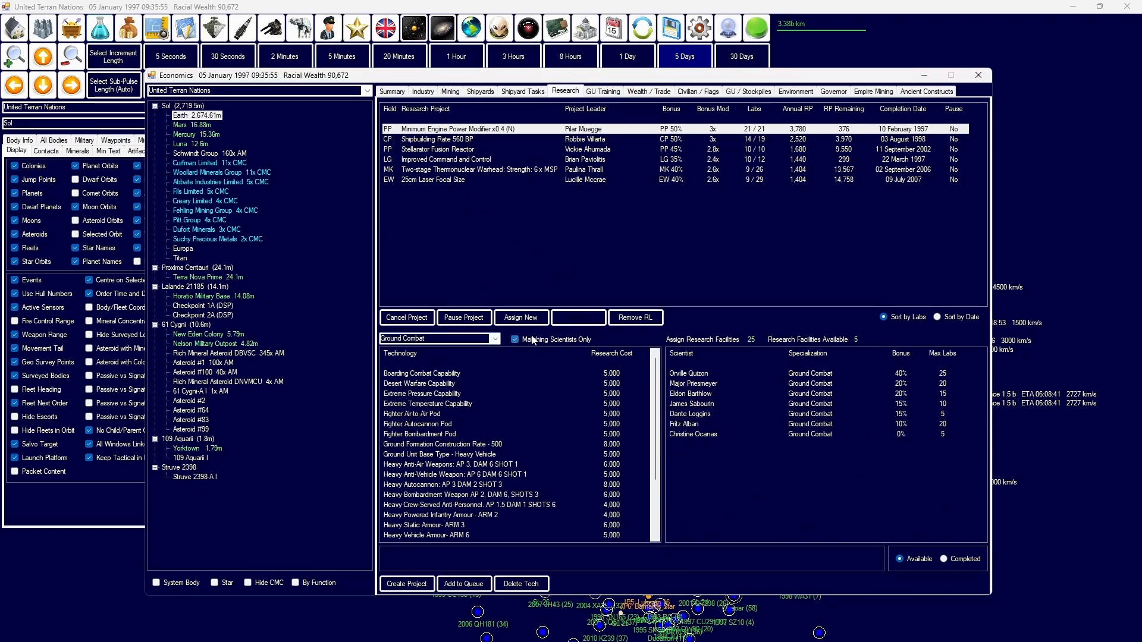
pyautogui.click(449, 384)
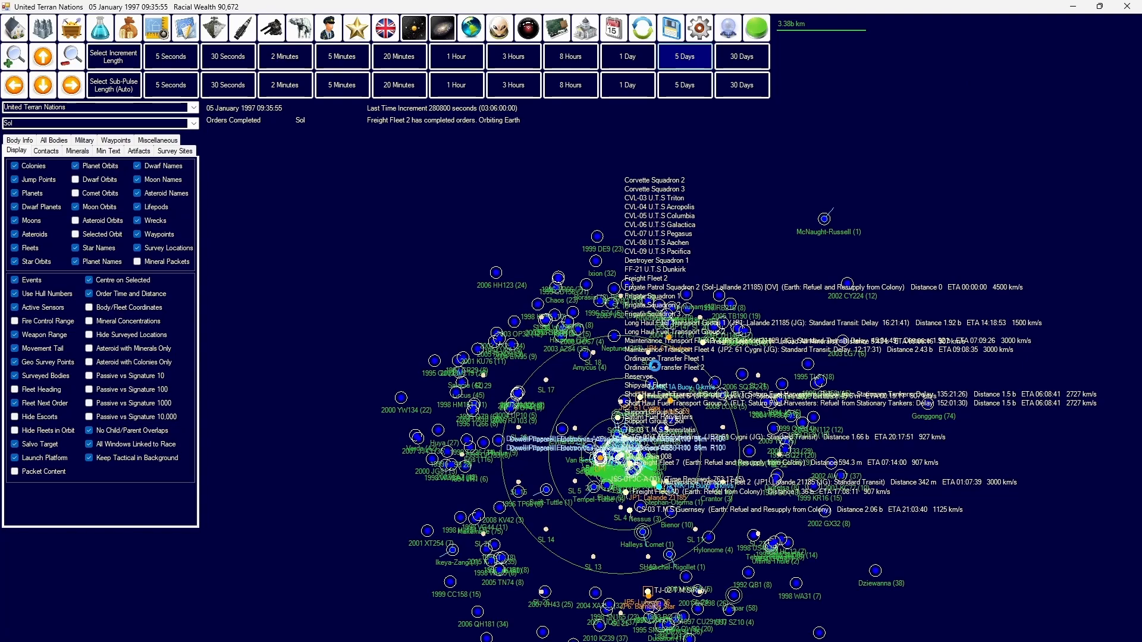
# Step: Advance the game clock in 5-day increments to 15 February 1997
pyautogui.click(683, 56)
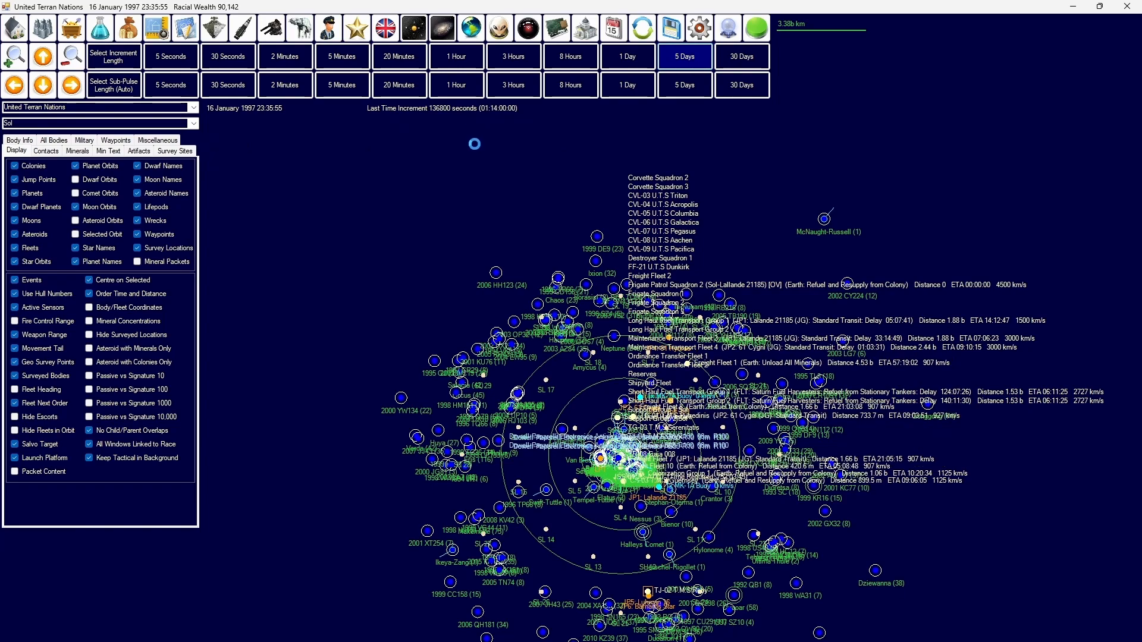
pyautogui.click(683, 56)
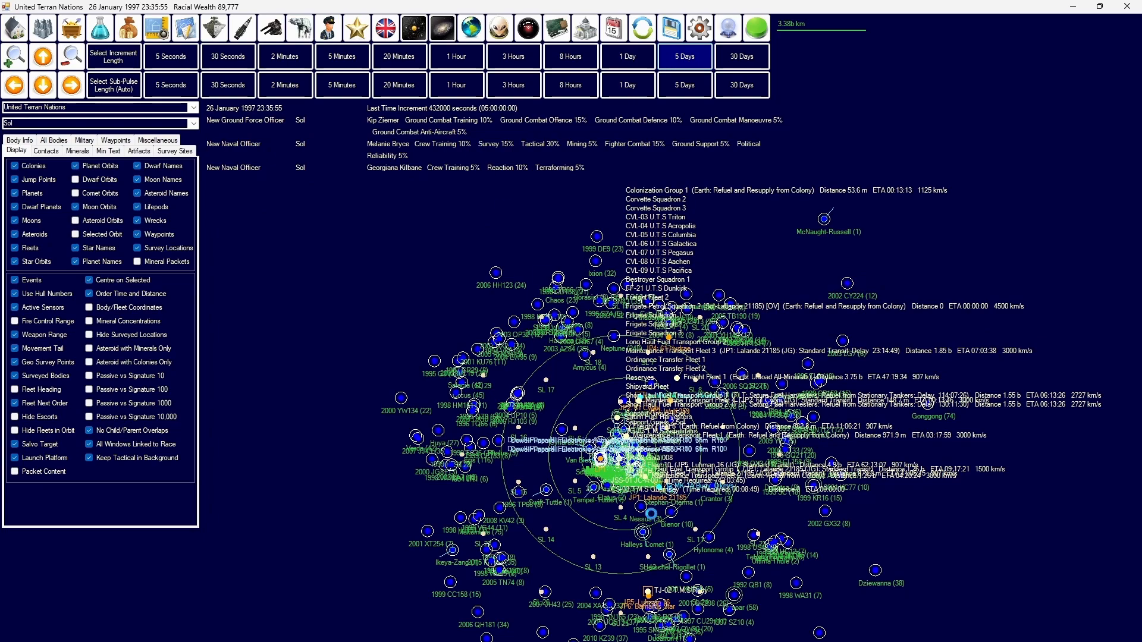
pyautogui.click(683, 56)
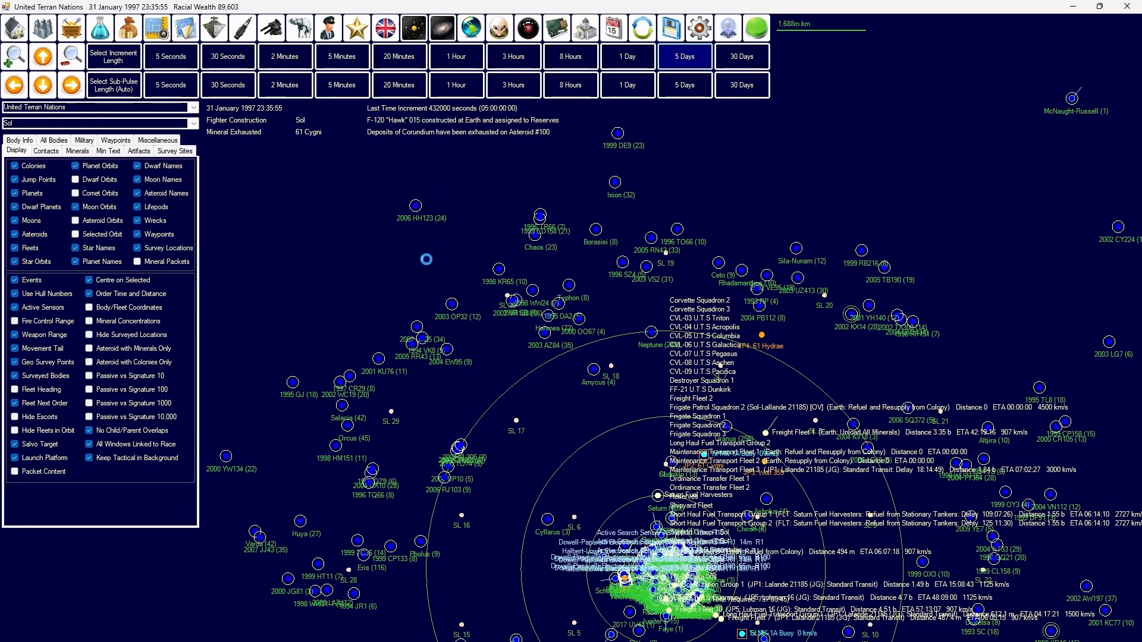
pyautogui.click(683, 55)
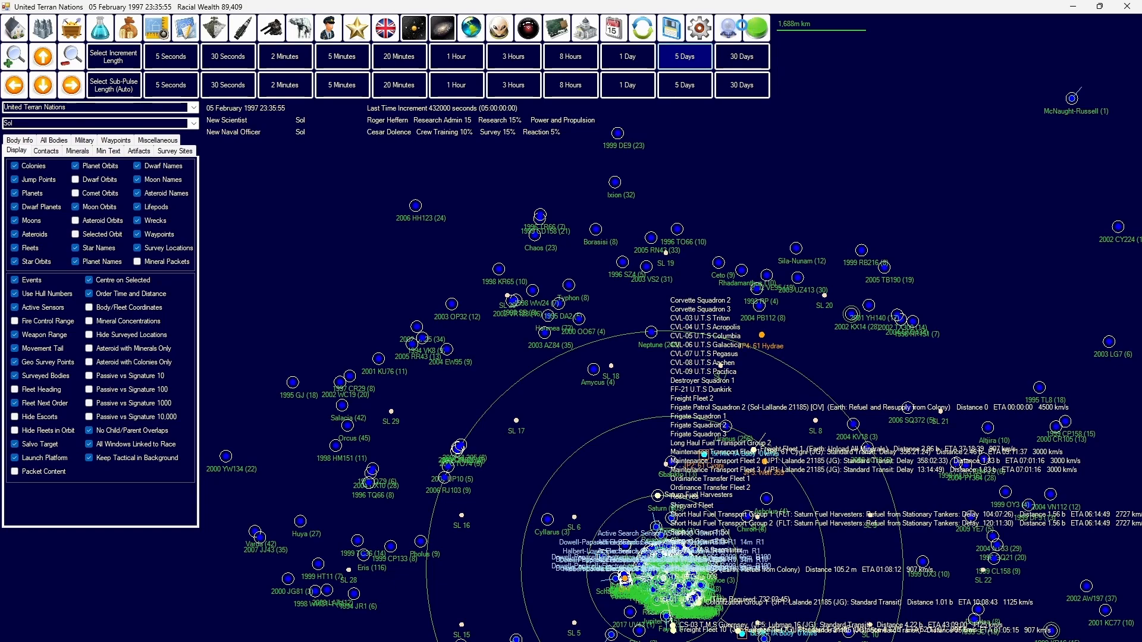
pyautogui.click(492, 339)
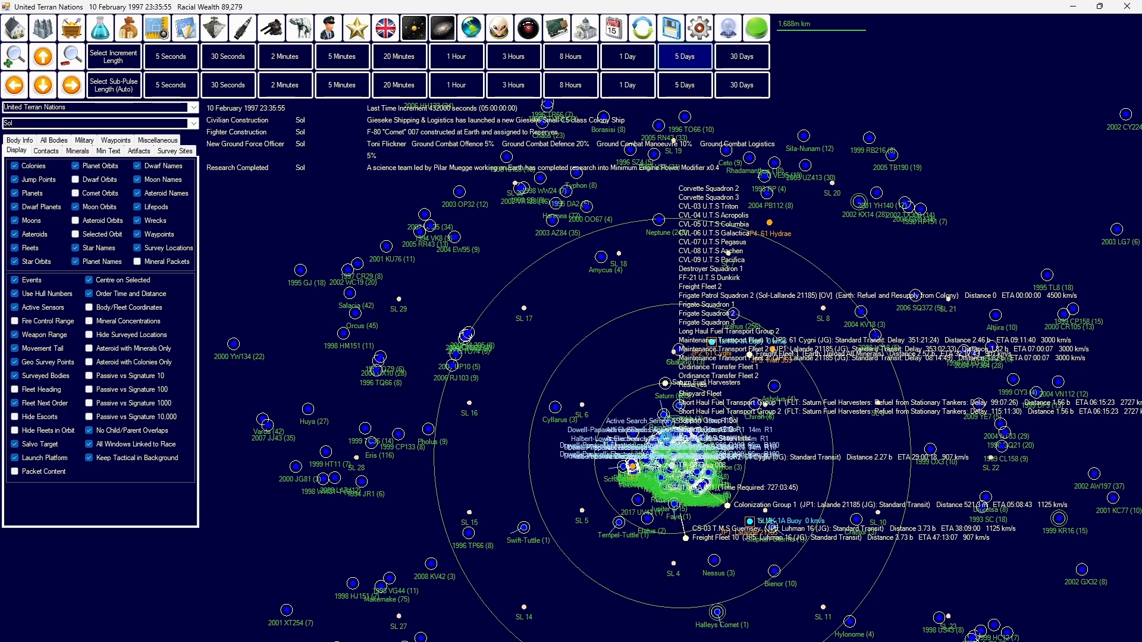
pyautogui.click(683, 56)
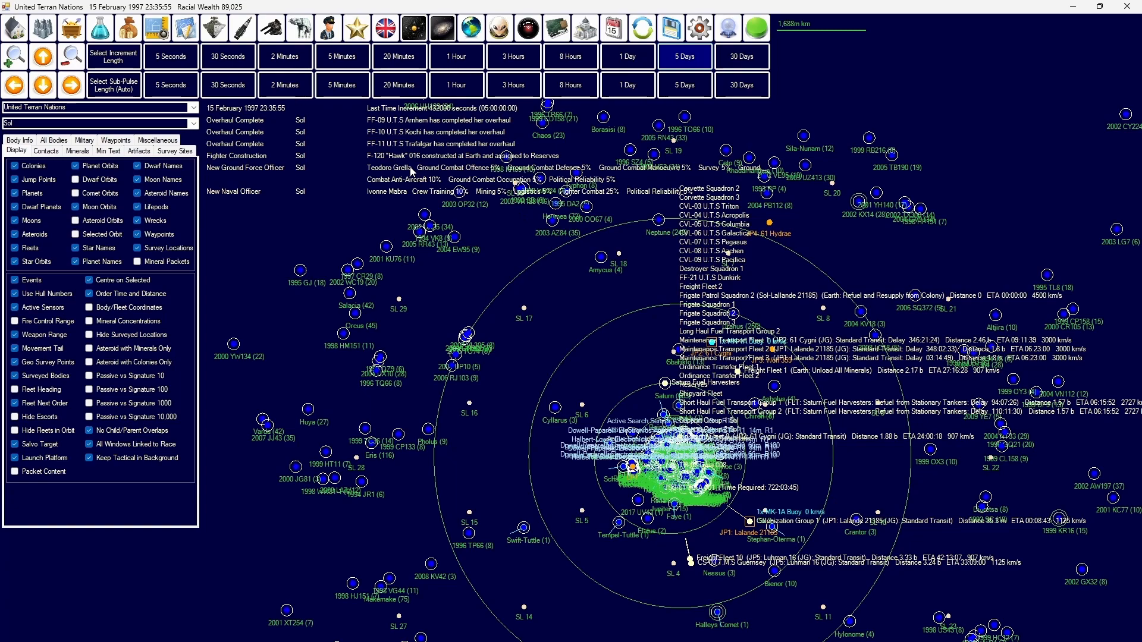
pyautogui.moveTo(538, 159)
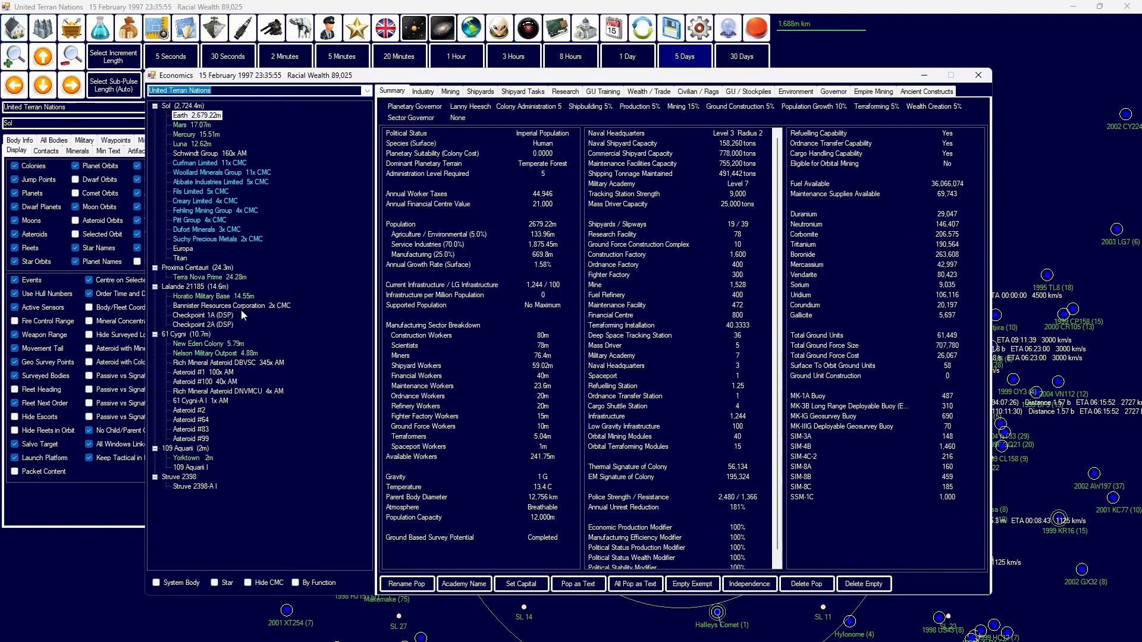
# Step: Show Freight Fleet 2's four Aberdeen freighters in Naval Organization
pyautogui.click(191, 457)
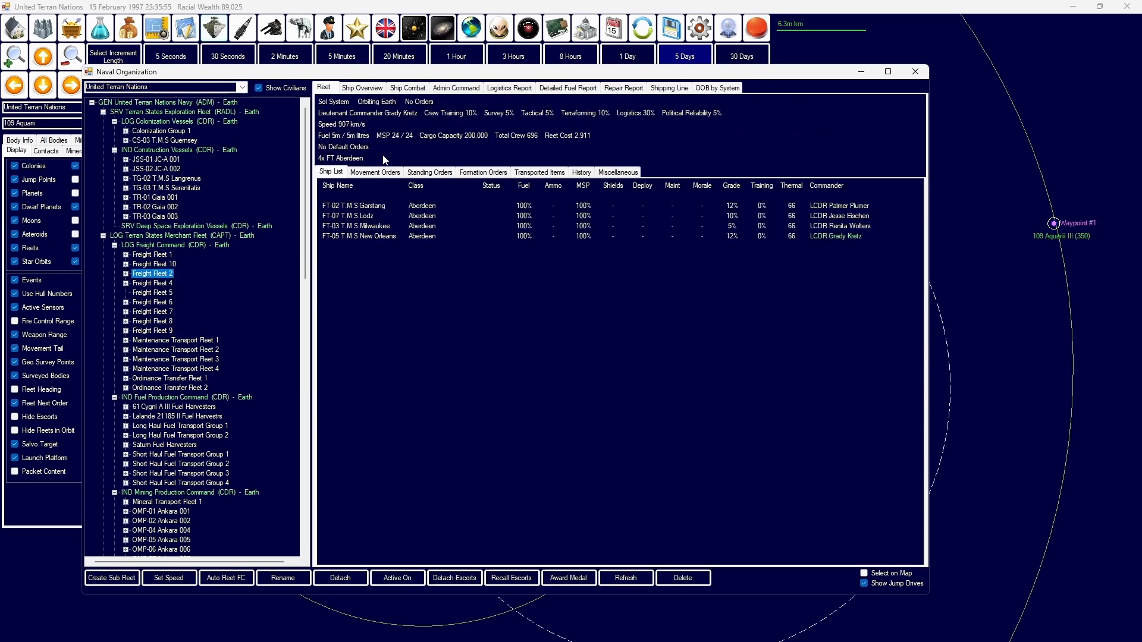
# Step: Apply 50 percent industry allocation on Earth and give Freight Fleet 2 its Earth-to-Yorktown cargo orders
pyautogui.click(374, 171)
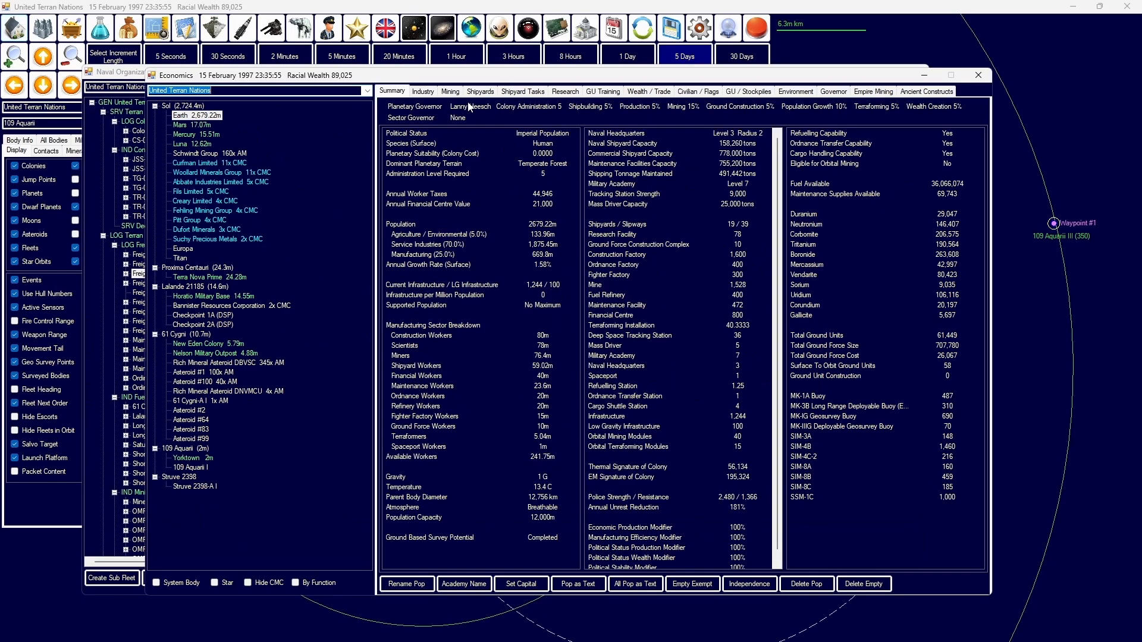
pyautogui.click(423, 92)
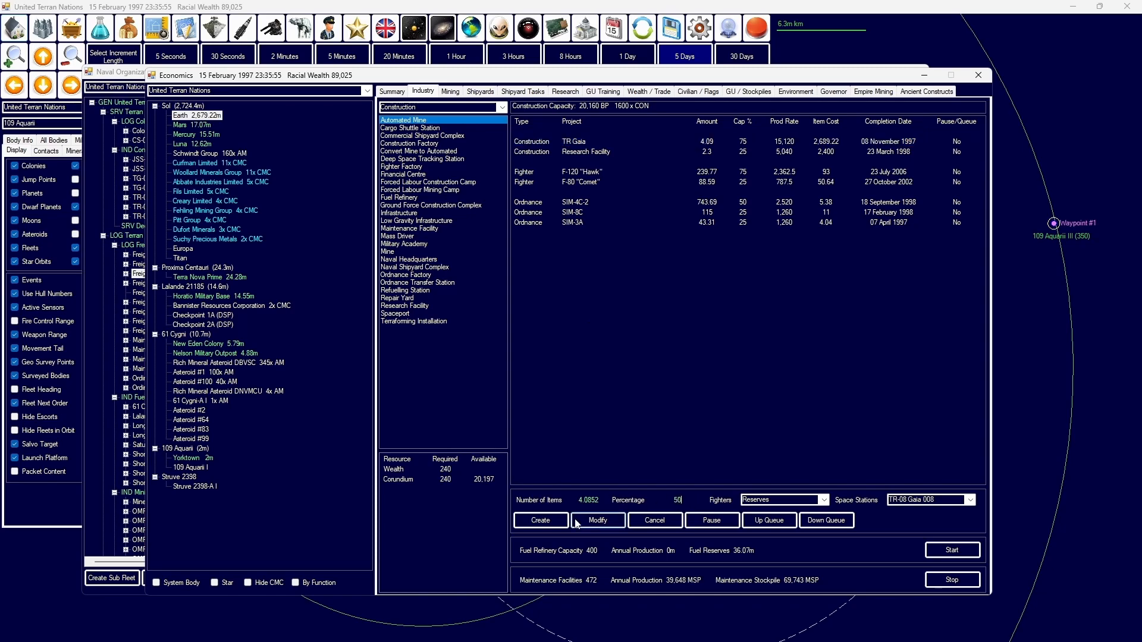
pyautogui.click(440, 107)
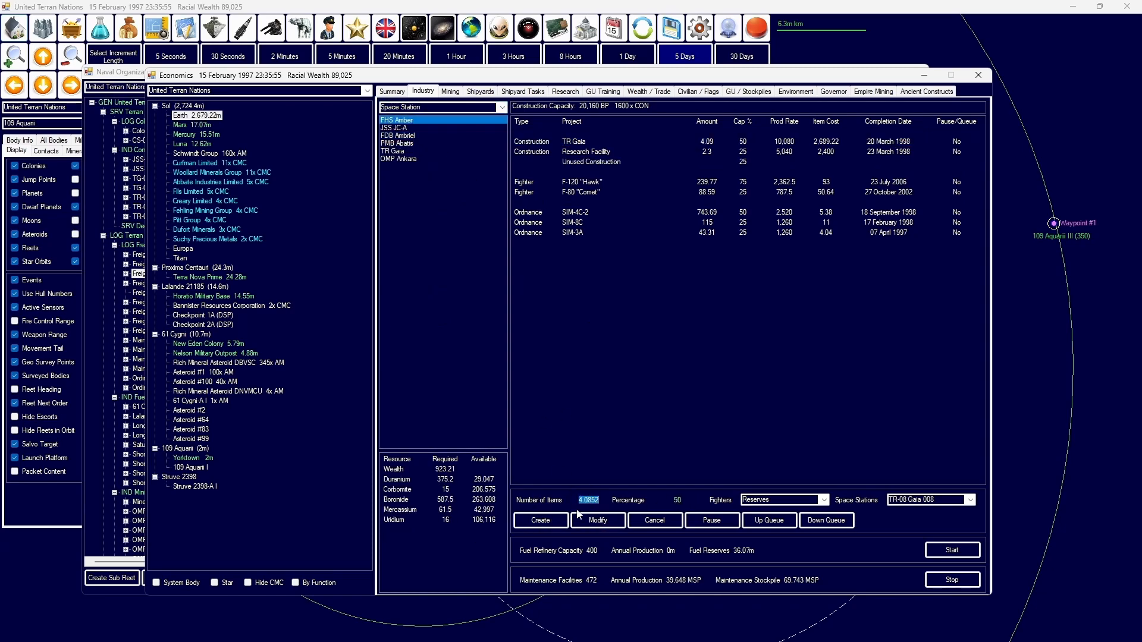
pyautogui.click(539, 520)
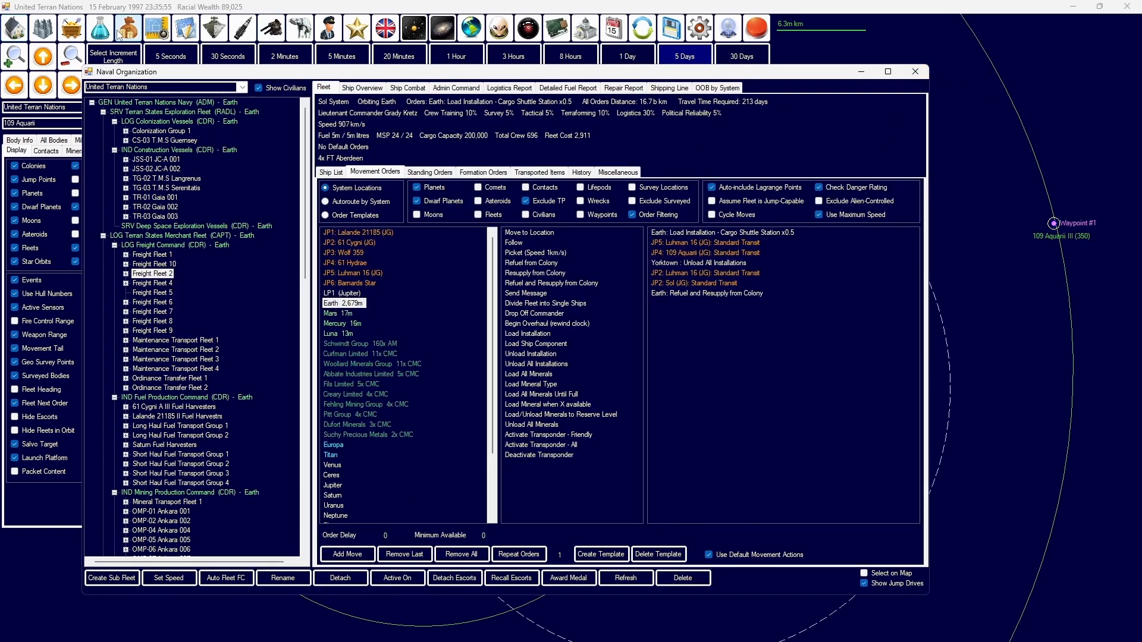
# Step: Review the shipyard construction tasks and close Economics
pyautogui.click(127, 27)
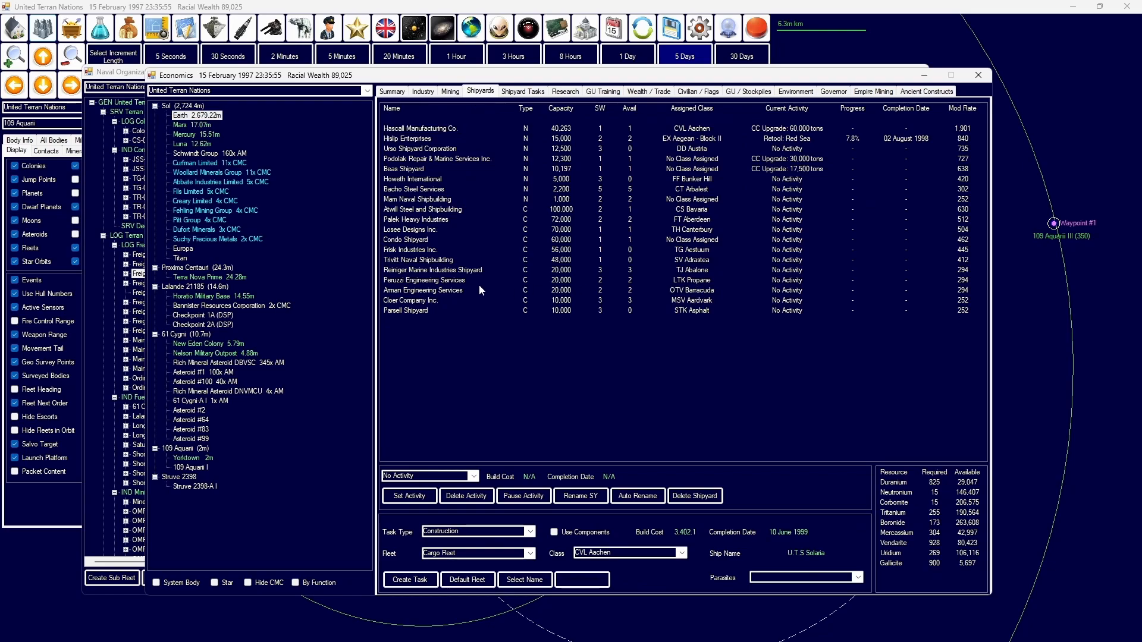
pyautogui.click(424, 279)
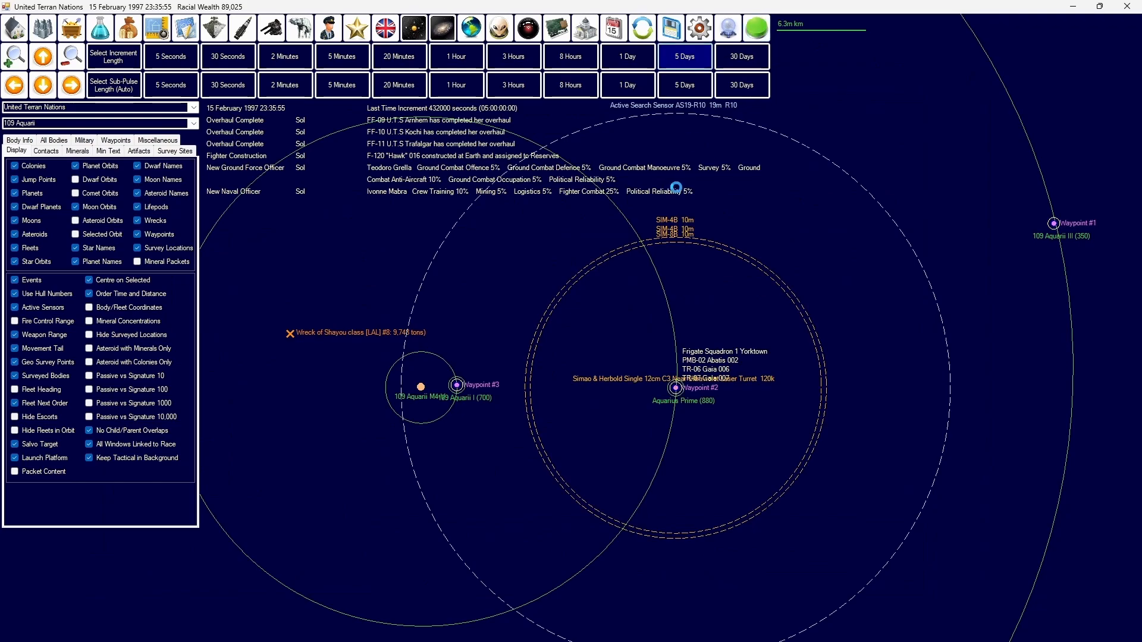
# Step: Advance the game clock in 5-day increments to 7 March 1997
pyautogui.click(683, 56)
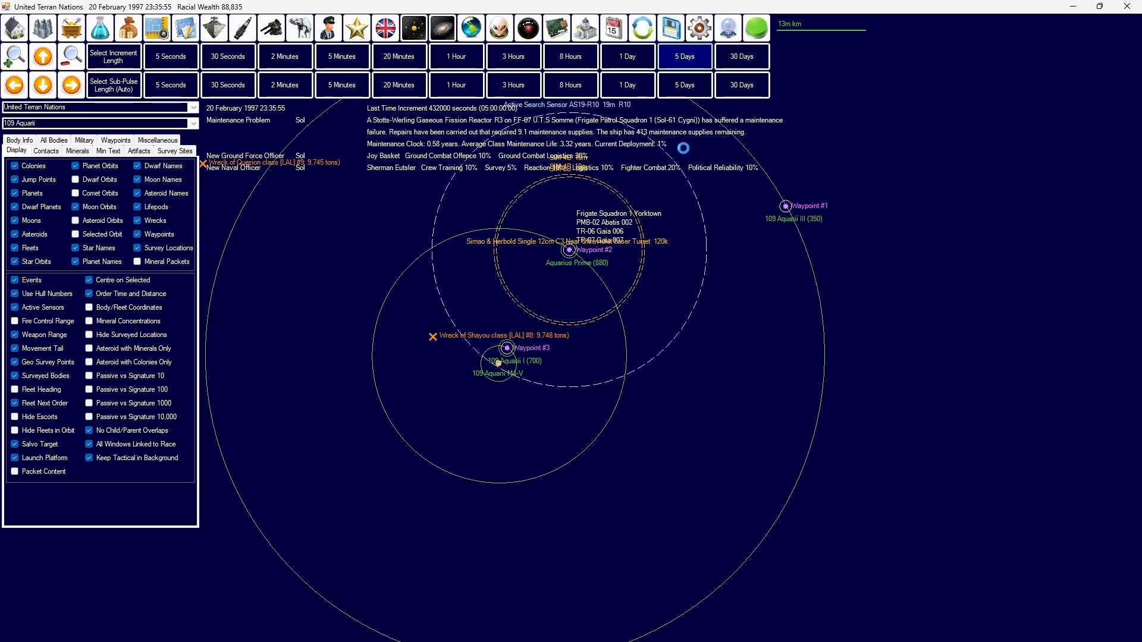
pyautogui.click(683, 56)
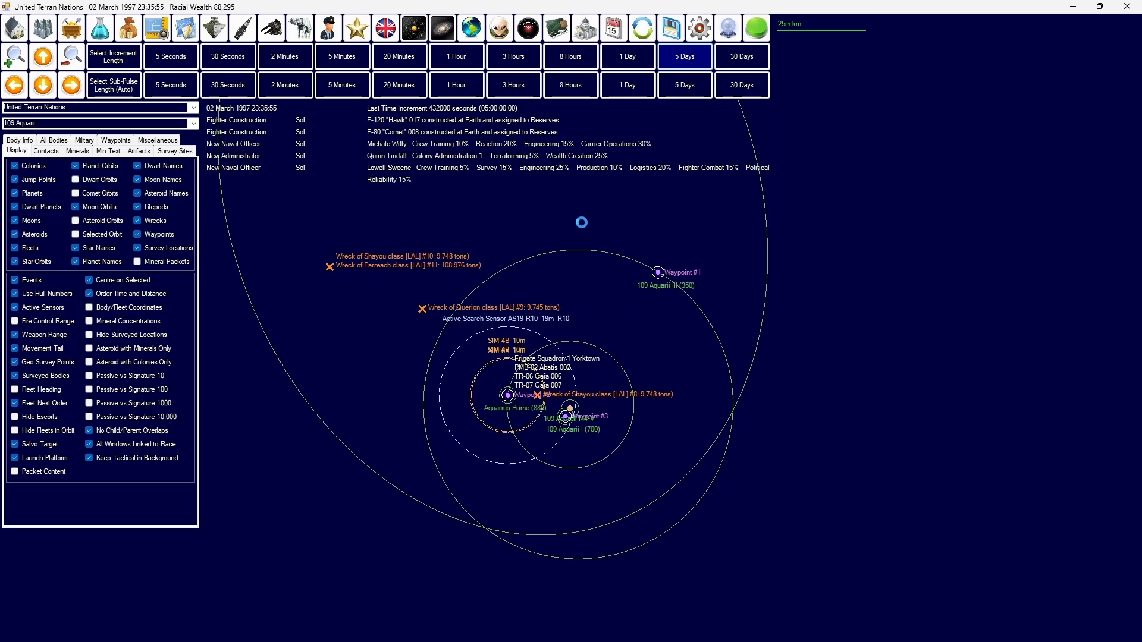
pyautogui.click(682, 55)
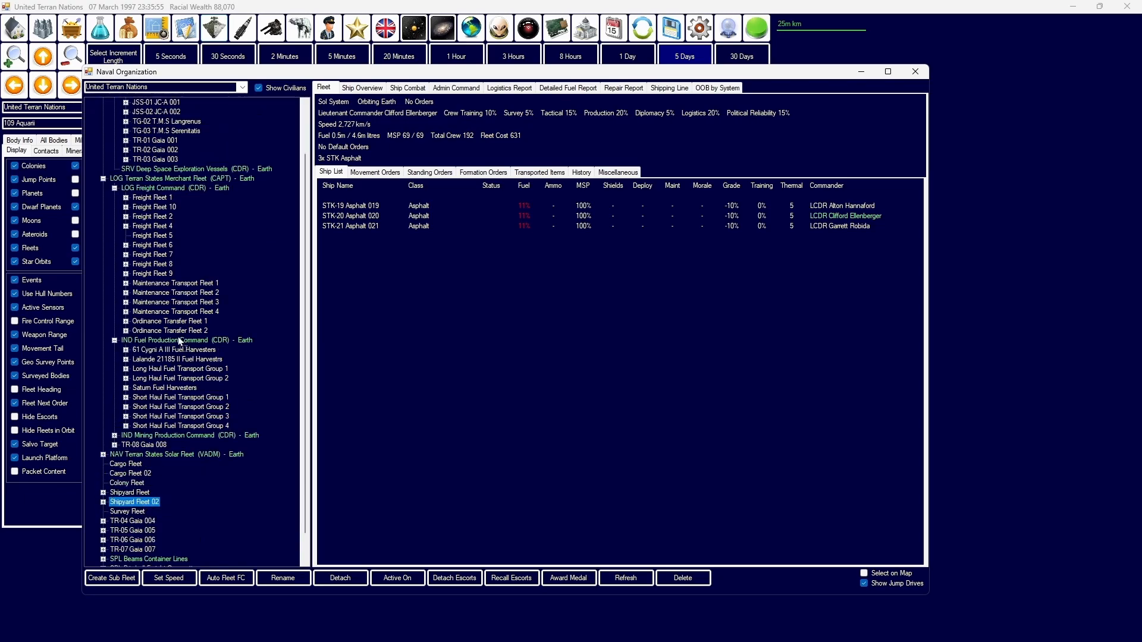
# Step: Rename the Asphalt fleet to Short Haul Fuel Transport Group 5
pyautogui.scroll(3)
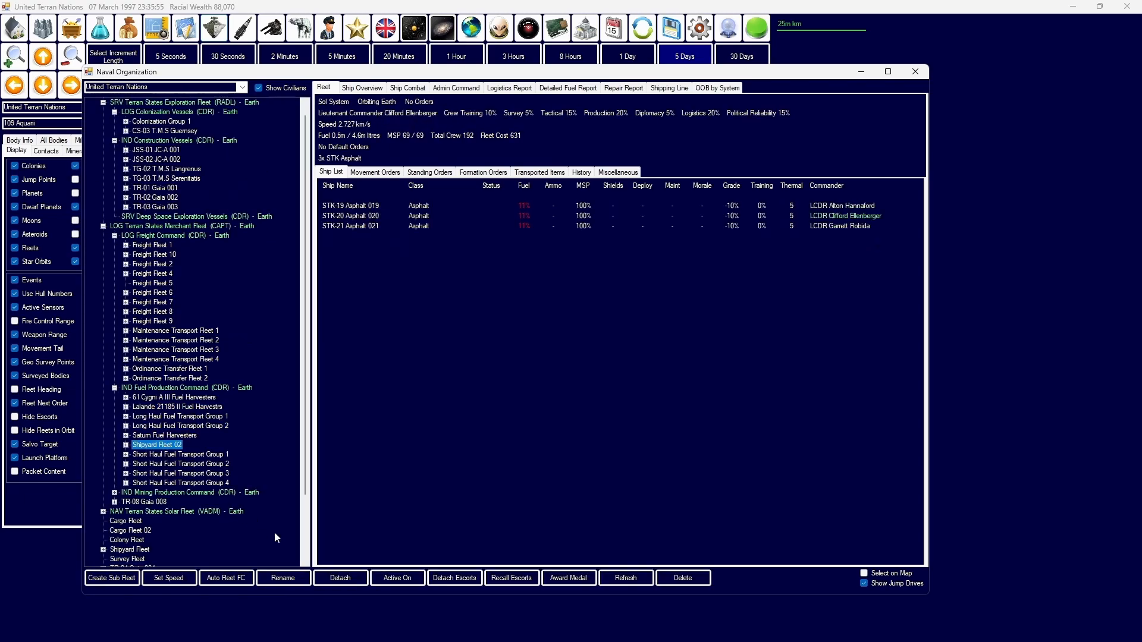
pyautogui.click(283, 578)
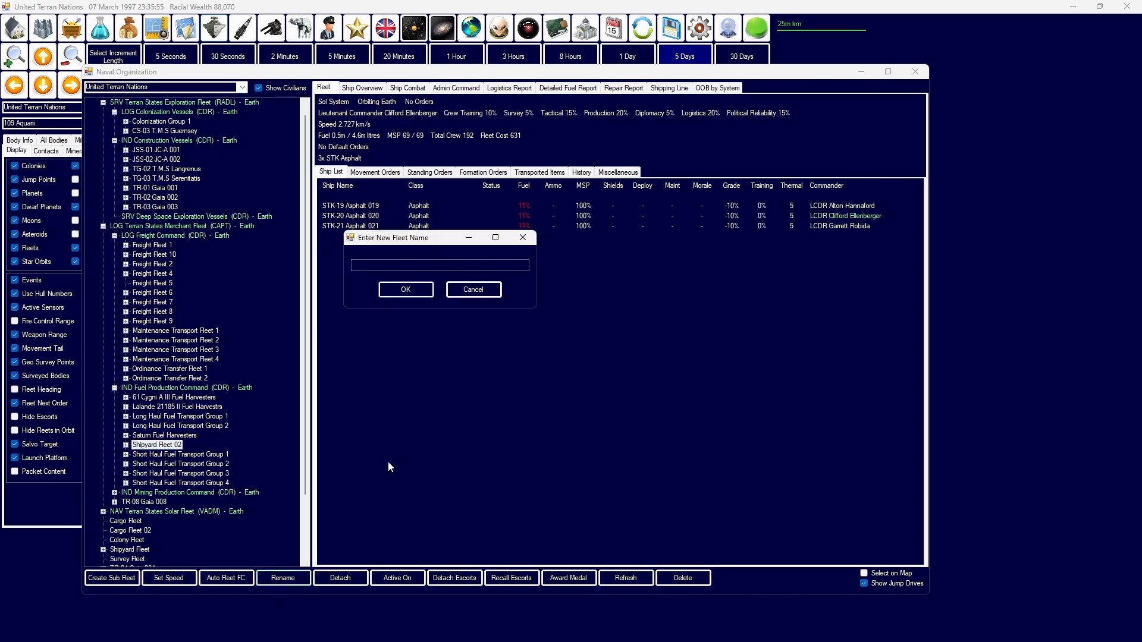
pyautogui.write('Short Haul Fuel Transport')
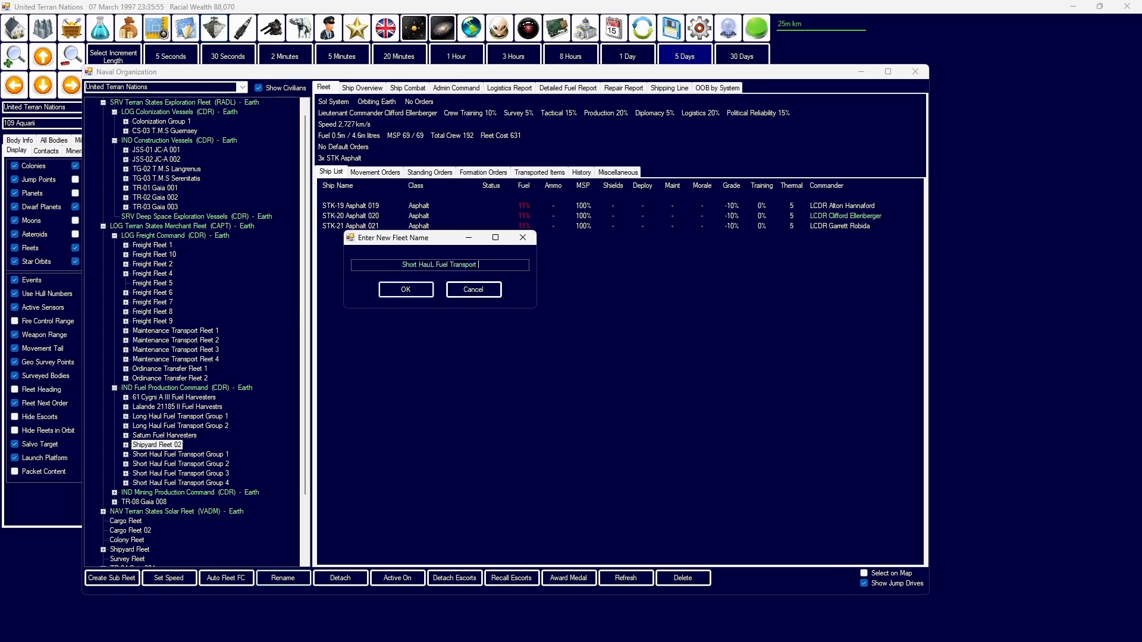
pyautogui.click(404, 289)
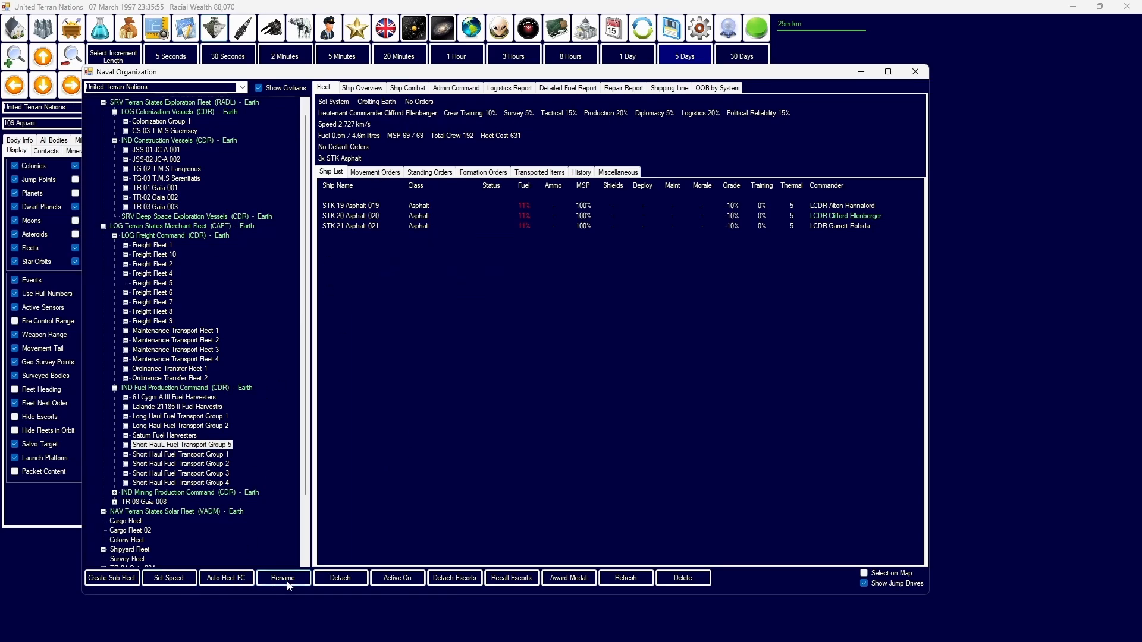
pyautogui.click(283, 578)
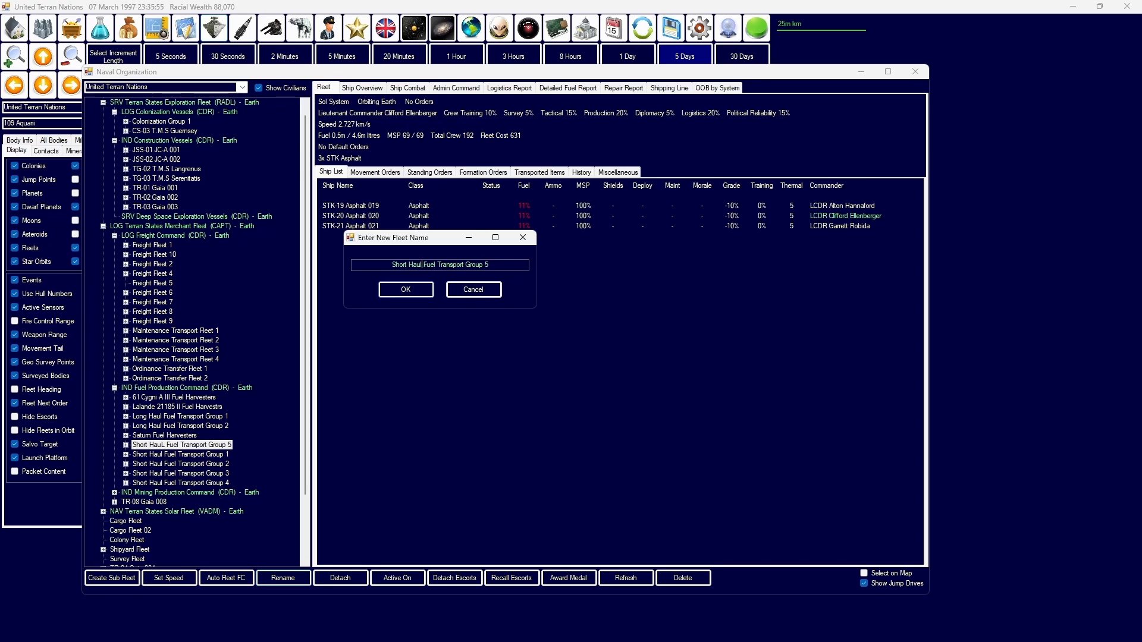
pyautogui.click(405, 289)
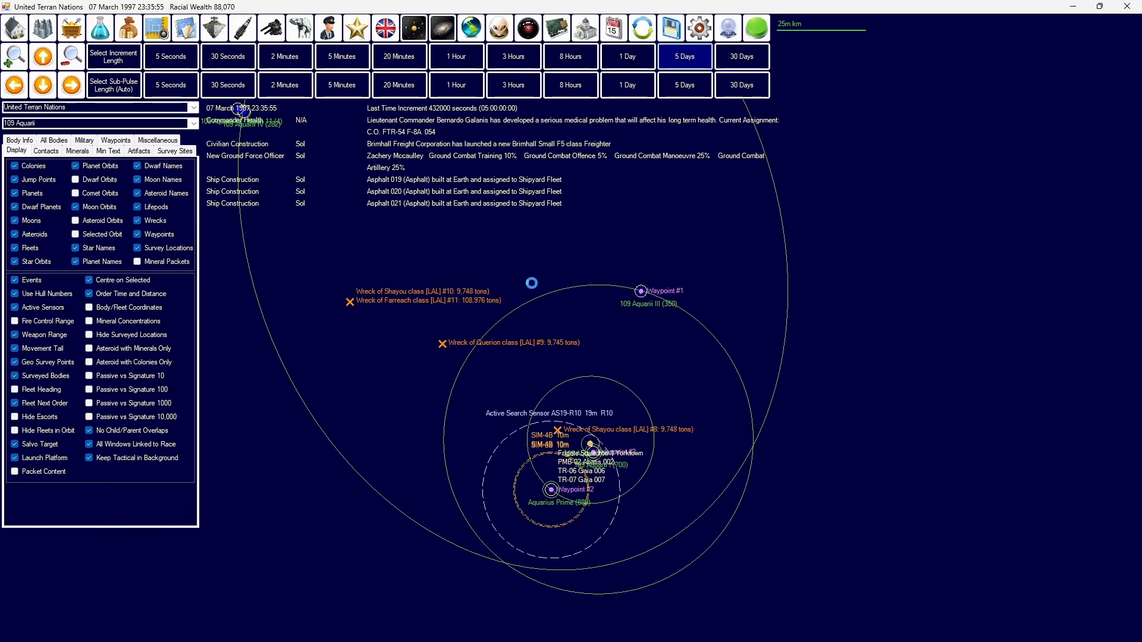
# Step: Advance the game clock to 22 March 1997 and bring up research projects
pyautogui.click(683, 56)
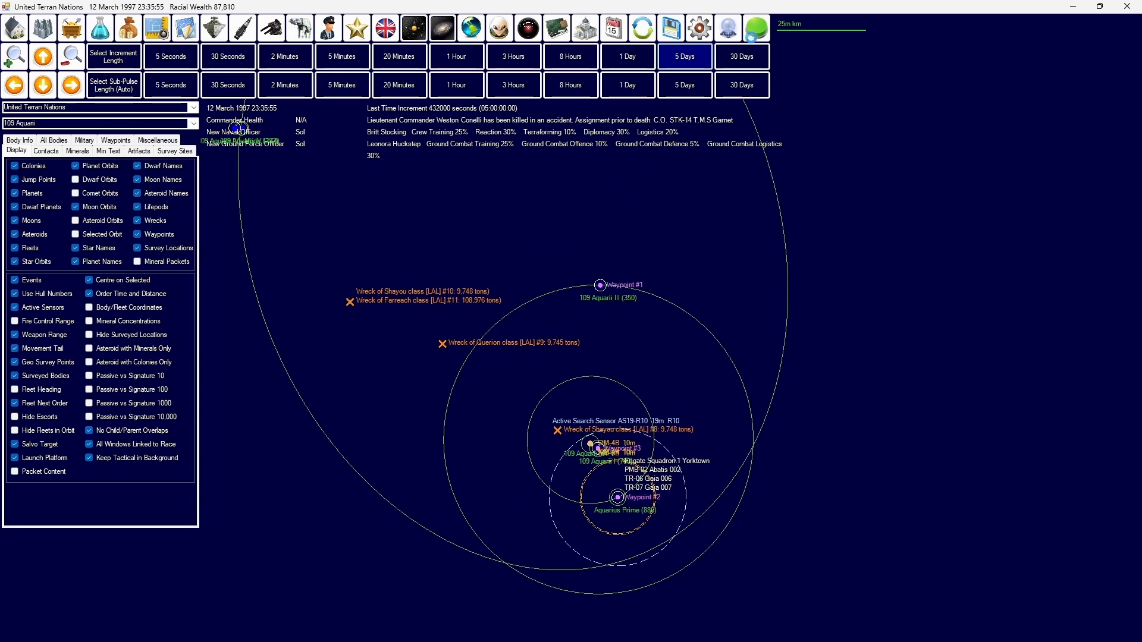
pyautogui.click(683, 56)
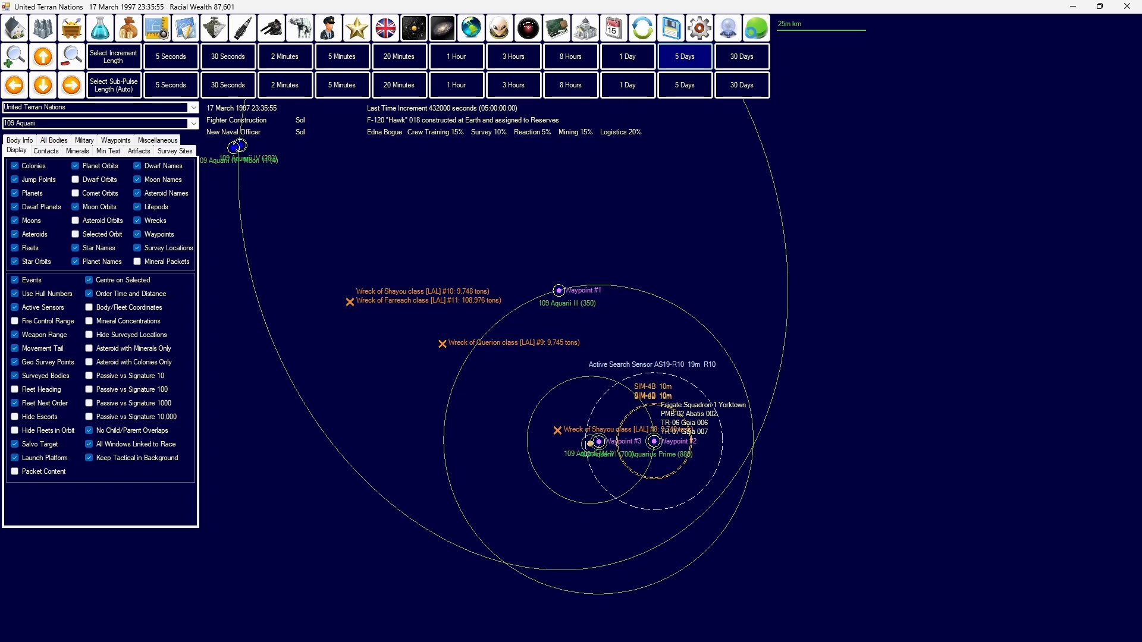
pyautogui.click(756, 27)
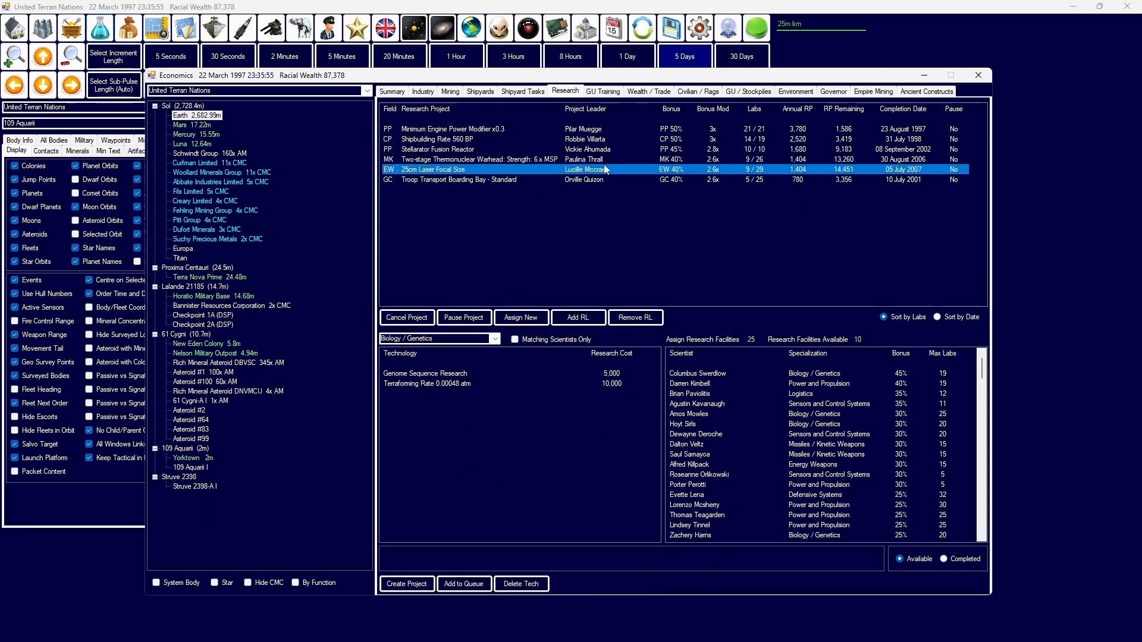
# Step: Review shipyard tasks and mining figures for Earth, Asteroid #100 and the 109 Aquari system
pyautogui.click(514, 339)
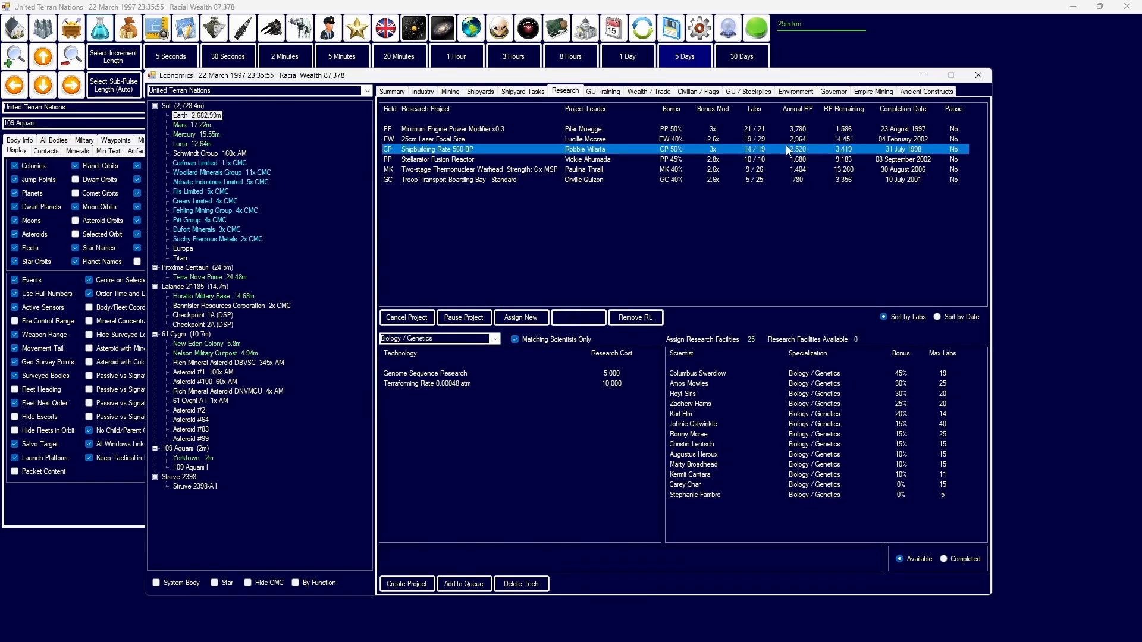
pyautogui.click(521, 92)
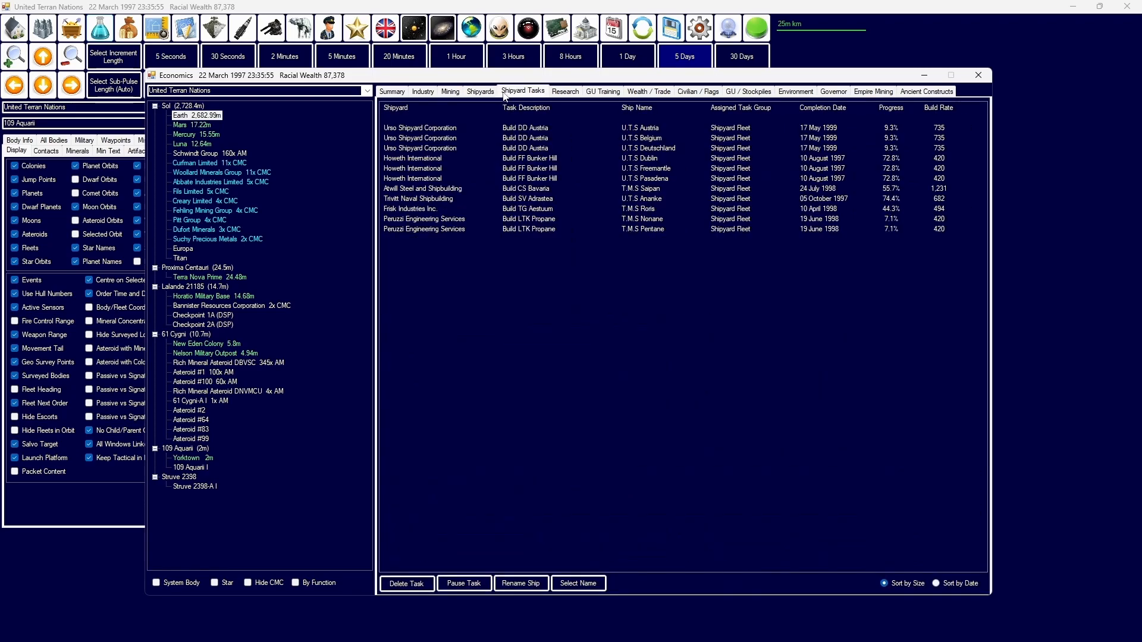
pyautogui.moveTo(552, 211)
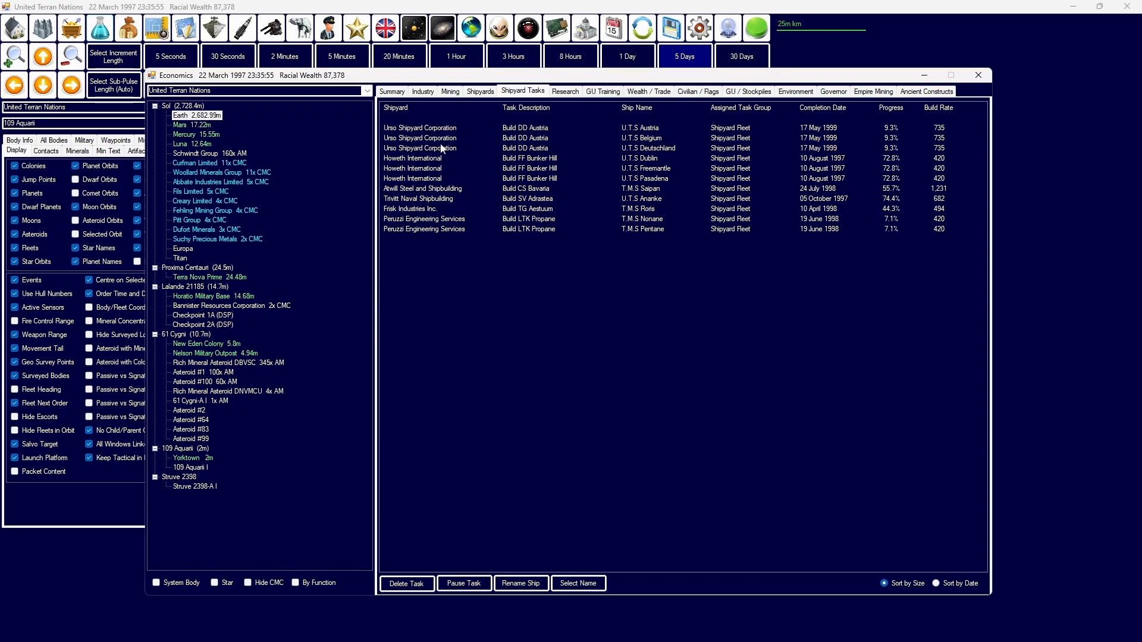
pyautogui.click(449, 92)
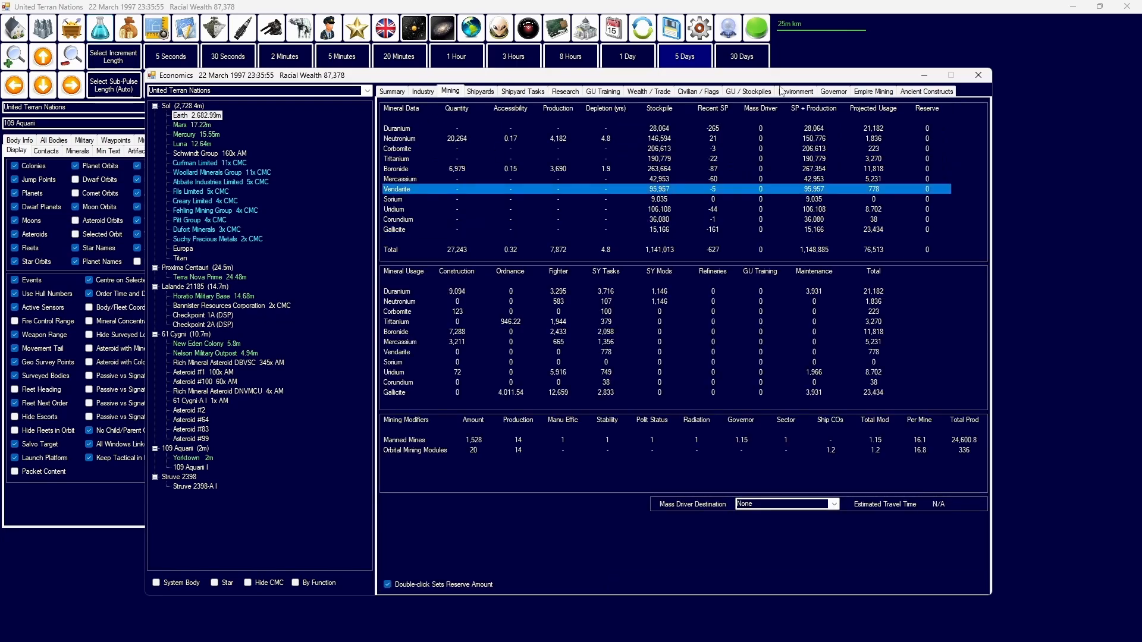
pyautogui.click(872, 92)
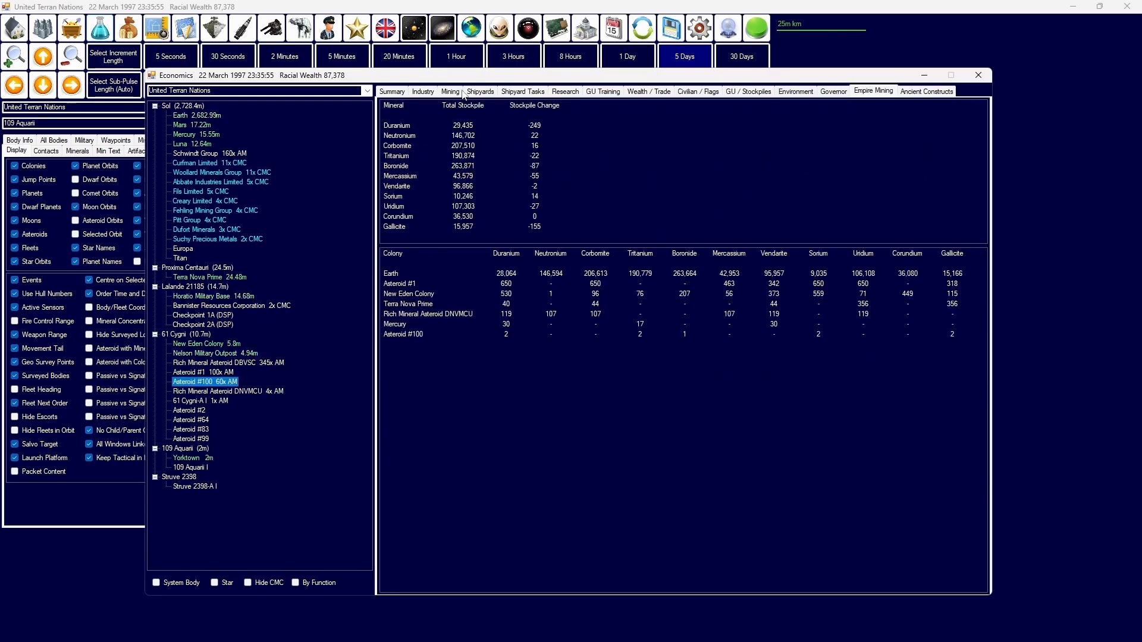
pyautogui.click(449, 92)
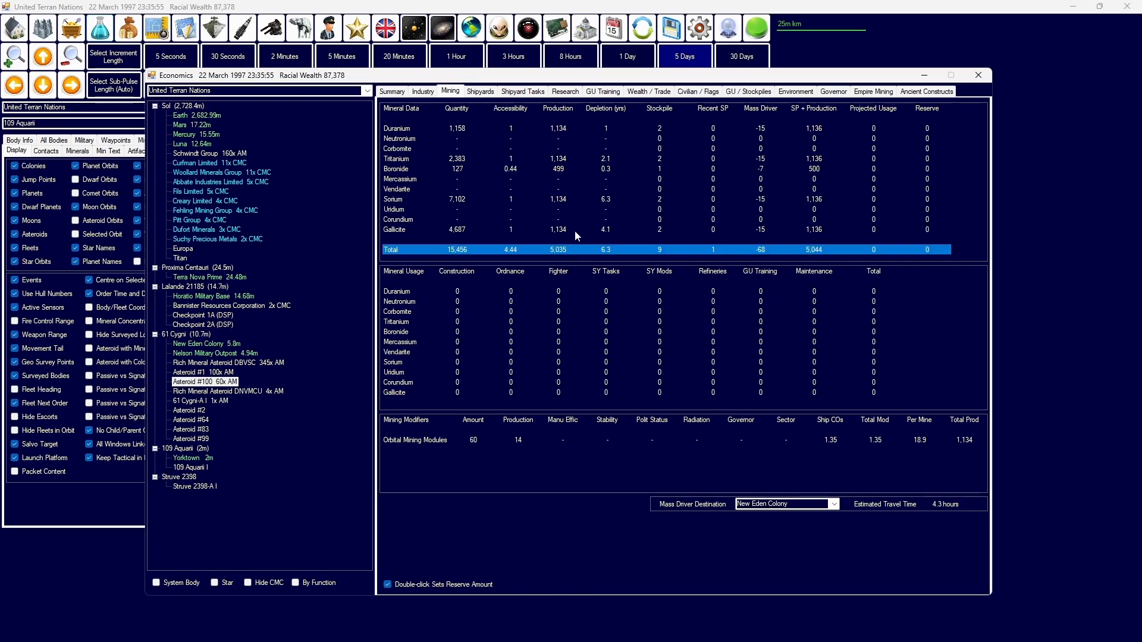
pyautogui.click(191, 449)
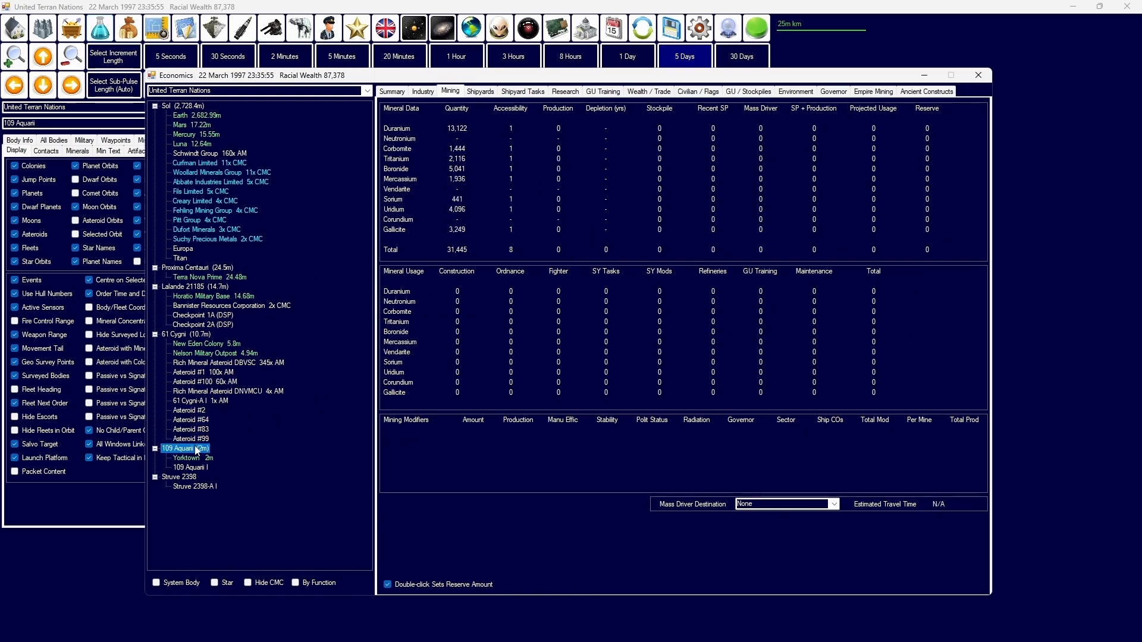
pyautogui.click(206, 382)
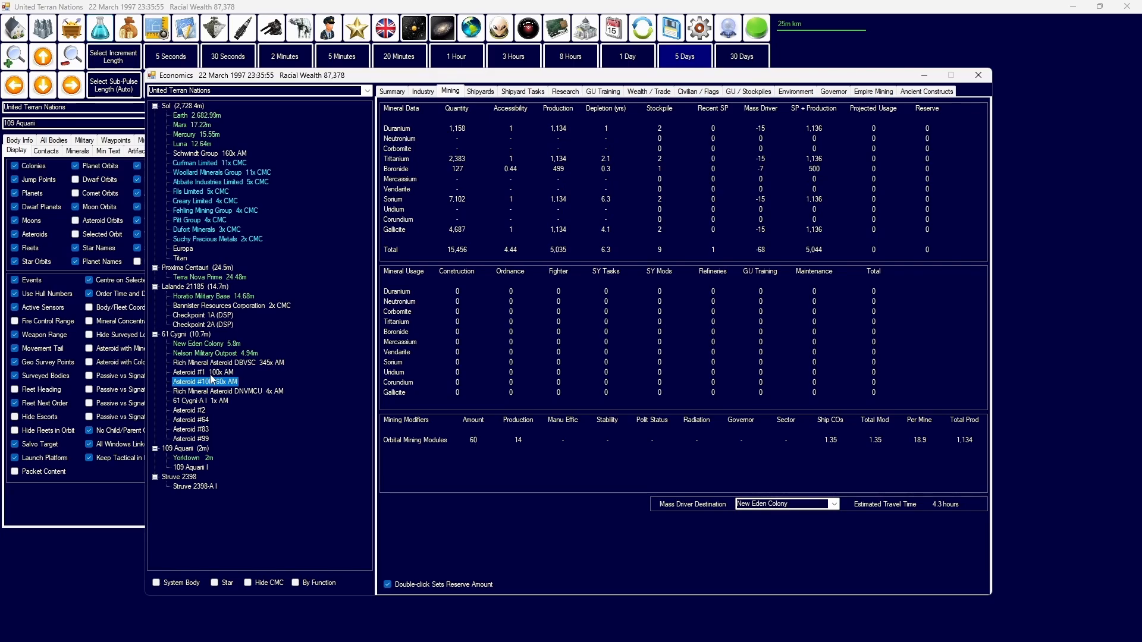
# Step: Check Earth's shipyards, research, Mars environment and industry, then bring up naval organisation
pyautogui.click(480, 92)
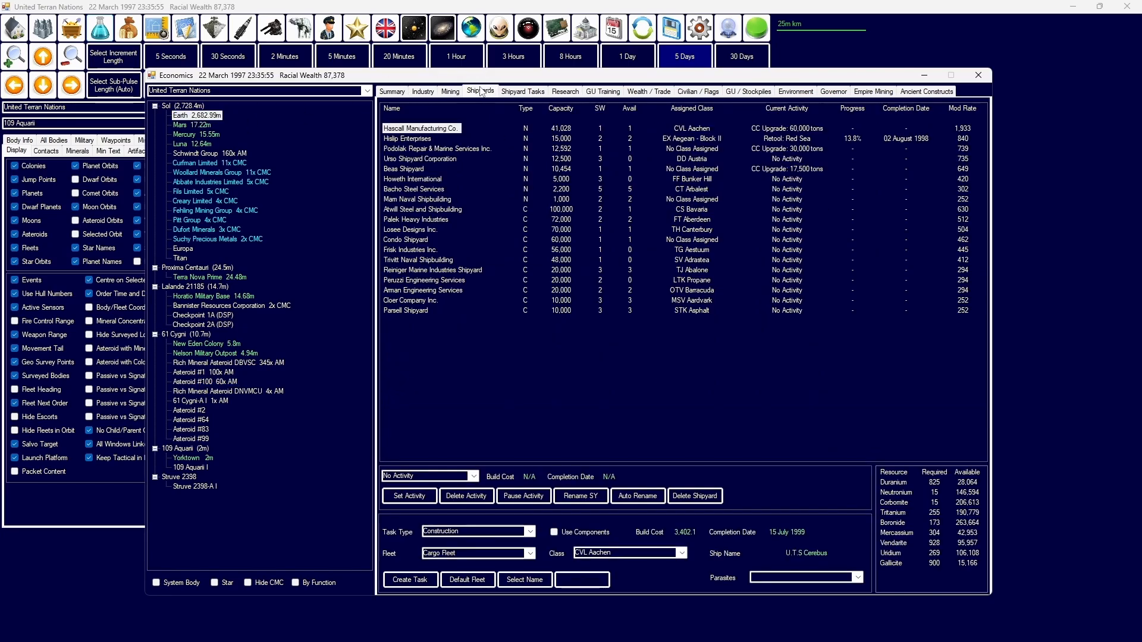
pyautogui.click(523, 92)
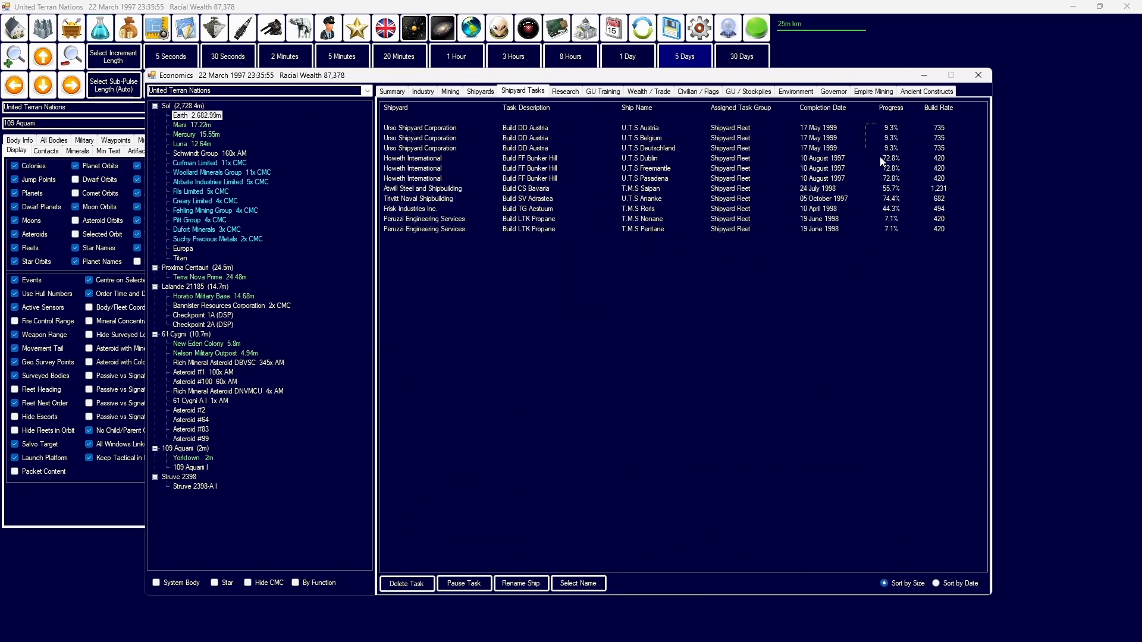
pyautogui.click(564, 92)
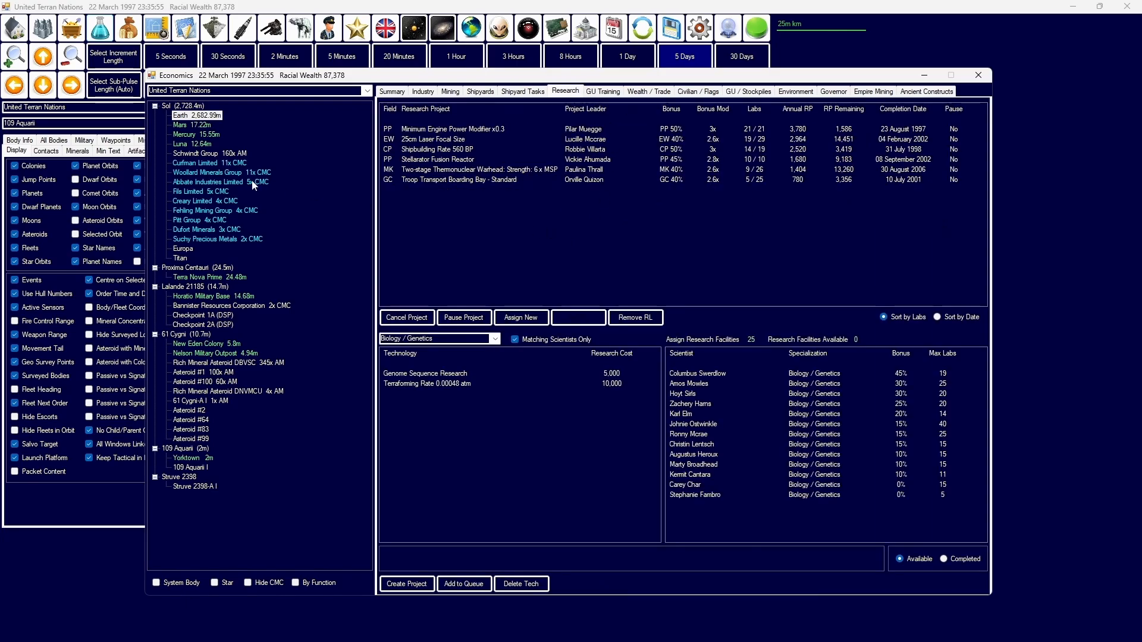
pyautogui.click(795, 91)
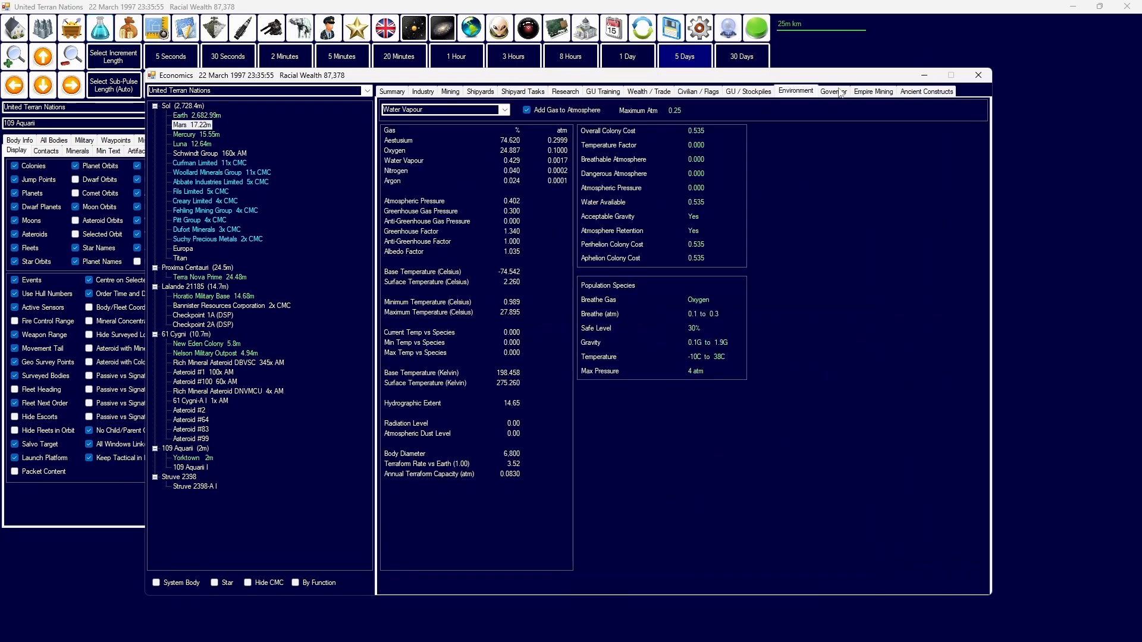
pyautogui.click(391, 91)
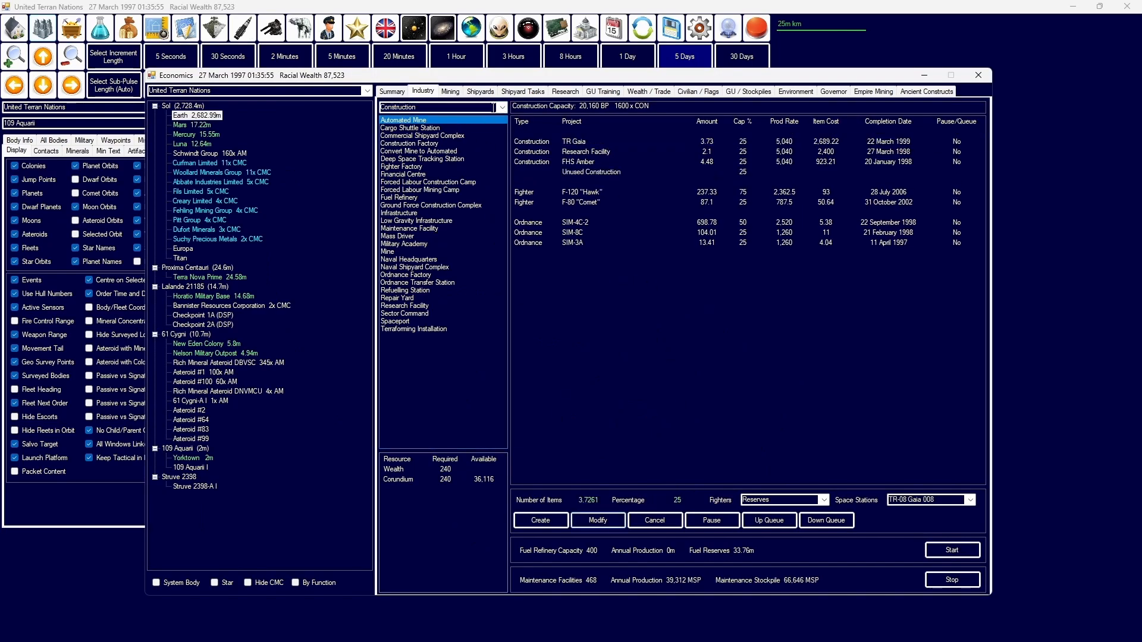
pyautogui.click(405, 313)
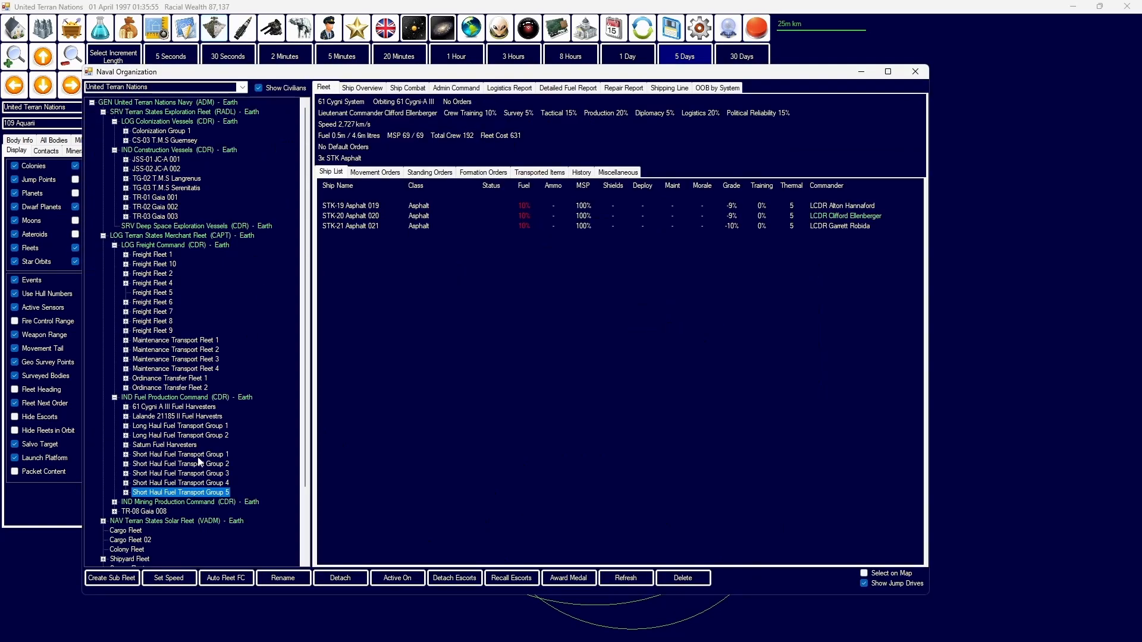
# Step: Order Short Haul Fuel Transport Group 5 to refuel from stationary tankers at 61 Cygni A III Fuel Harvesters
pyautogui.click(375, 171)
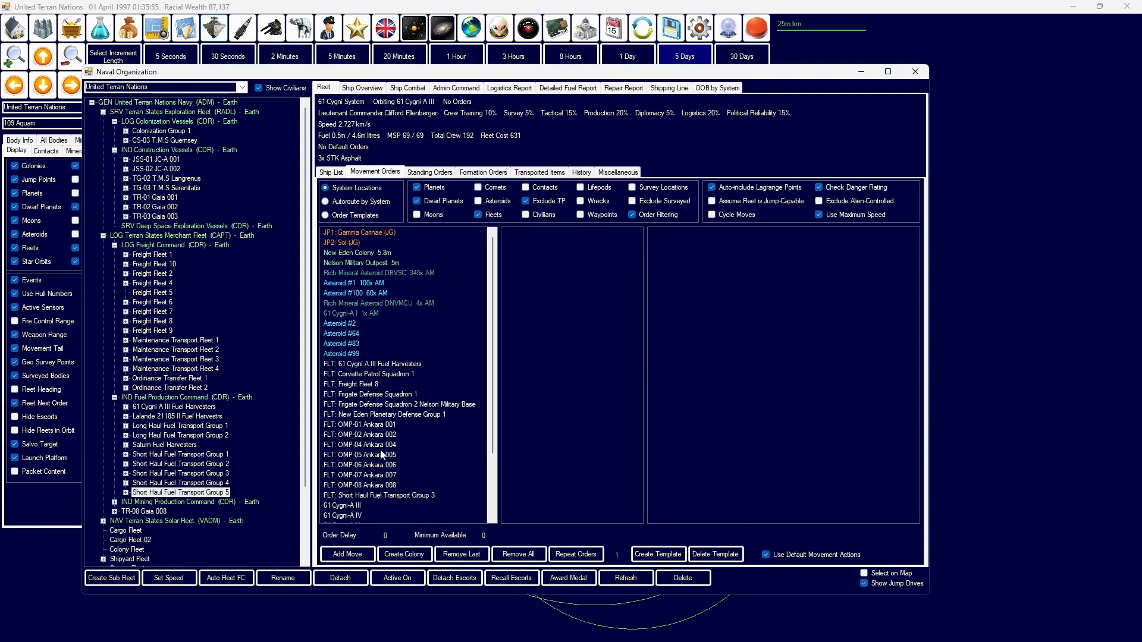
pyautogui.click(358, 252)
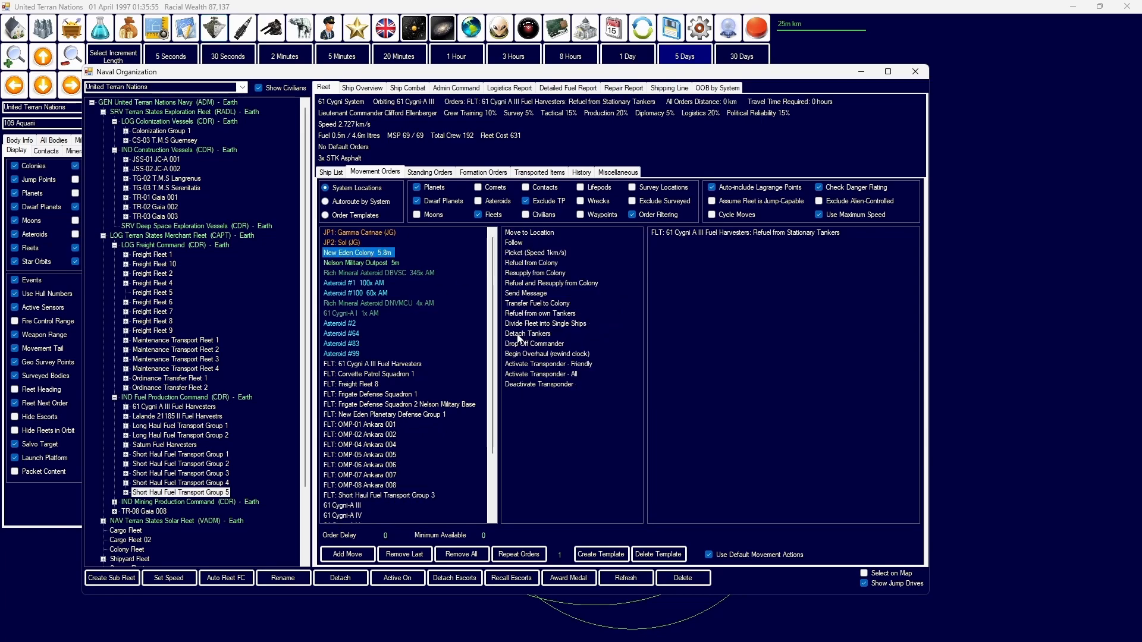
pyautogui.moveTo(452, 310)
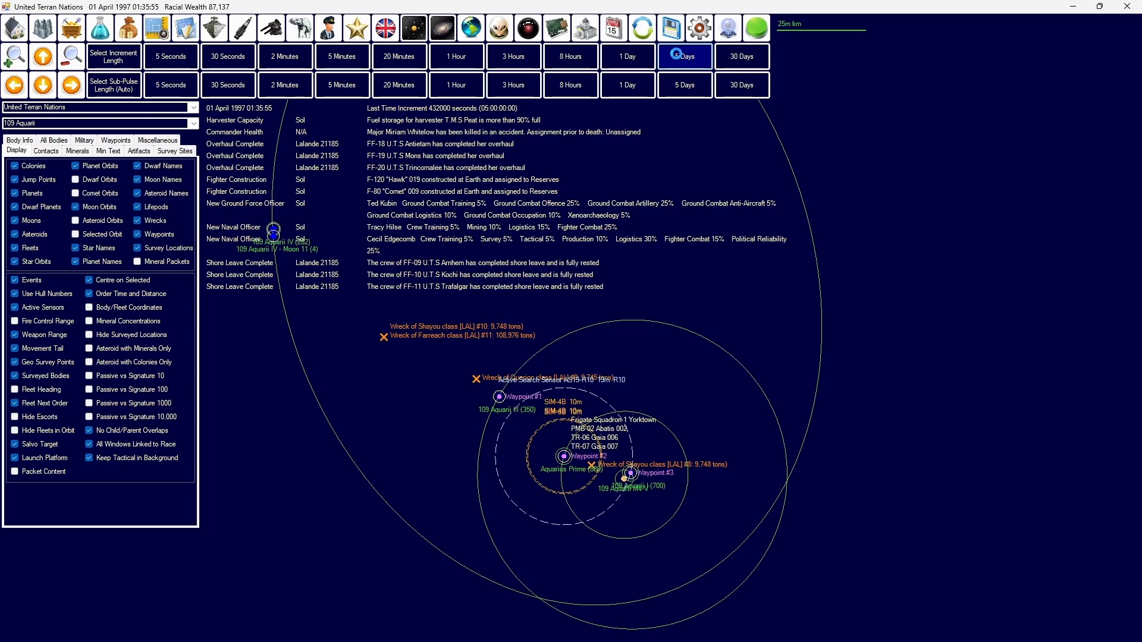
# Step: Advance ten days and queue a 500-item SIM-3A missile production run at Earth
pyautogui.click(682, 56)
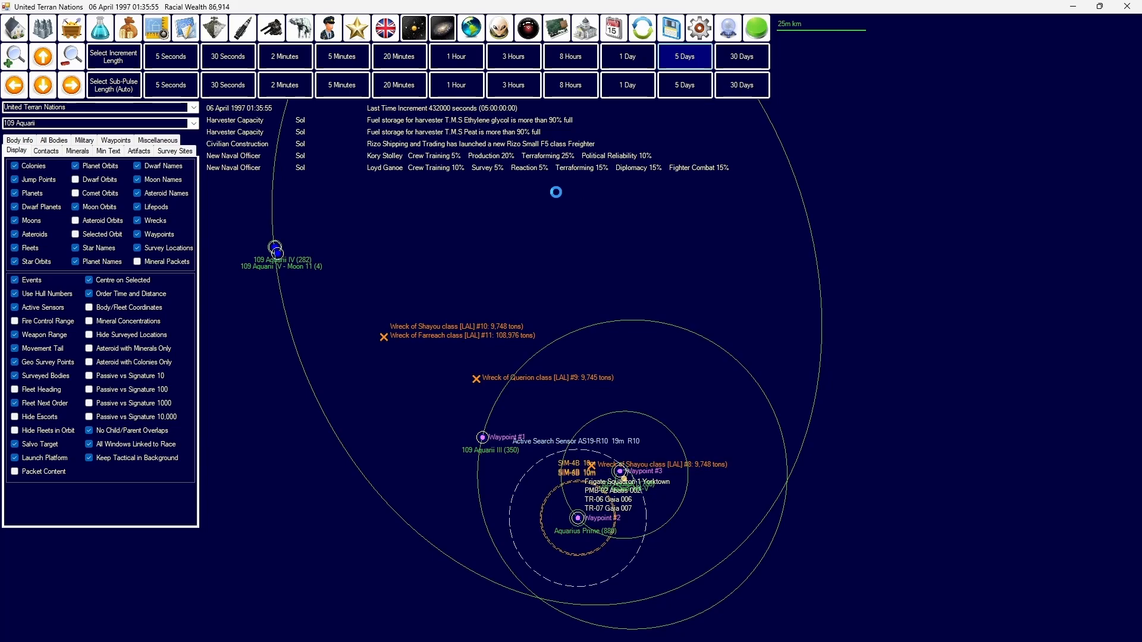
pyautogui.click(683, 56)
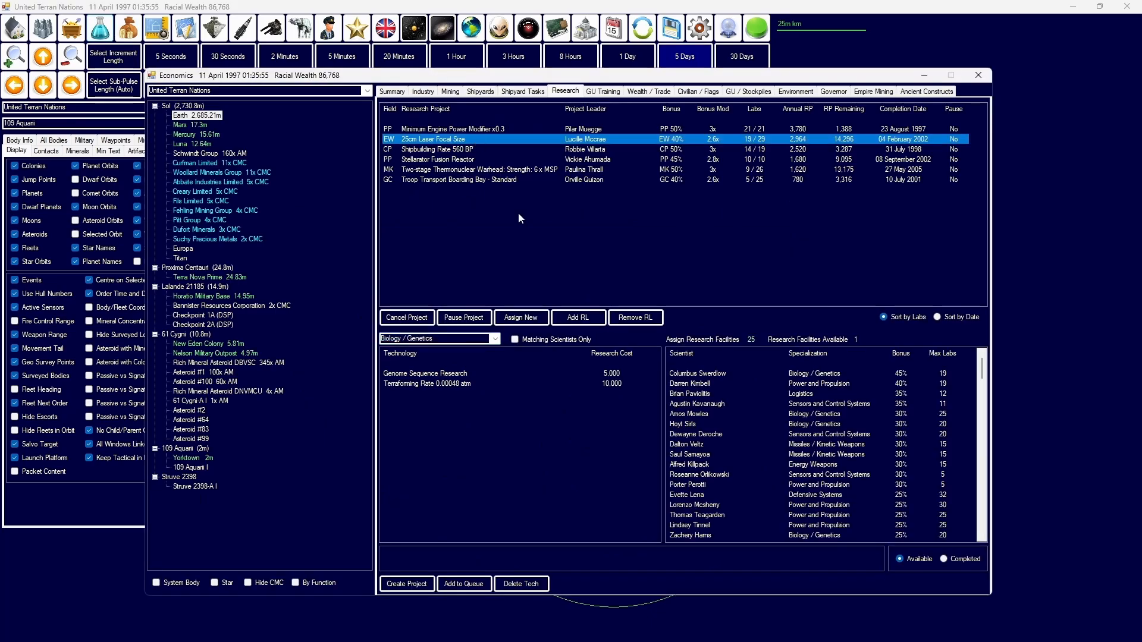
pyautogui.click(422, 91)
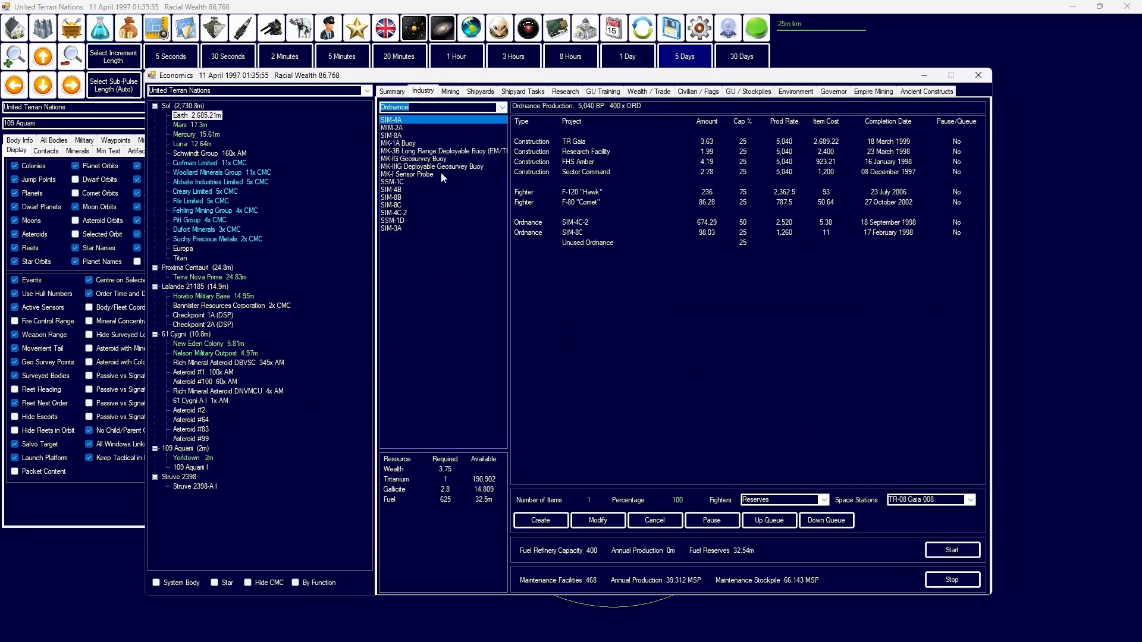
pyautogui.click(392, 229)
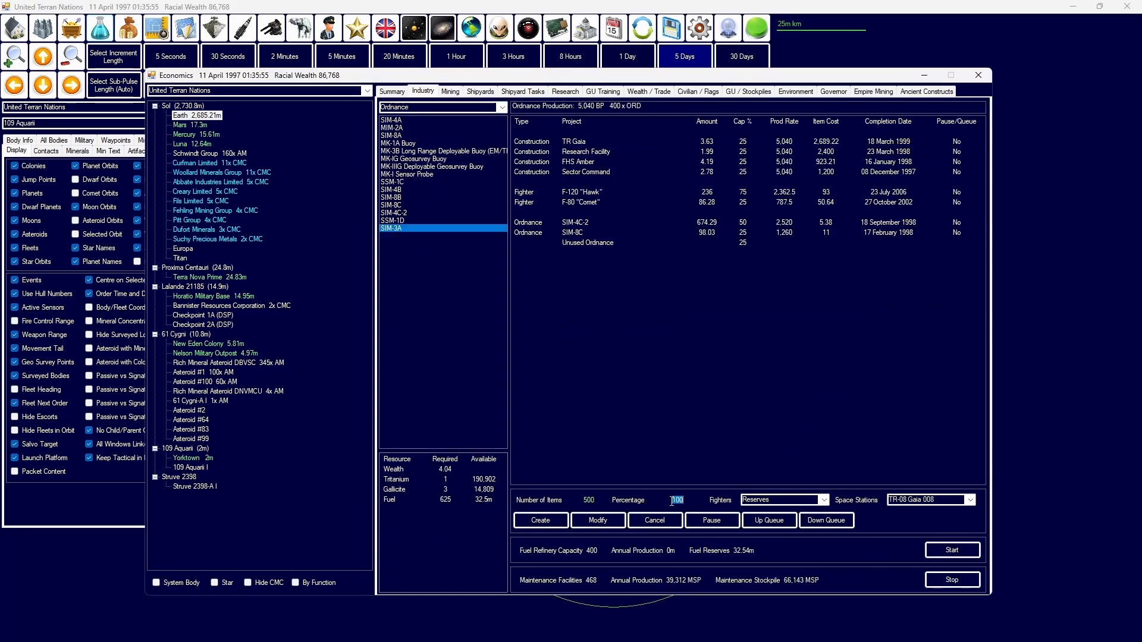
pyautogui.click(540, 519)
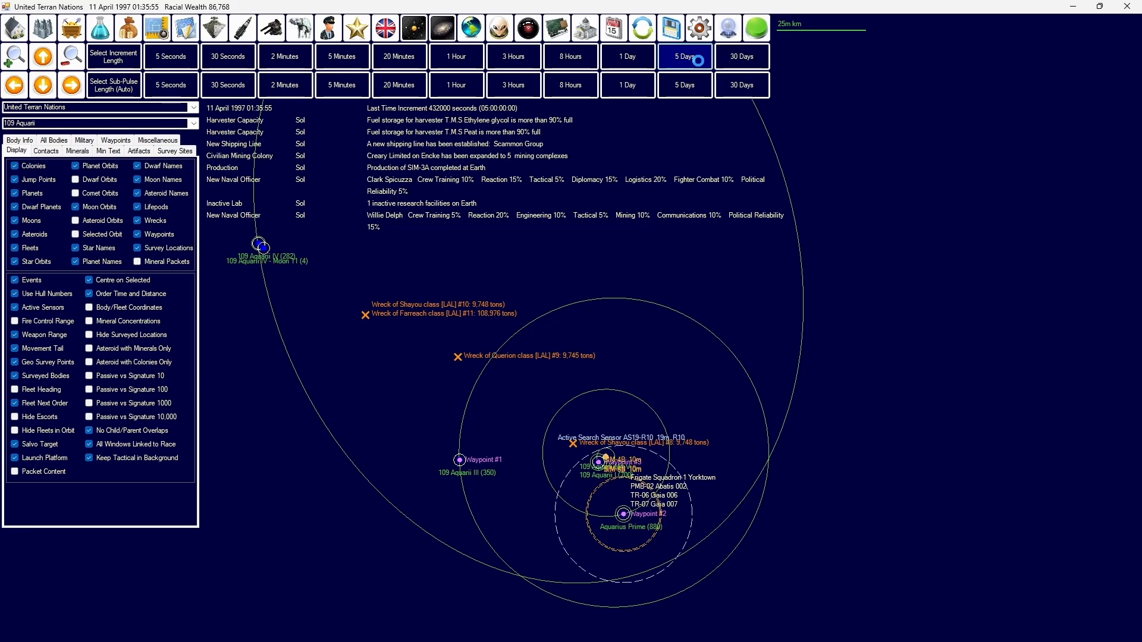
# Step: Advance time in 5-day steps until 1 May 1997
pyautogui.click(683, 56)
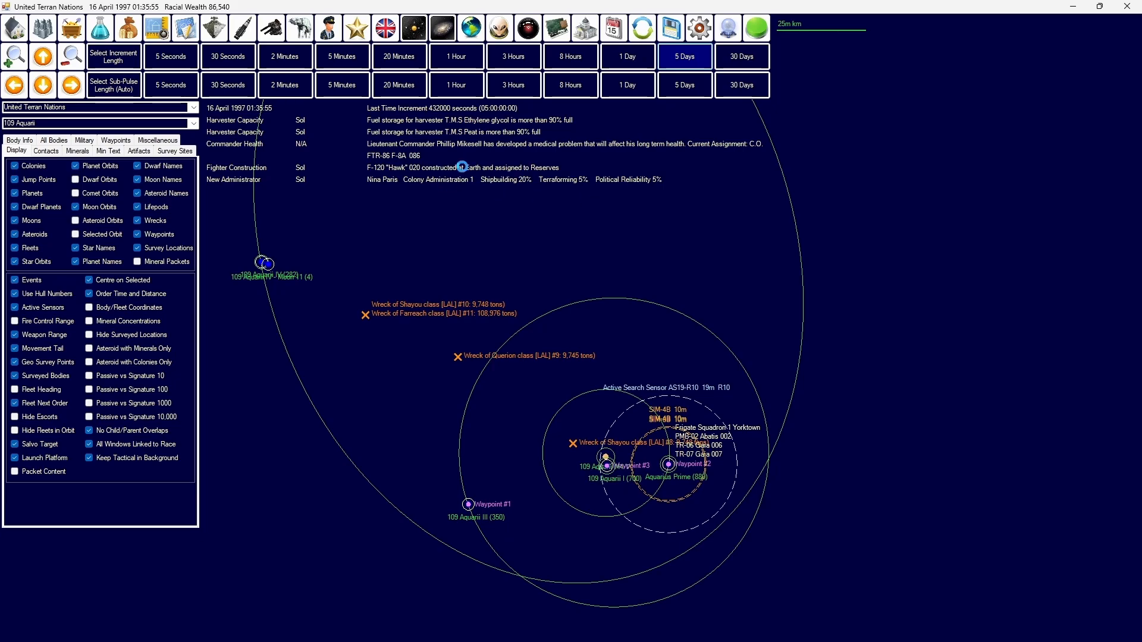
pyautogui.click(683, 56)
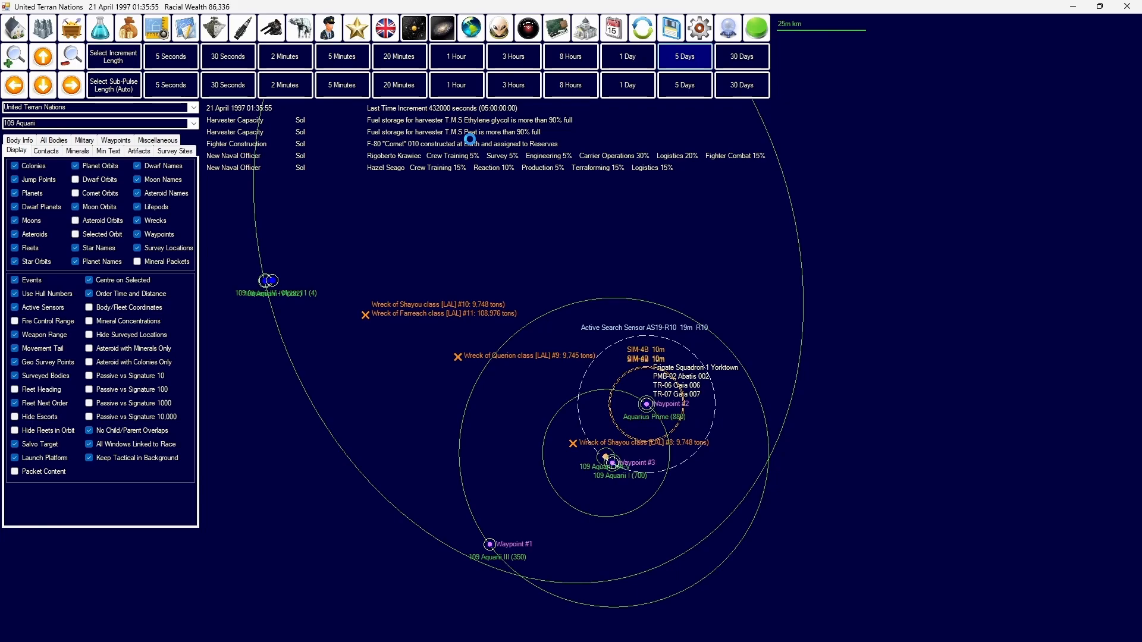
pyautogui.click(683, 55)
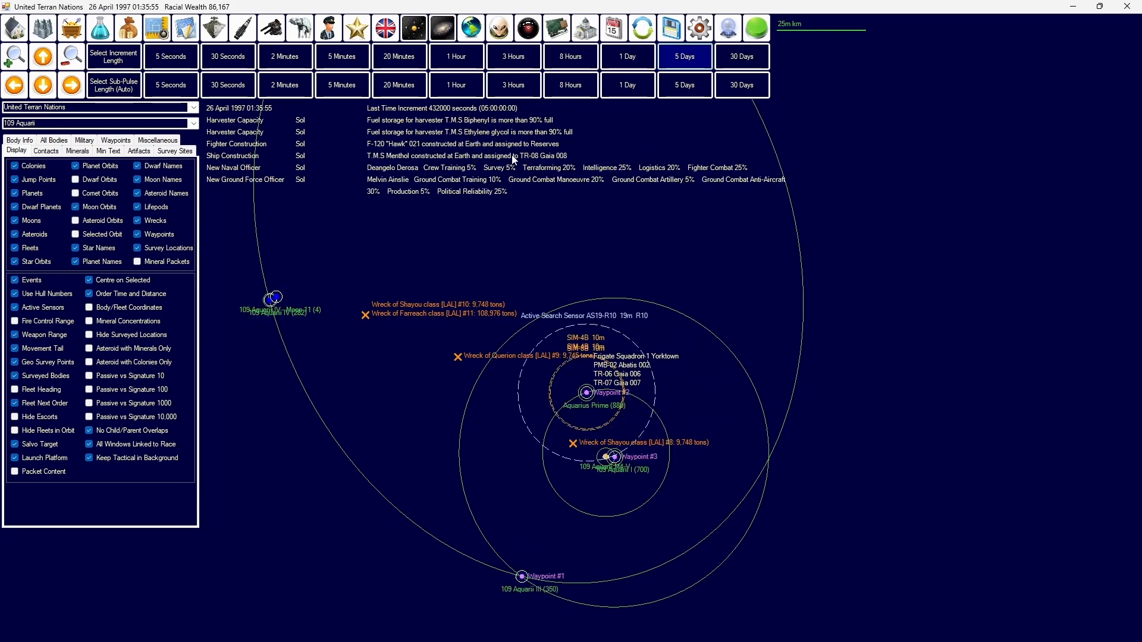
pyautogui.moveTo(511, 160)
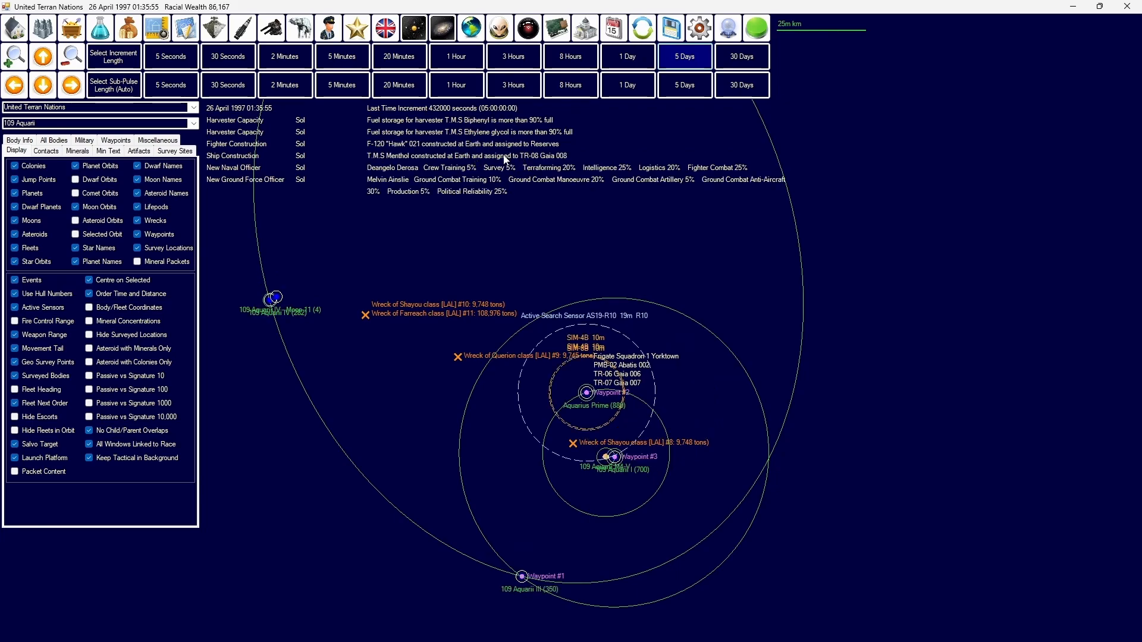
pyautogui.click(682, 56)
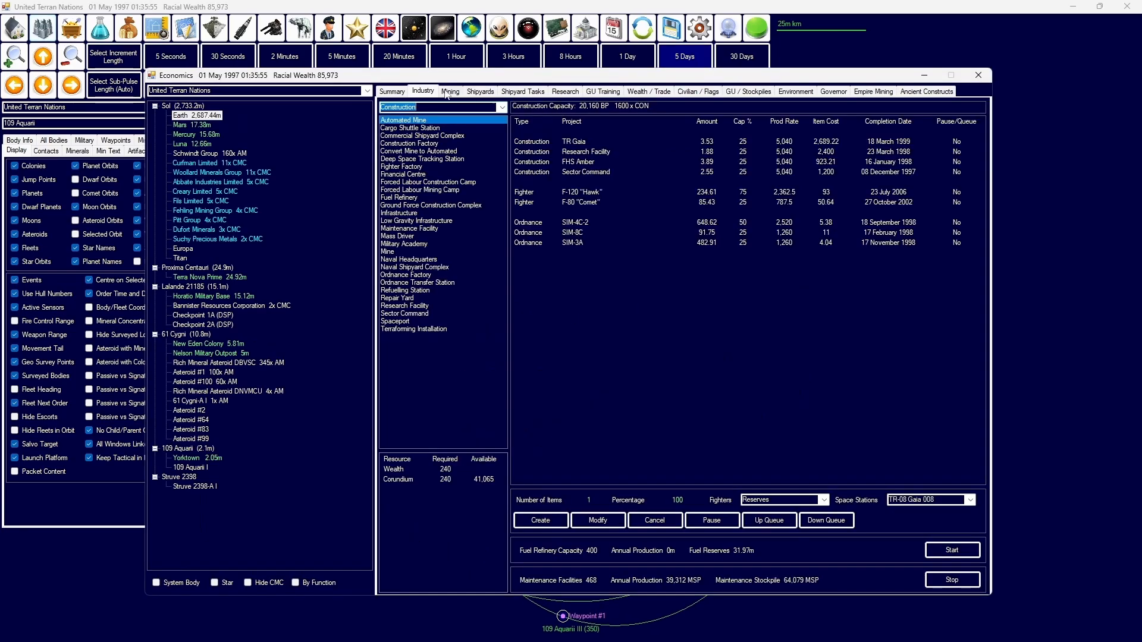
# Step: Review the Stellarator Fusion Reactor research and New Eden Colony's summary, then leave economics
pyautogui.click(563, 91)
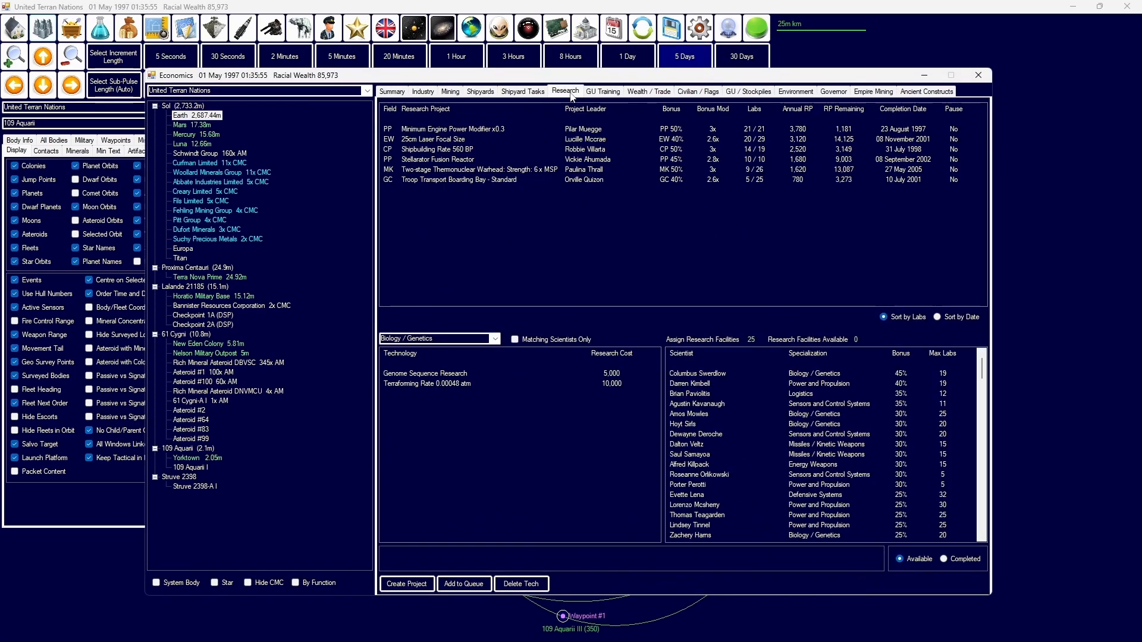
pyautogui.click(452, 159)
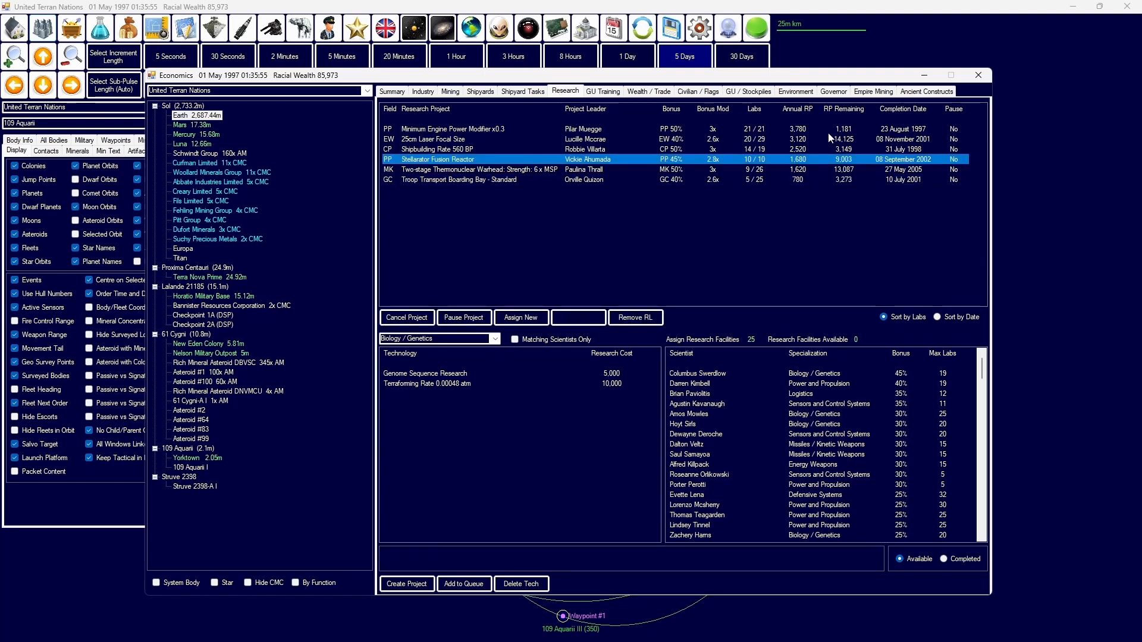
pyautogui.click(391, 92)
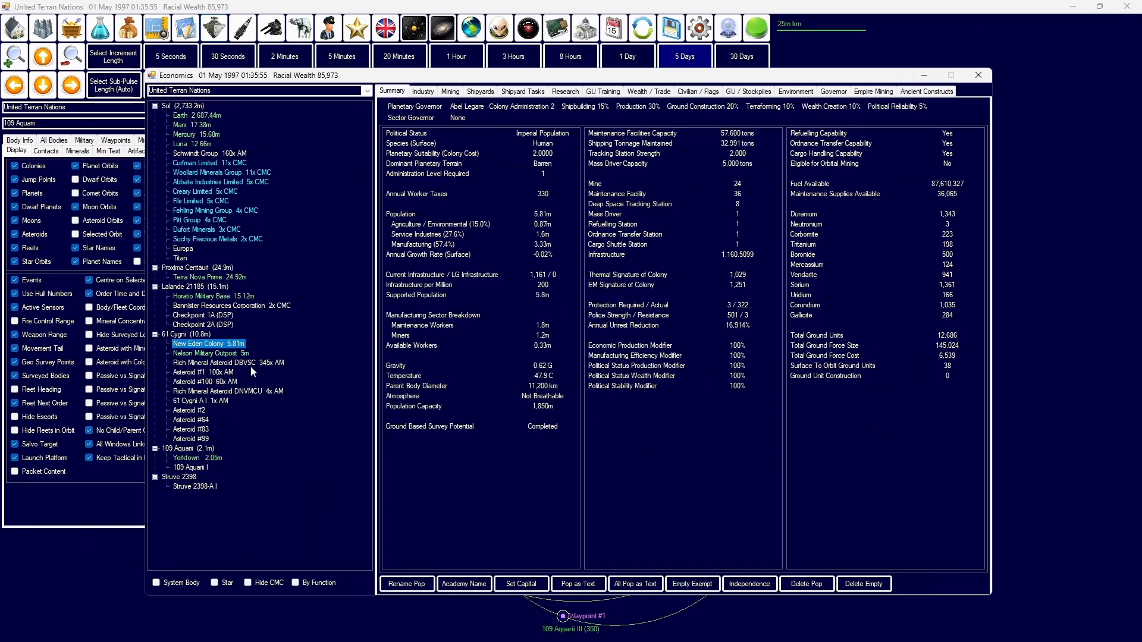
pyautogui.click(450, 91)
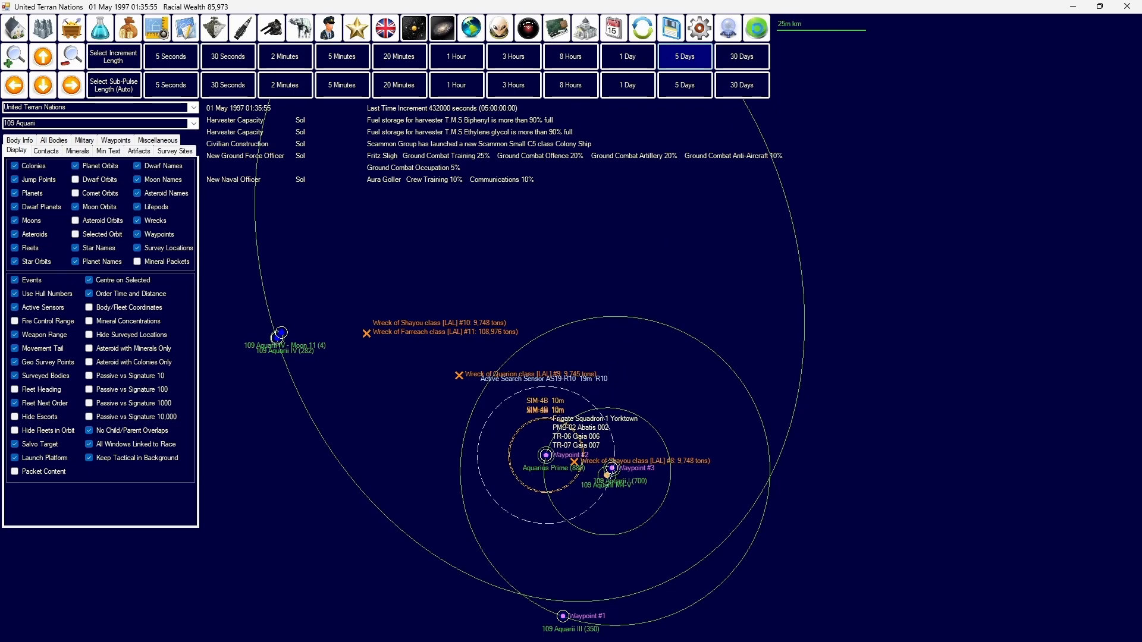
# Step: Advance to 17 May 1997, check Terra Nova Prime's summary and bring up fleet organization
pyautogui.click(683, 56)
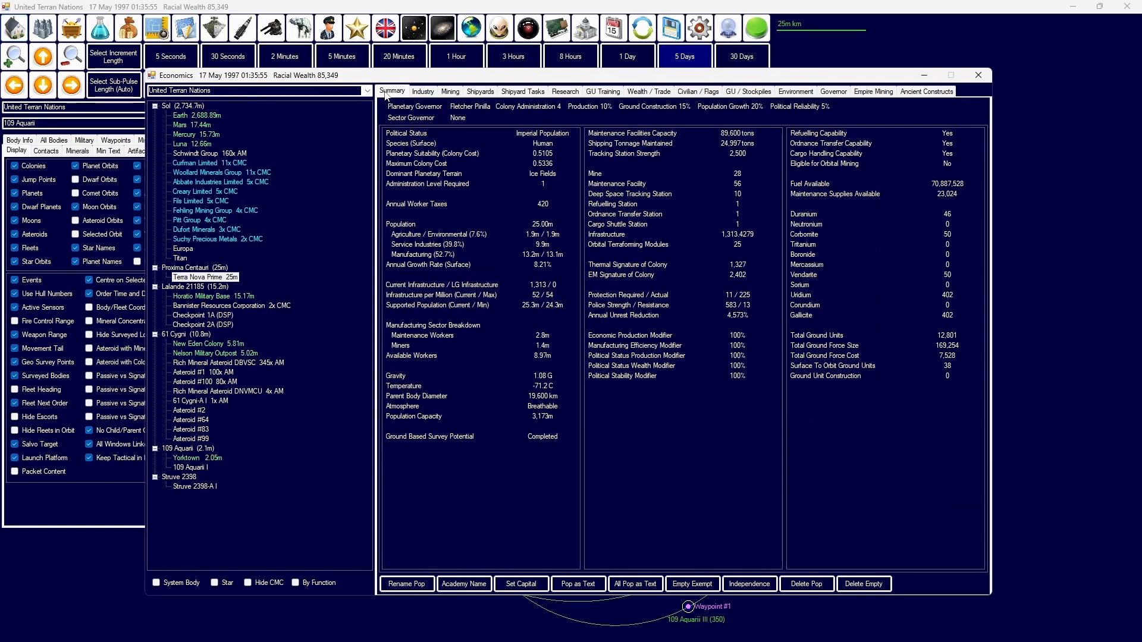
pyautogui.click(624, 214)
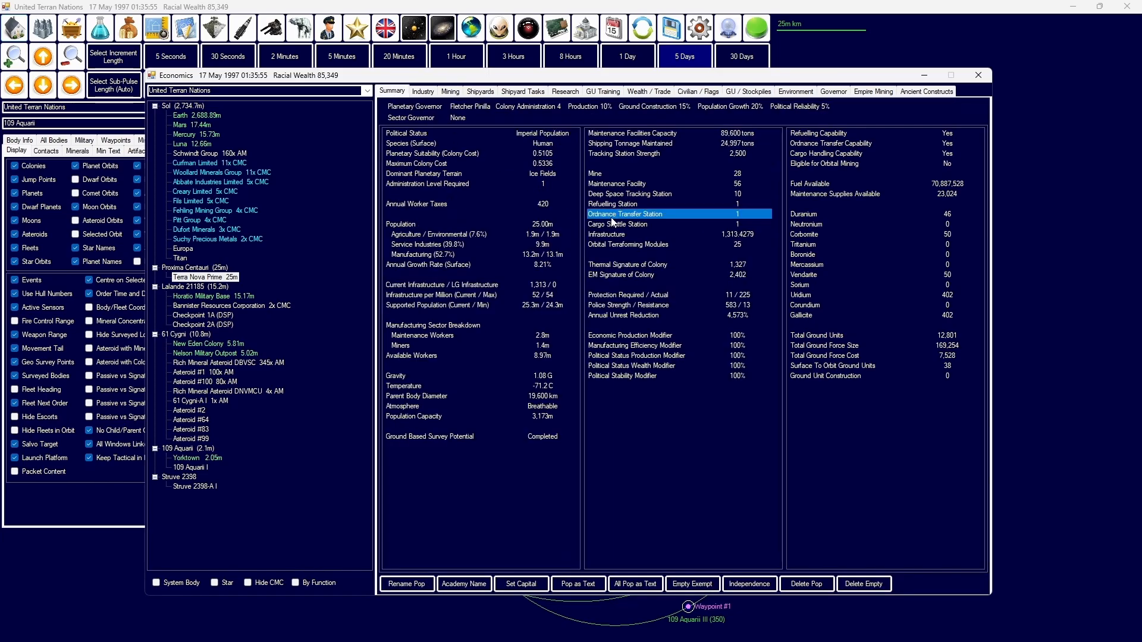
pyautogui.click(440, 295)
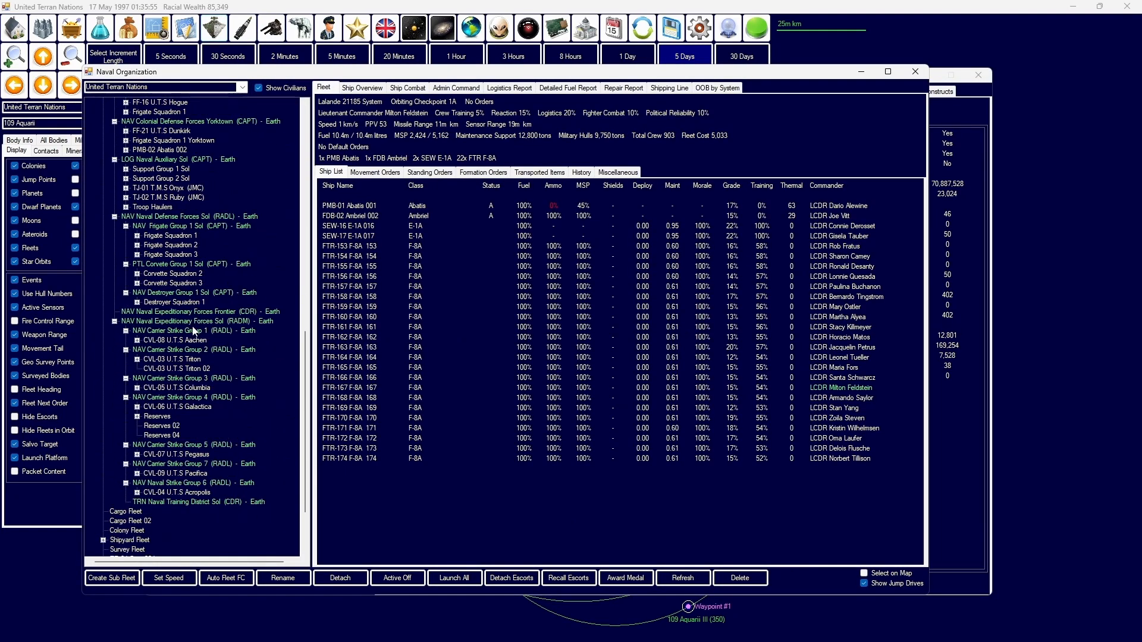
pyautogui.click(175, 388)
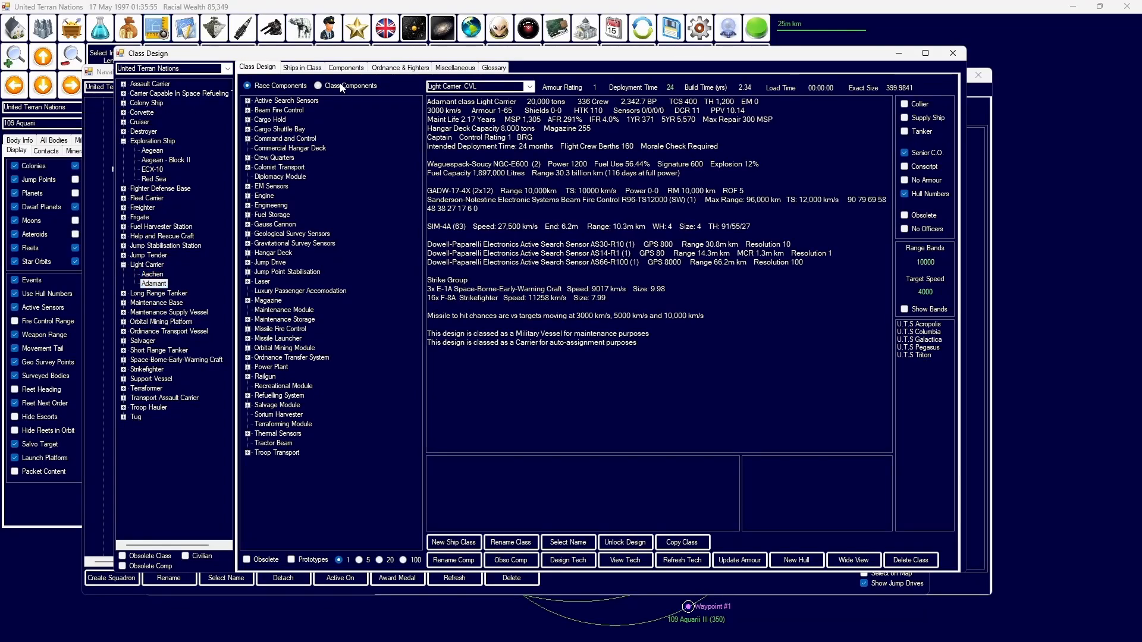
# Step: Empty the Adamant carrier's strike group of its F-8A fighters and early-warning craft
pyautogui.click(399, 67)
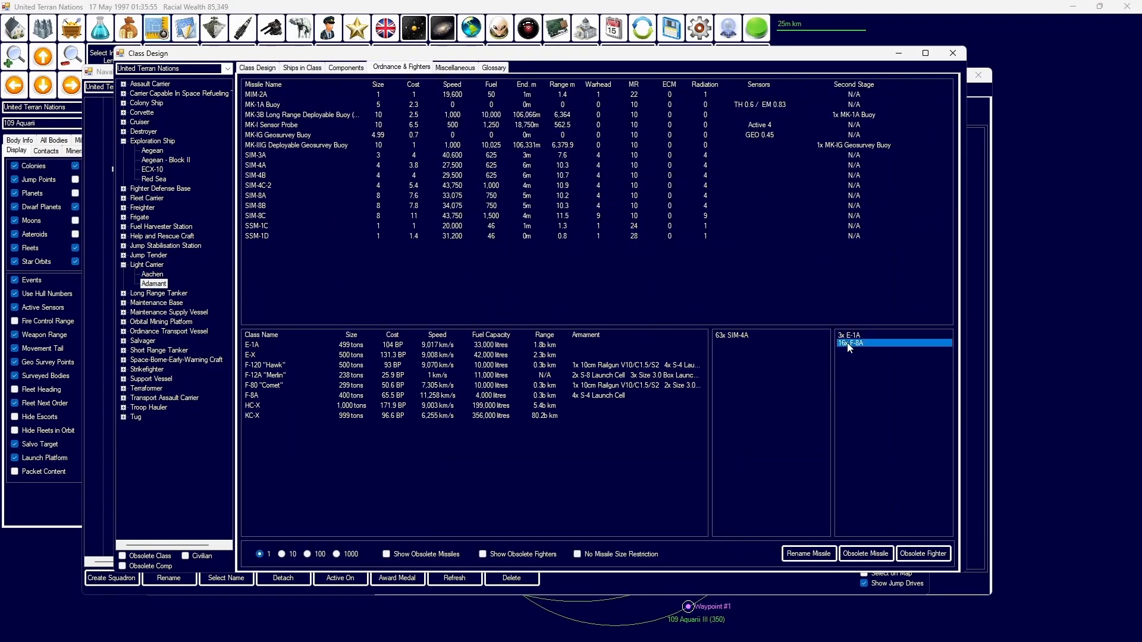
pyautogui.click(336, 554)
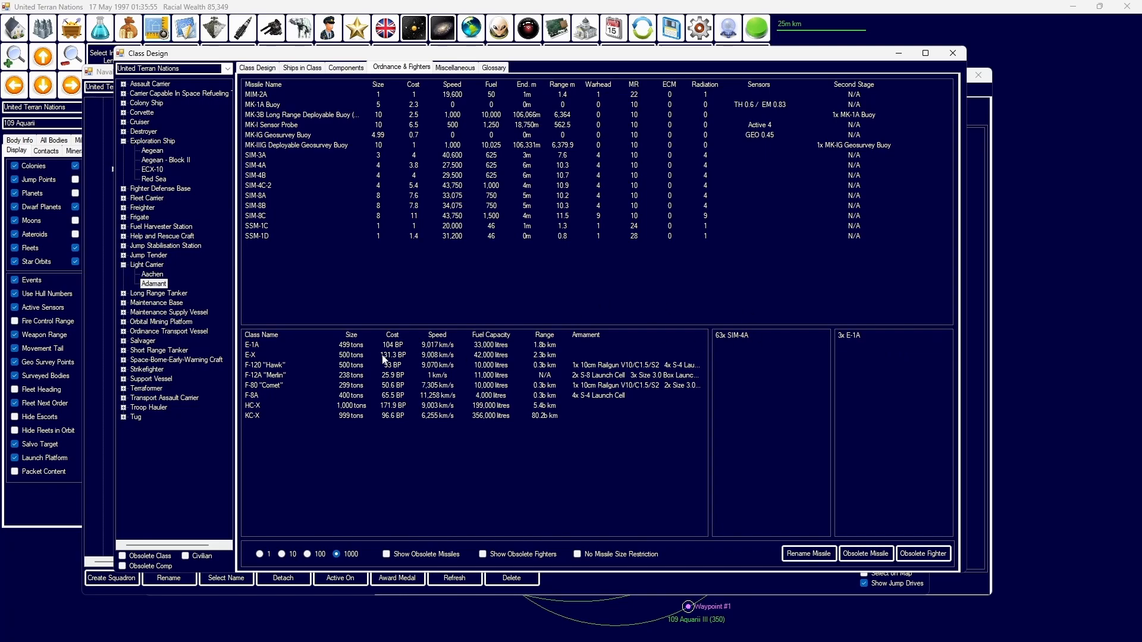
pyautogui.click(265, 365)
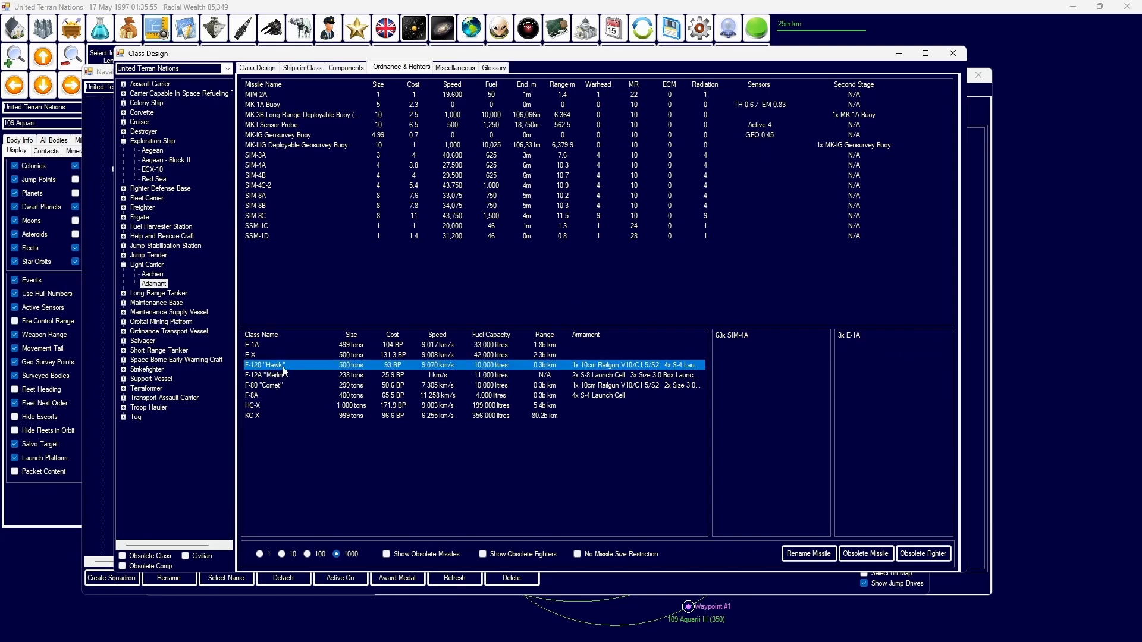
pyautogui.click(260, 553)
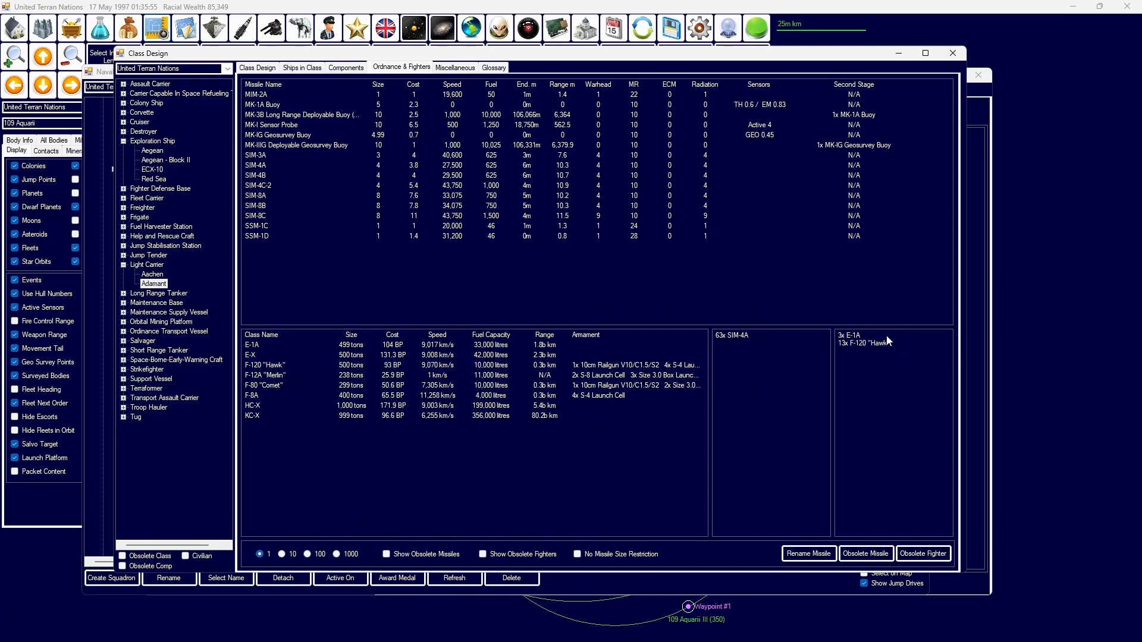
pyautogui.click(337, 554)
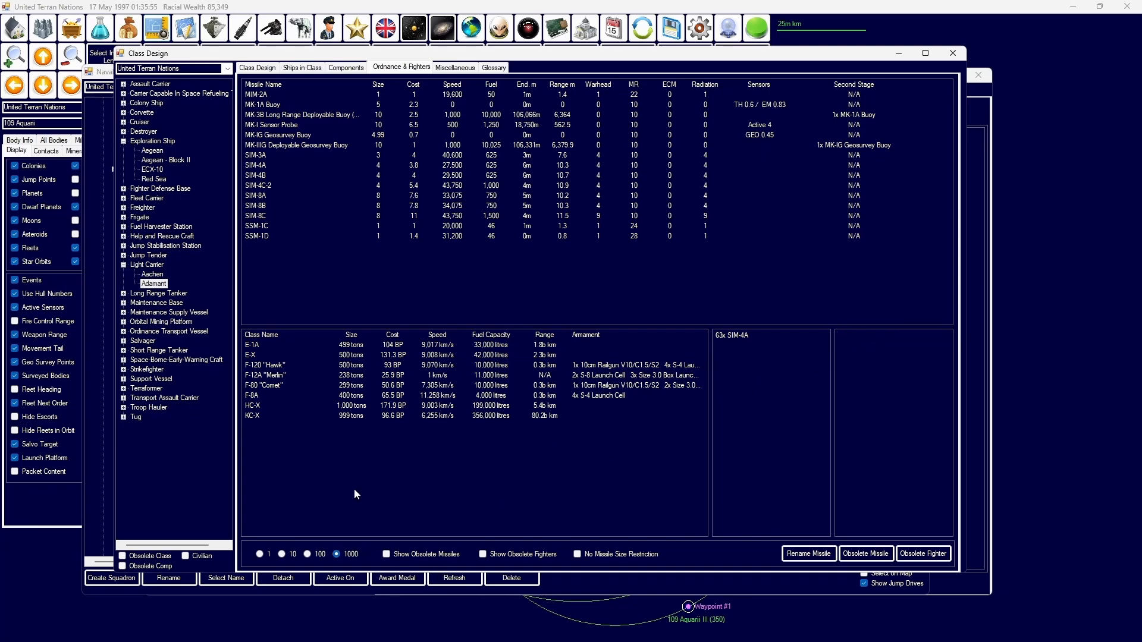
pyautogui.click(259, 554)
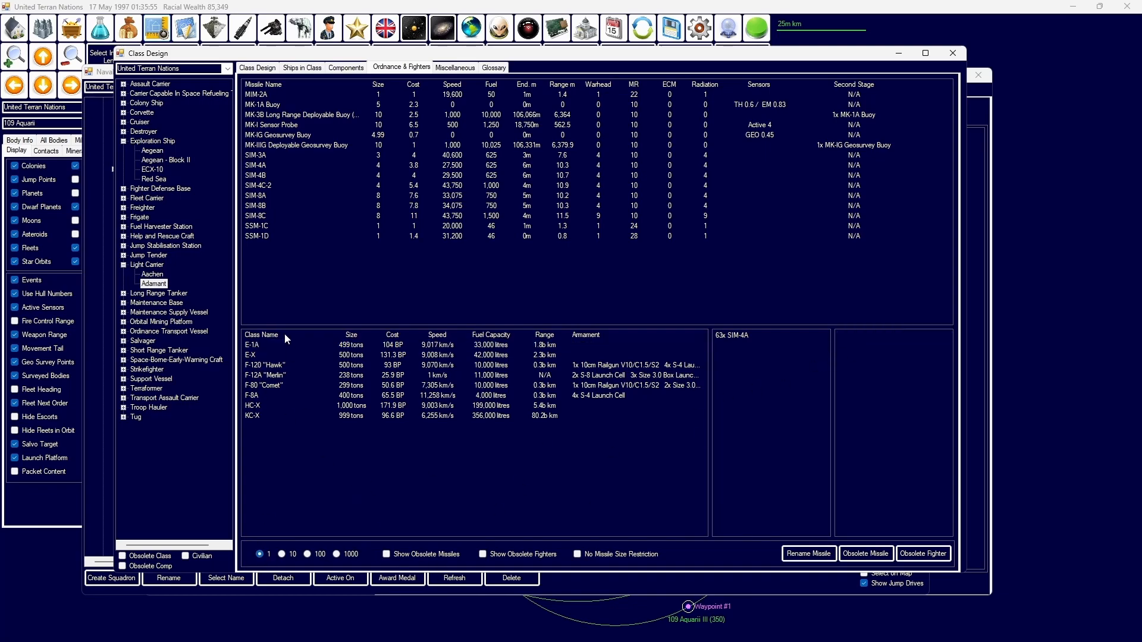
pyautogui.click(264, 384)
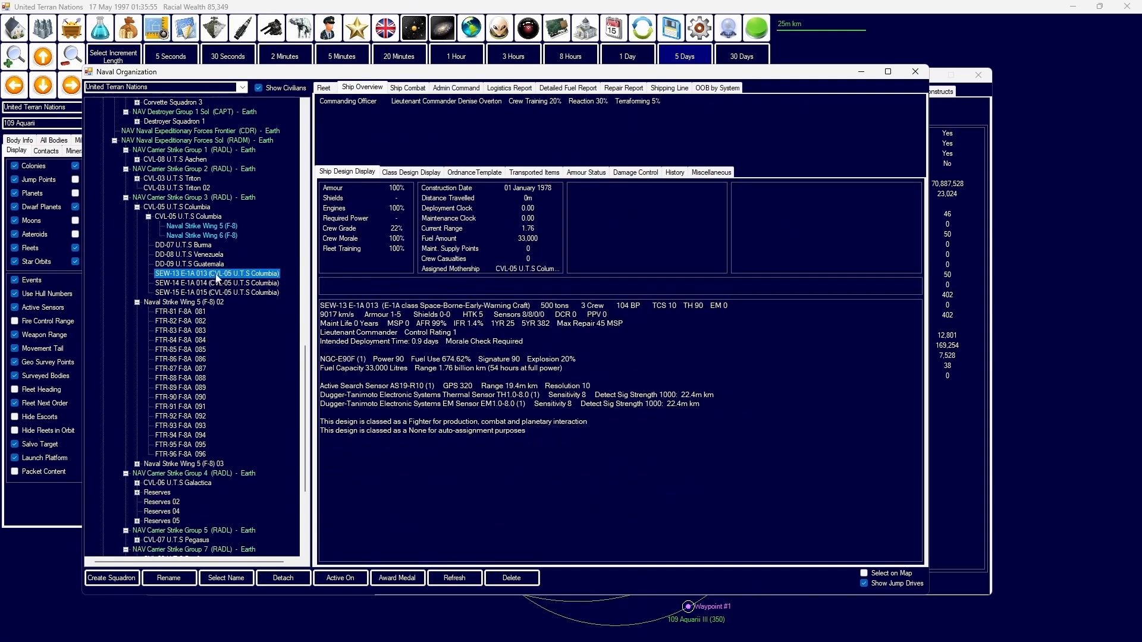
# Step: Queue scrapping of the F-8A strike wing's fighters at the home colony's shipyards
pyautogui.click(183, 245)
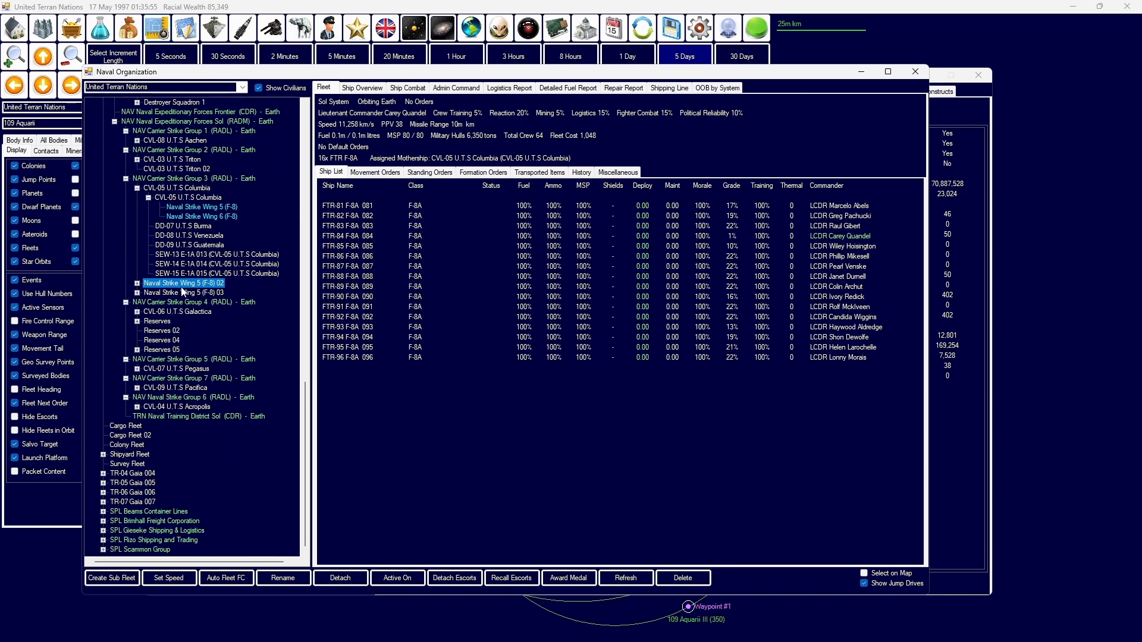
pyautogui.click(283, 578)
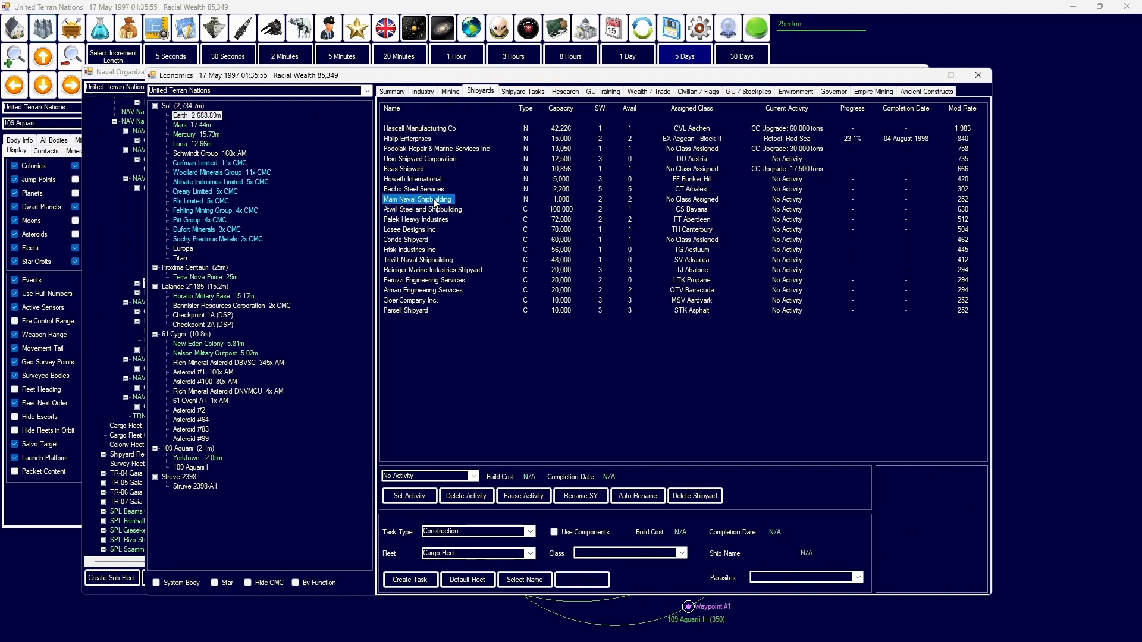
pyautogui.click(530, 531)
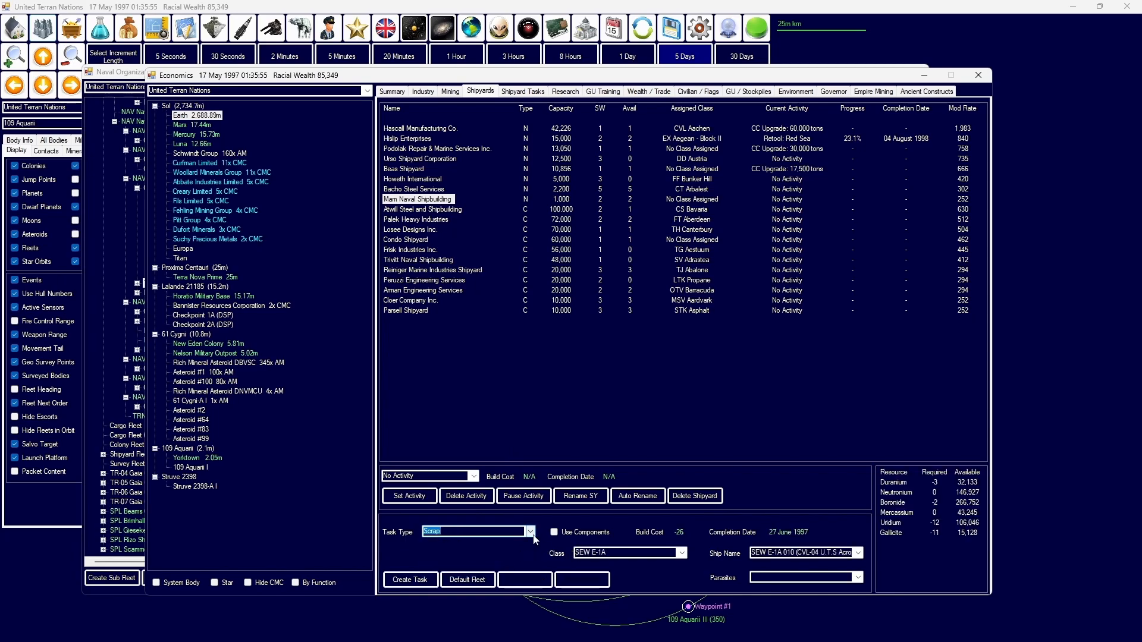
pyautogui.click(680, 553)
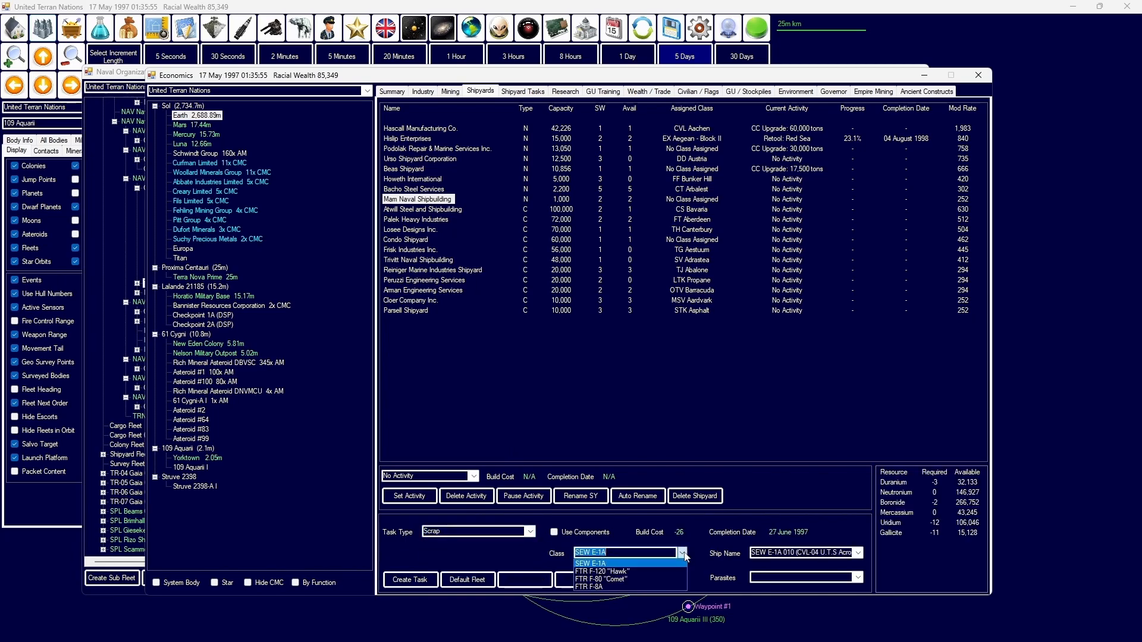
pyautogui.click(590, 586)
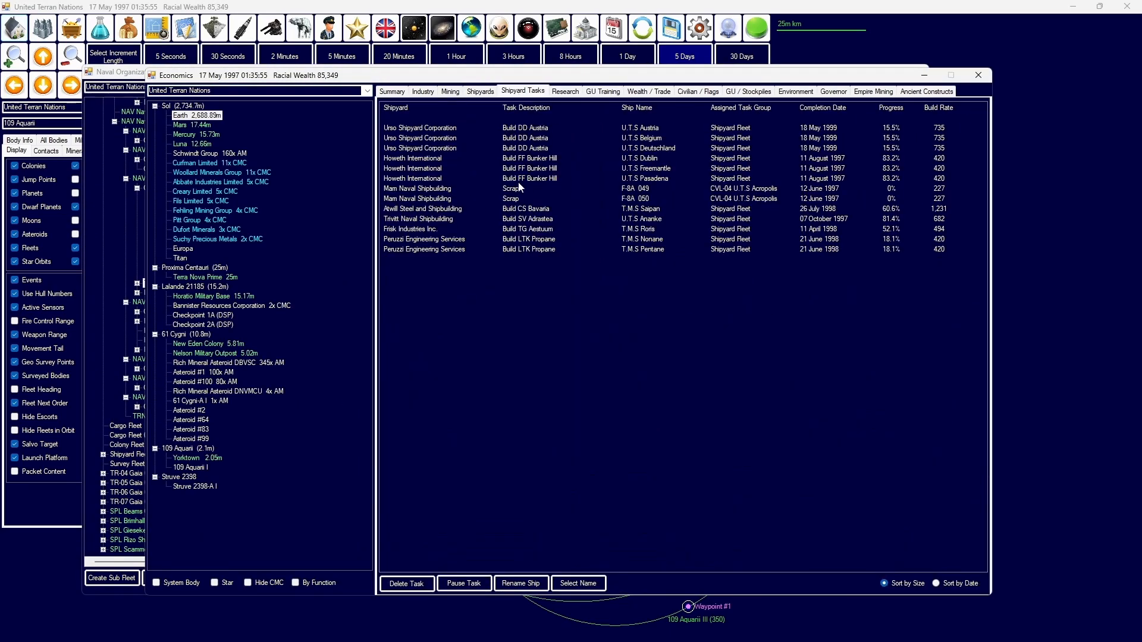
# Step: Set Marn Naval Shipbuilding's further scrap task for the fighter class
pyautogui.click(416, 188)
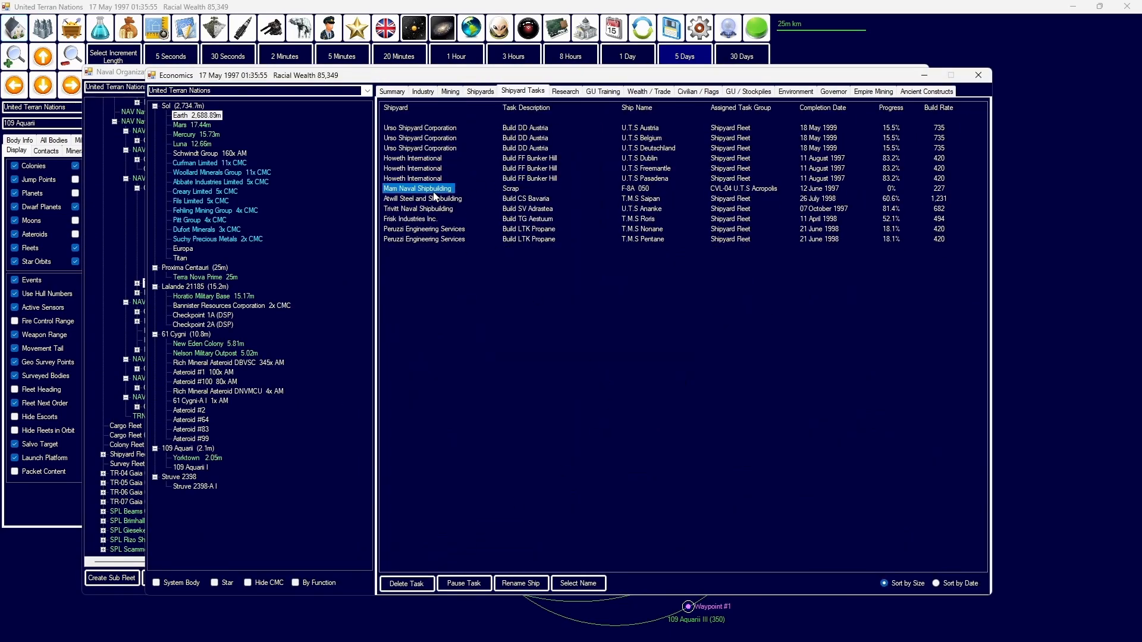
pyautogui.click(479, 91)
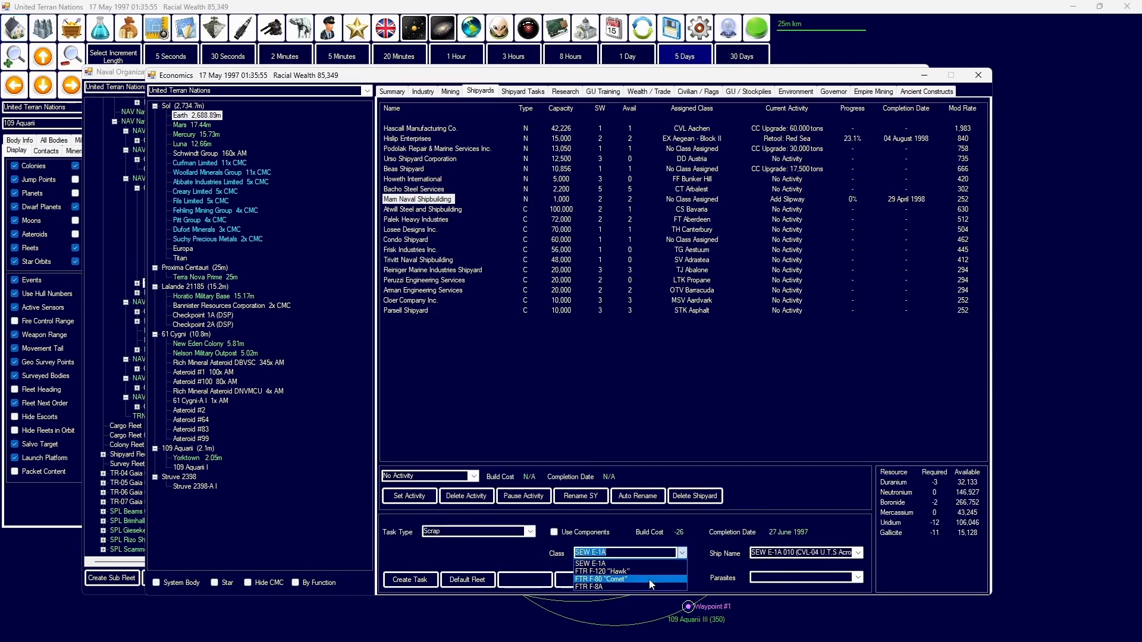
pyautogui.click(591, 582)
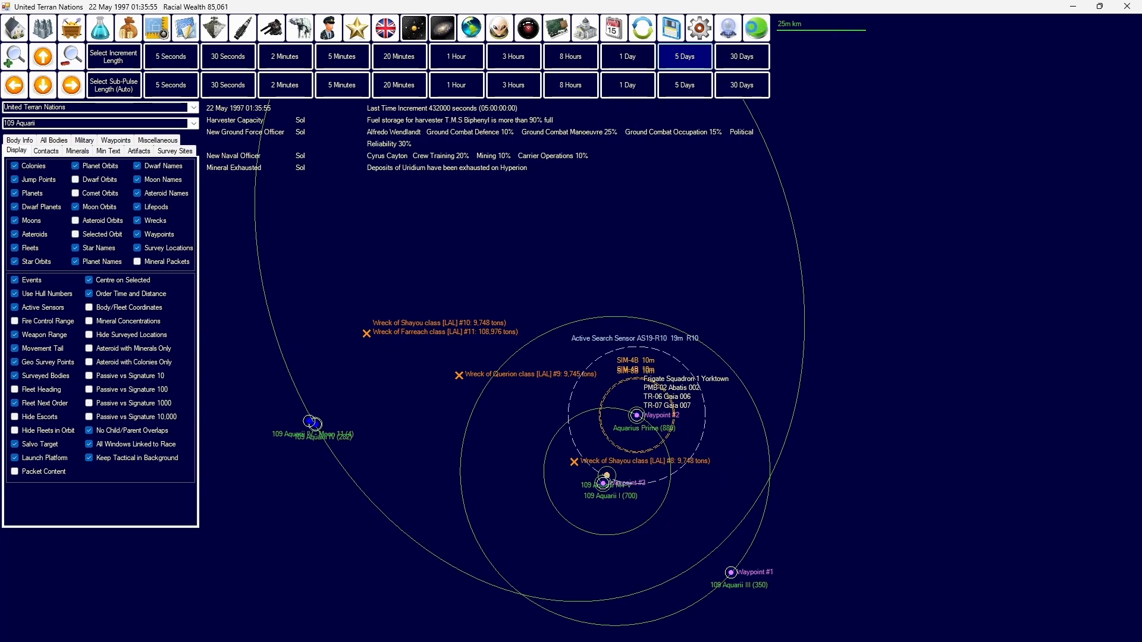
# Step: Check the 'To be Scrapped' fleet under Carrier Strike Group 3 in fleet organization
pyautogui.click(756, 27)
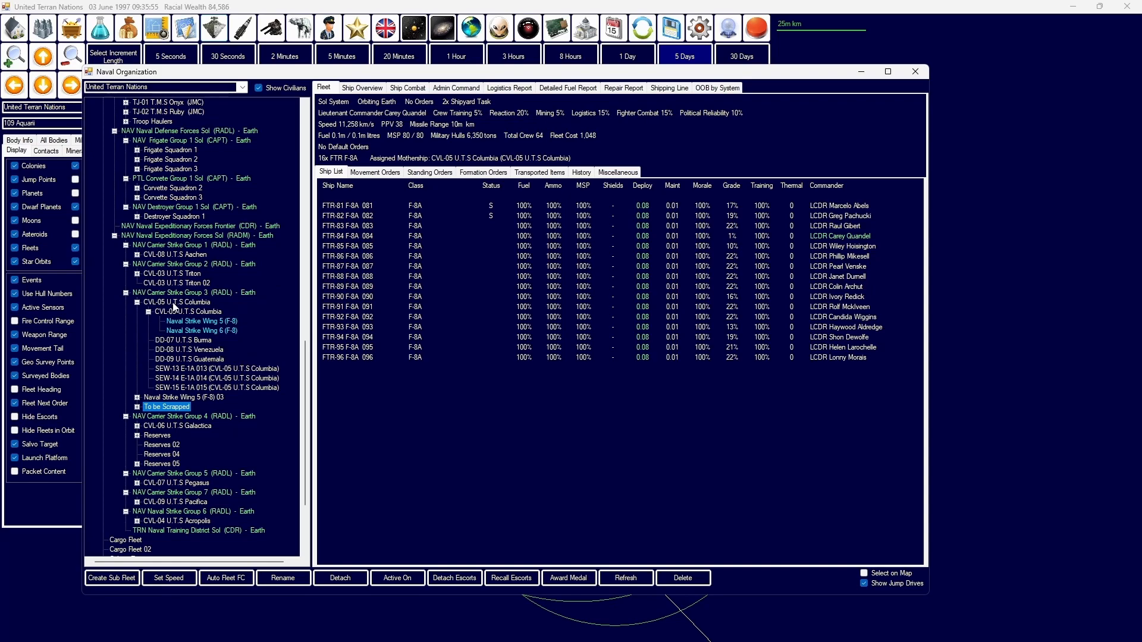
pyautogui.scroll(-3)
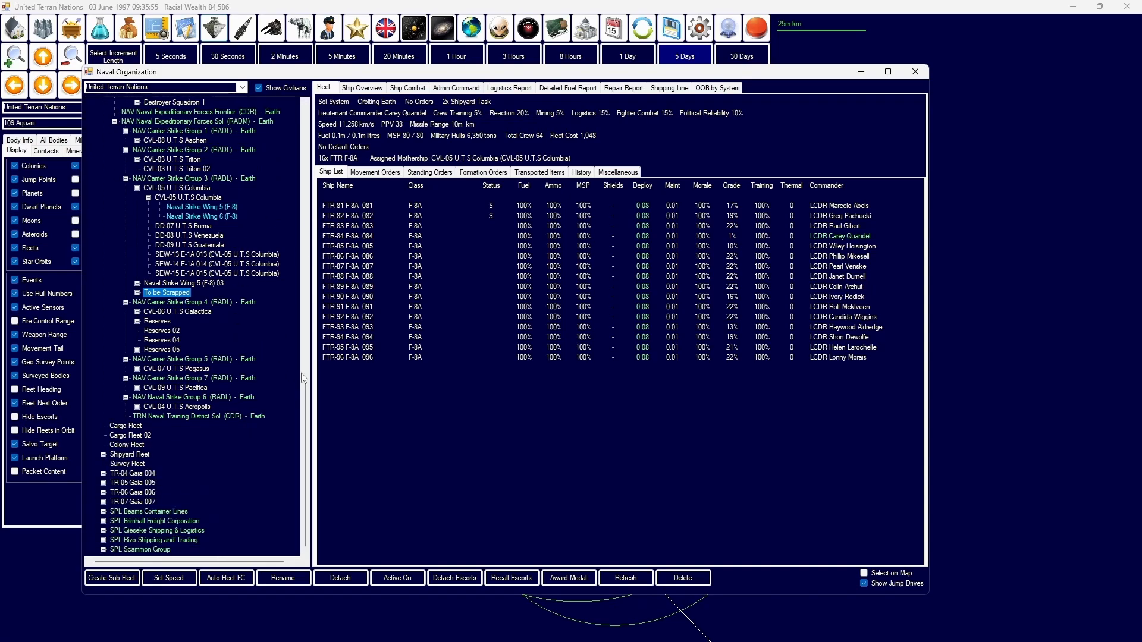
pyautogui.scroll(-3)
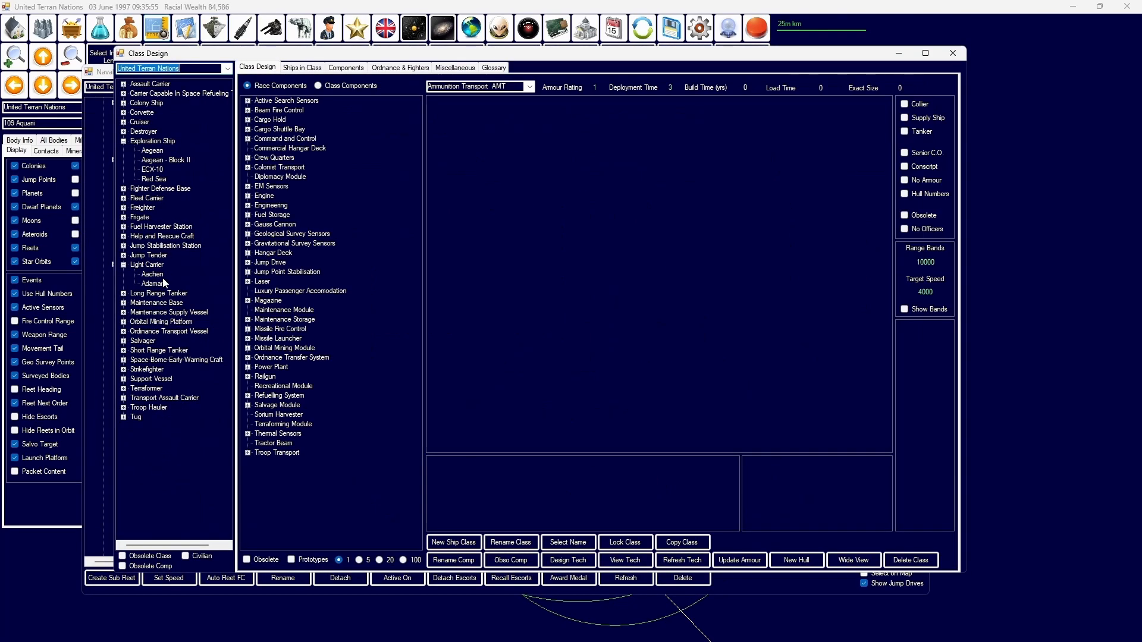
# Step: Replace Aachen's F-8A fighters with F-80 Comets and remove the SIM-4A missiles from its loadout
pyautogui.click(400, 67)
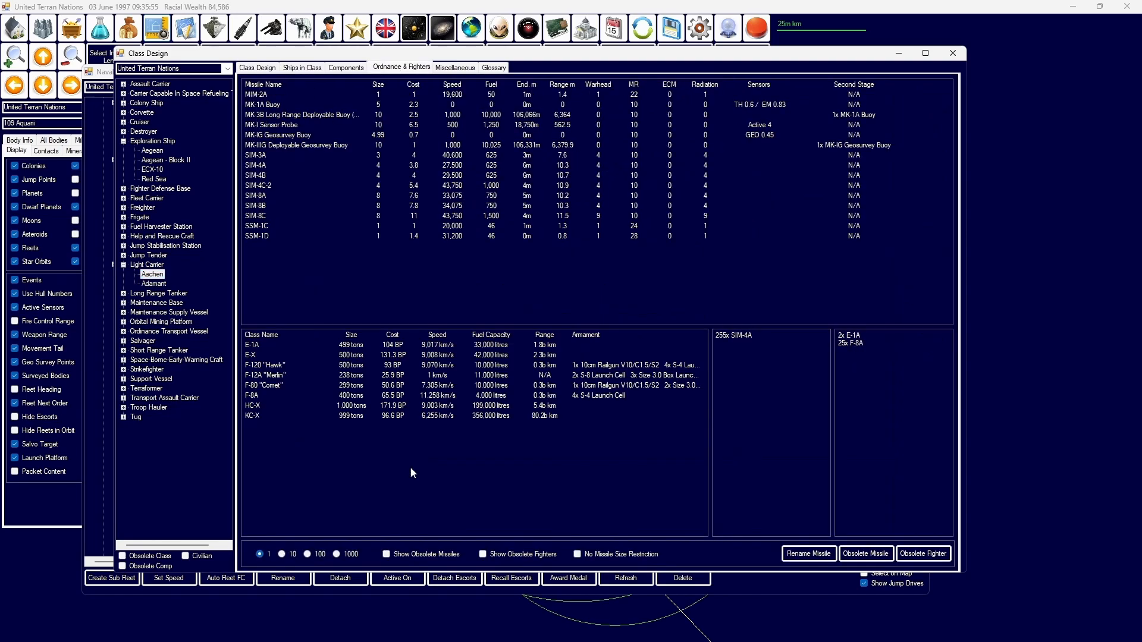
pyautogui.click(336, 555)
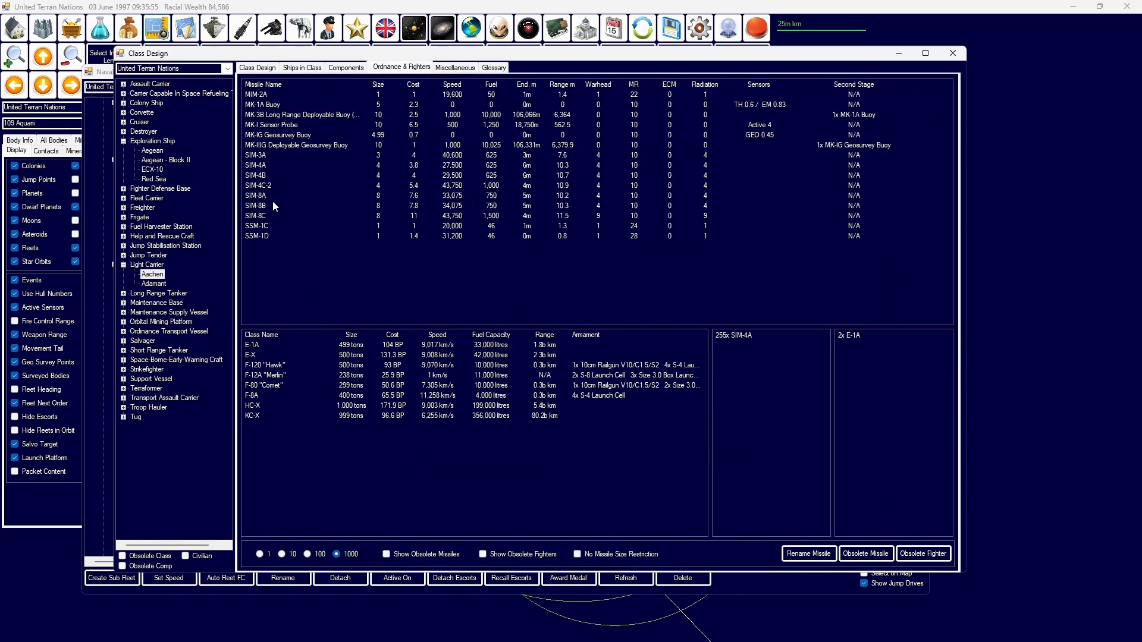
pyautogui.click(264, 386)
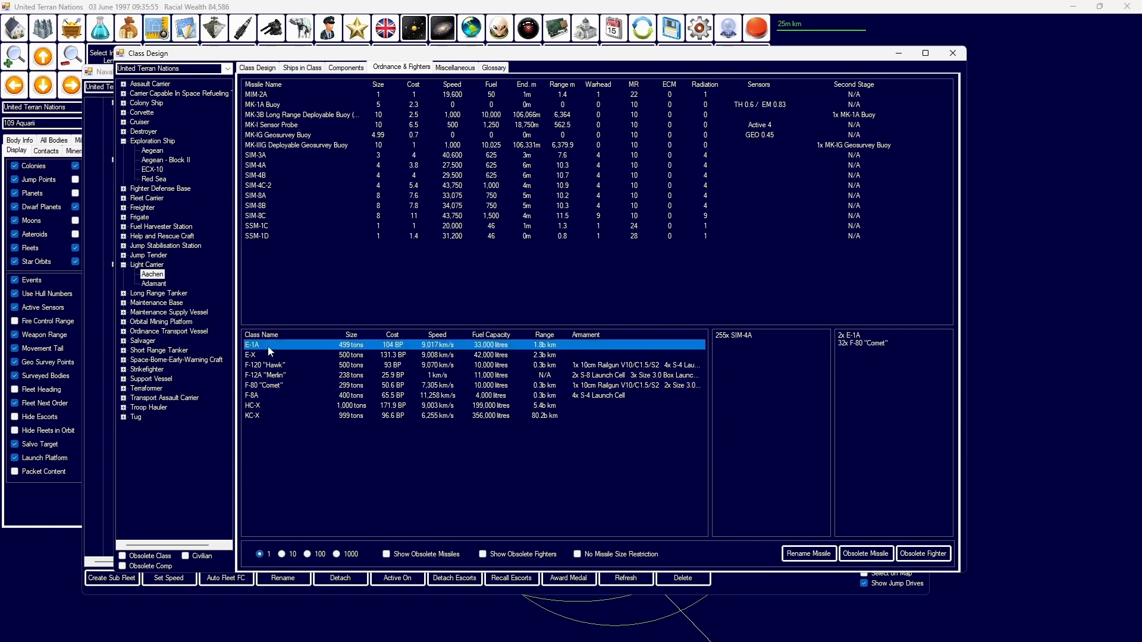
pyautogui.click(337, 554)
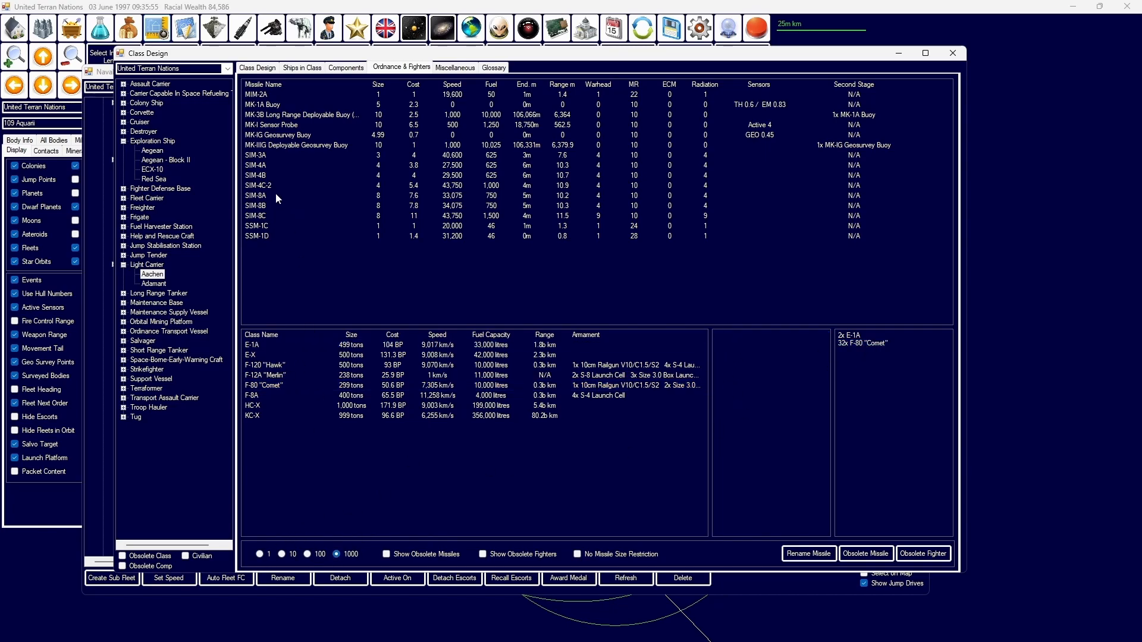
# Step: Review shipyard tasks and the reserve fighter fleet, then return to Earth's industry queue
pyautogui.click(153, 283)
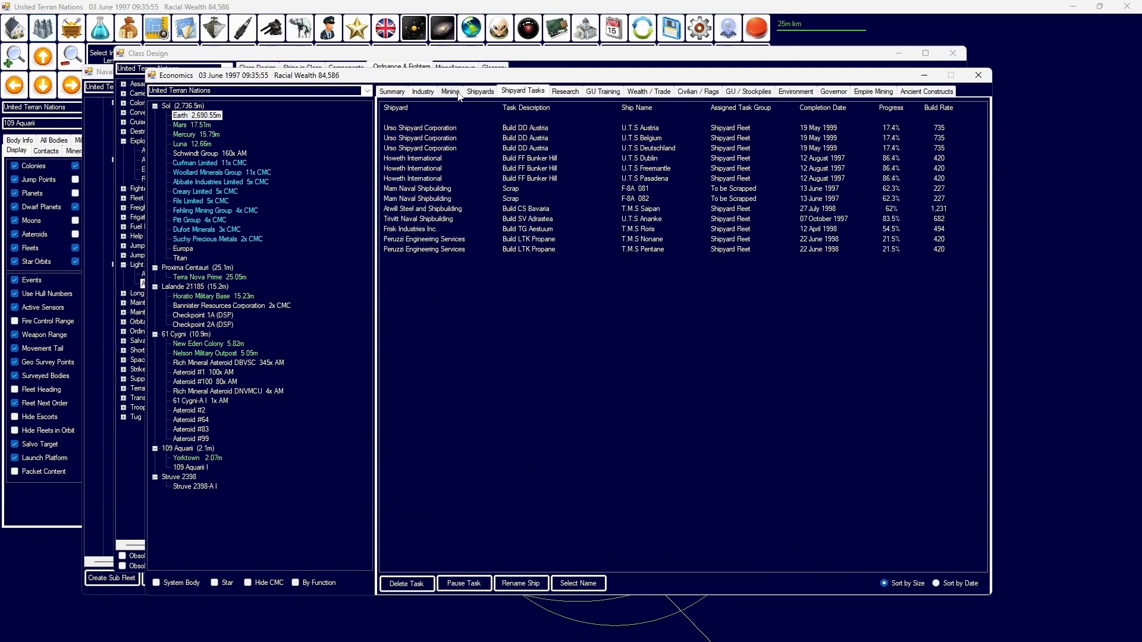
pyautogui.click(422, 92)
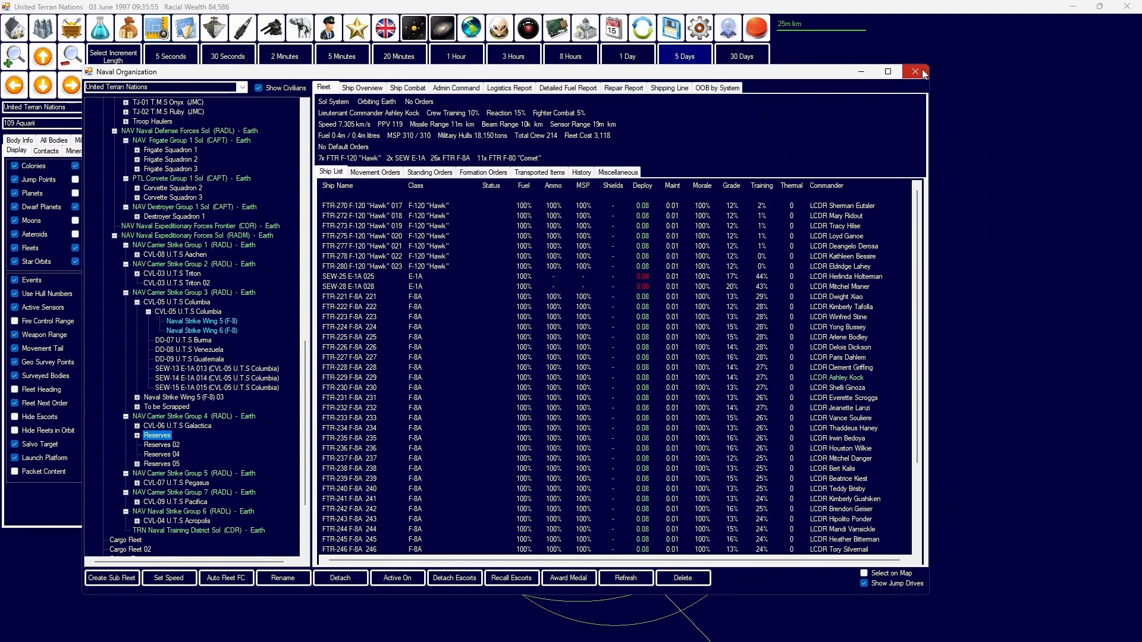
pyautogui.click(915, 71)
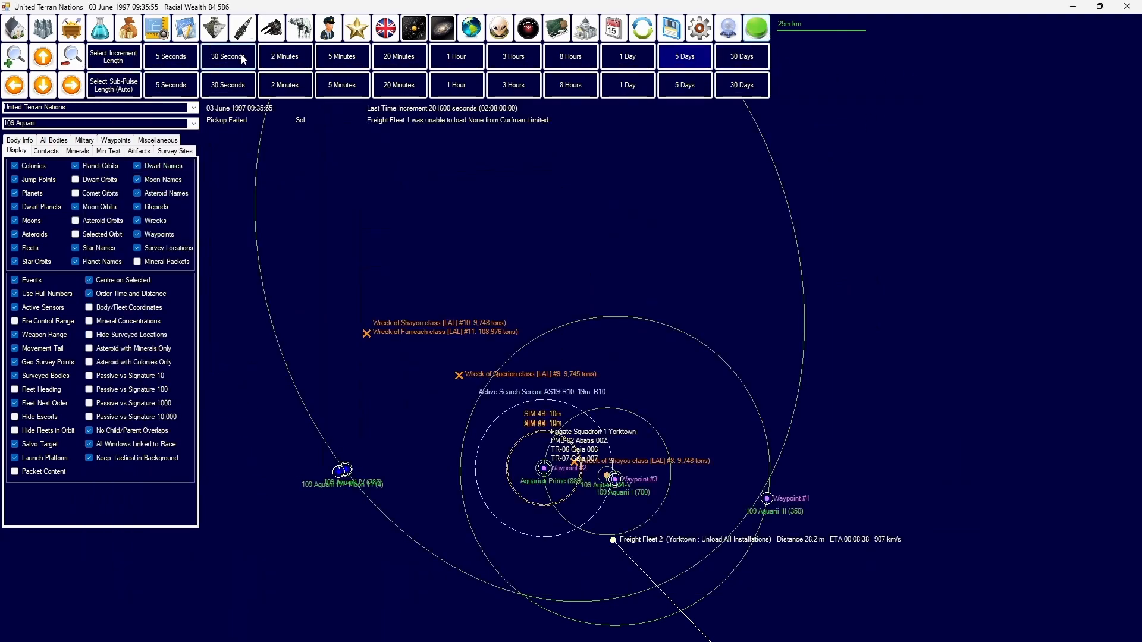
pyautogui.moveTo(102, 28)
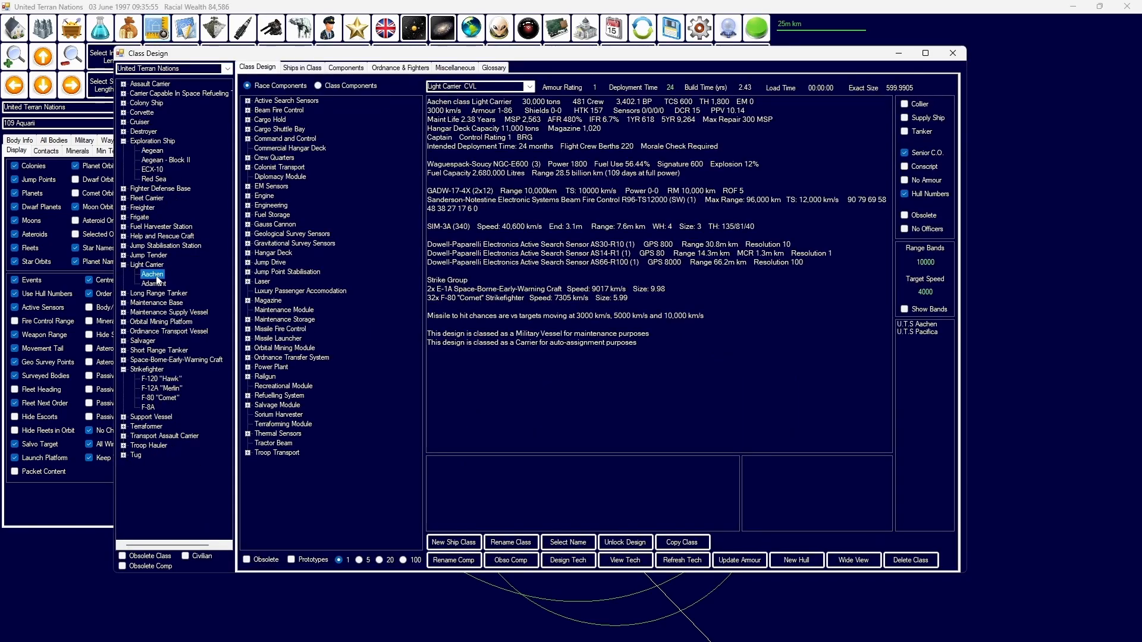
pyautogui.click(154, 283)
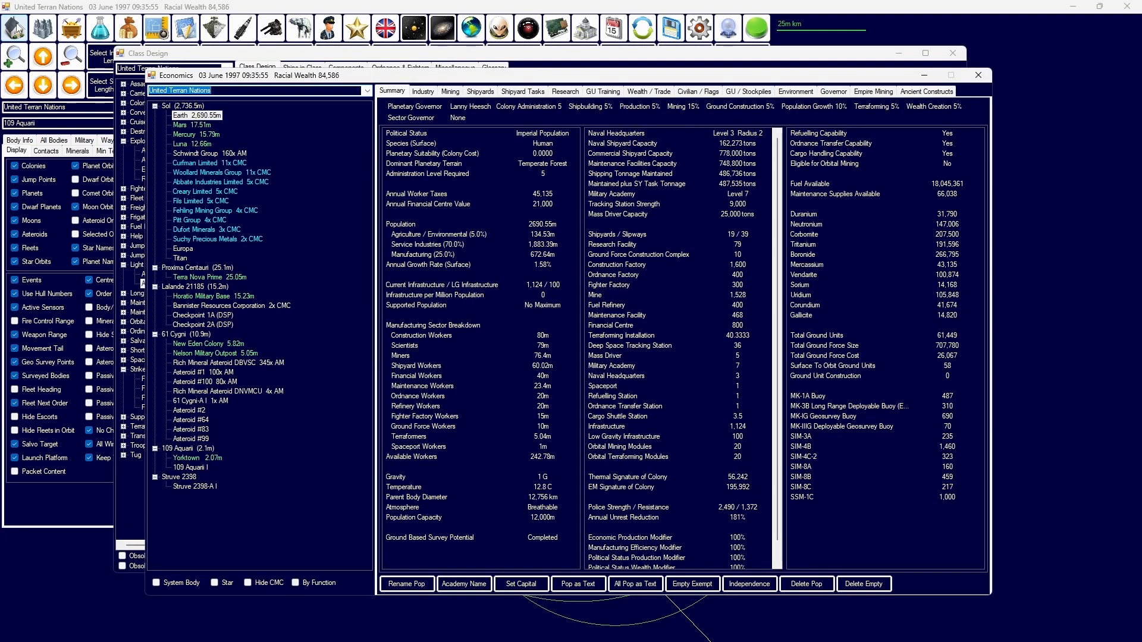
pyautogui.click(422, 92)
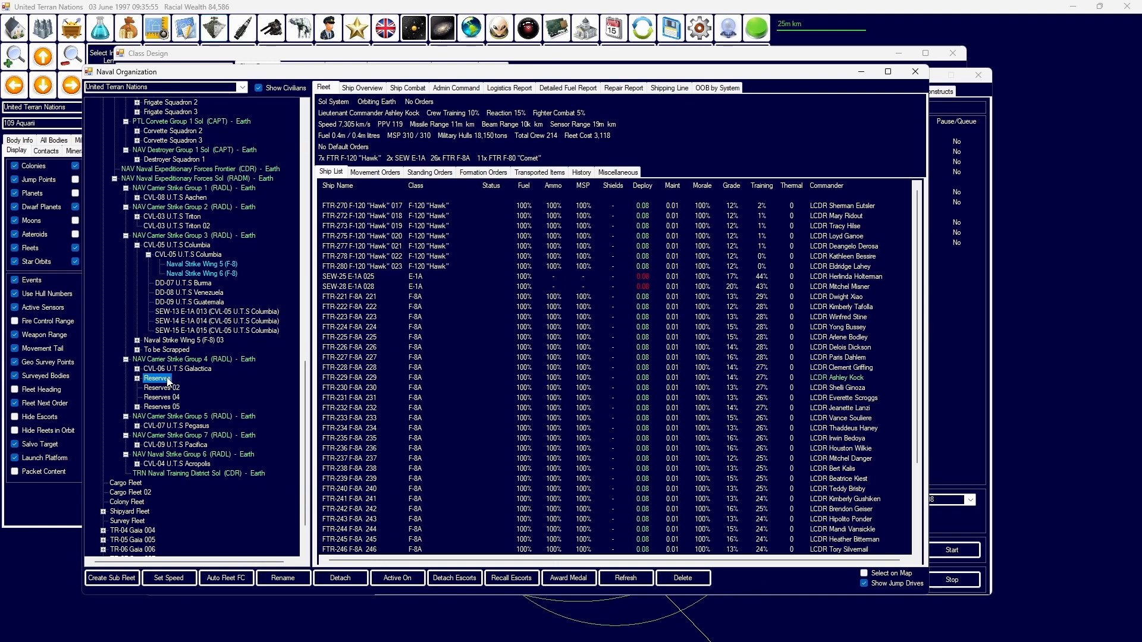
pyautogui.click(184, 340)
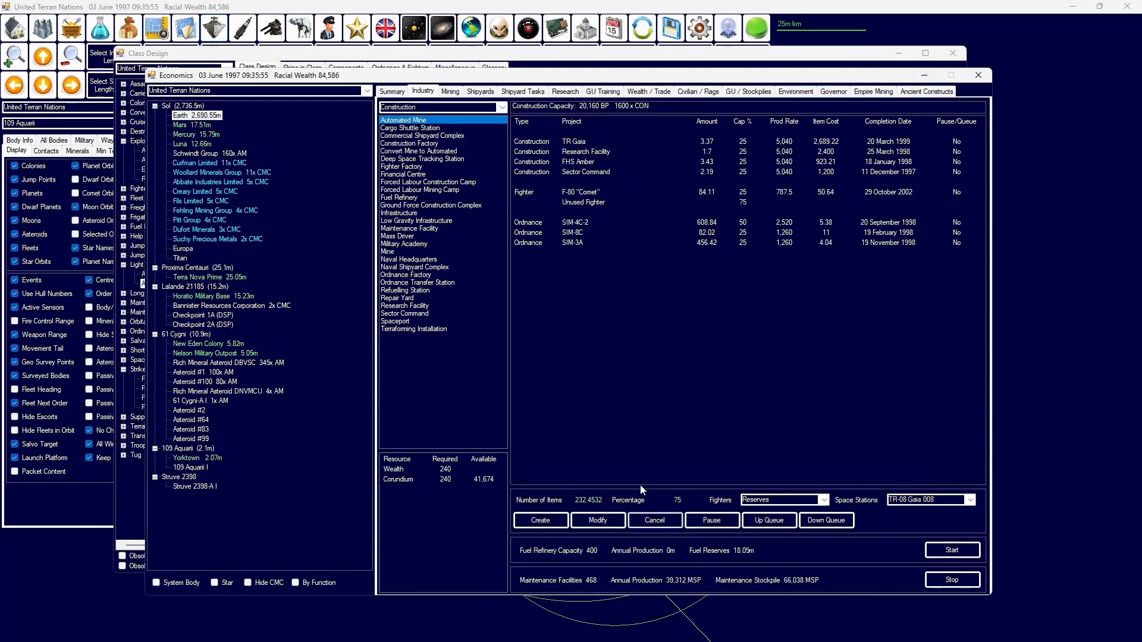
# Step: Queue 49 F-120 "Hawk" fighters for production at Earth
pyautogui.click(440, 107)
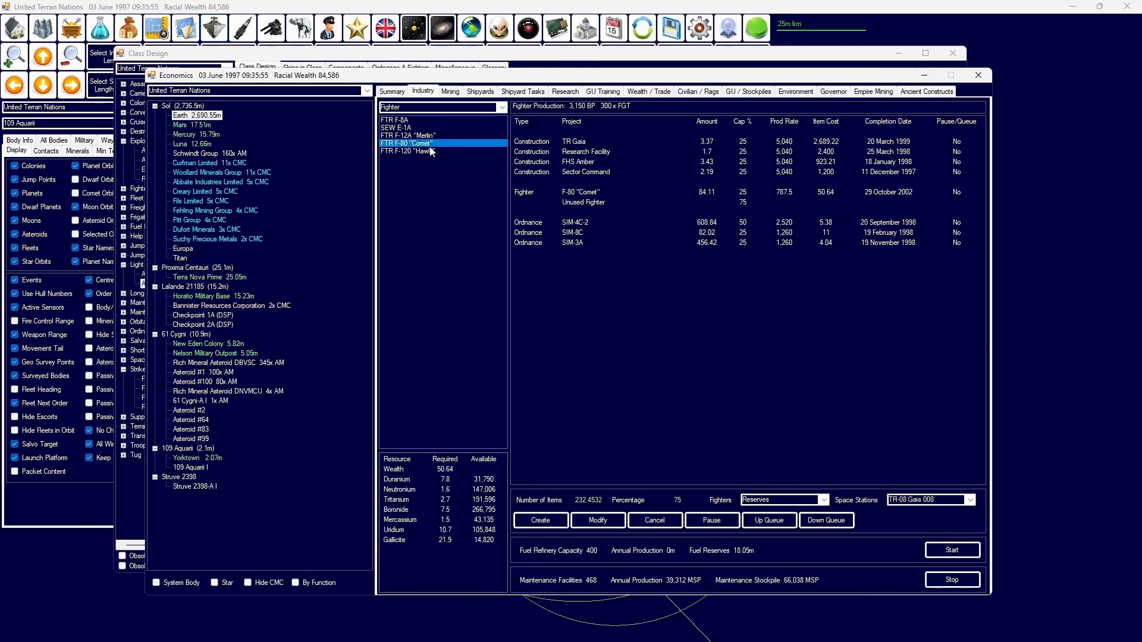
pyautogui.click(410, 151)
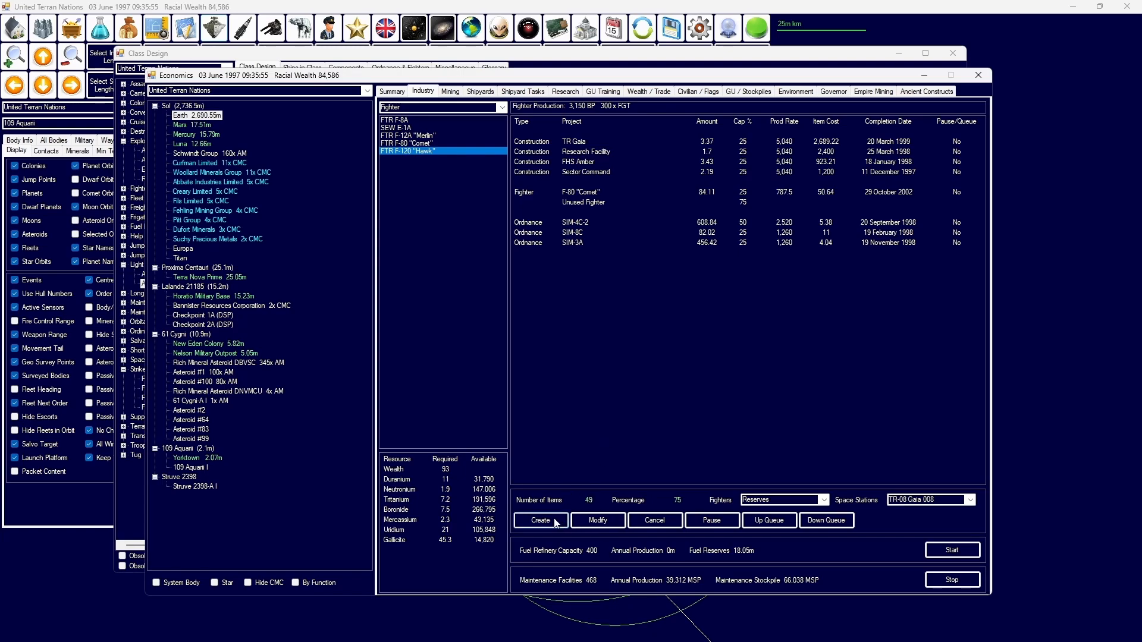
pyautogui.click(540, 519)
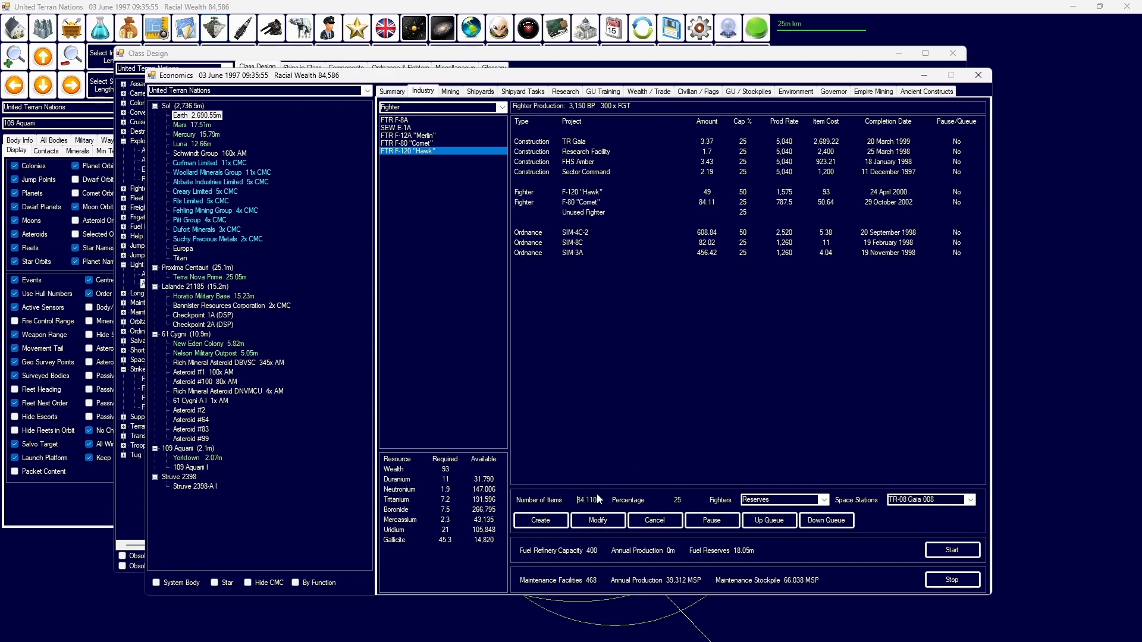
pyautogui.tripleClick(588, 501)
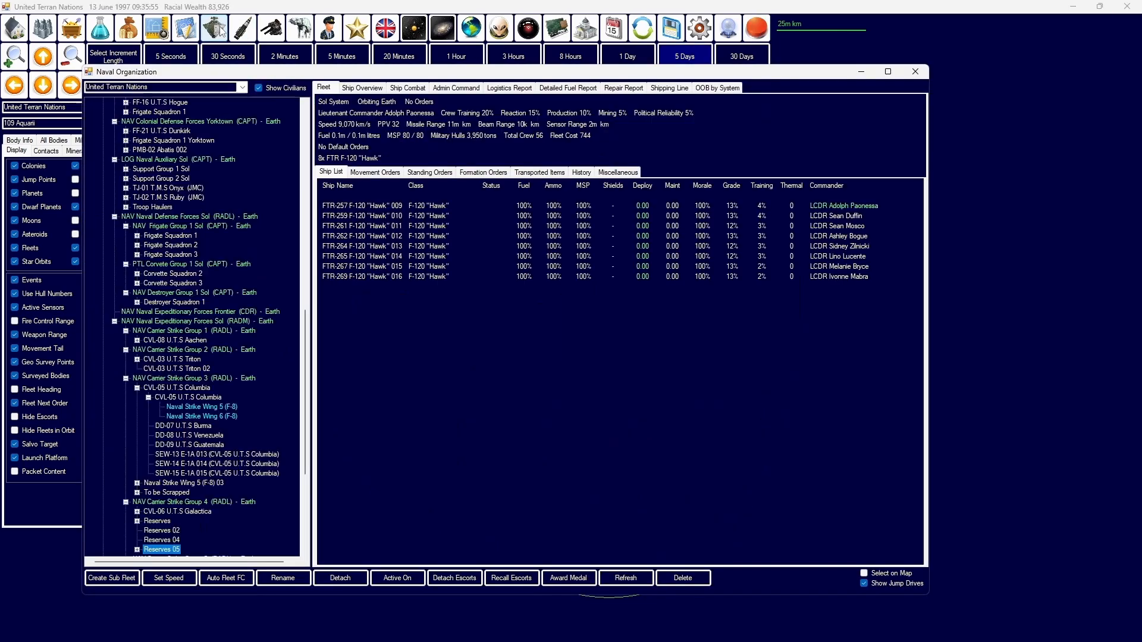
# Step: Review Freight Fleet 1 and Freight Fleet 8 orders in Naval Organization
pyautogui.click(180, 216)
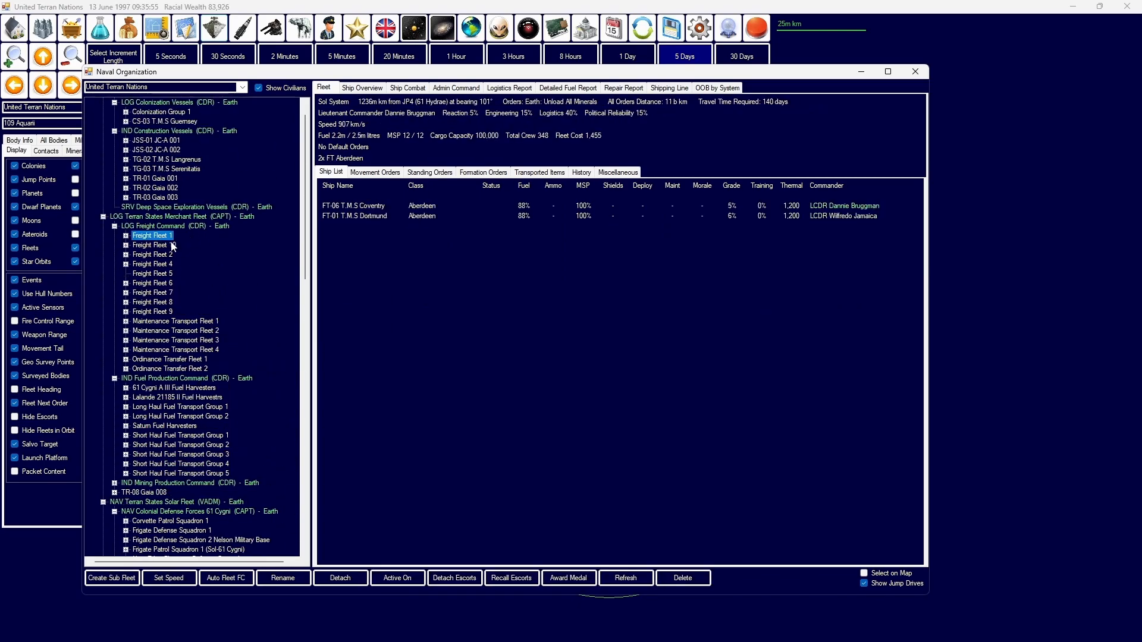
pyautogui.click(151, 301)
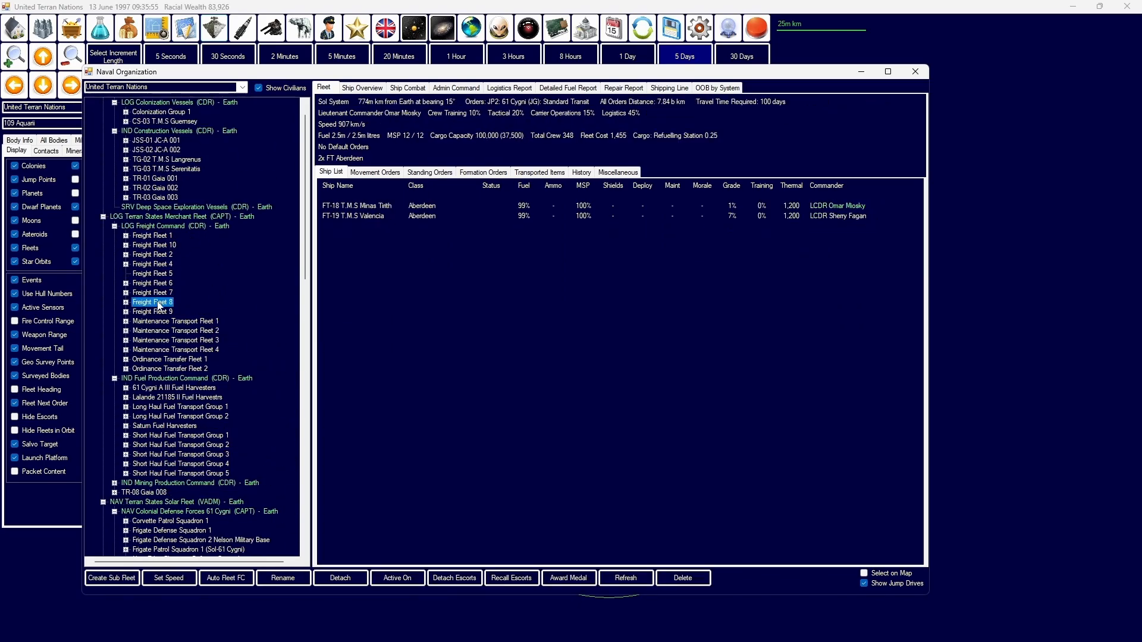
pyautogui.click(152, 283)
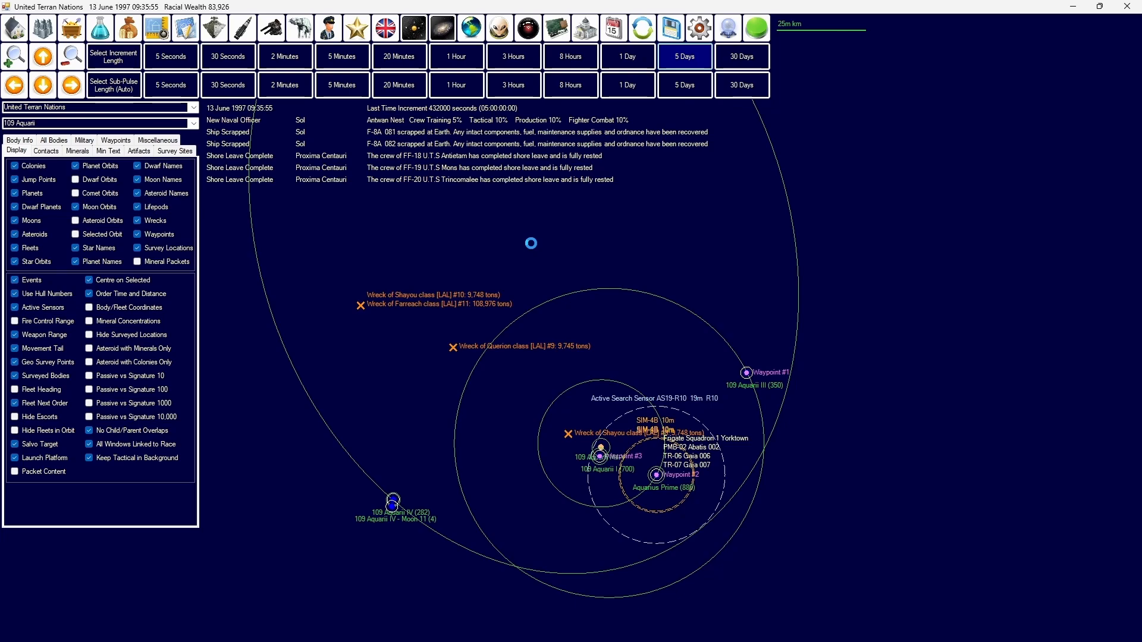
# Step: Check the shipyard overview for old F-8A fighters available to scrap
pyautogui.click(682, 56)
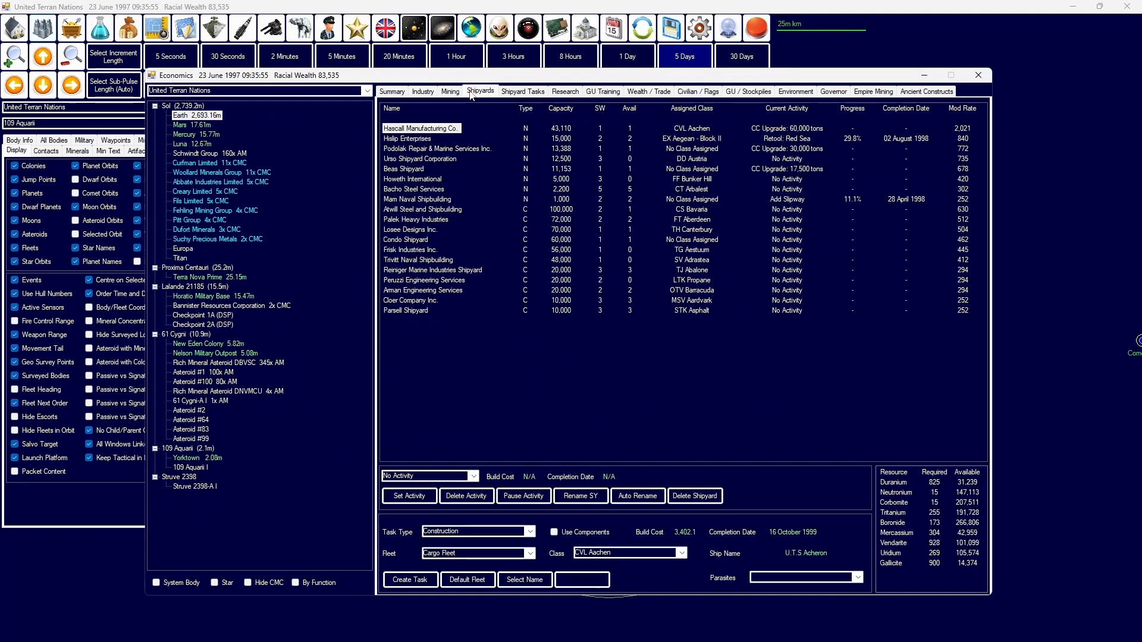
pyautogui.click(472, 475)
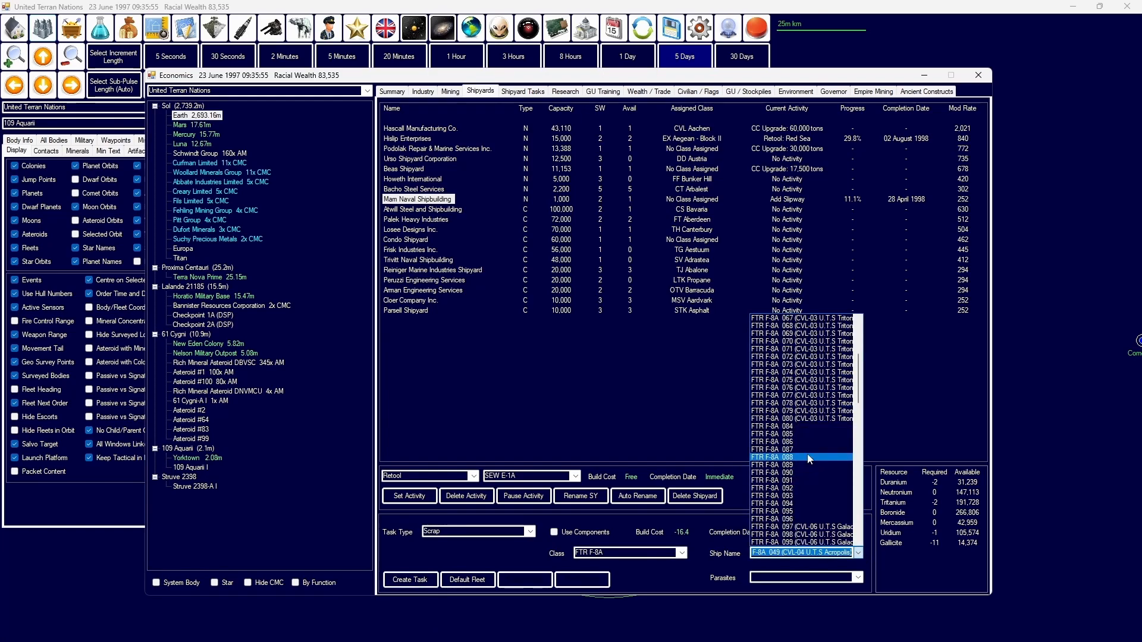
pyautogui.click(977, 75)
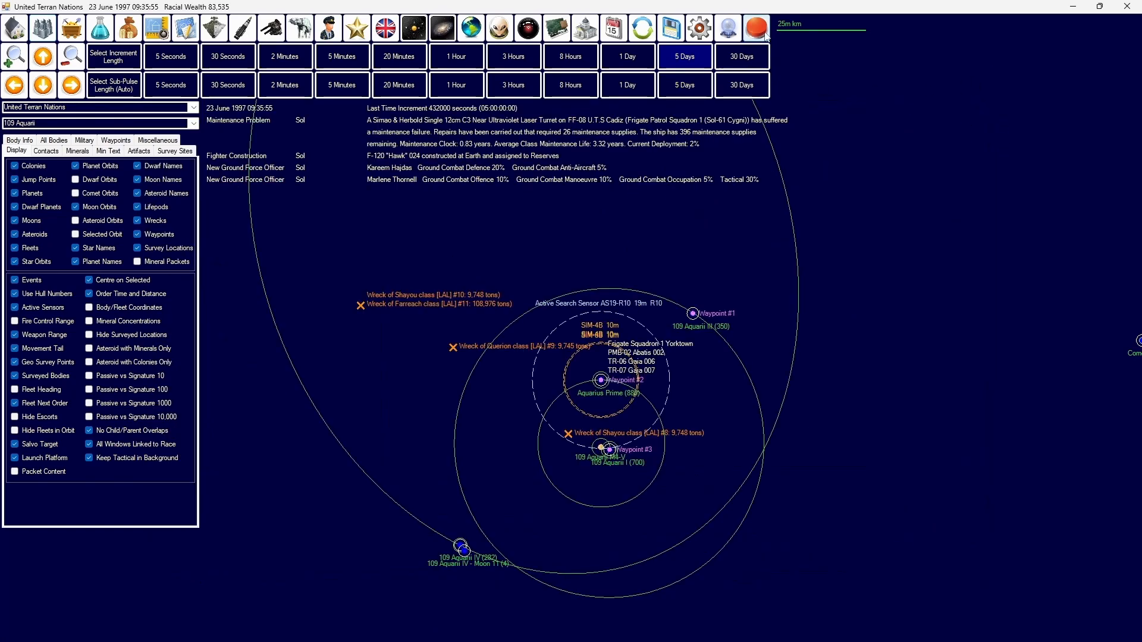
# Step: Advance time to 3 July 1997 and bring up Earth's colony summary
pyautogui.click(756, 28)
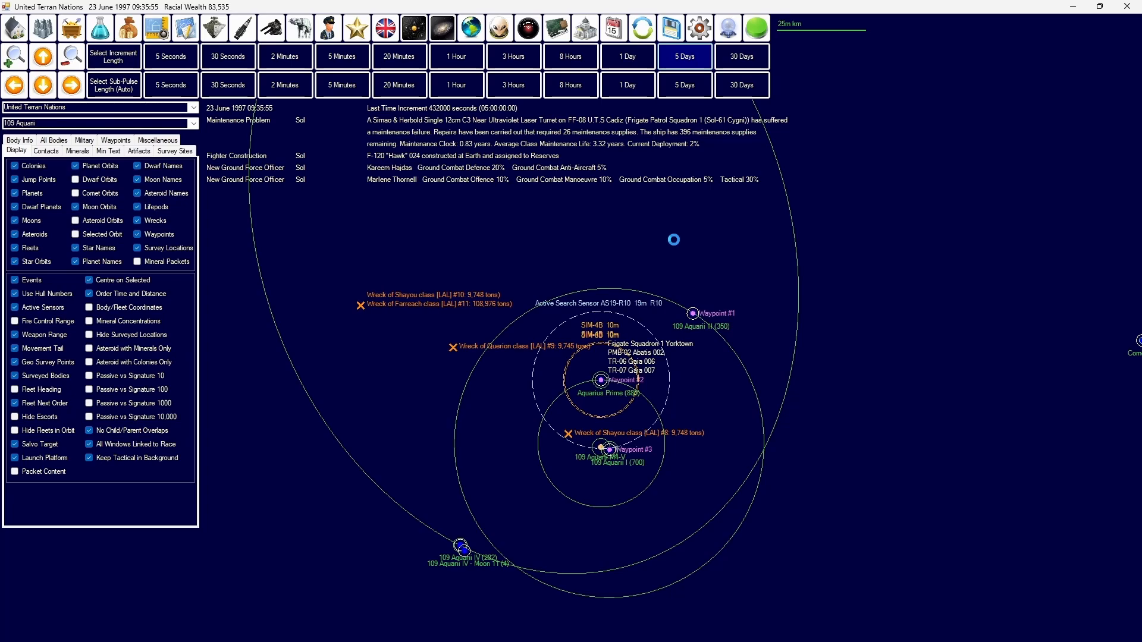
pyautogui.click(683, 56)
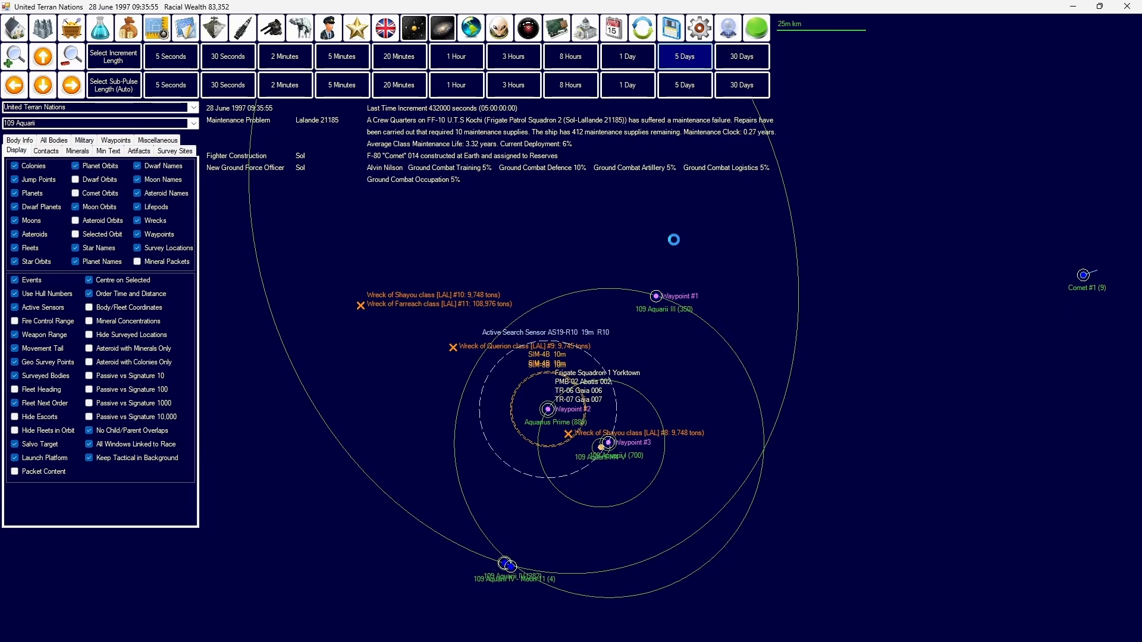
pyautogui.click(683, 56)
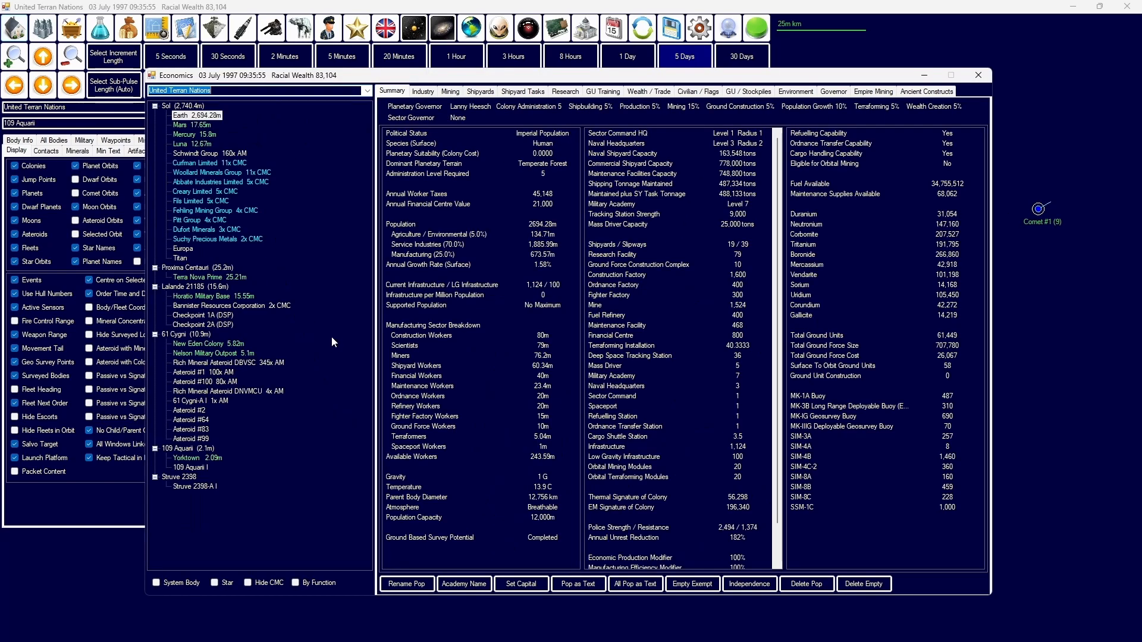
# Step: Review Yorktown's summary and industry, then the fleet organization
pyautogui.click(188, 457)
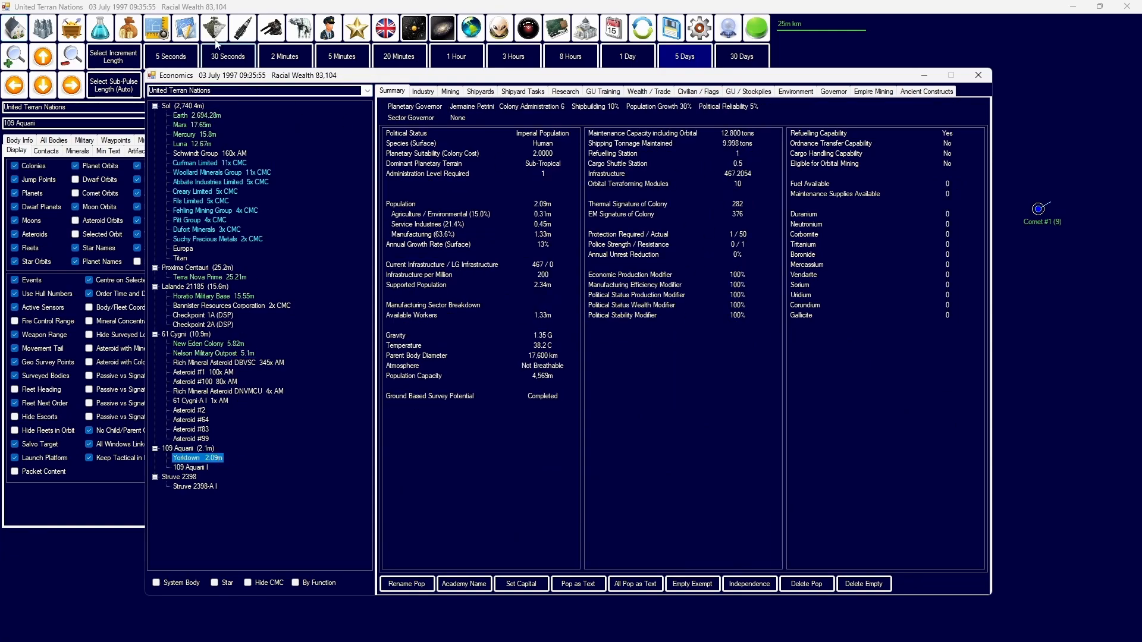
pyautogui.click(212, 27)
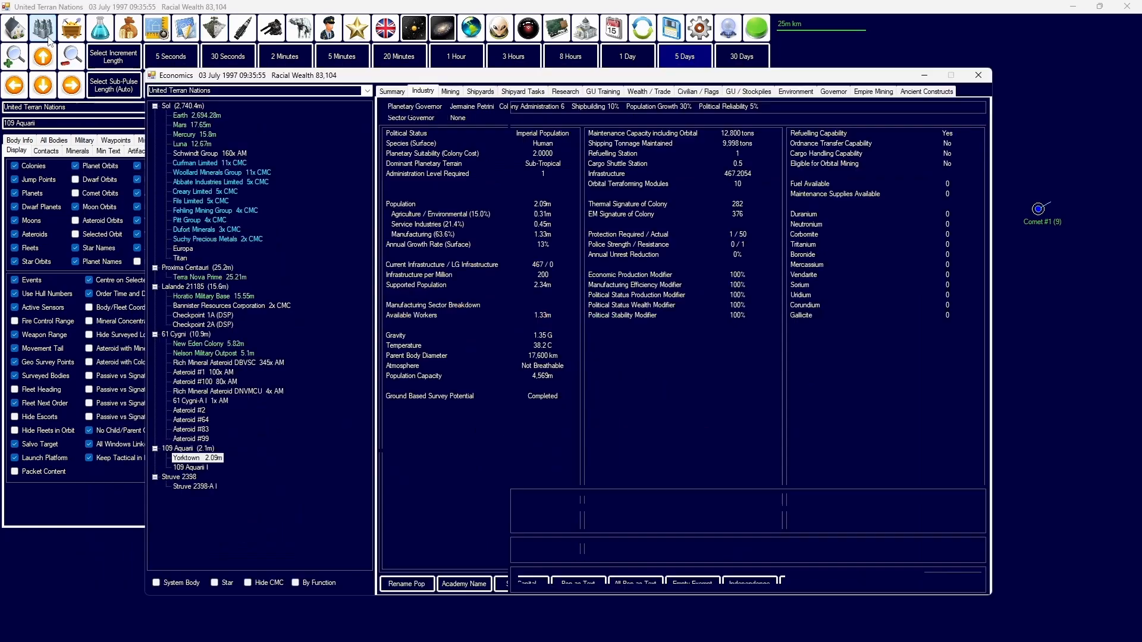
pyautogui.click(479, 91)
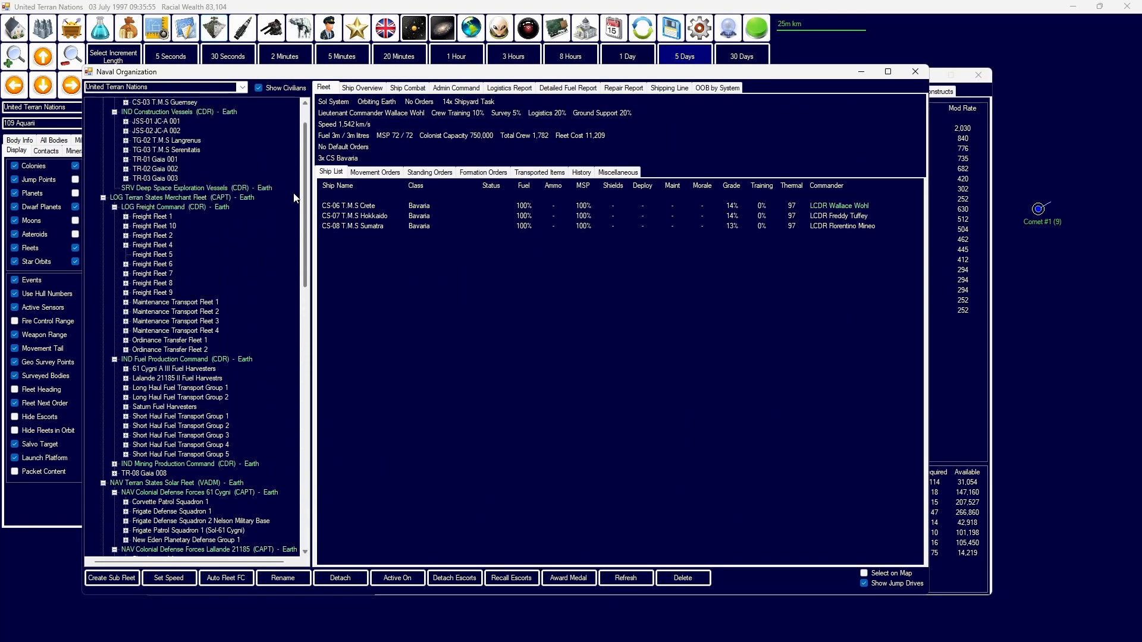
# Step: Inspect tugs TG-02 Langrenus and TG-03's orders, advancing time to 17 July 1997
pyautogui.click(166, 167)
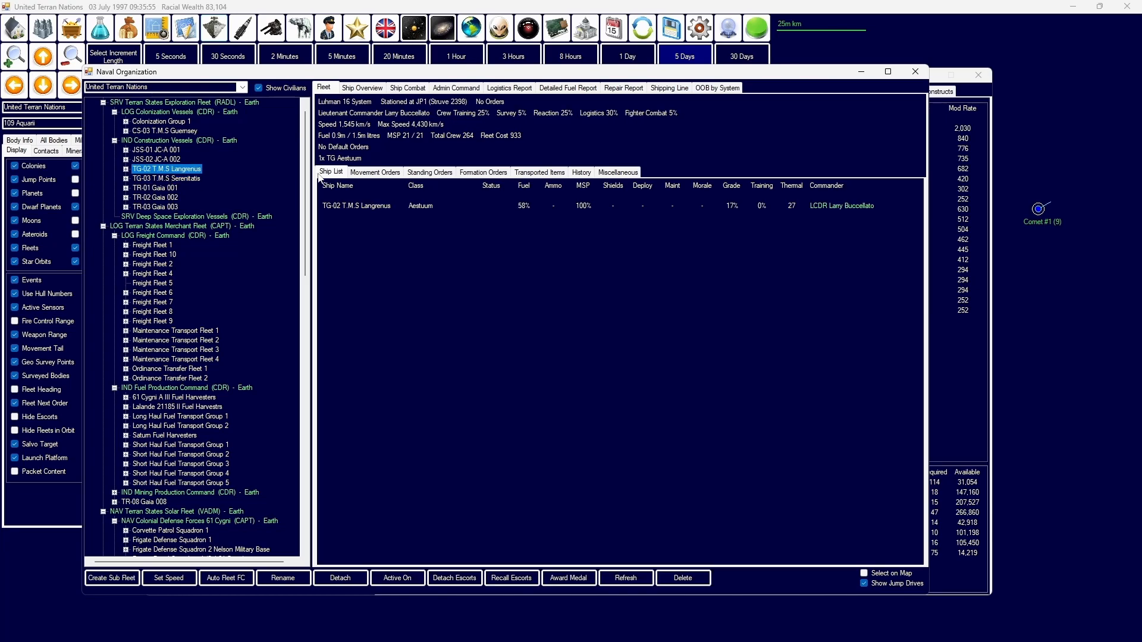
pyautogui.click(374, 171)
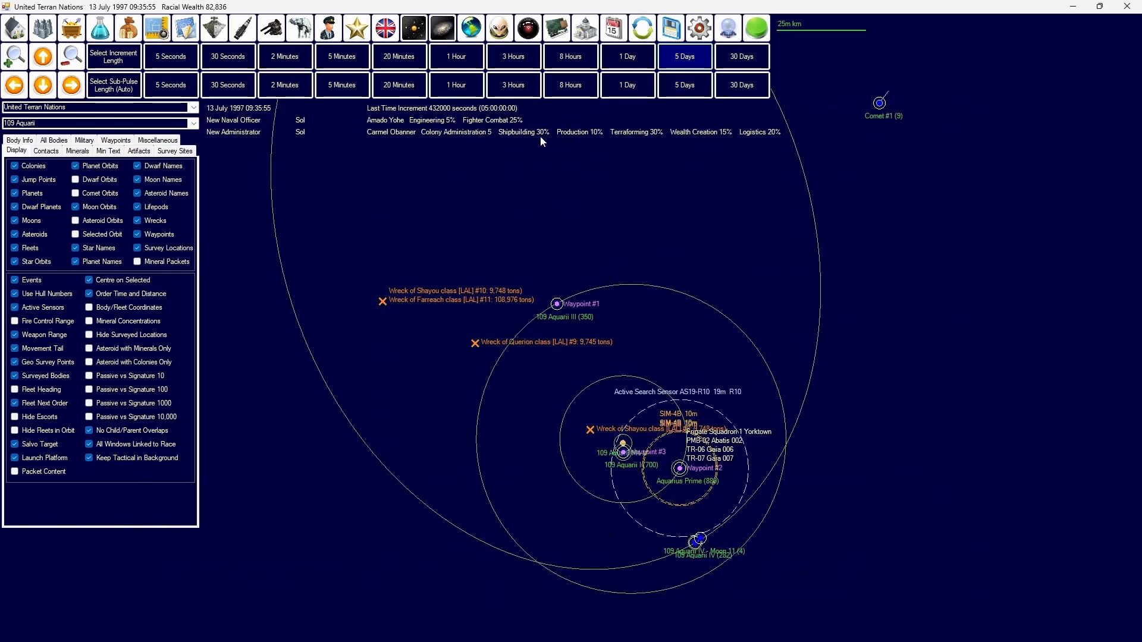
pyautogui.click(683, 56)
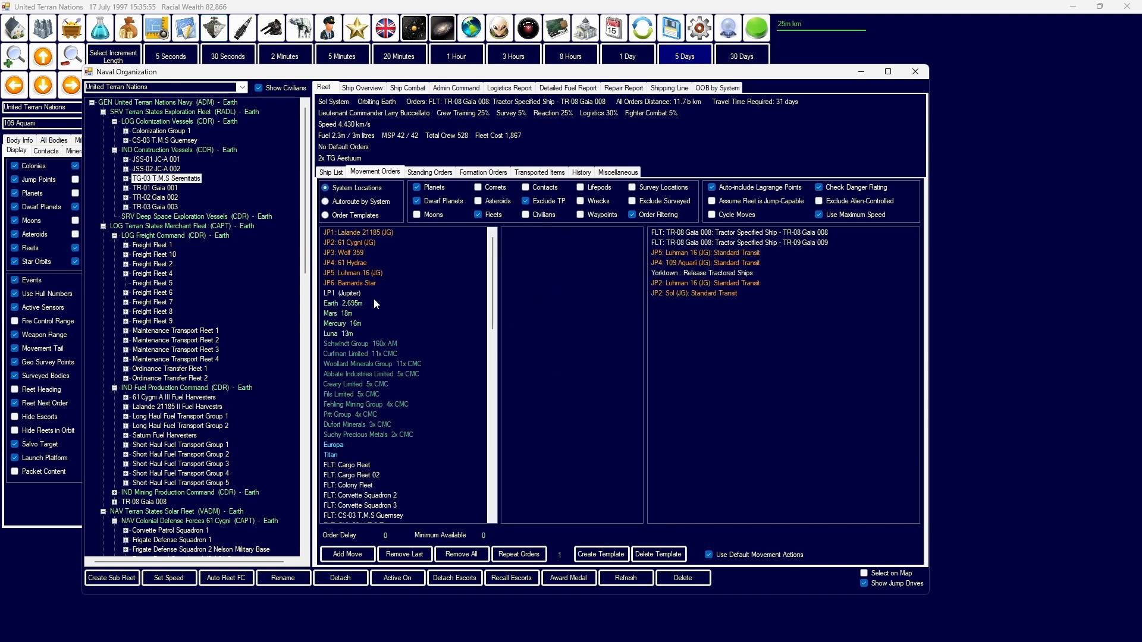
pyautogui.scroll(-3)
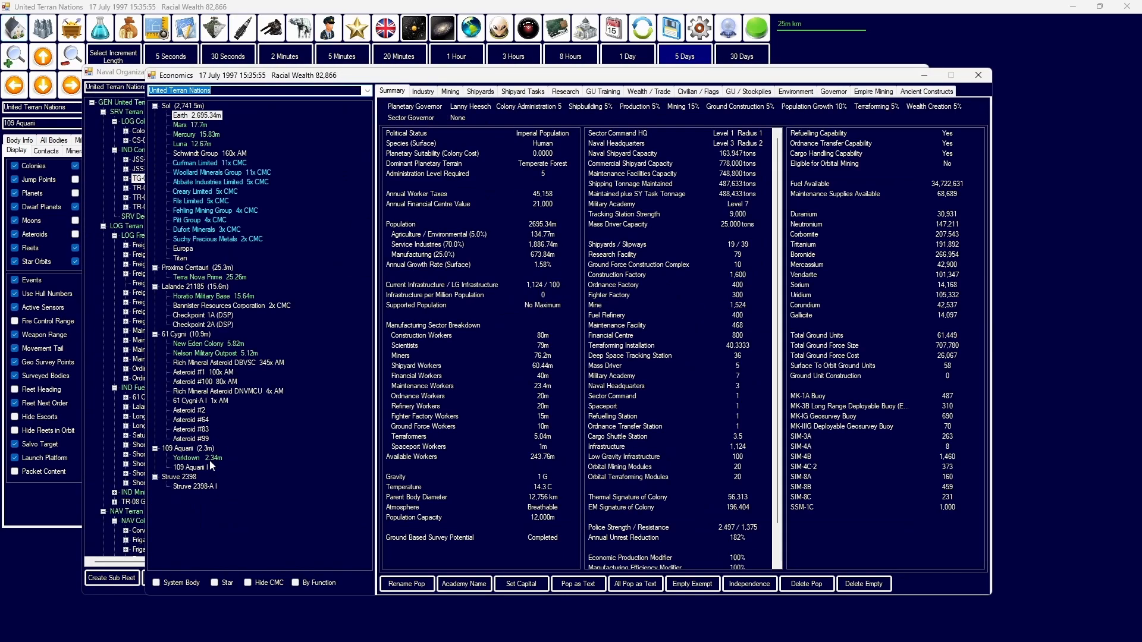
# Step: Check atmosphere and terraforming for Yorktown and New Eden Colony's oxygen level
pyautogui.click(186, 456)
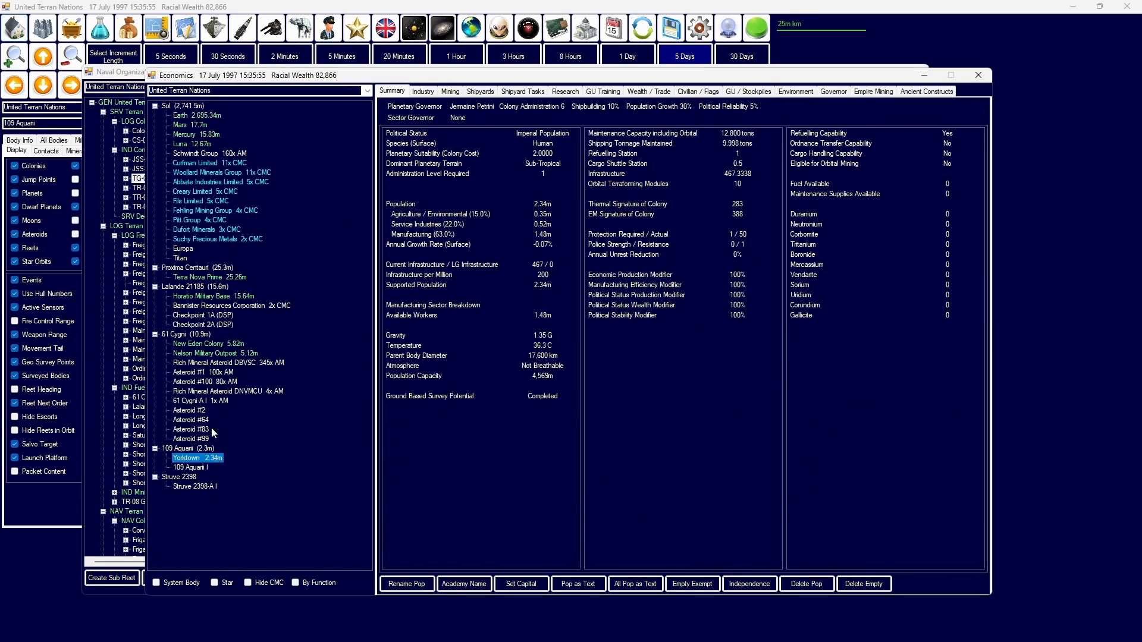
pyautogui.click(794, 91)
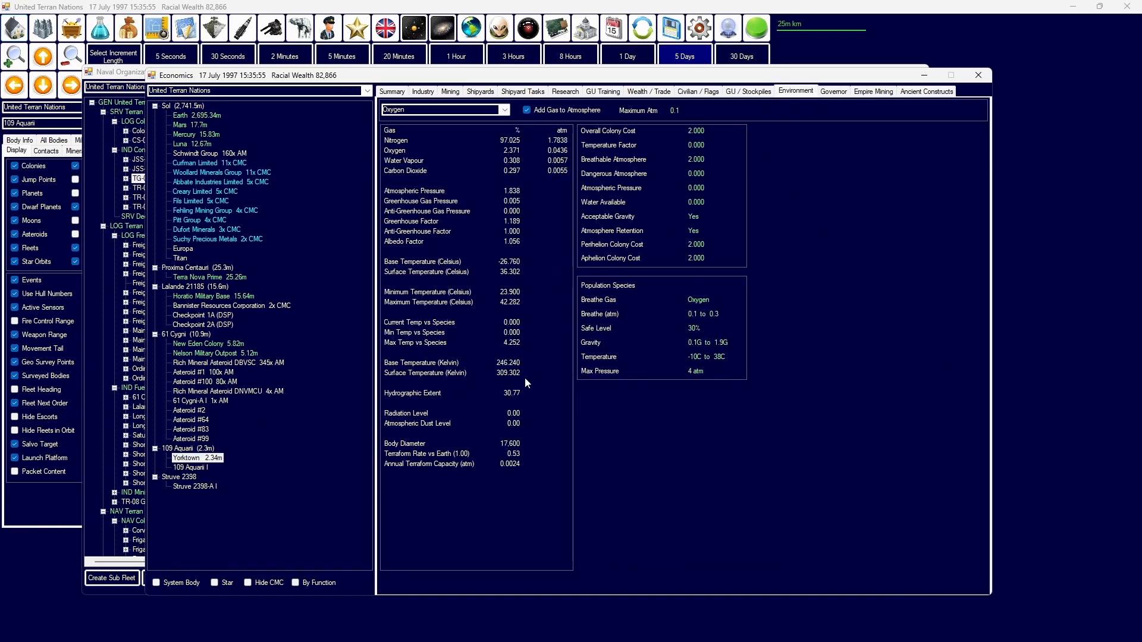
pyautogui.click(196, 343)
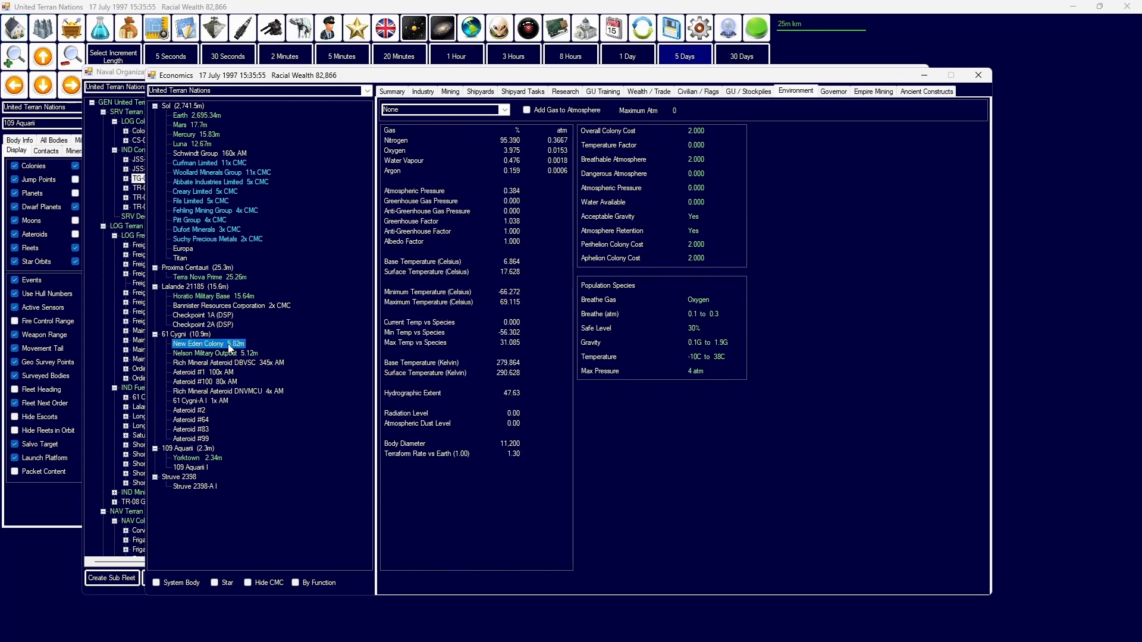
pyautogui.click(473, 150)
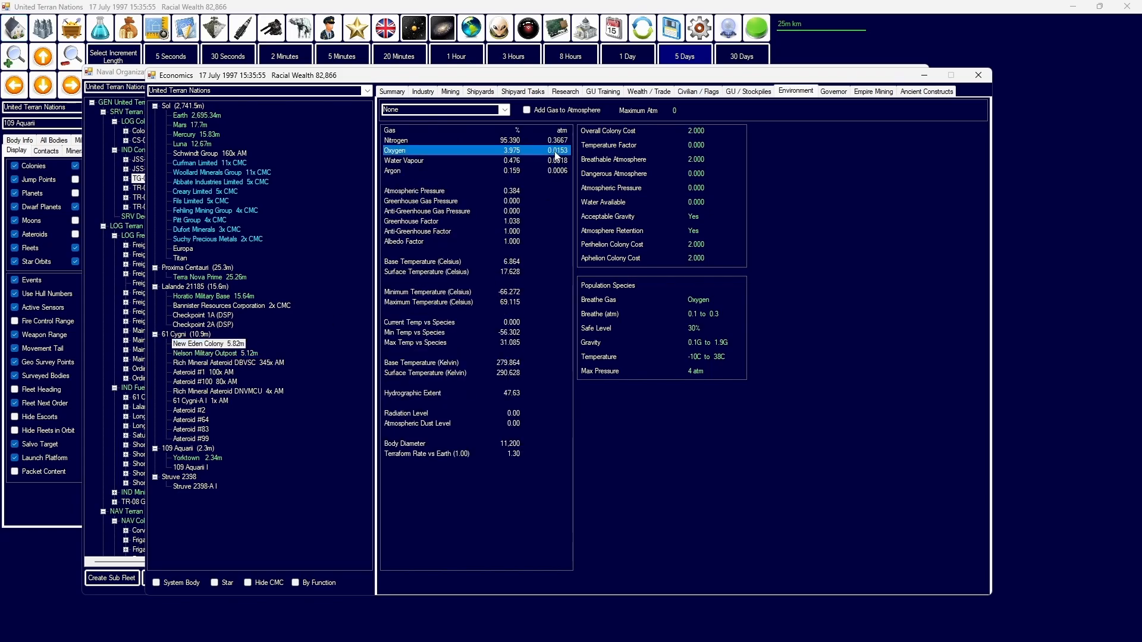
# Step: Check Terra Nova Prime's oxygen share, then review Earth's production queue
pyautogui.click(207, 277)
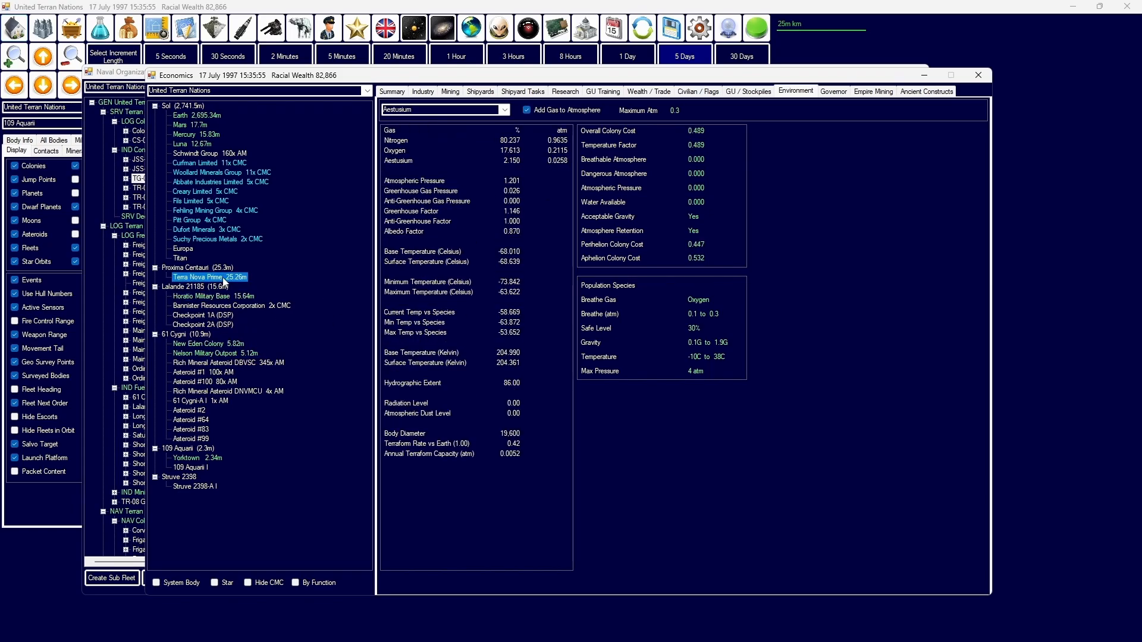
pyautogui.click(474, 149)
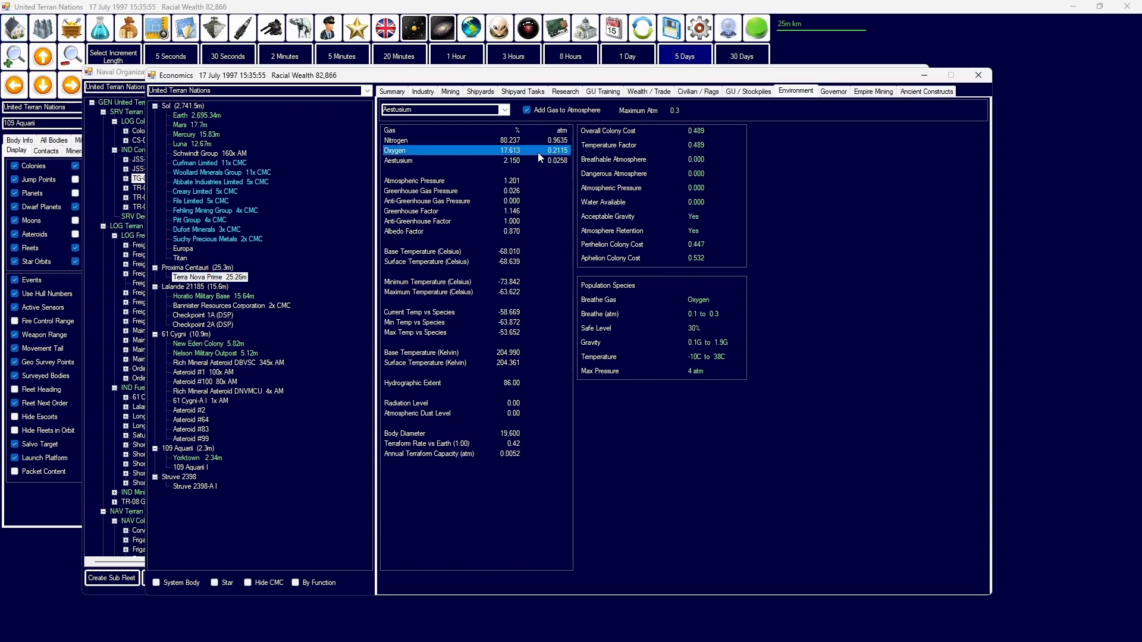
pyautogui.click(191, 125)
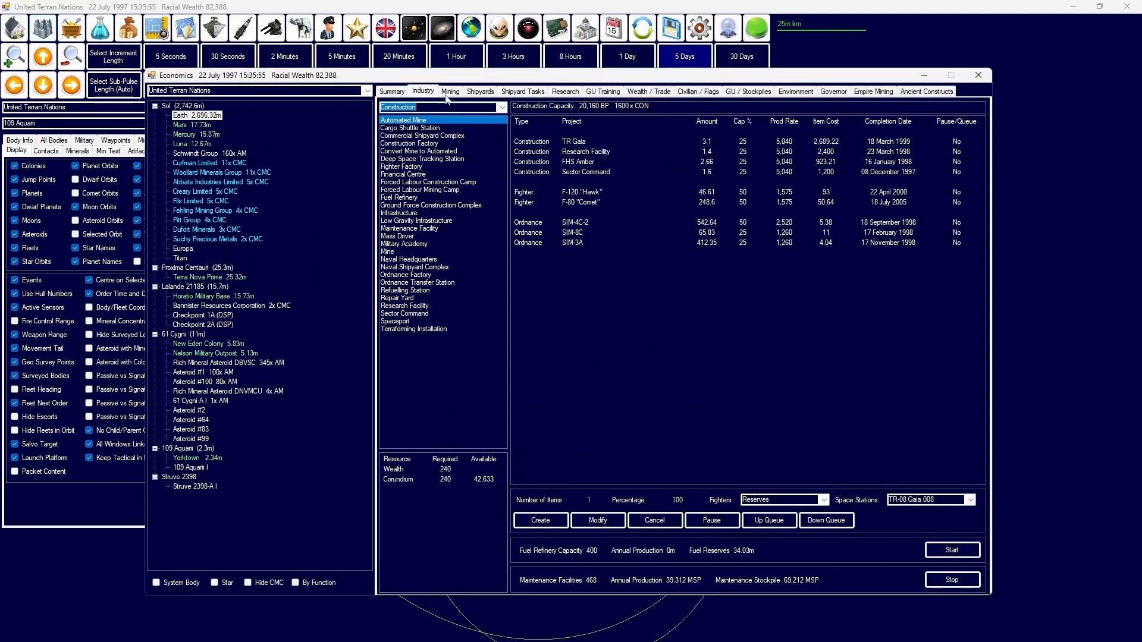
# Step: Select the F-8A fighter class for scrapping in Earth's shipyards
pyautogui.click(479, 92)
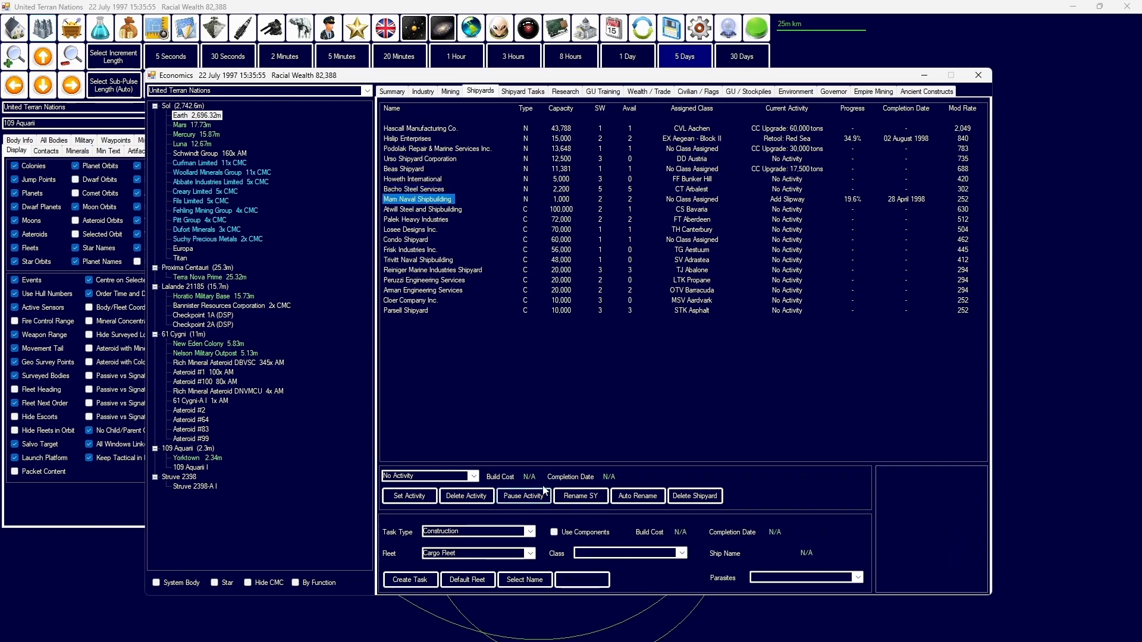
pyautogui.click(679, 553)
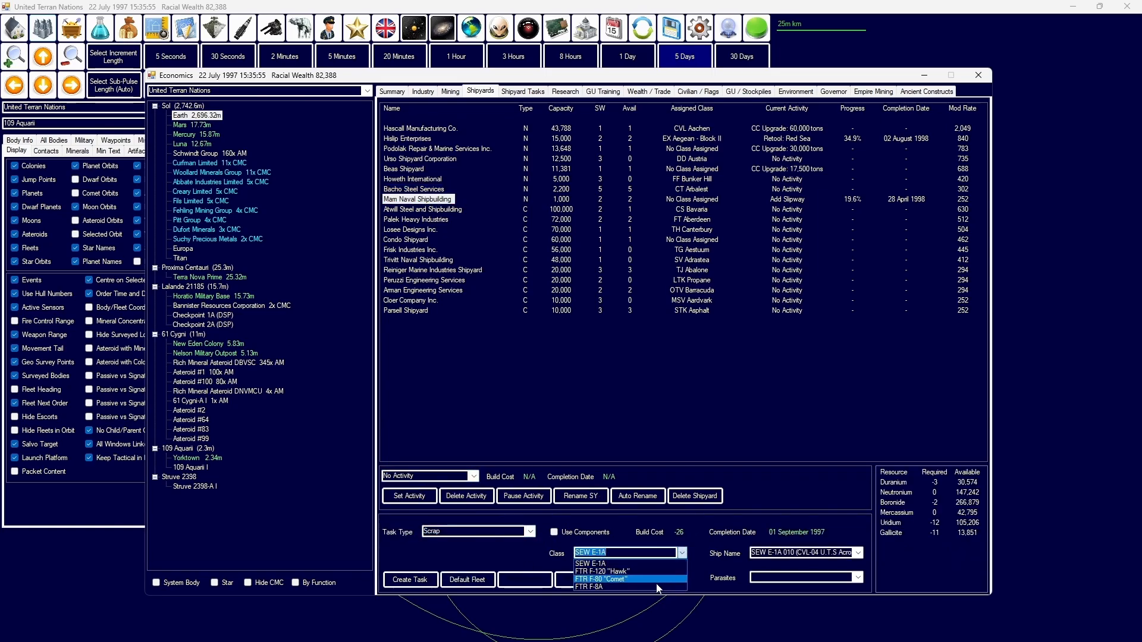
pyautogui.click(591, 587)
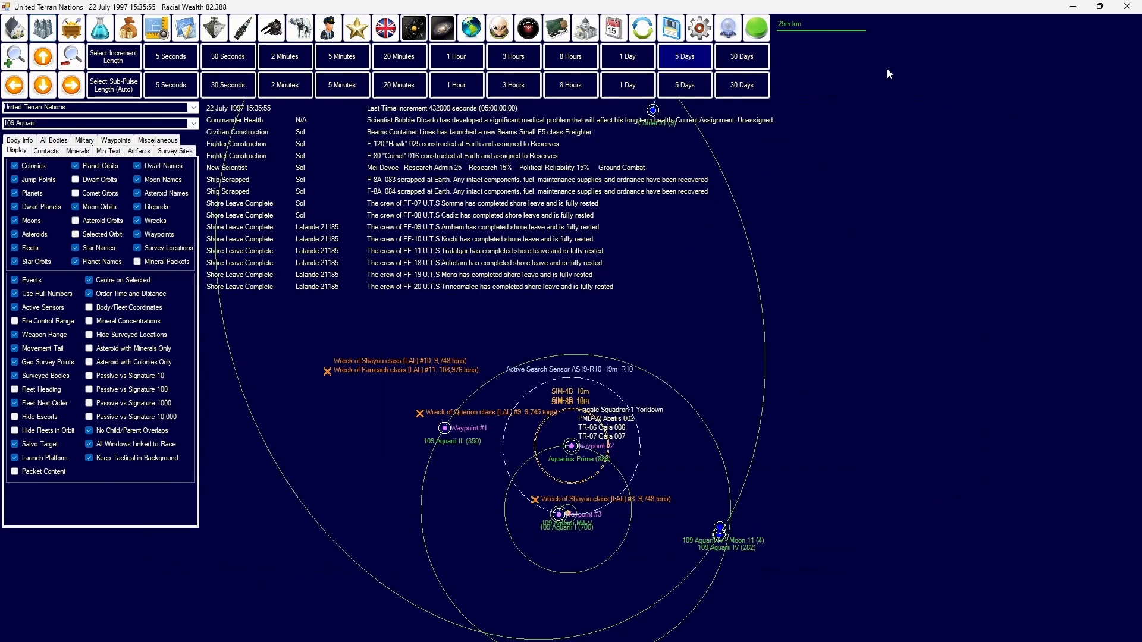
# Step: Advance the game clock in 5-day increments to 11 August 1997
pyautogui.click(683, 56)
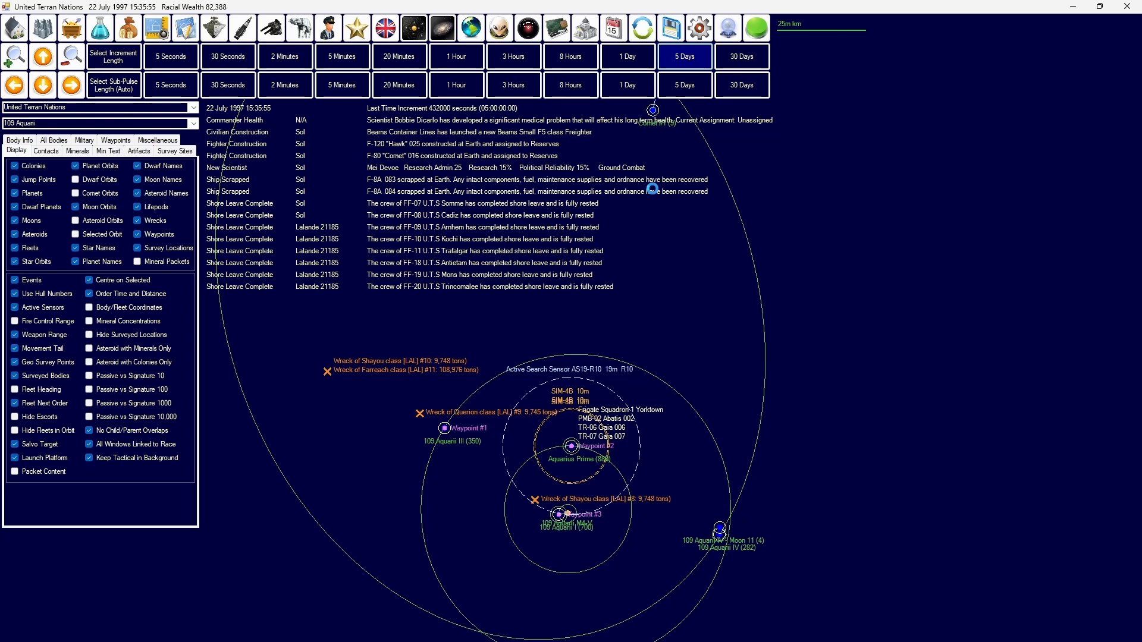
pyautogui.click(683, 56)
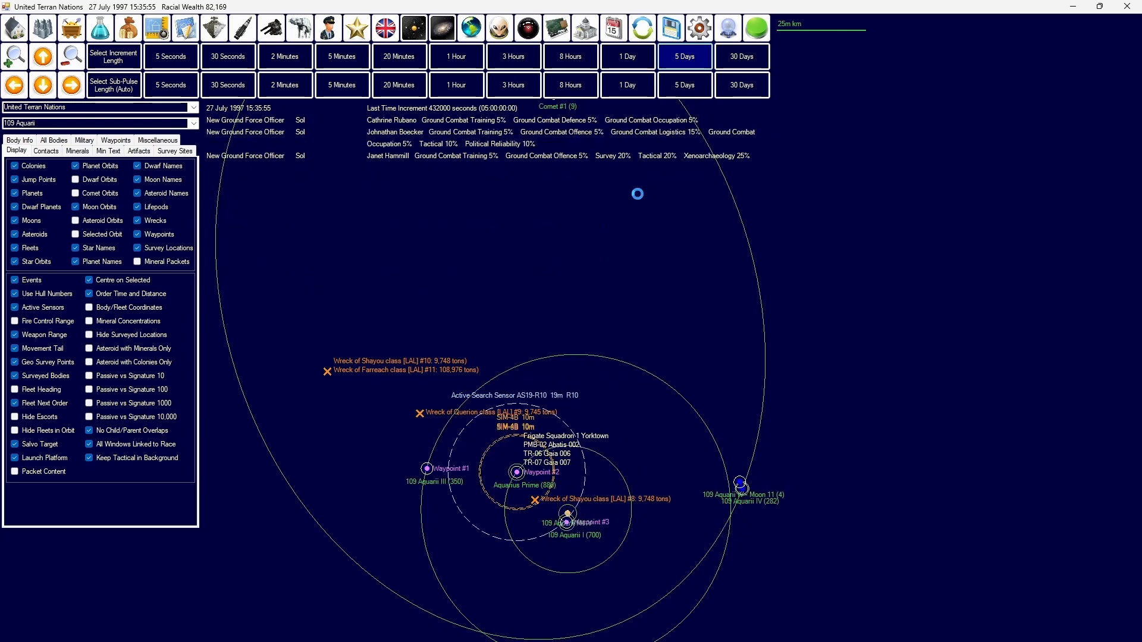
pyautogui.click(683, 56)
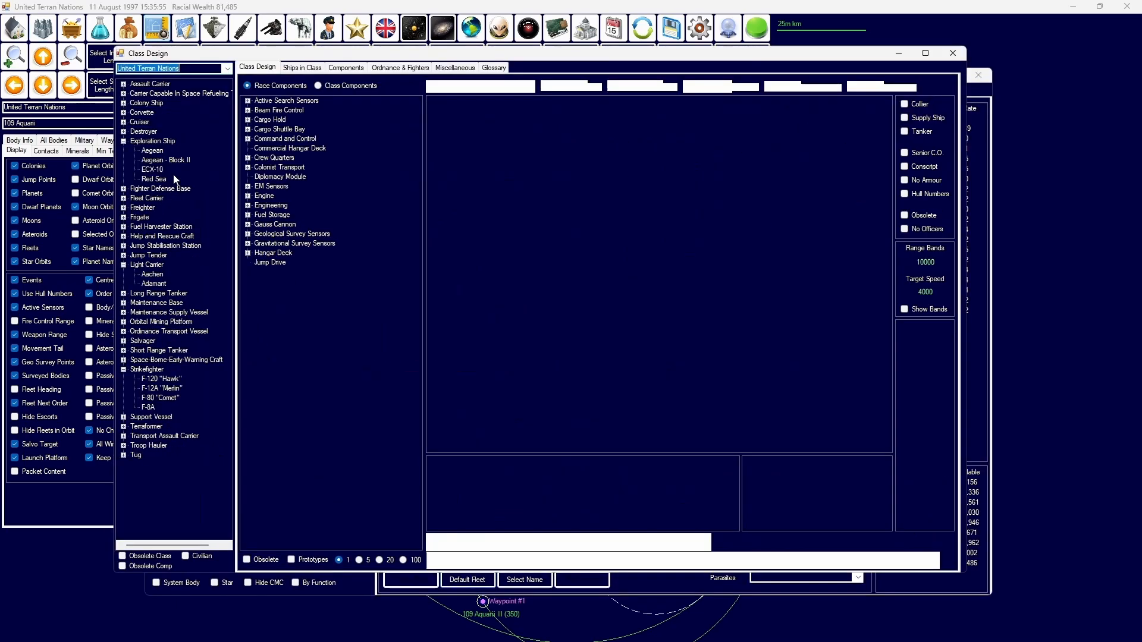
# Step: Select the SIM-4C-2 missile design and confirm it in Earth's production queue
pyautogui.click(400, 67)
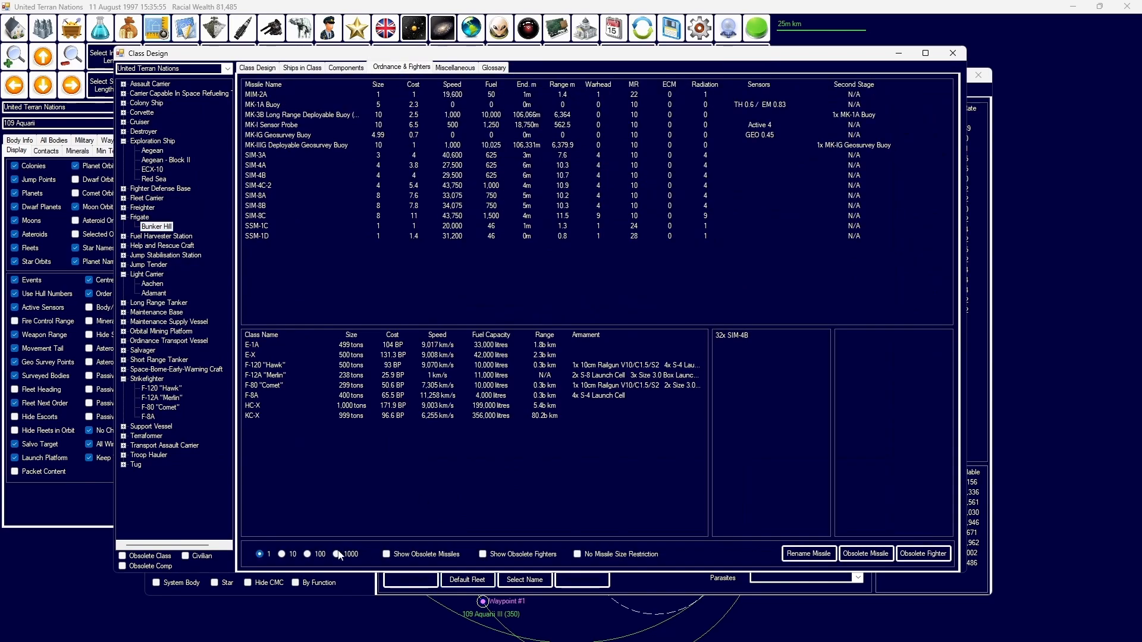
pyautogui.click(258, 186)
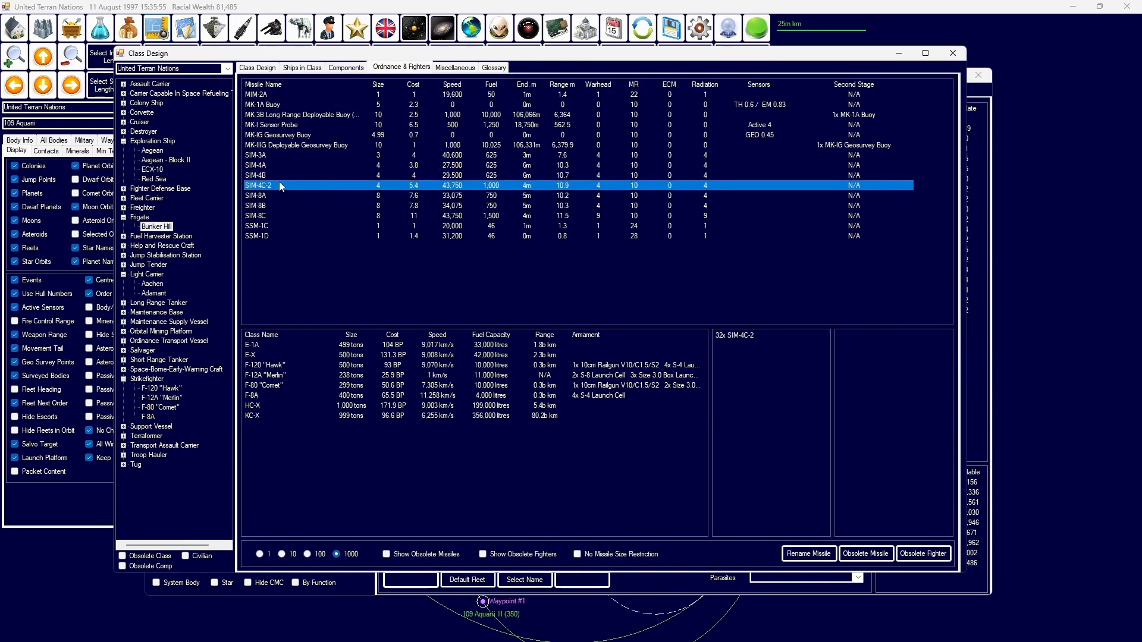
pyautogui.click(257, 67)
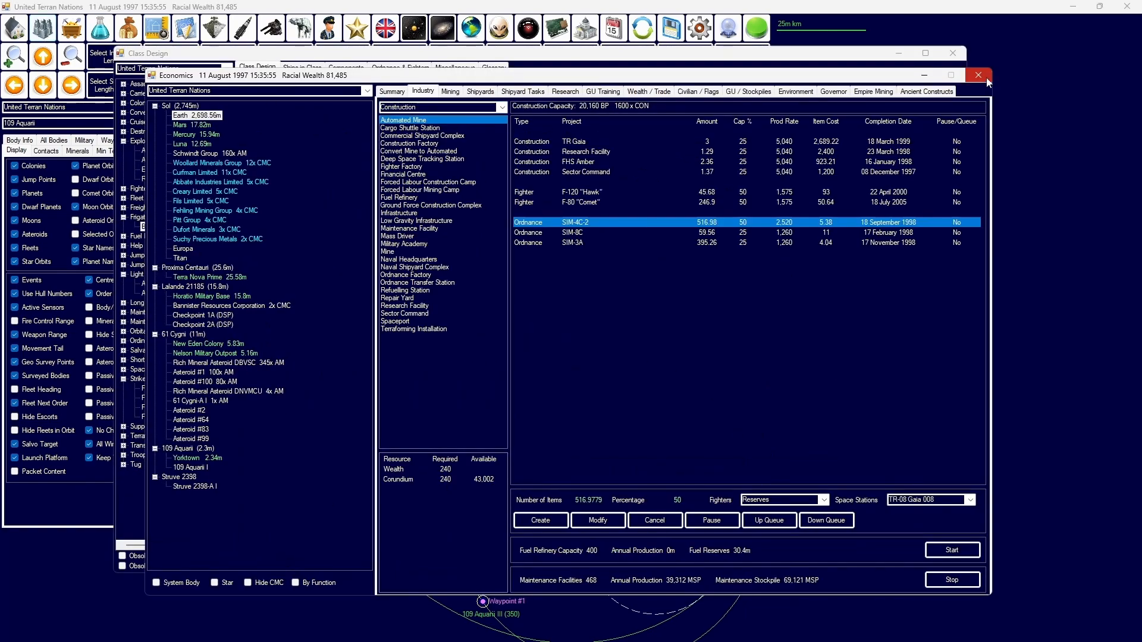
# Step: Close Economics and advance the clock to 21 August 1997
pyautogui.click(978, 75)
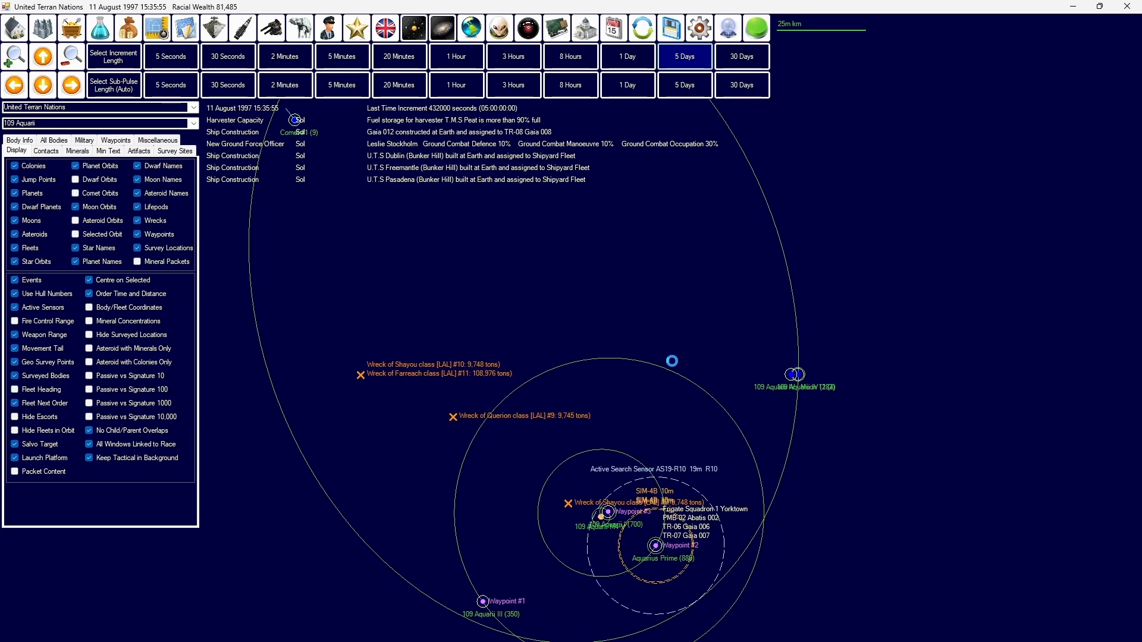
pyautogui.click(682, 56)
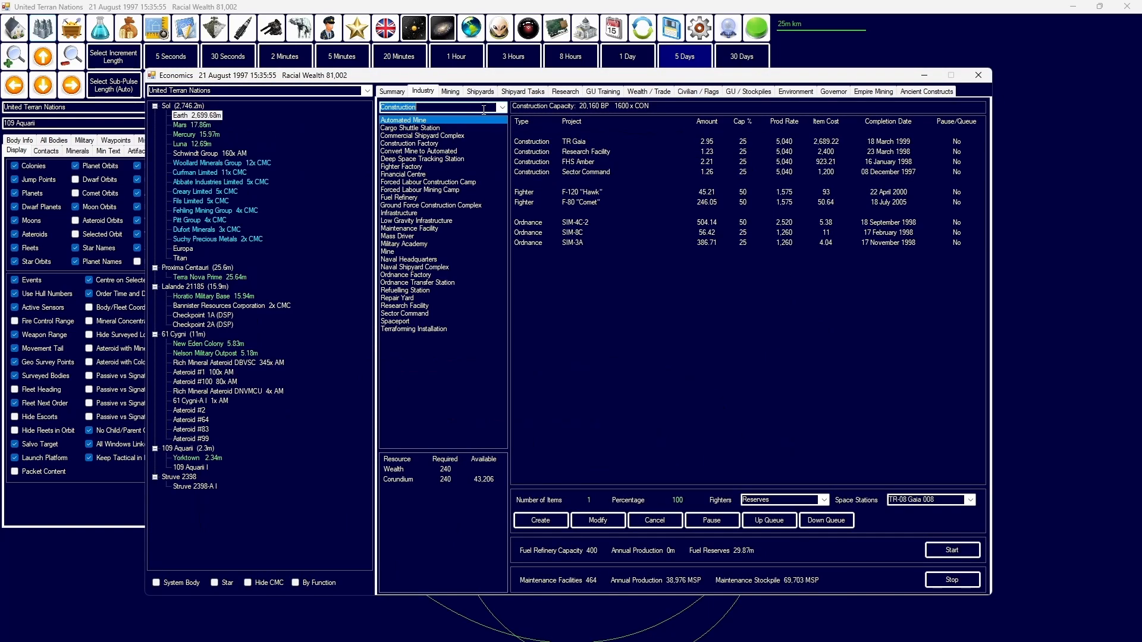
# Step: Select the Mam Naval Shipbuilding yard, then review research projects in progress
pyautogui.click(480, 91)
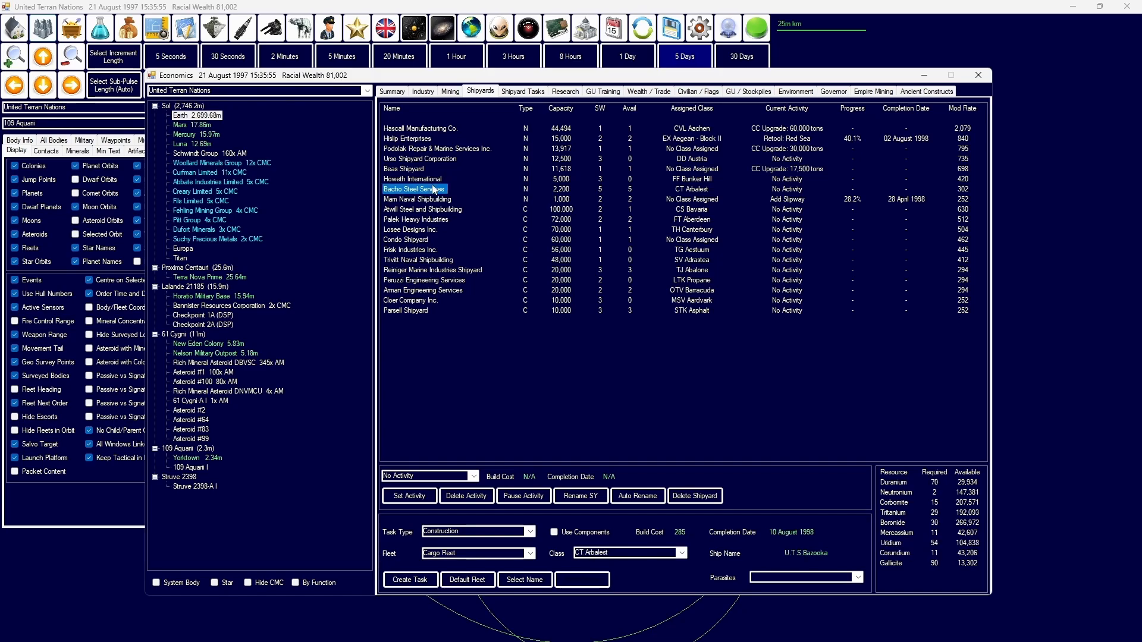
pyautogui.click(417, 198)
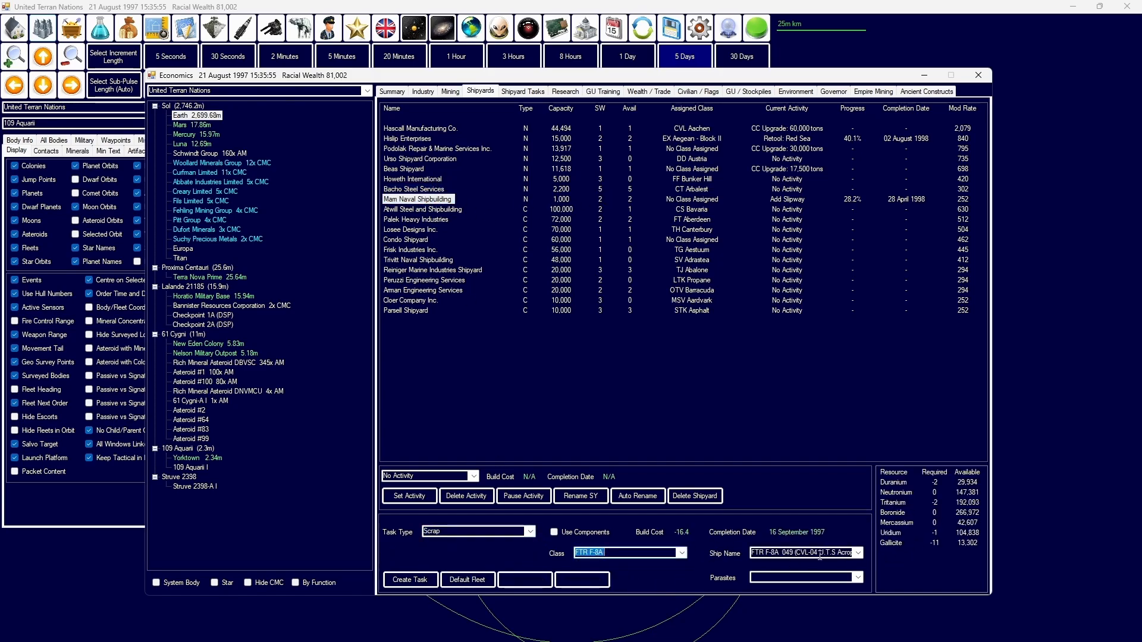
pyautogui.click(857, 553)
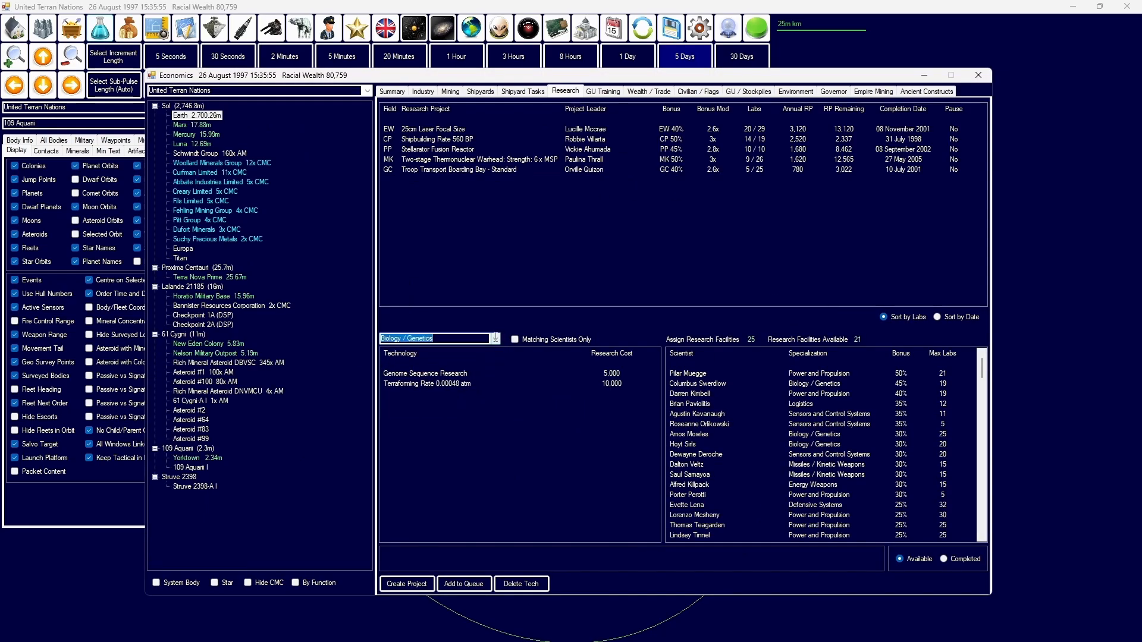
# Step: Browse Power and Propulsion: Capacitor Recharge Rate 4 and Max Engine Power x3
pyautogui.click(494, 338)
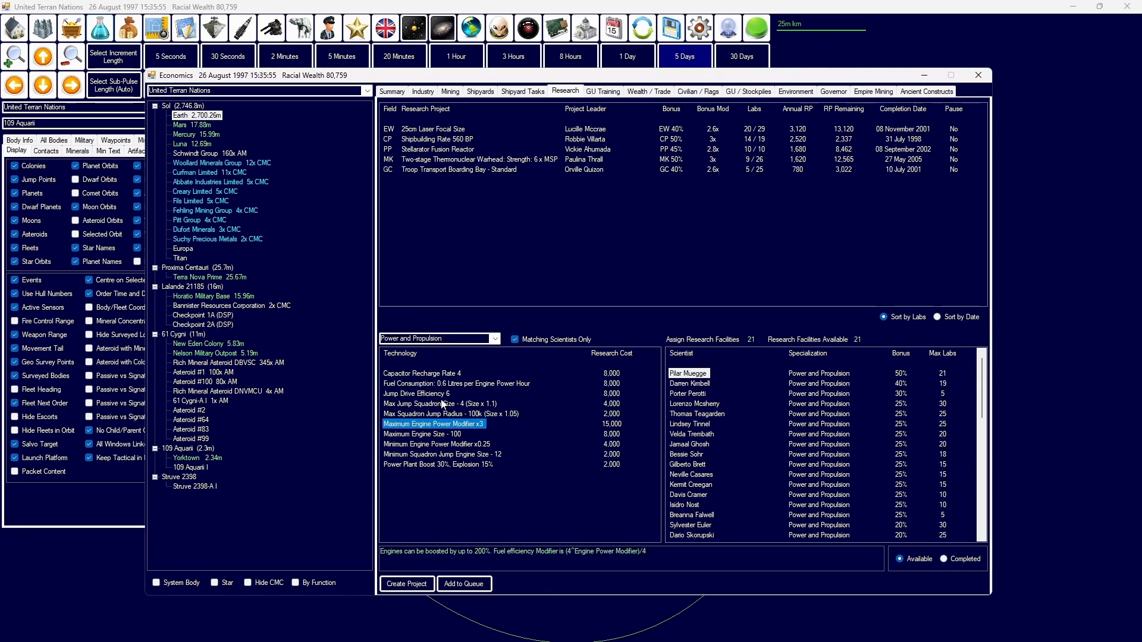
pyautogui.click(422, 372)
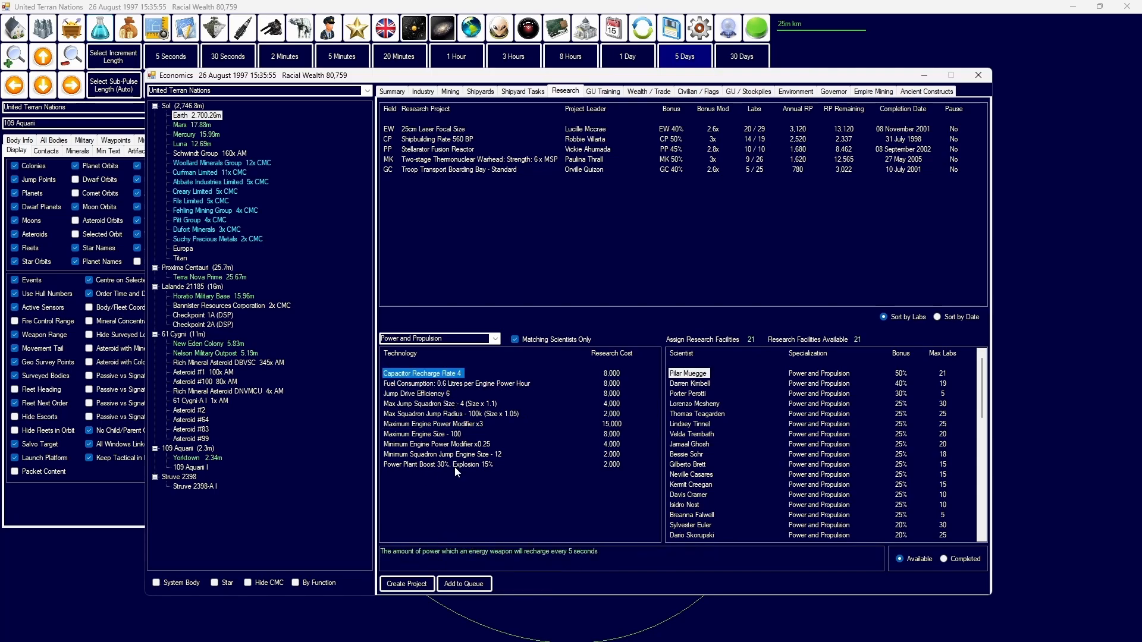
pyautogui.click(433, 424)
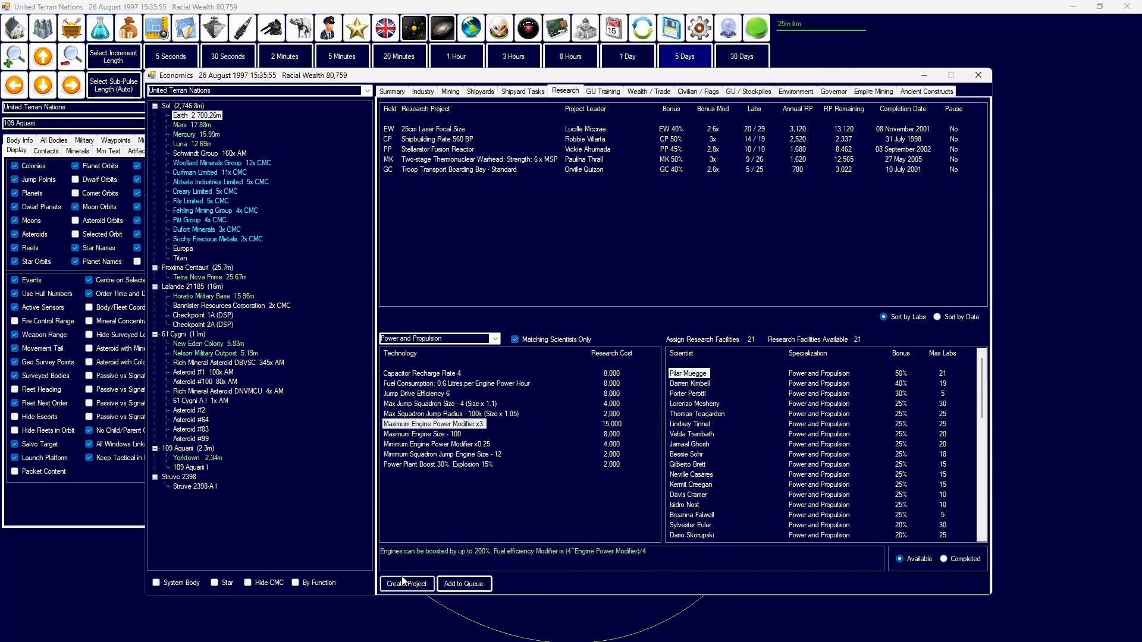
# Step: Start a new engine design project and close its dialog
pyautogui.click(521, 91)
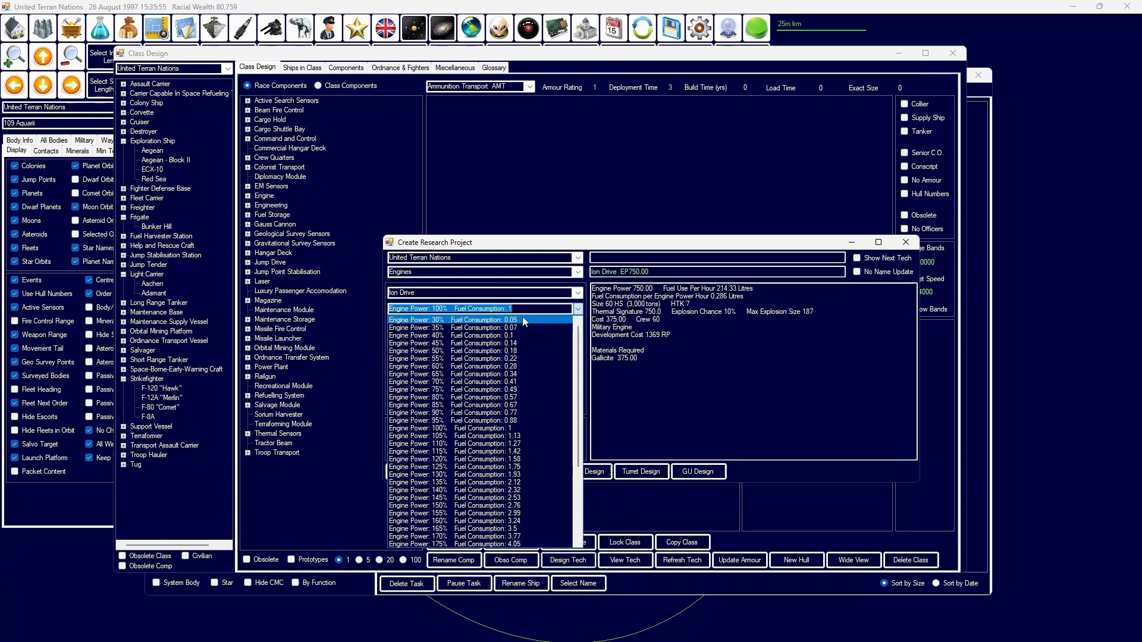
pyautogui.click(466, 319)
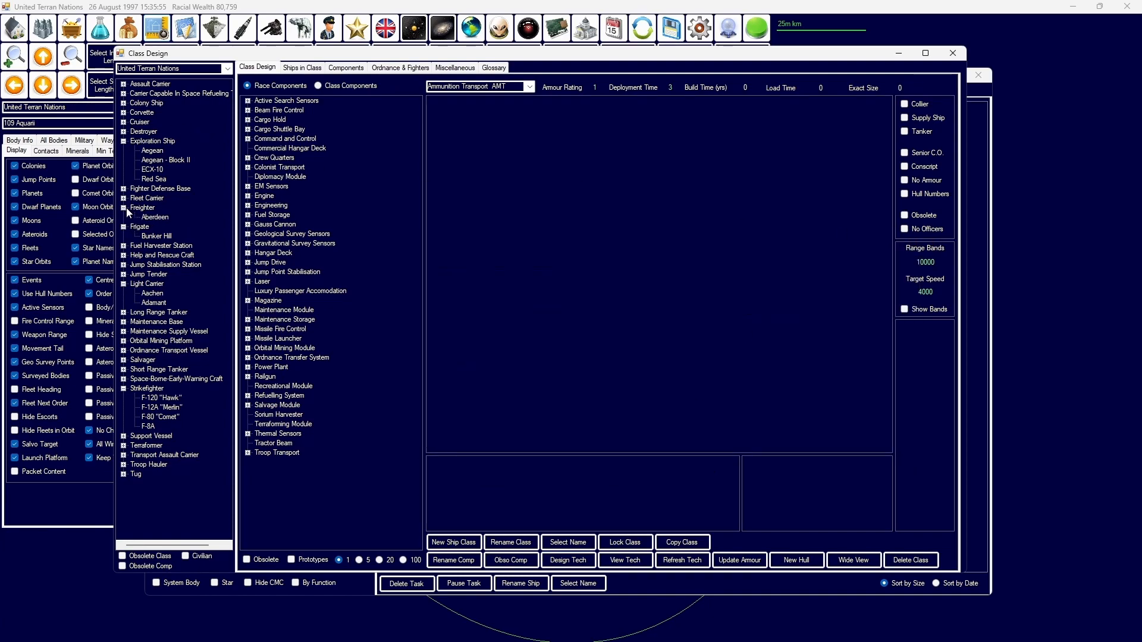
# Step: Copy Aberdeen as Aberdeen B2, remove its old engine and enable prototypes
pyautogui.click(681, 542)
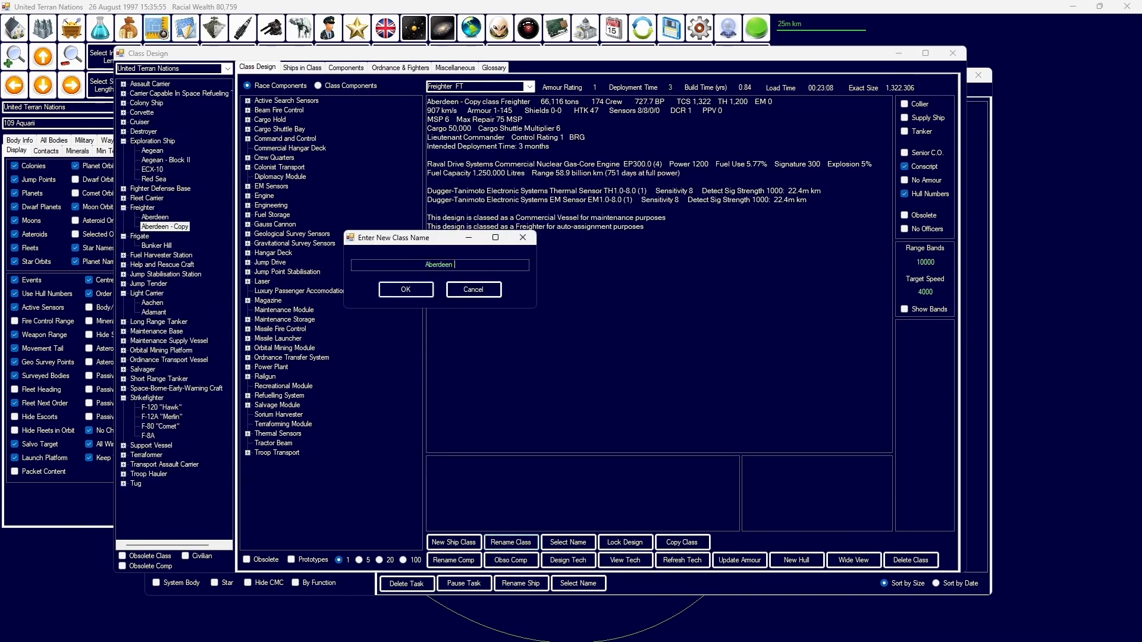
pyautogui.click(405, 289)
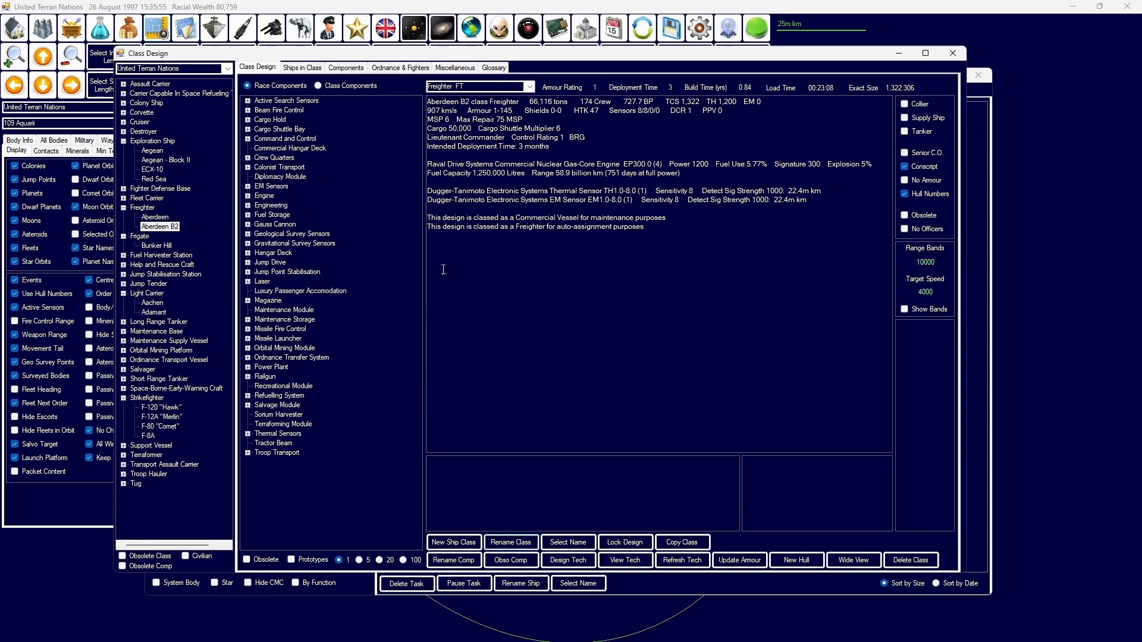
pyautogui.click(318, 86)
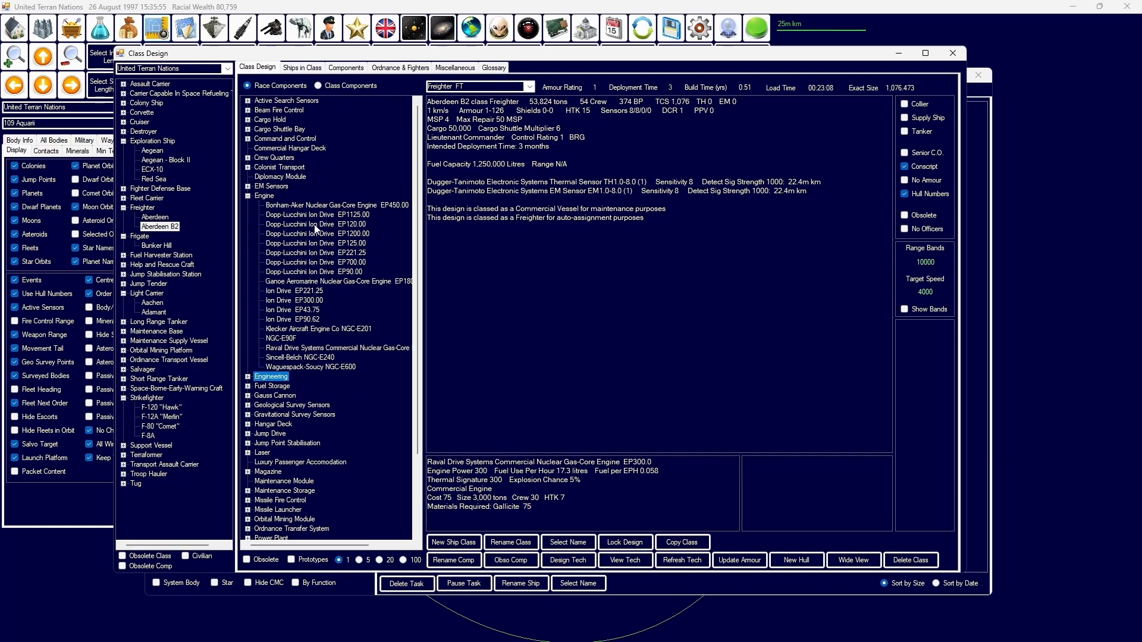
pyautogui.click(290, 559)
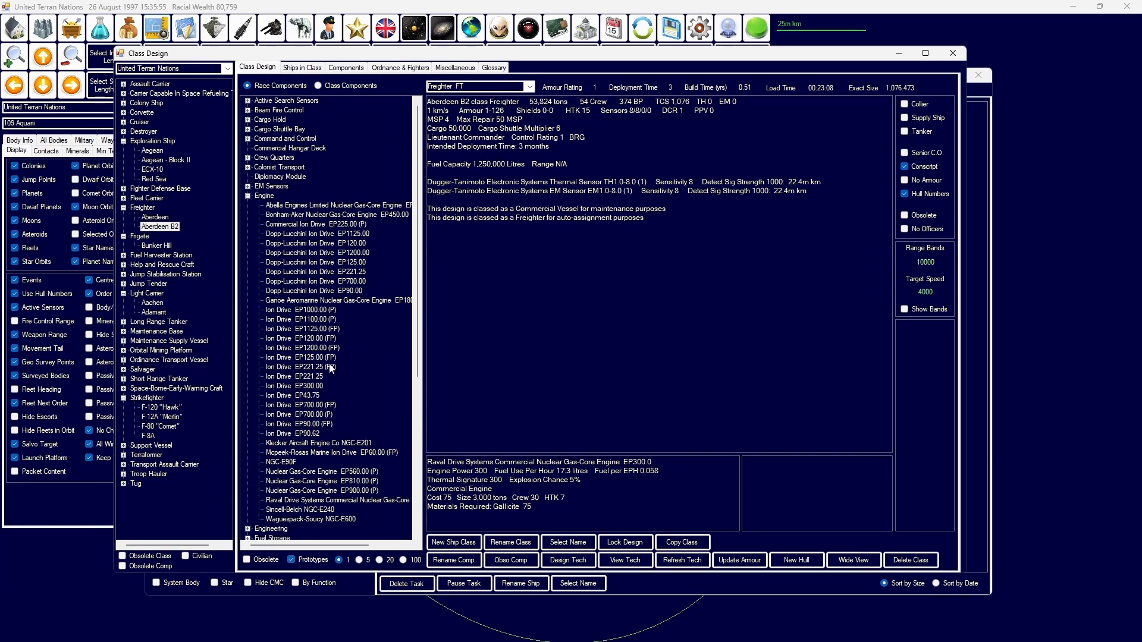
# Step: Fit Aberdeen B2 with Commercial Ion Drive EP225 engines and added fuel storage
pyautogui.click(313, 223)
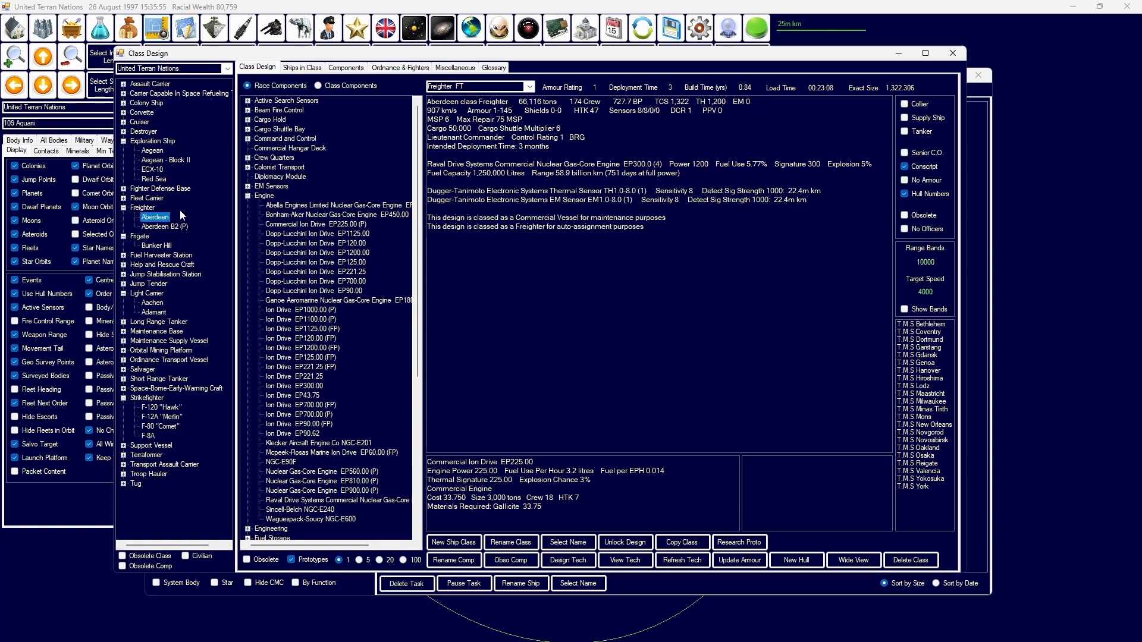
pyautogui.click(330, 452)
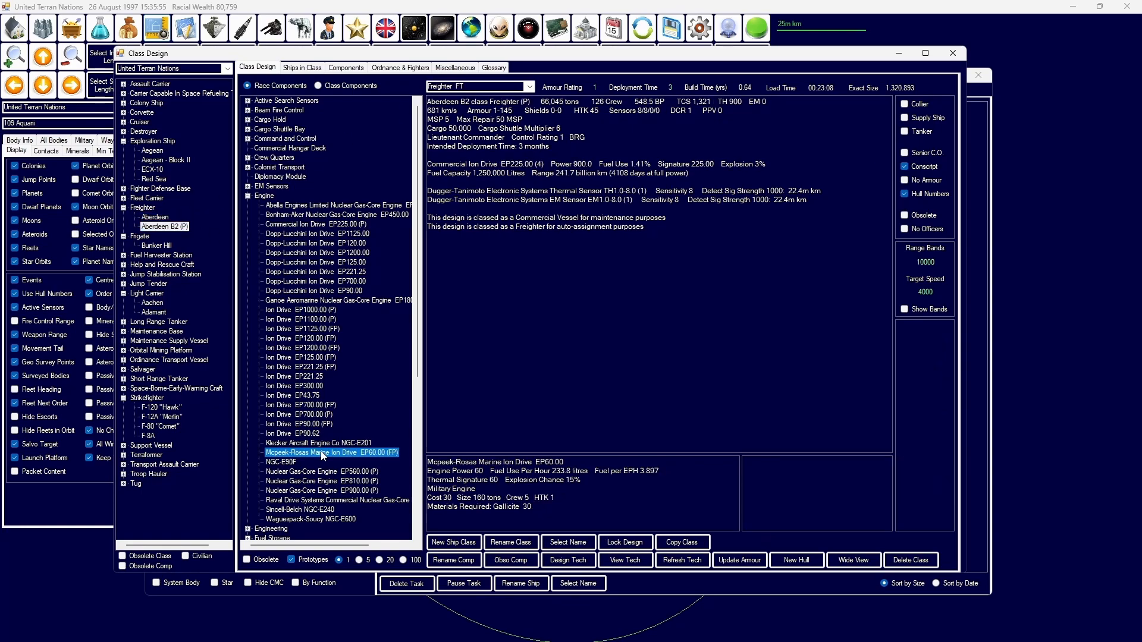
pyautogui.click(317, 442)
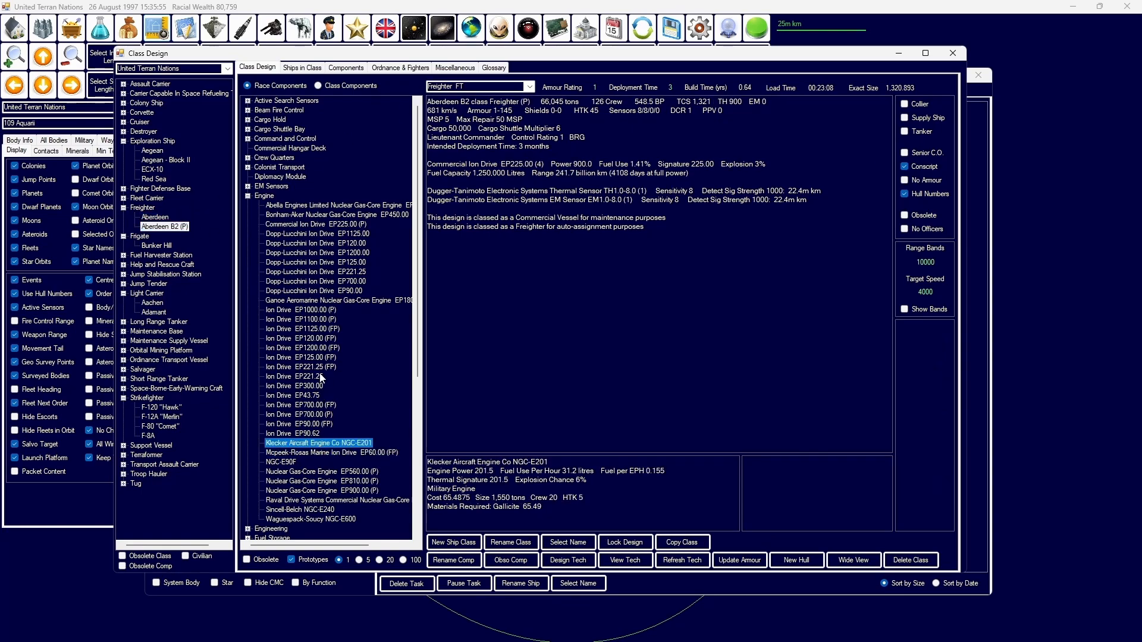
pyautogui.click(301, 366)
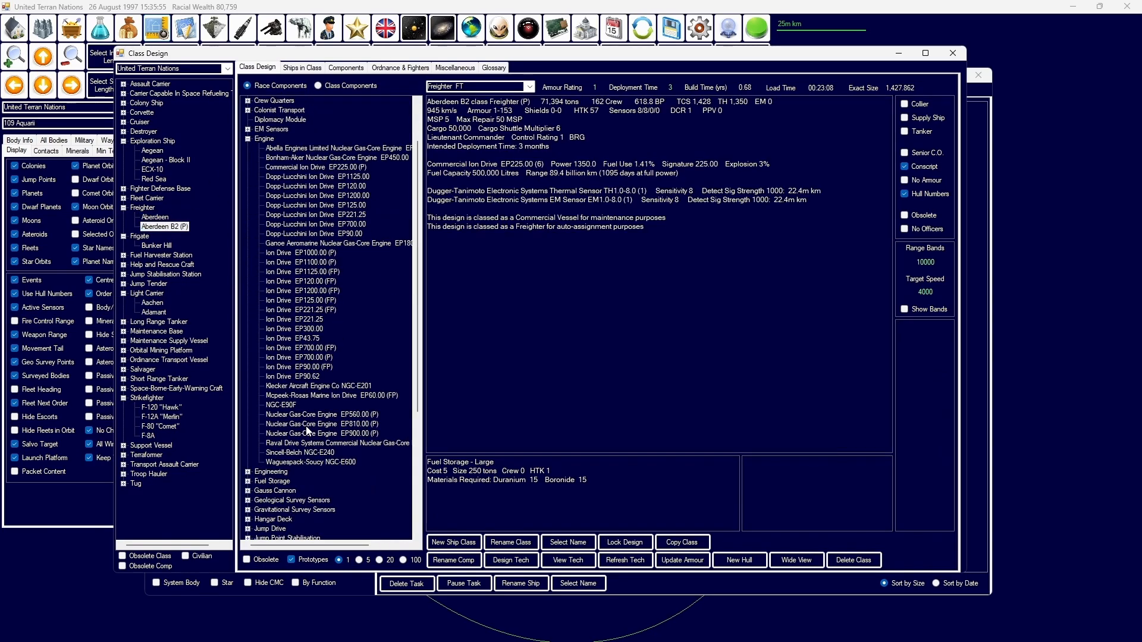
pyautogui.click(293, 519)
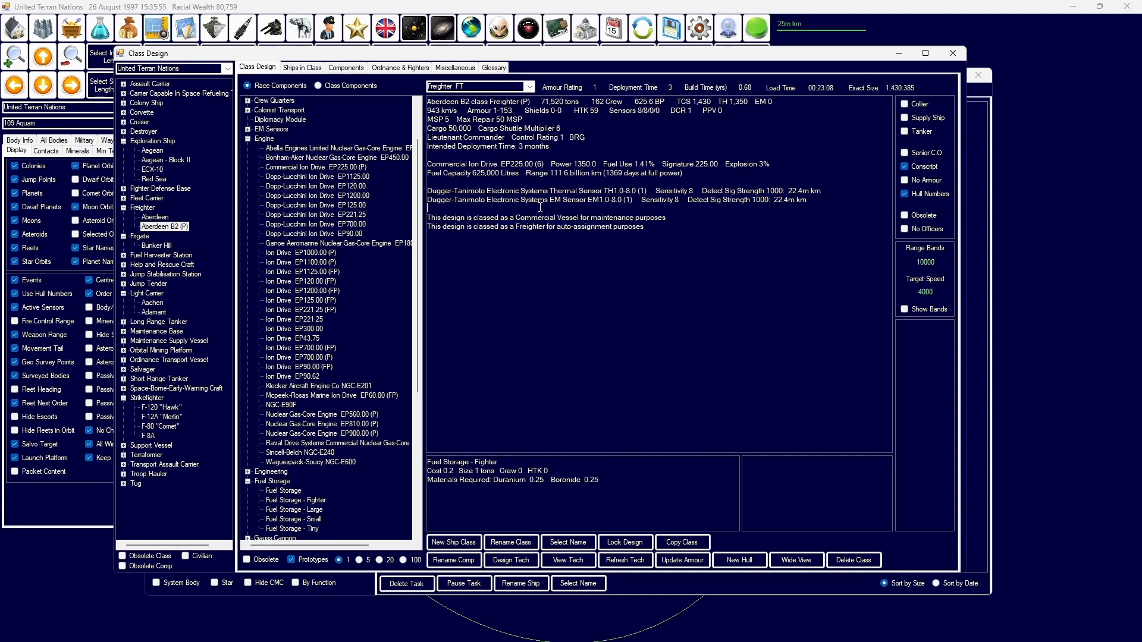
# Step: Check the empire's shipyards and return to class designs
pyautogui.click(319, 86)
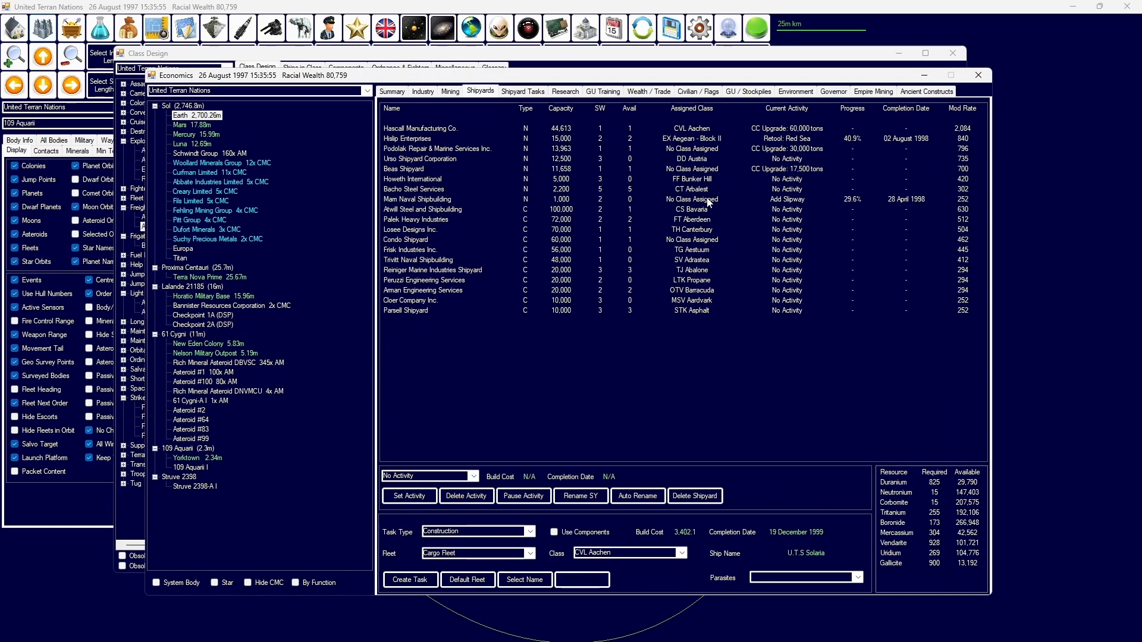
pyautogui.moveTo(614, 218)
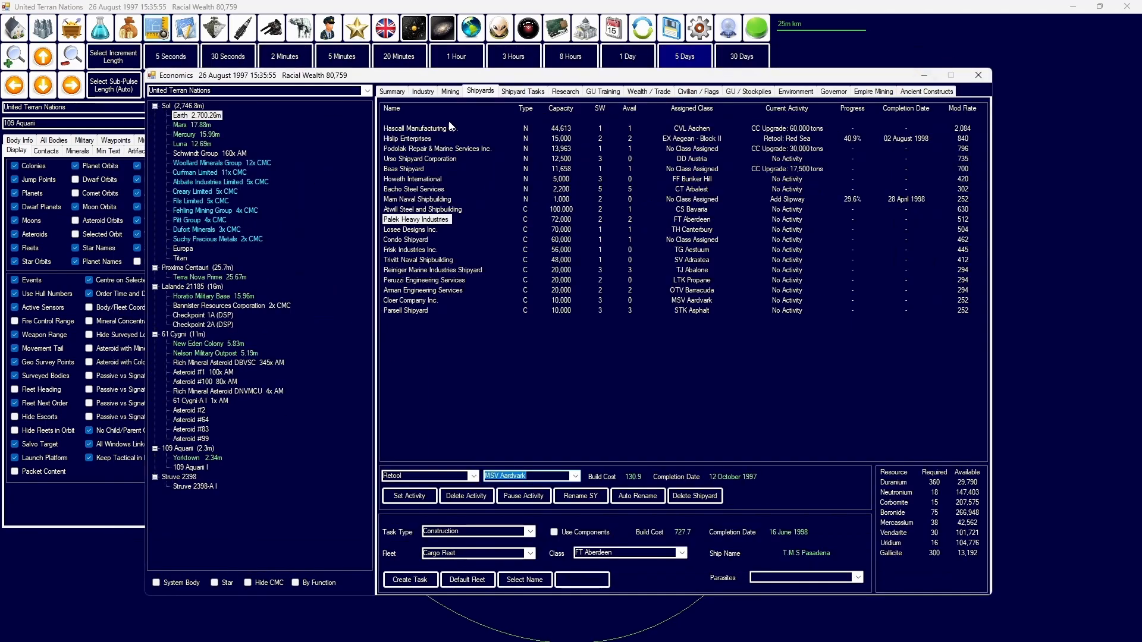
pyautogui.click(564, 92)
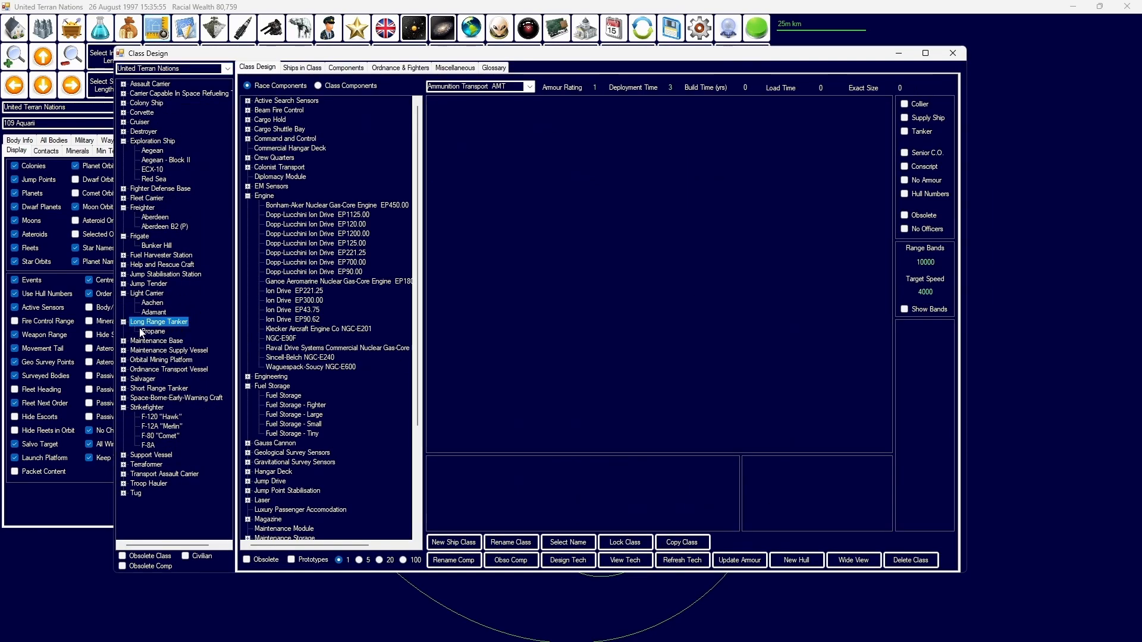
# Step: Copy Propane as Propane - B2 and compare it with the original tanker design
pyautogui.click(680, 542)
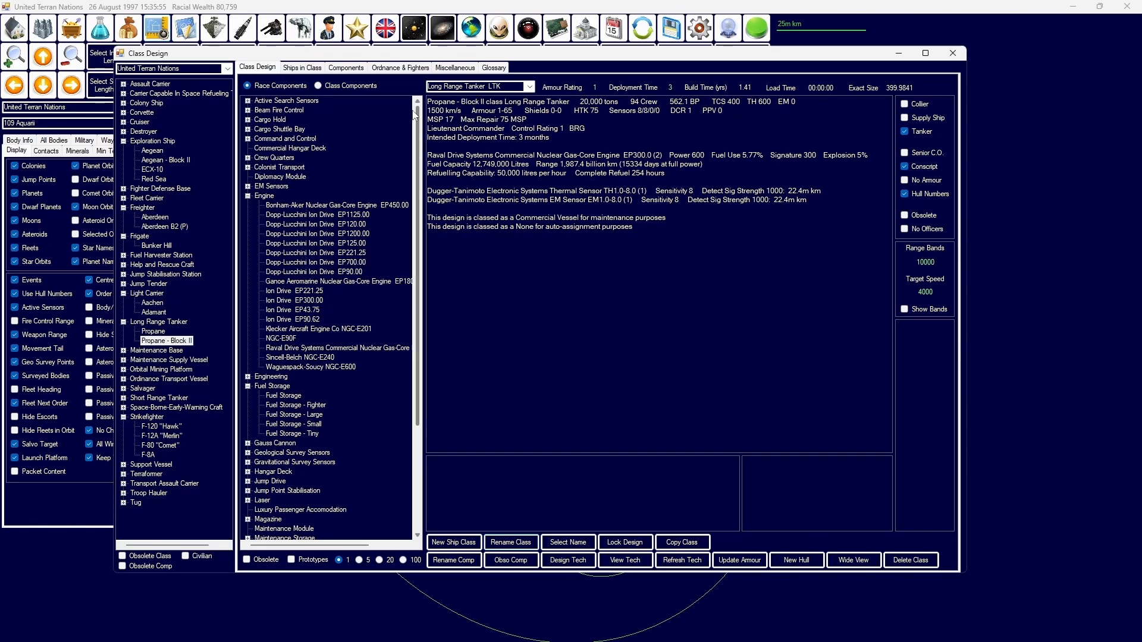
pyautogui.click(316, 86)
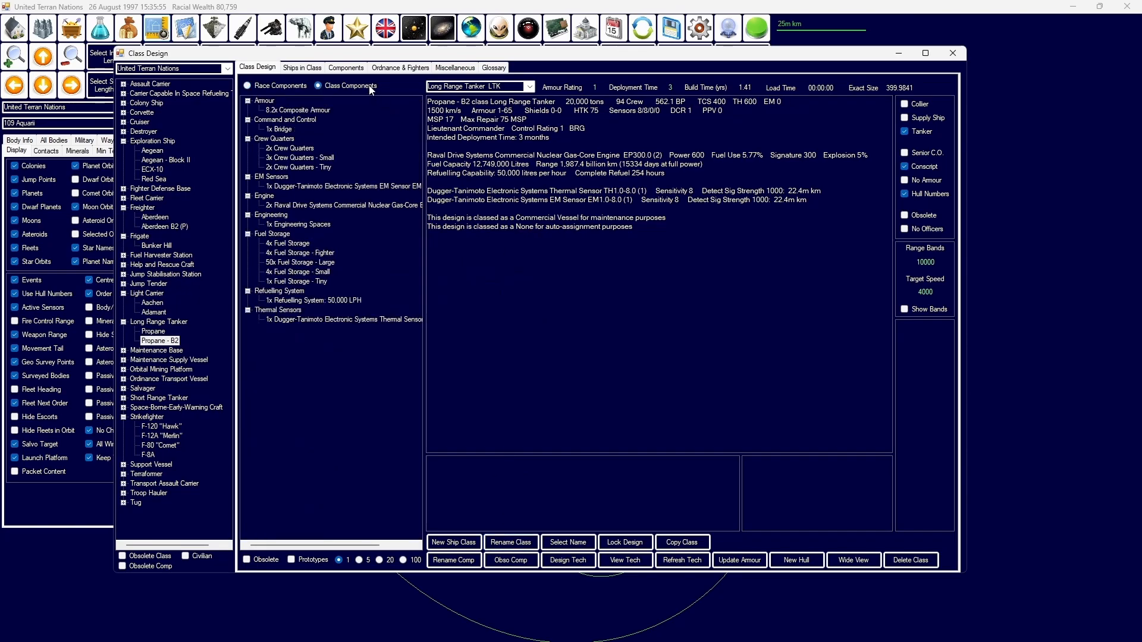
pyautogui.click(248, 85)
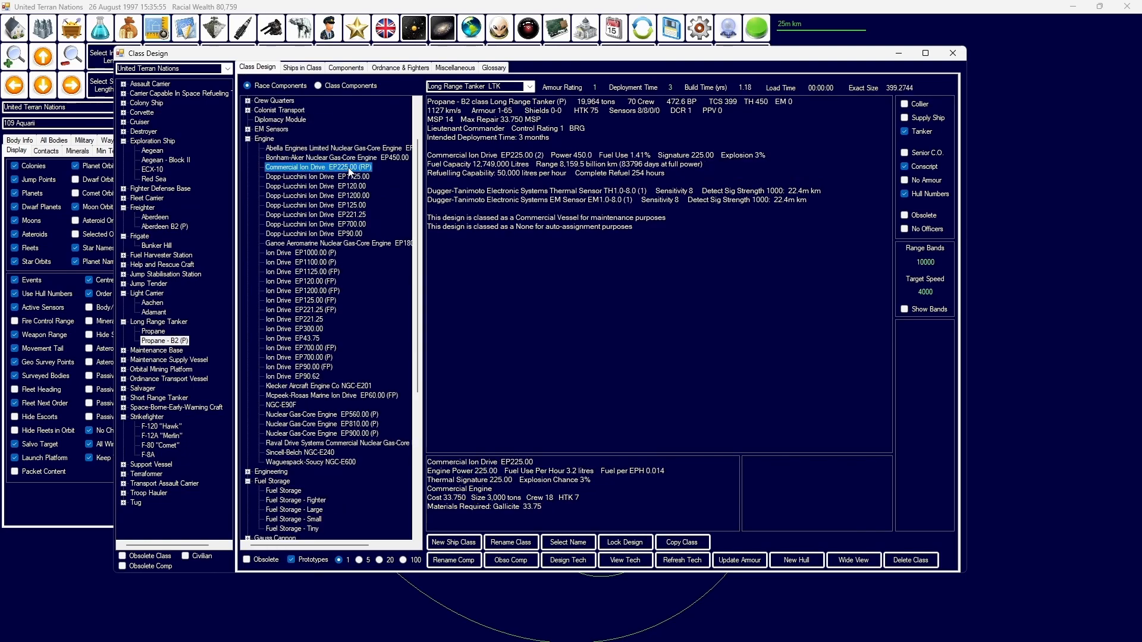
pyautogui.click(151, 332)
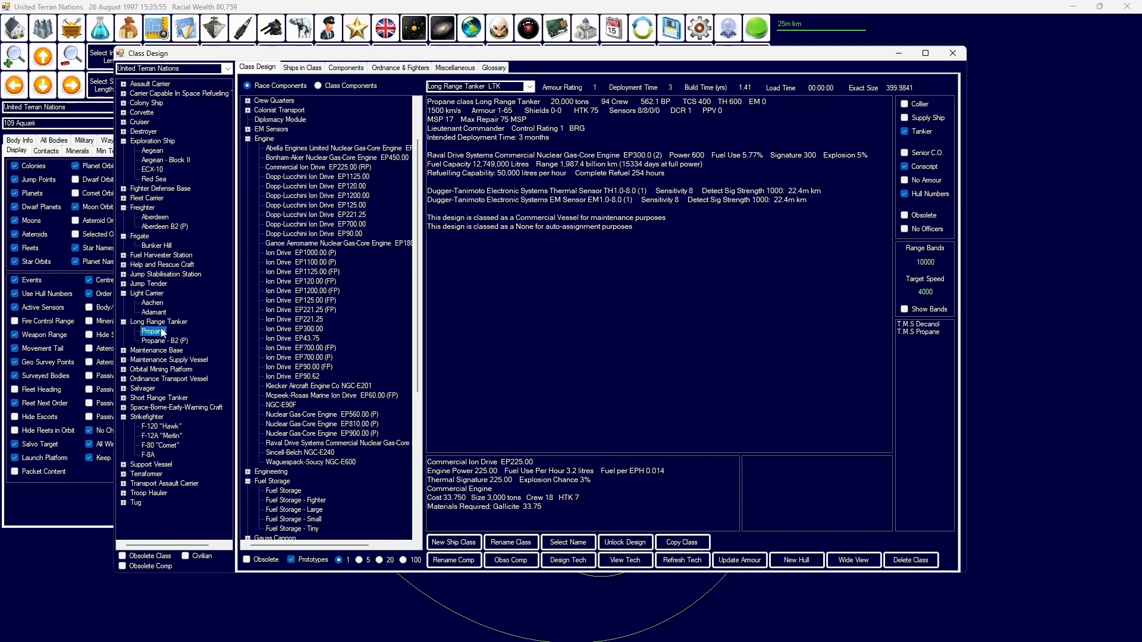
pyautogui.click(163, 340)
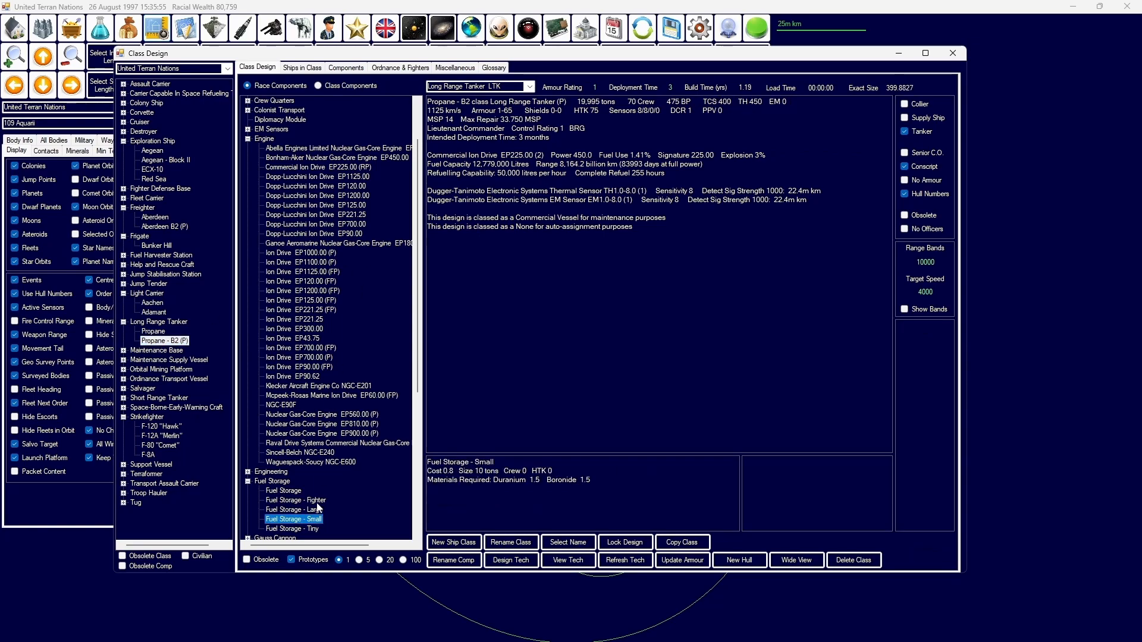
# Step: Review shipyard build options and pick a Propane tanker class to build
pyautogui.click(296, 499)
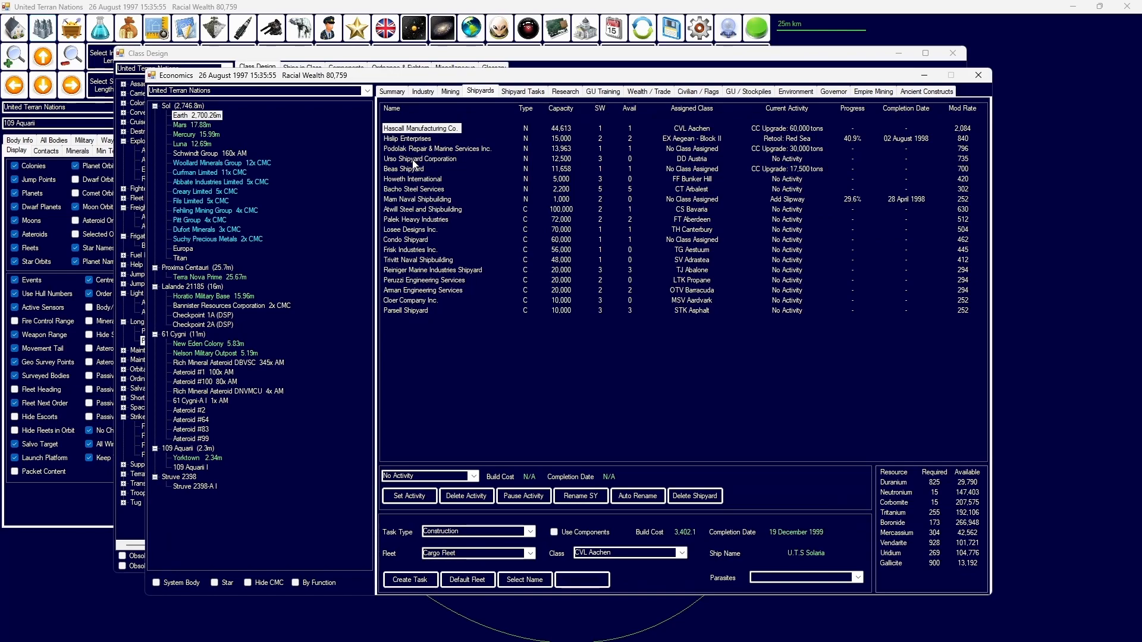
pyautogui.moveTo(440, 253)
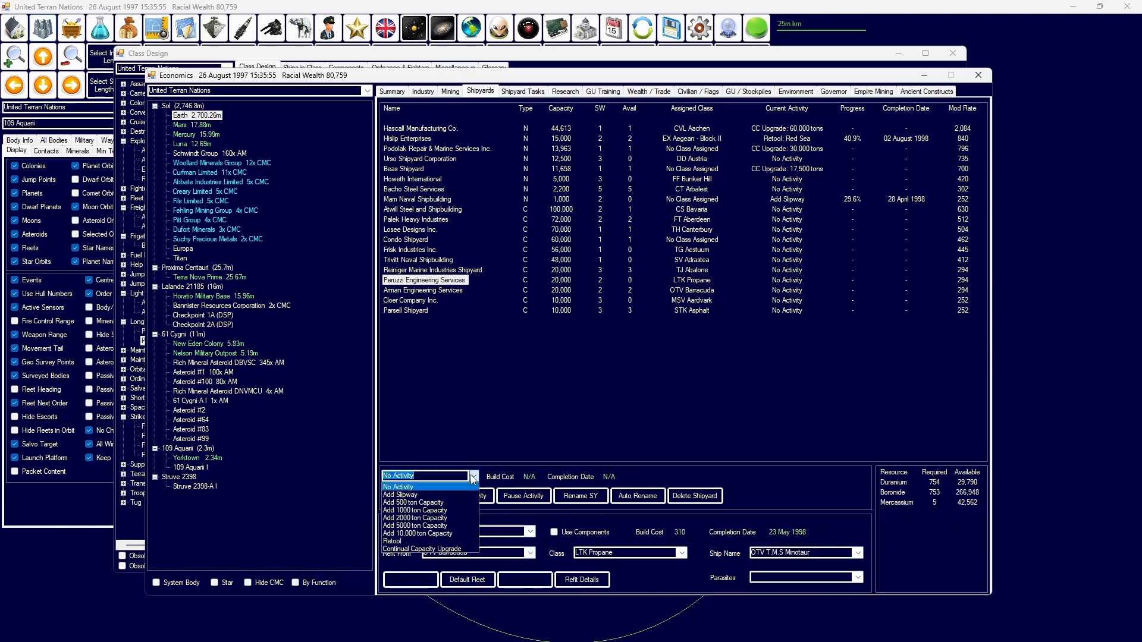
pyautogui.click(681, 553)
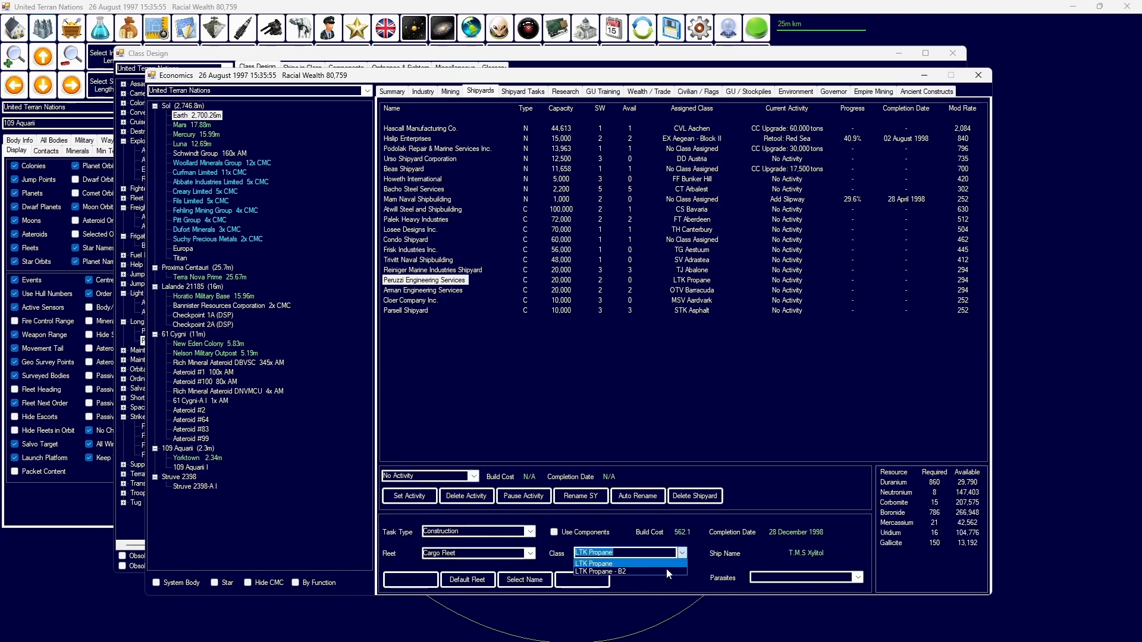
pyautogui.click(599, 571)
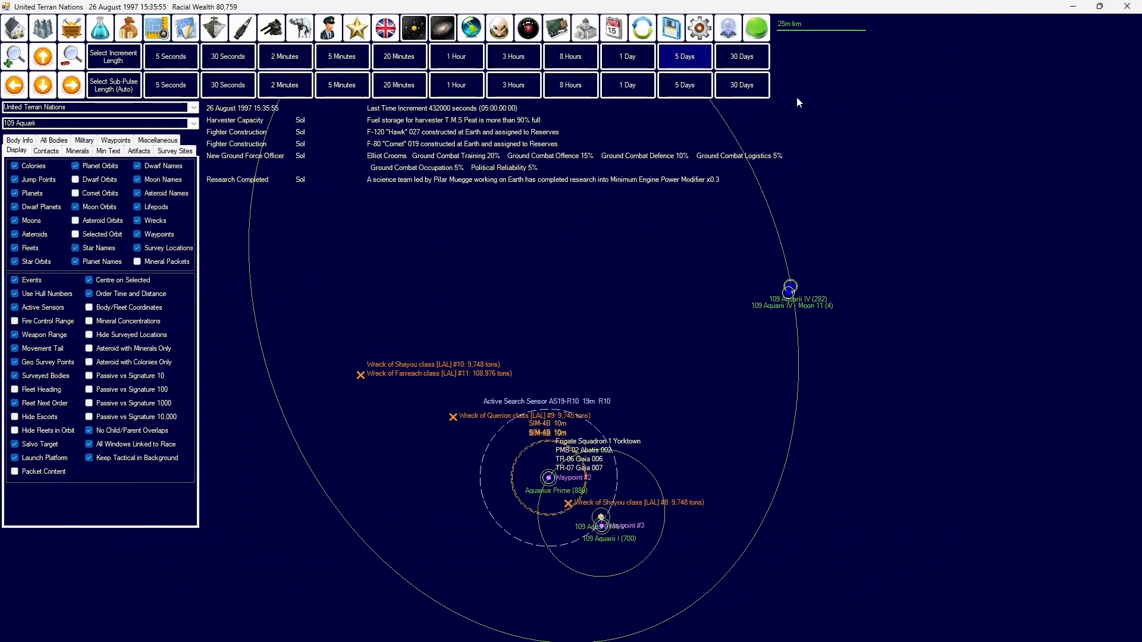
# Step: Advance the game clock in 5-day increments to 20 September 1997
pyautogui.click(683, 56)
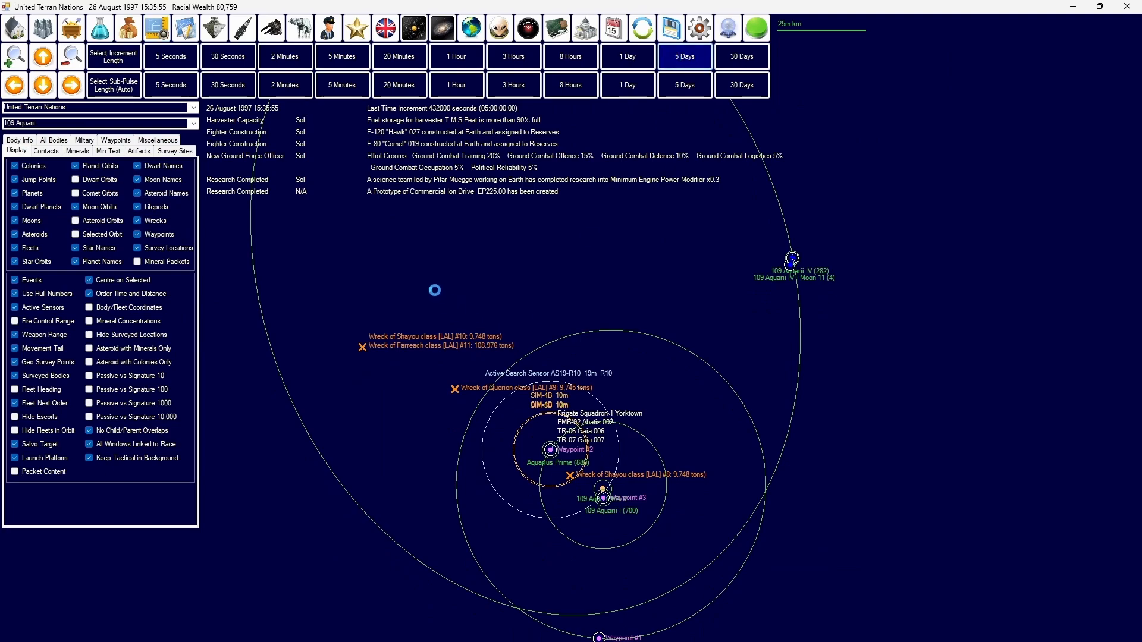
pyautogui.click(683, 56)
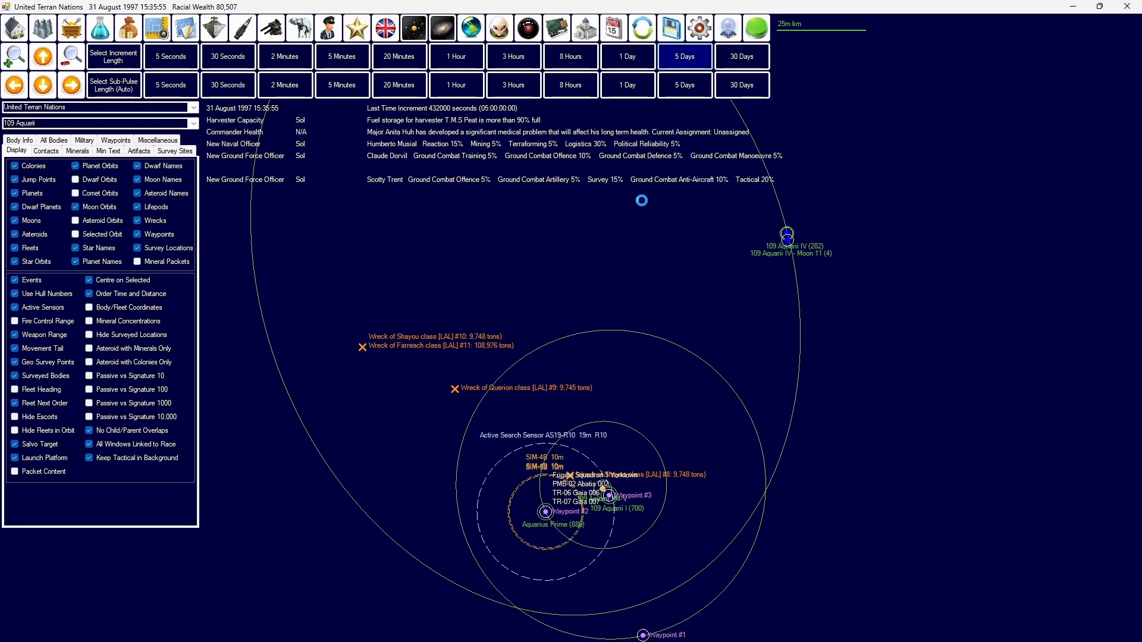
pyautogui.click(683, 56)
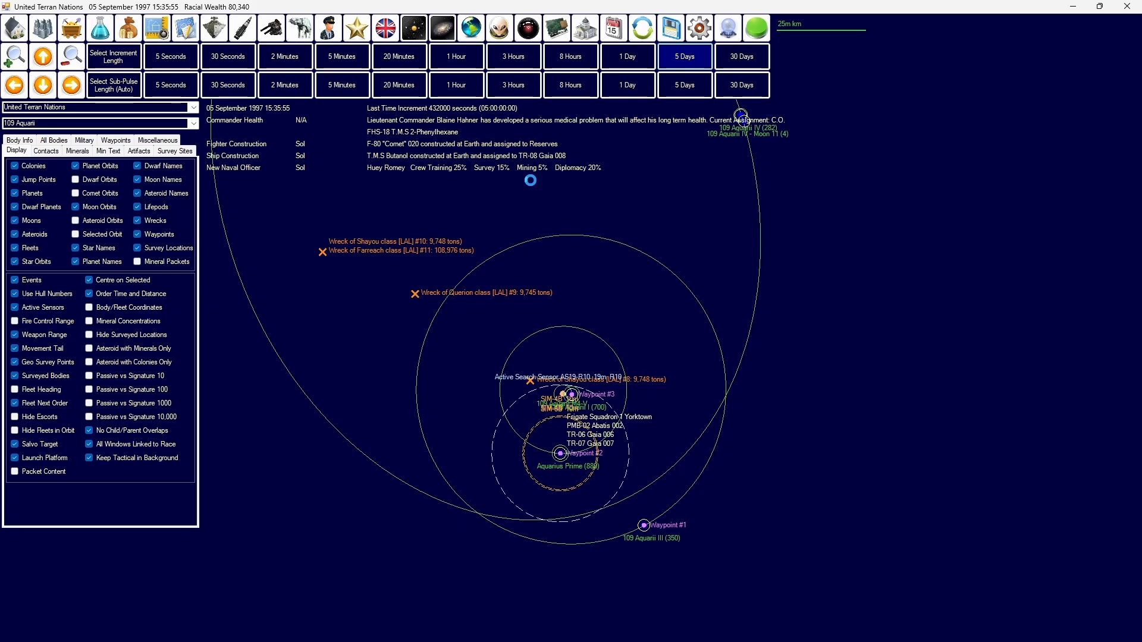
pyautogui.click(683, 56)
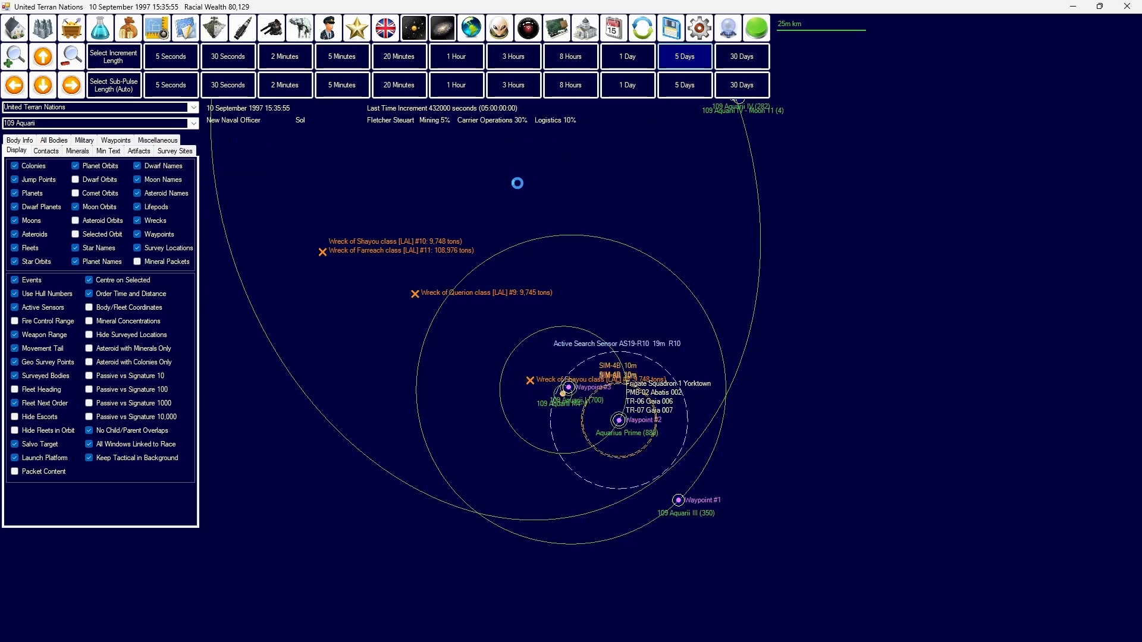
pyautogui.click(683, 56)
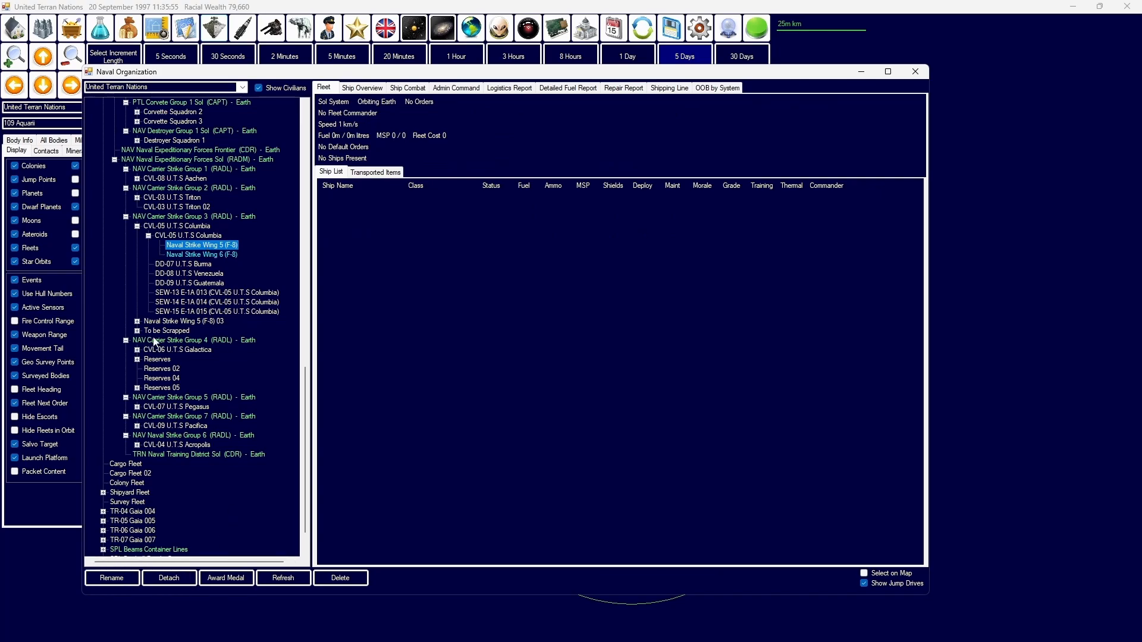
# Step: Create a 'Naval Strik...' squadron aboard carrier CVL-05 Columbia in Carrier Strike Group 5
pyautogui.click(135, 407)
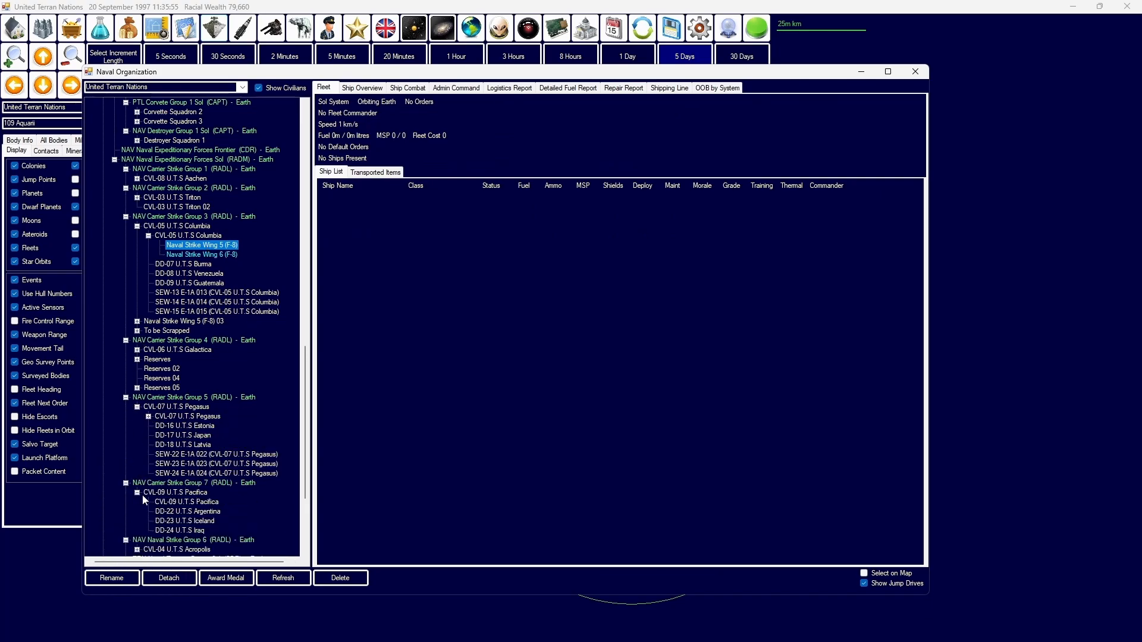
pyautogui.click(455, 87)
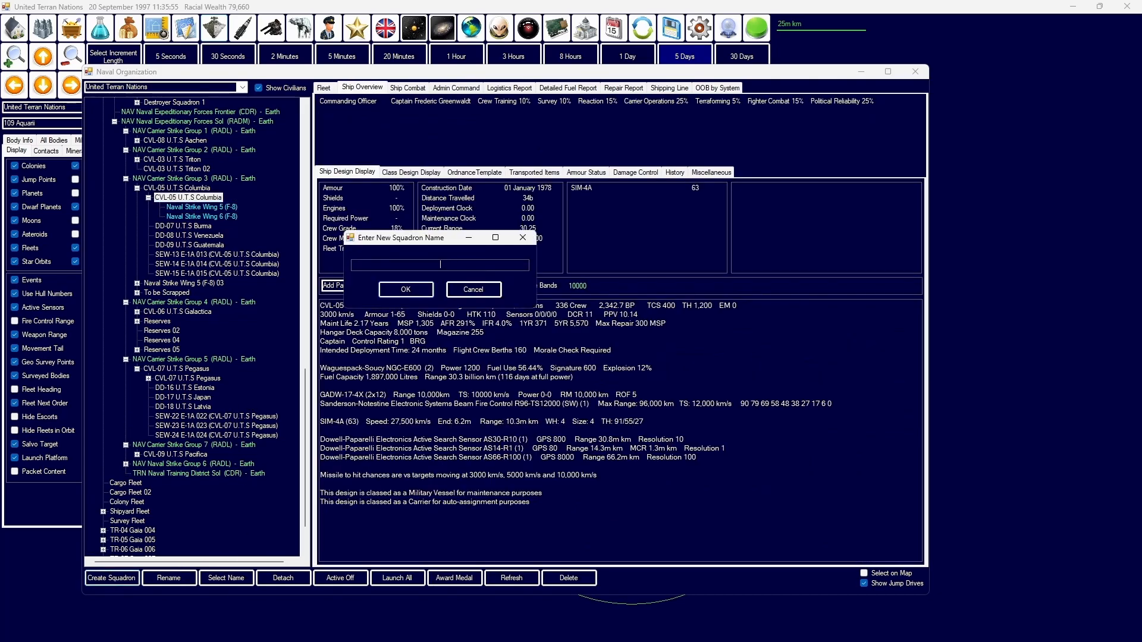
pyautogui.write('Naval Strik')
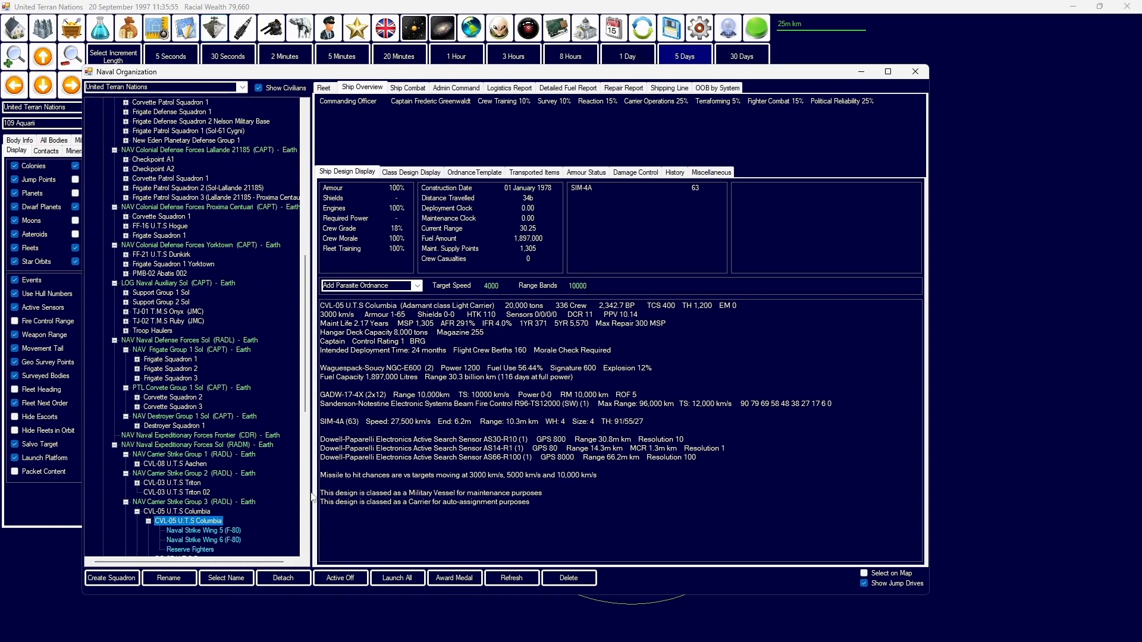
pyautogui.click(324, 87)
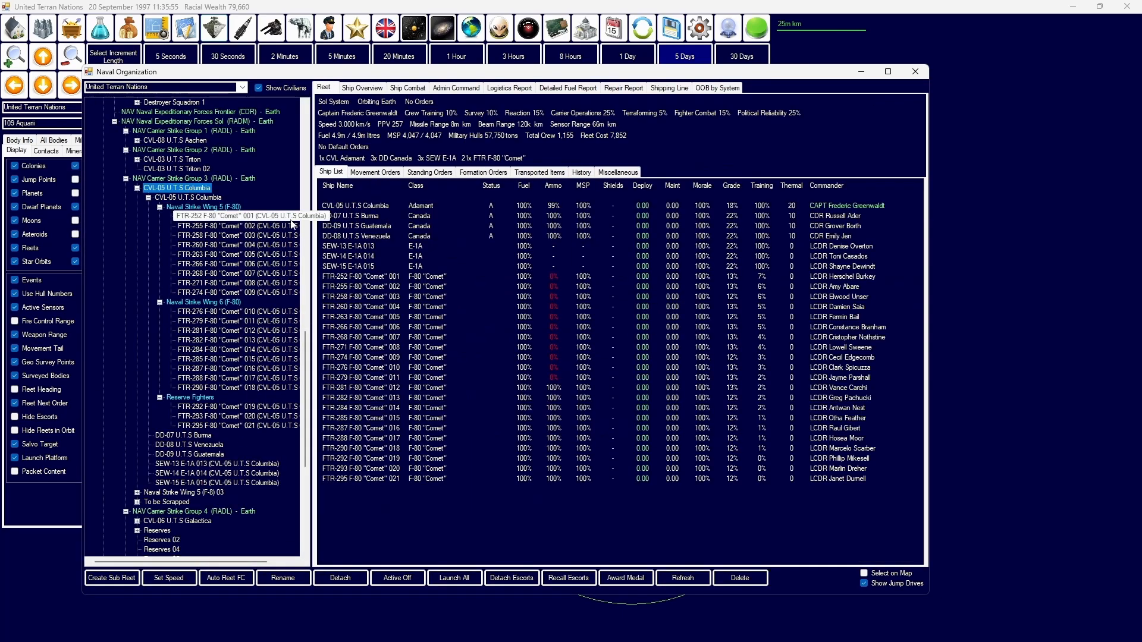
# Step: Order the carrier fleet to refuel, resupply and load ordnance at Earth
pyautogui.click(375, 171)
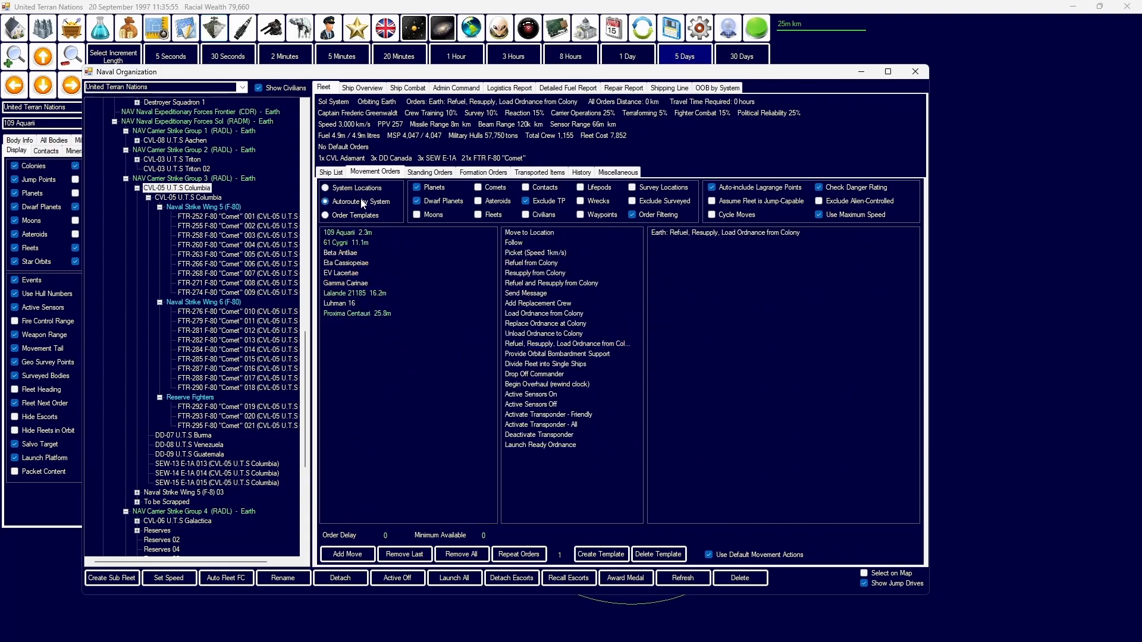
pyautogui.click(356, 313)
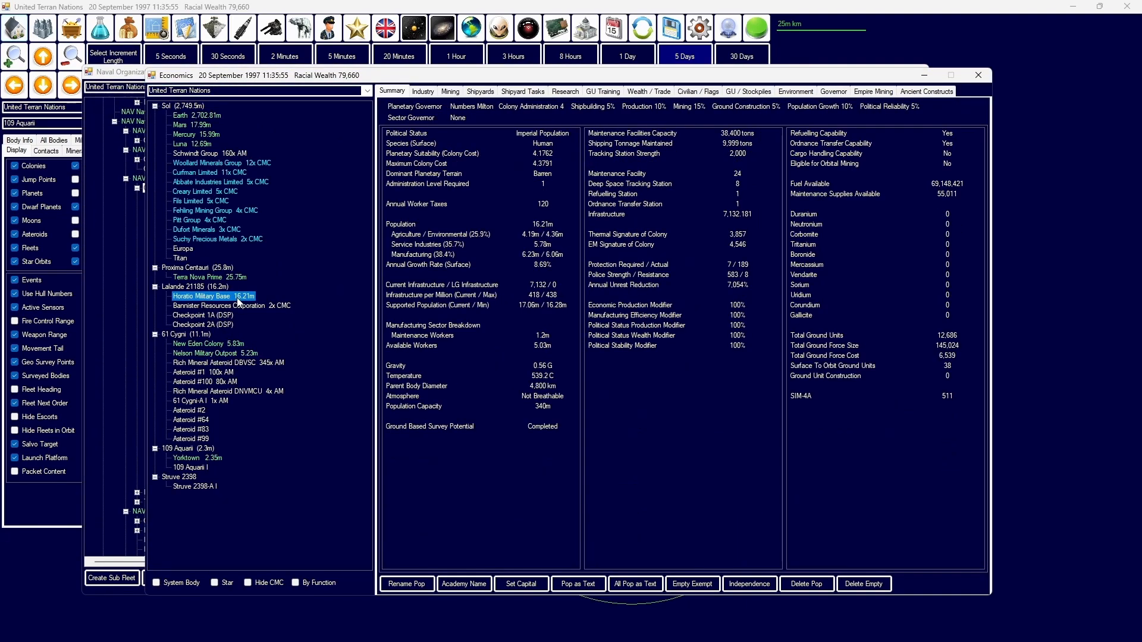
# Step: Review the Schwendi Group and Rich Mineral Asteroid DBVSC mining colony summaries
pyautogui.click(206, 153)
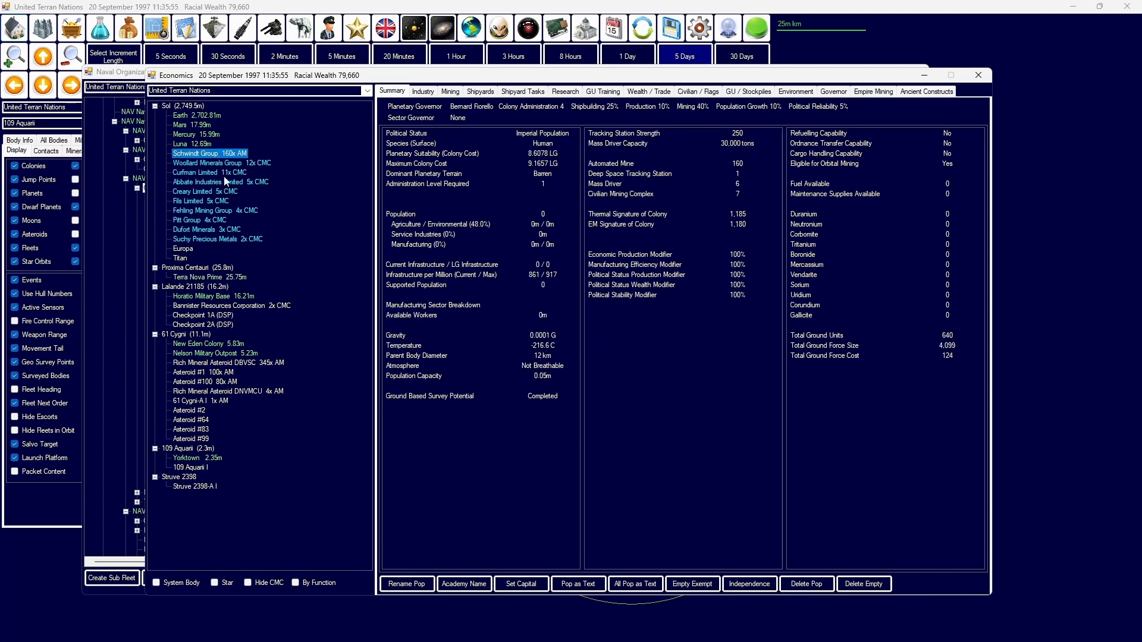
pyautogui.click(228, 362)
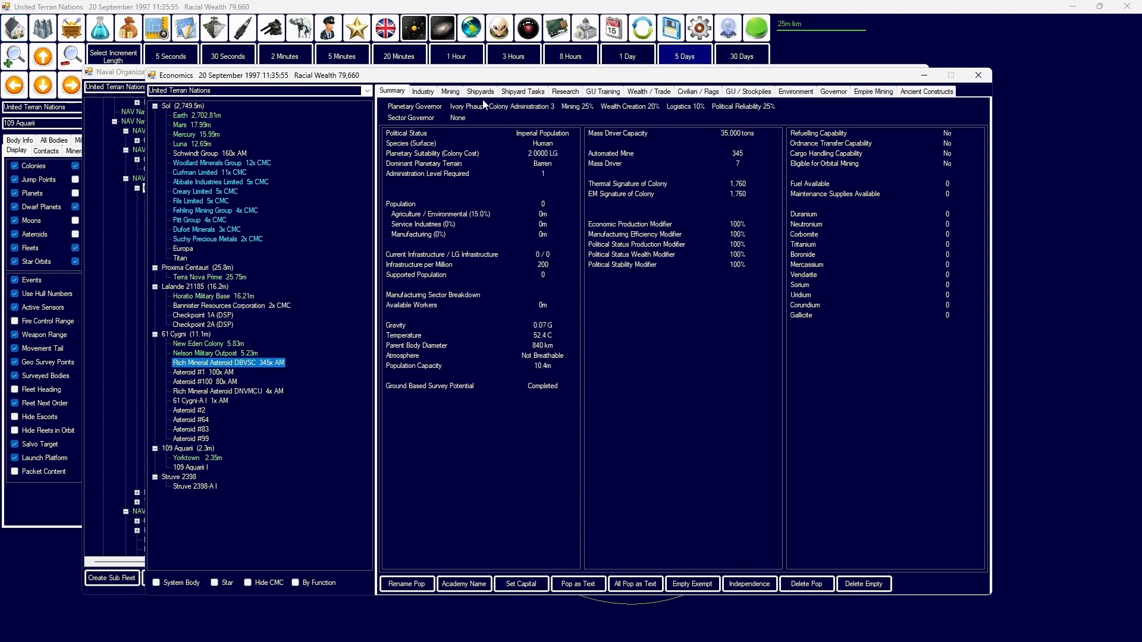
pyautogui.click(450, 92)
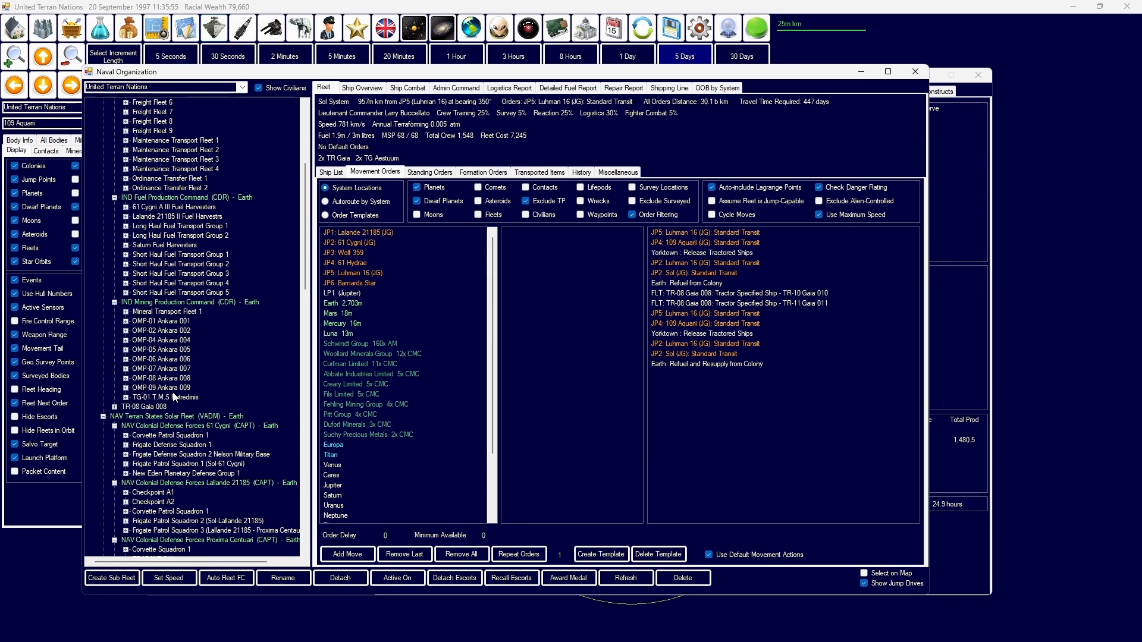
# Step: Check the TR-08 Gaia 008 tug fleet's orders and advance to 23 September 1997
pyautogui.click(165, 397)
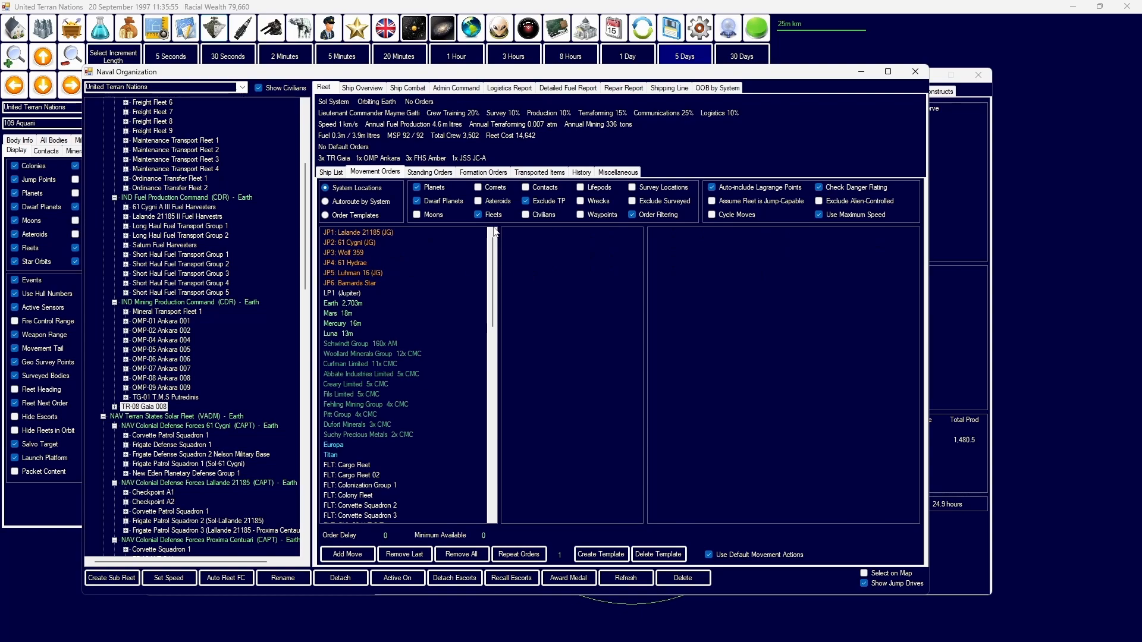
pyautogui.scroll(-3)
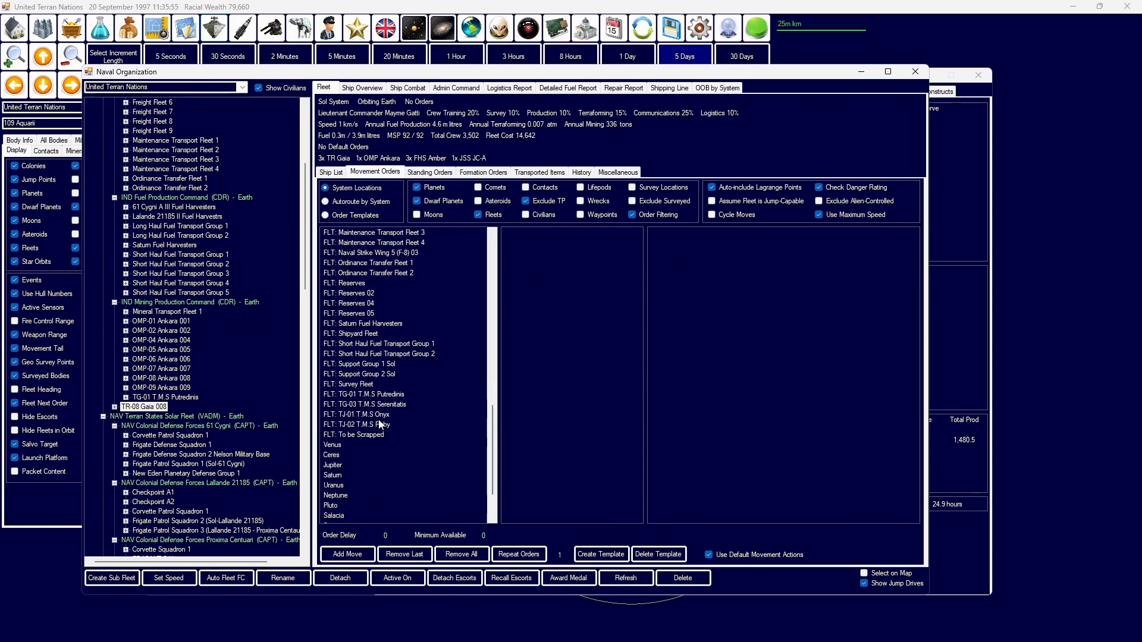
pyautogui.click(164, 398)
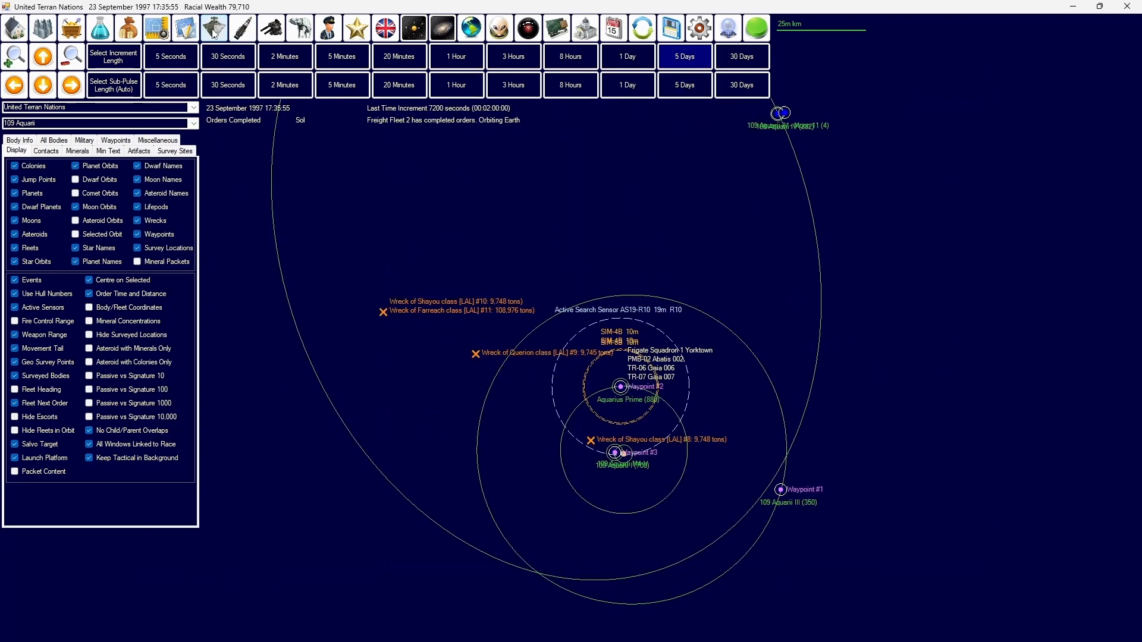
# Step: Give Short Haul Fuel Transport Group 5 a standard transit to the Sol jump point
pyautogui.click(212, 27)
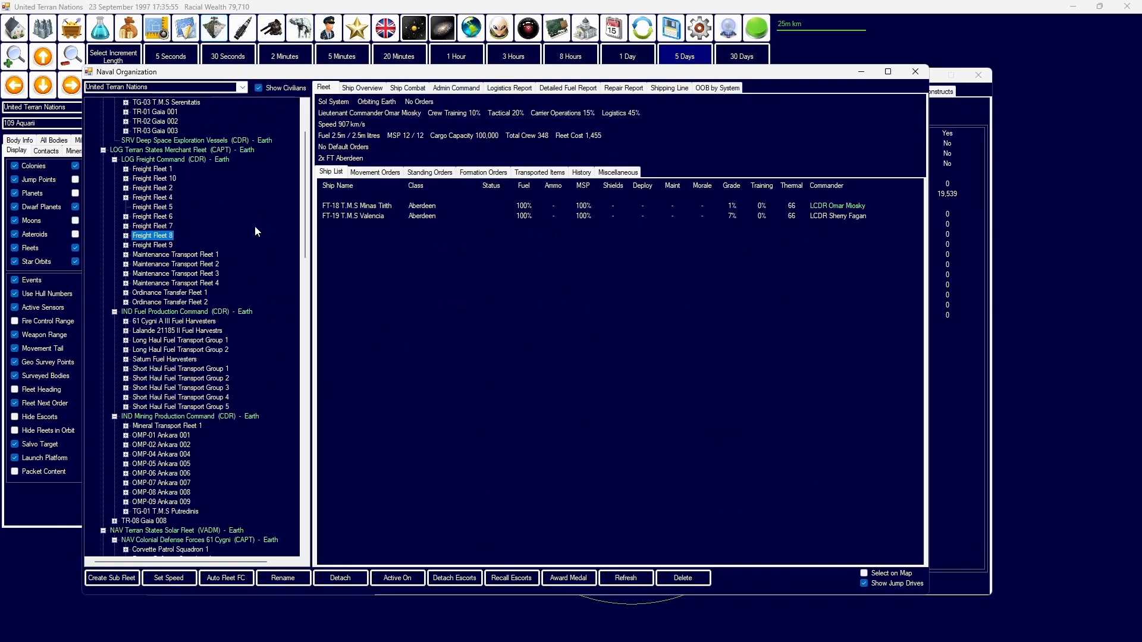
pyautogui.click(180, 407)
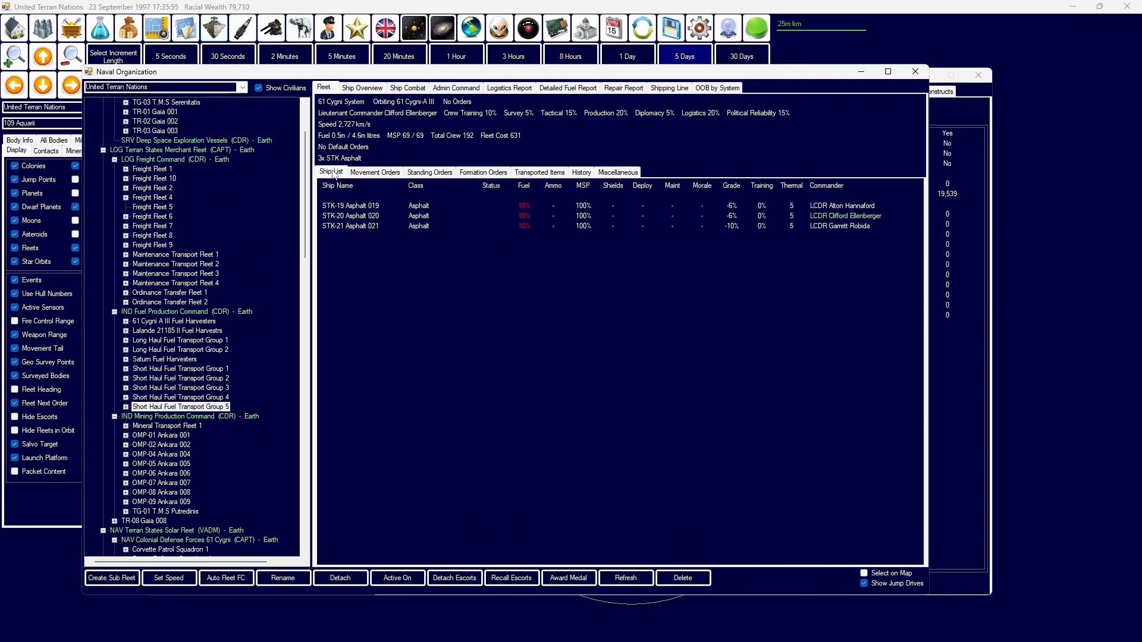
pyautogui.click(375, 171)
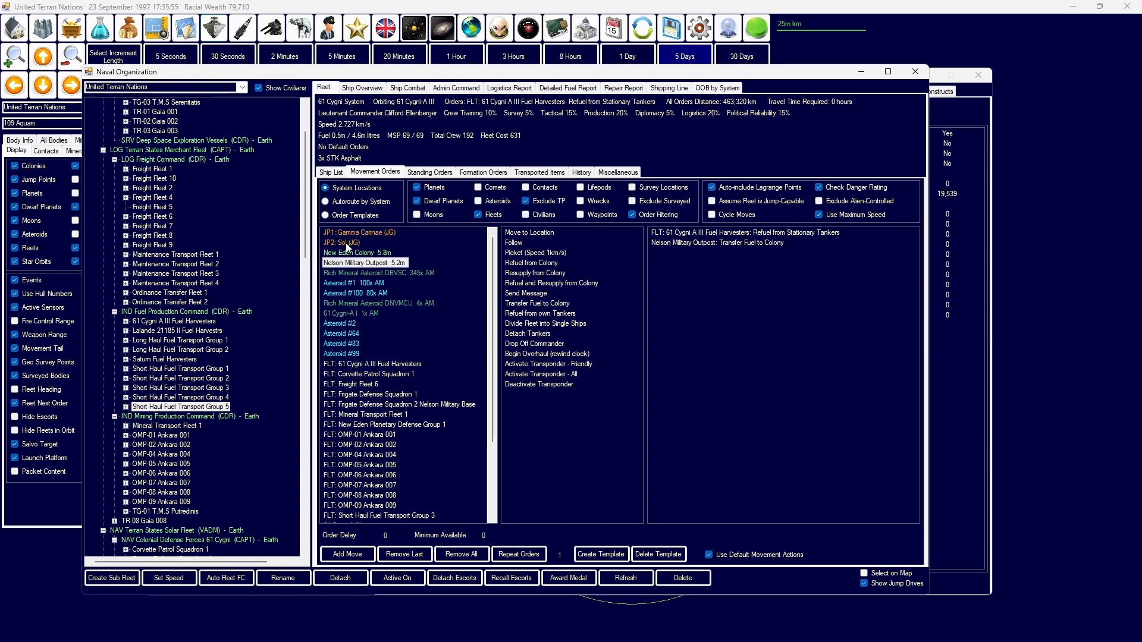
pyautogui.click(342, 241)
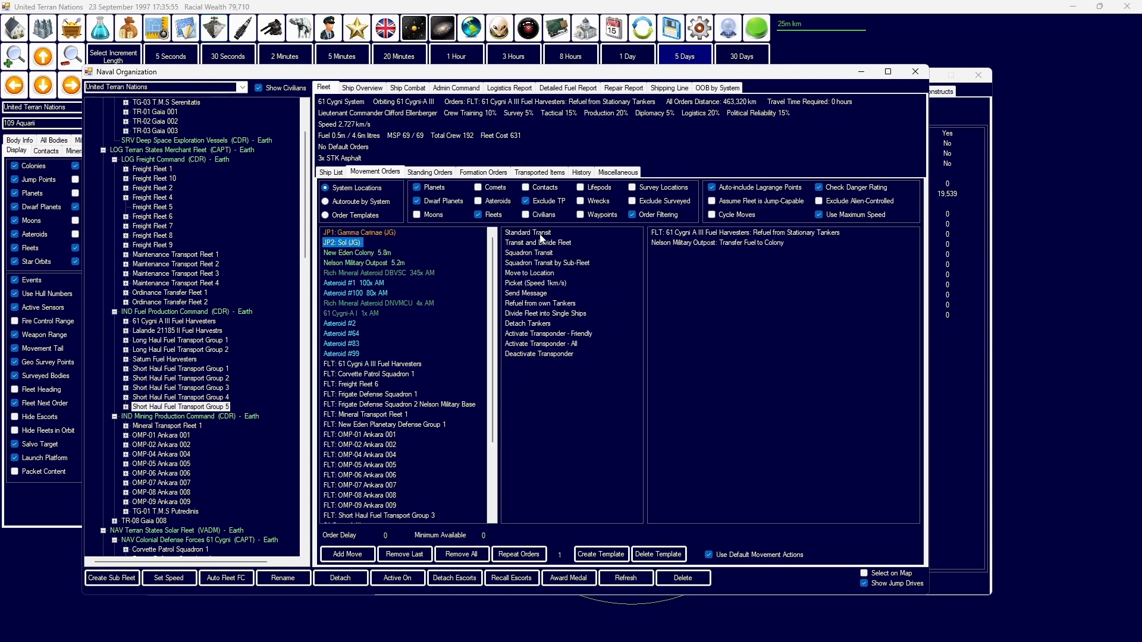
pyautogui.click(527, 232)
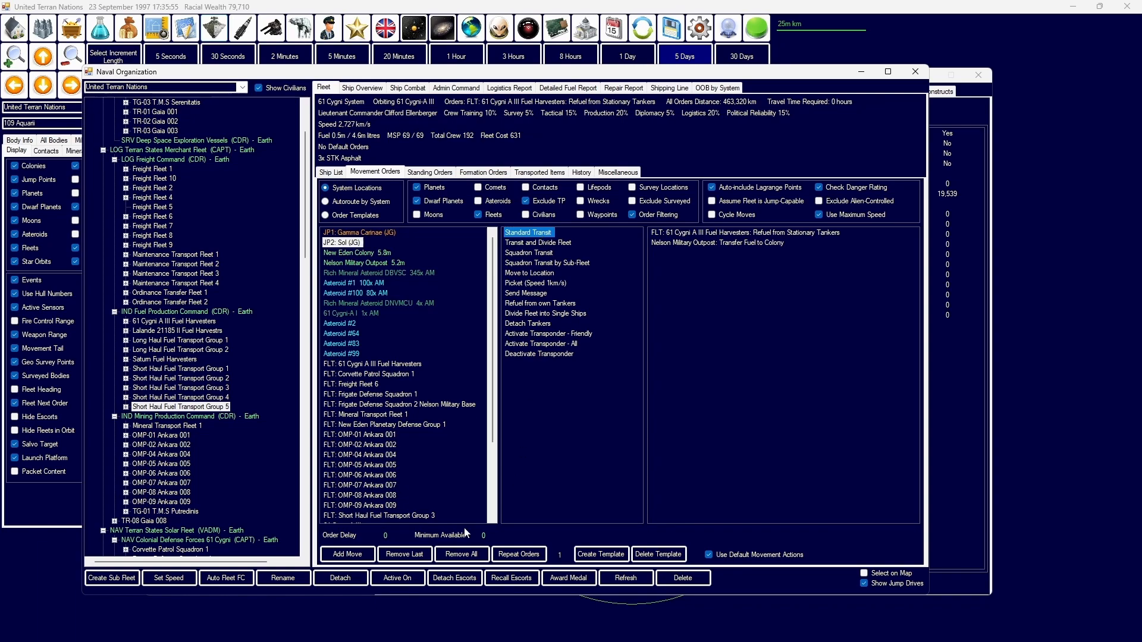
# Step: Replace its last order with a delayed 310000 fuel transfer to Nelson Military Outpost
pyautogui.click(355, 252)
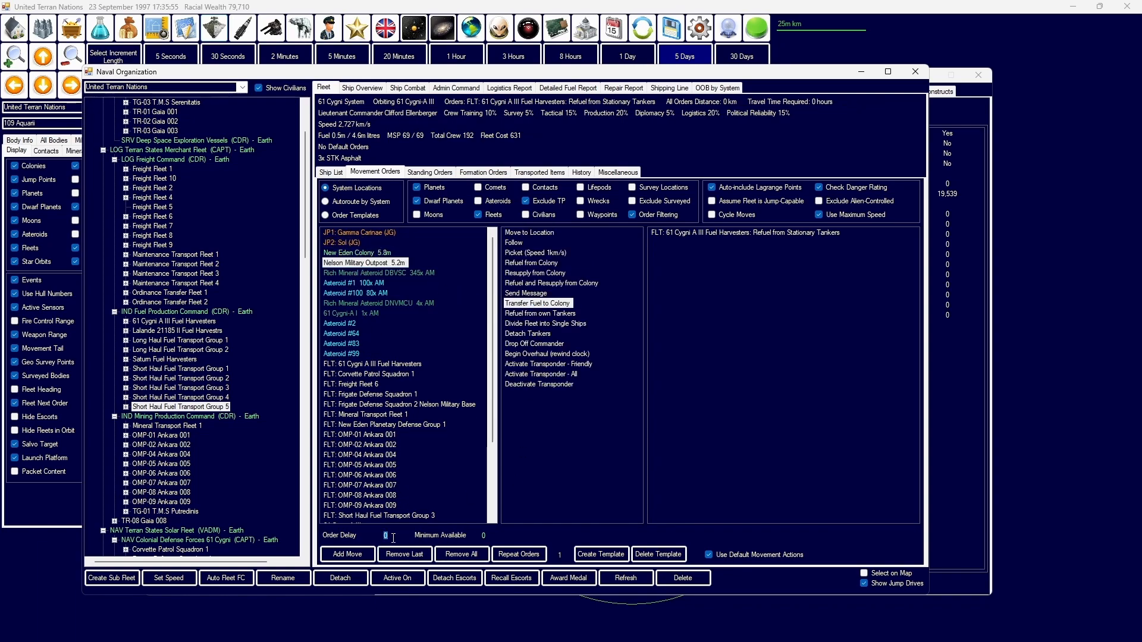
pyautogui.write('310000')
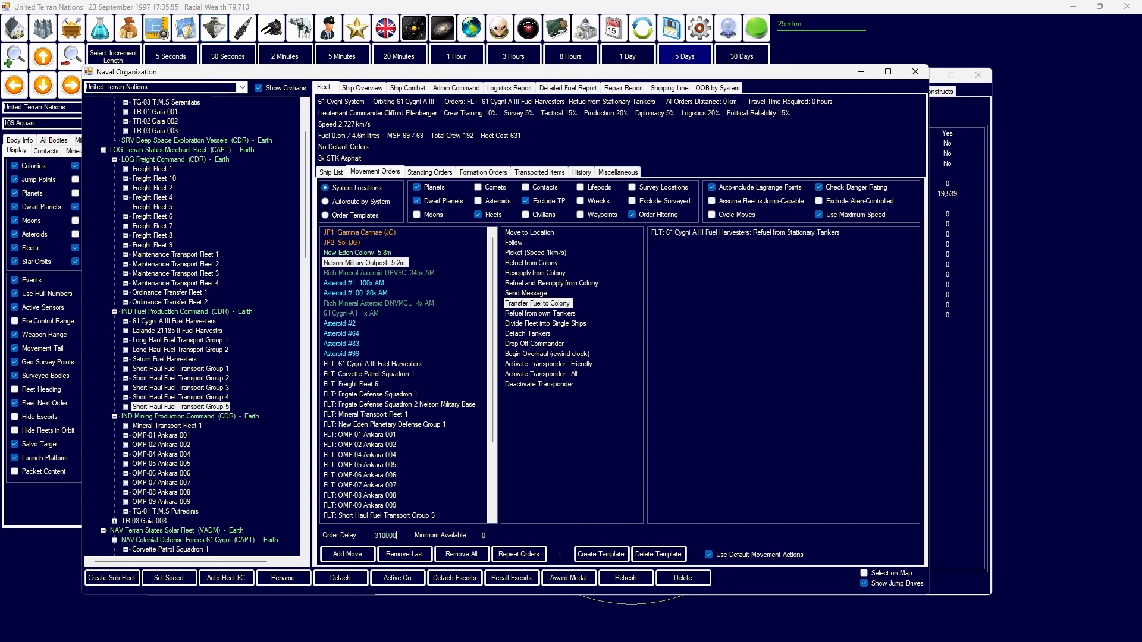
pyautogui.click(346, 554)
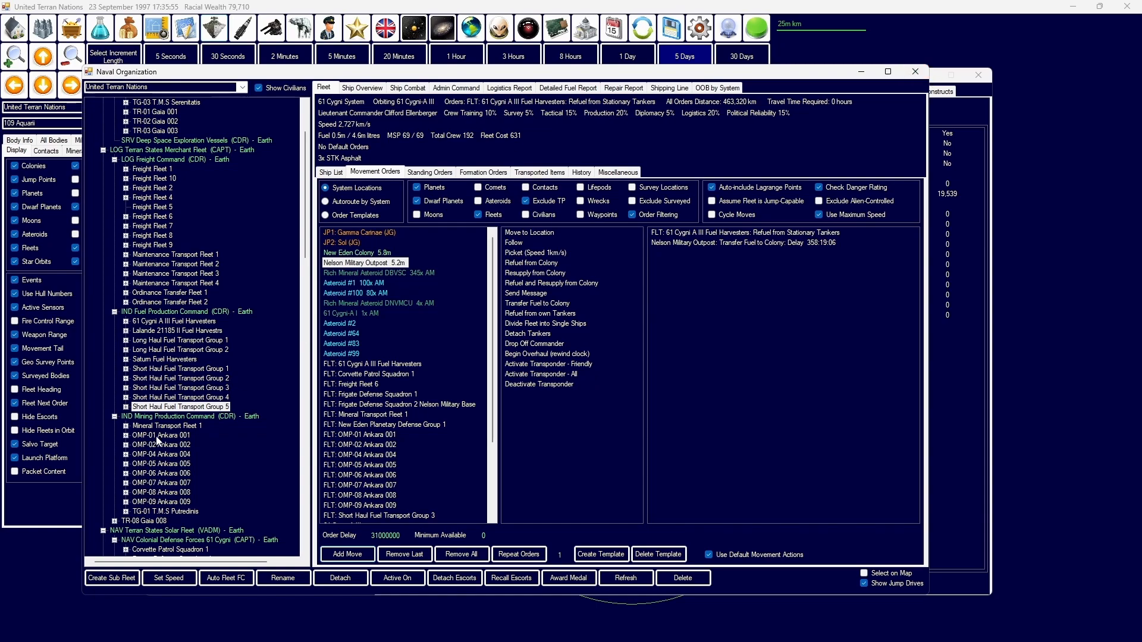
pyautogui.click(173, 321)
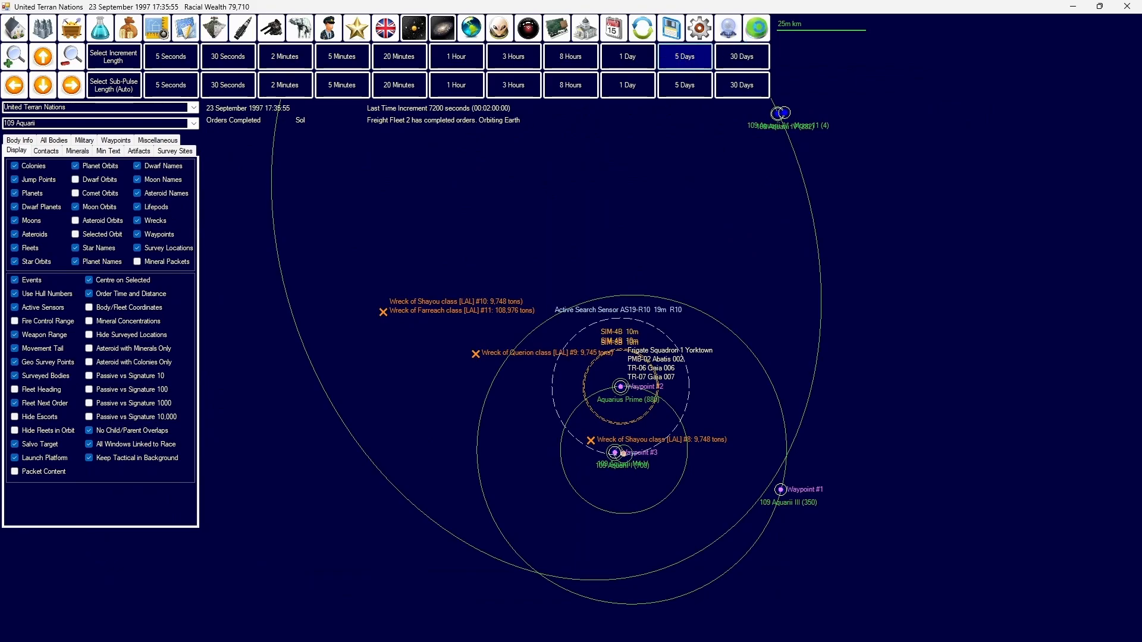
# Step: Advance five days and inspect the best mining administrator in the Commanders roster
pyautogui.click(756, 28)
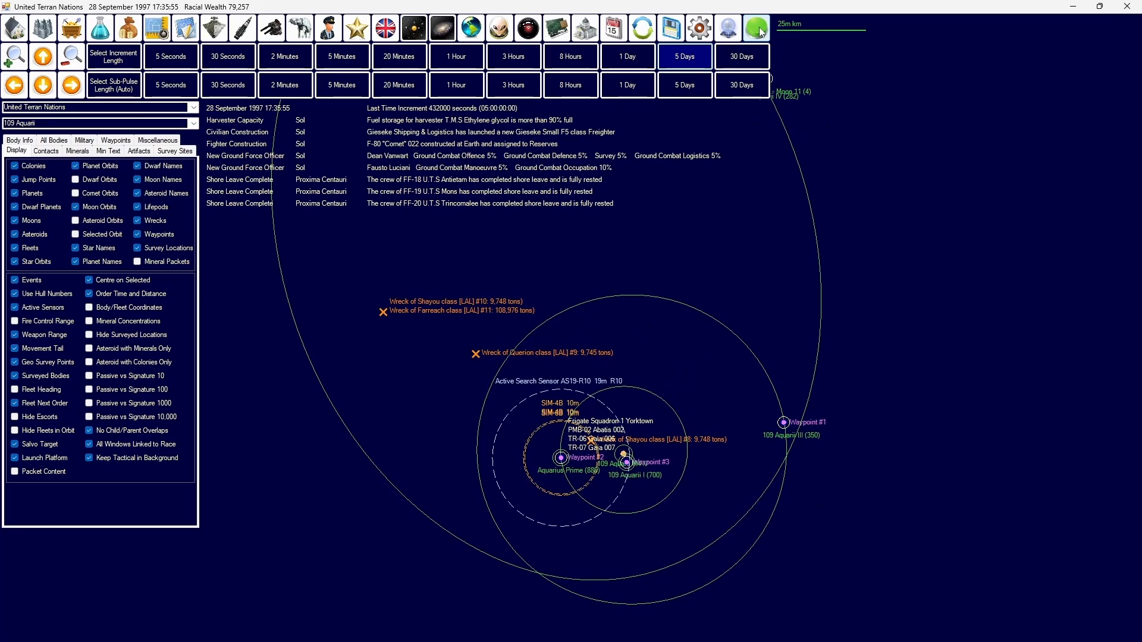
pyautogui.click(128, 27)
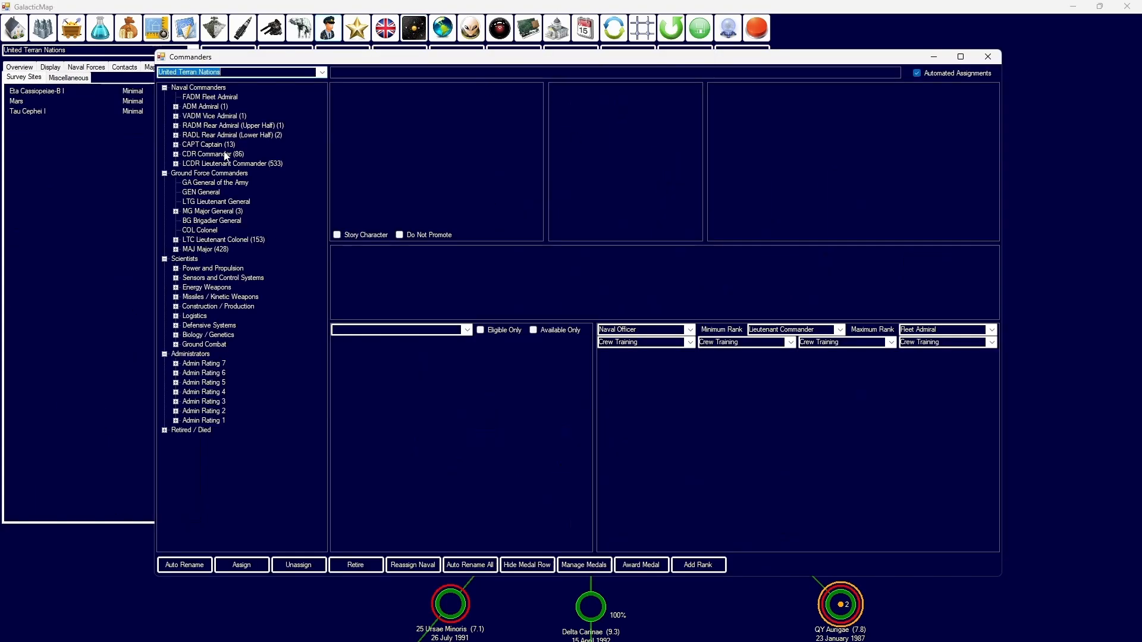
pyautogui.moveTo(184, 186)
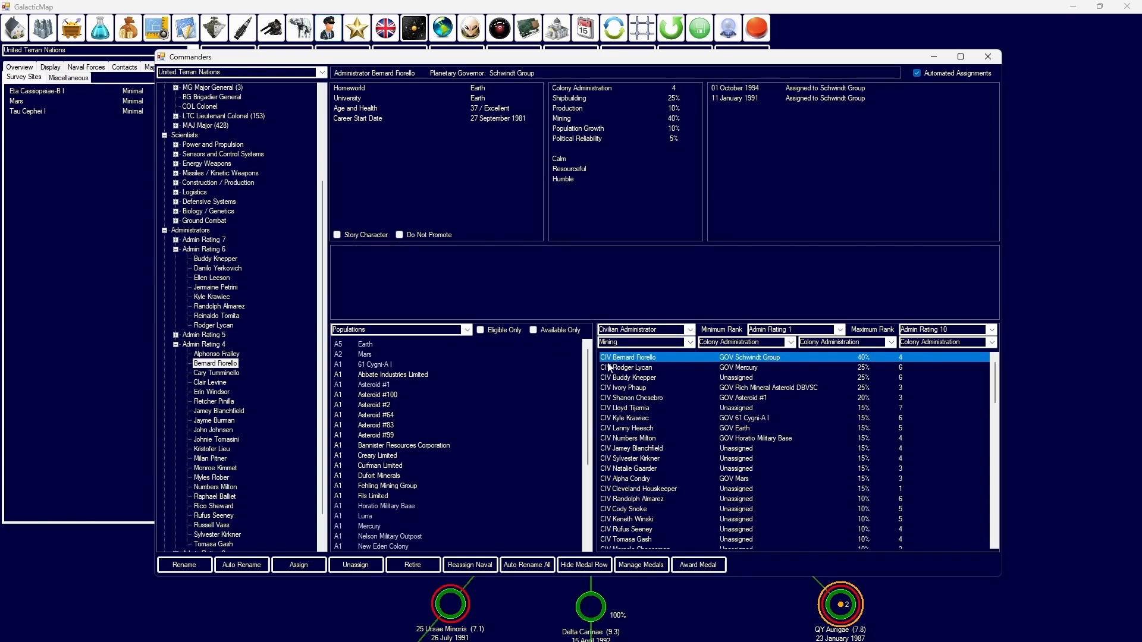
pyautogui.click(628, 377)
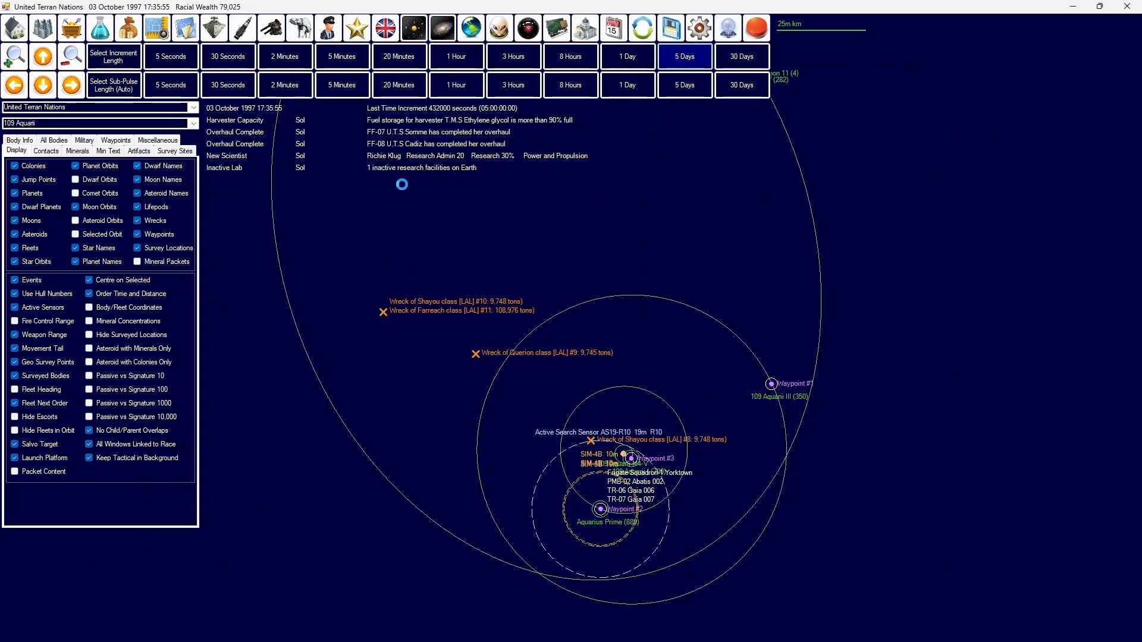
# Step: Copy the Adrastea class in Class Design as Adrastea - B2
pyautogui.click(683, 56)
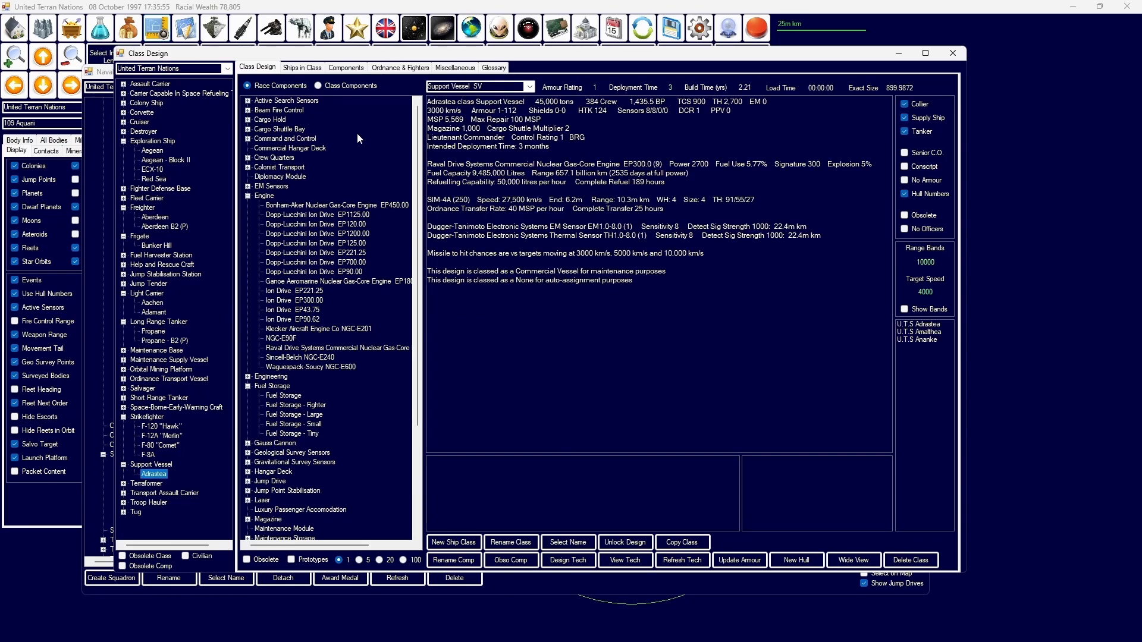
pyautogui.click(319, 86)
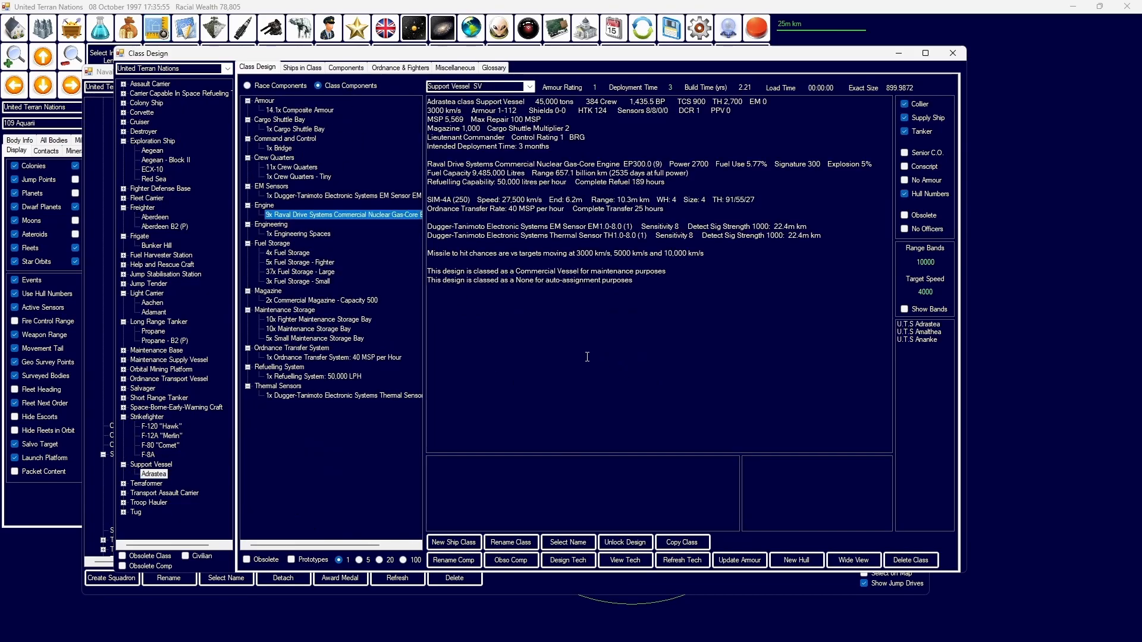
pyautogui.click(680, 542)
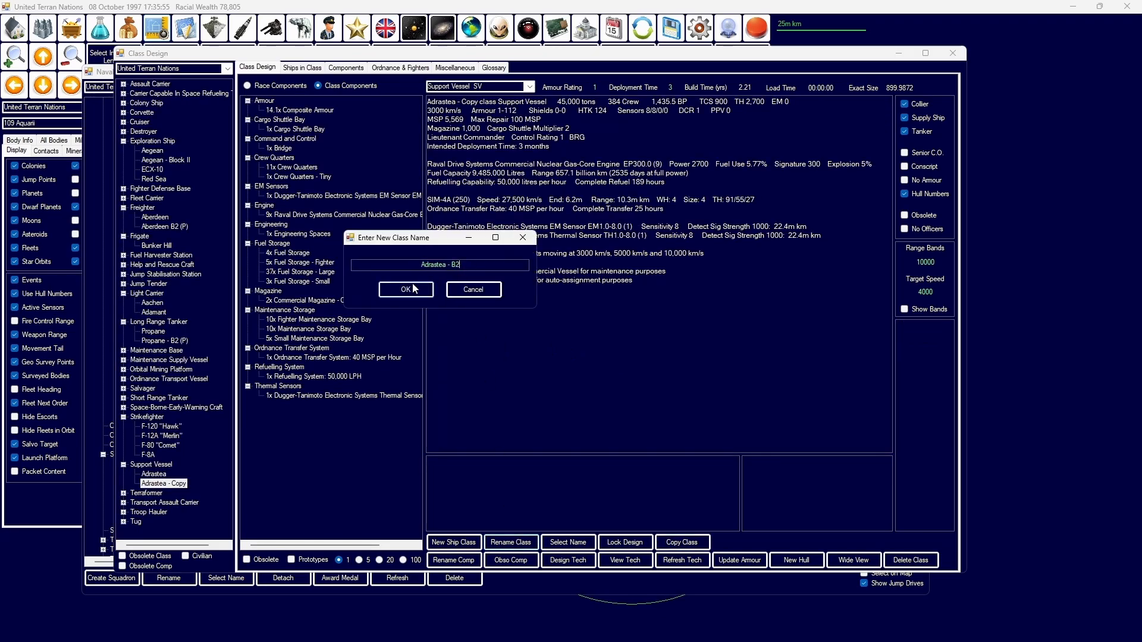
pyautogui.click(404, 289)
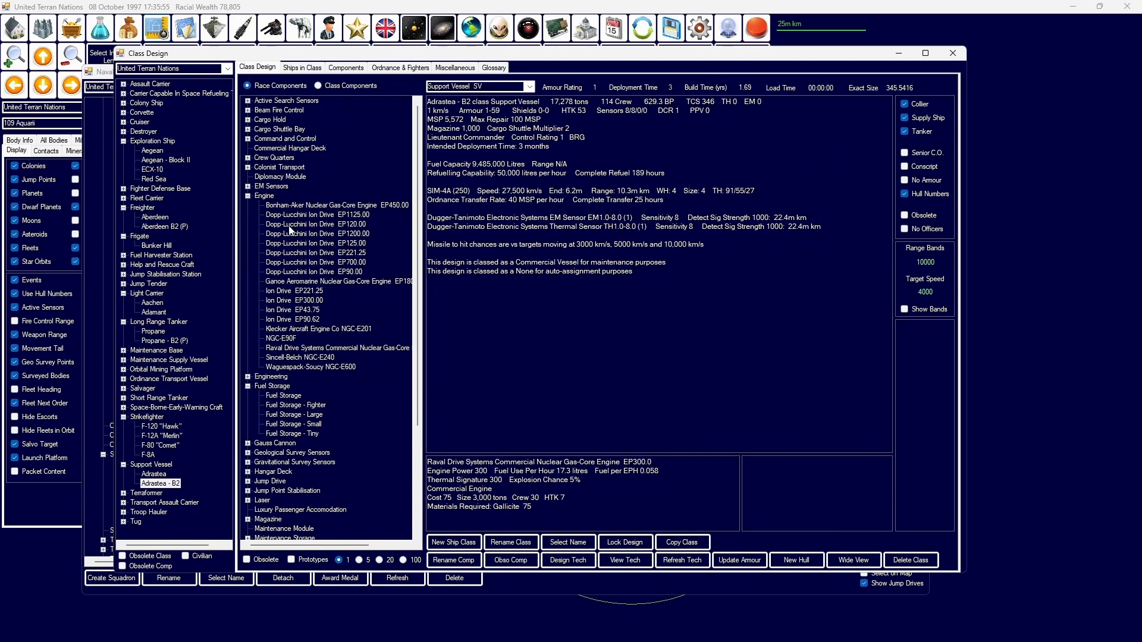
# Step: Fit Commercial Ion Drive EP375 engines to Adrastea - B2 and compare with the original
pyautogui.click(316, 233)
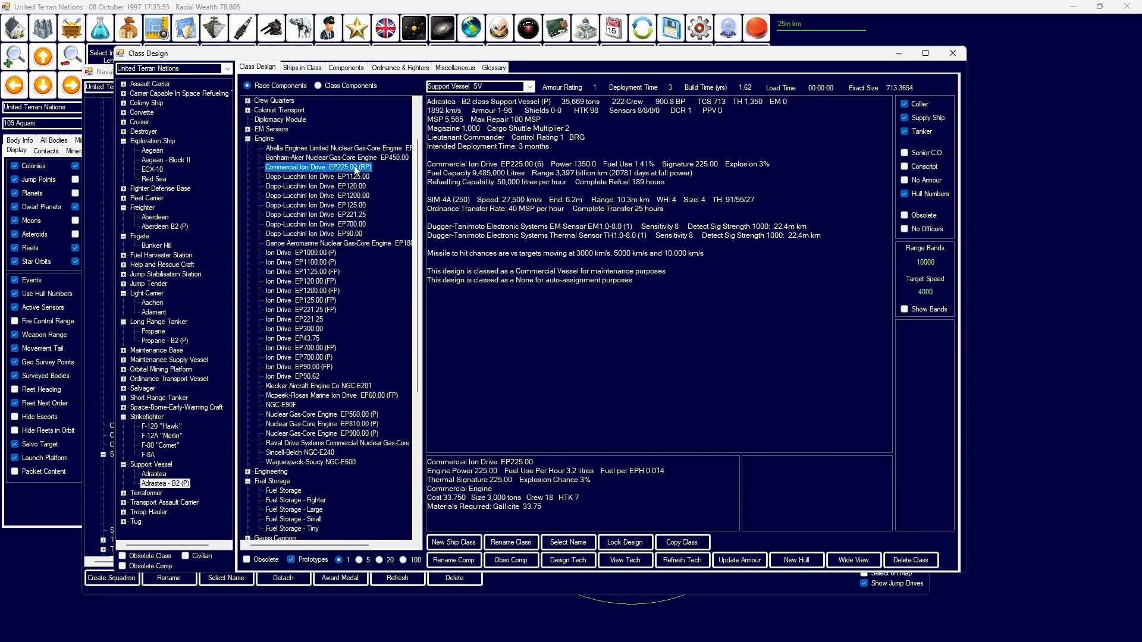
pyautogui.click(153, 492)
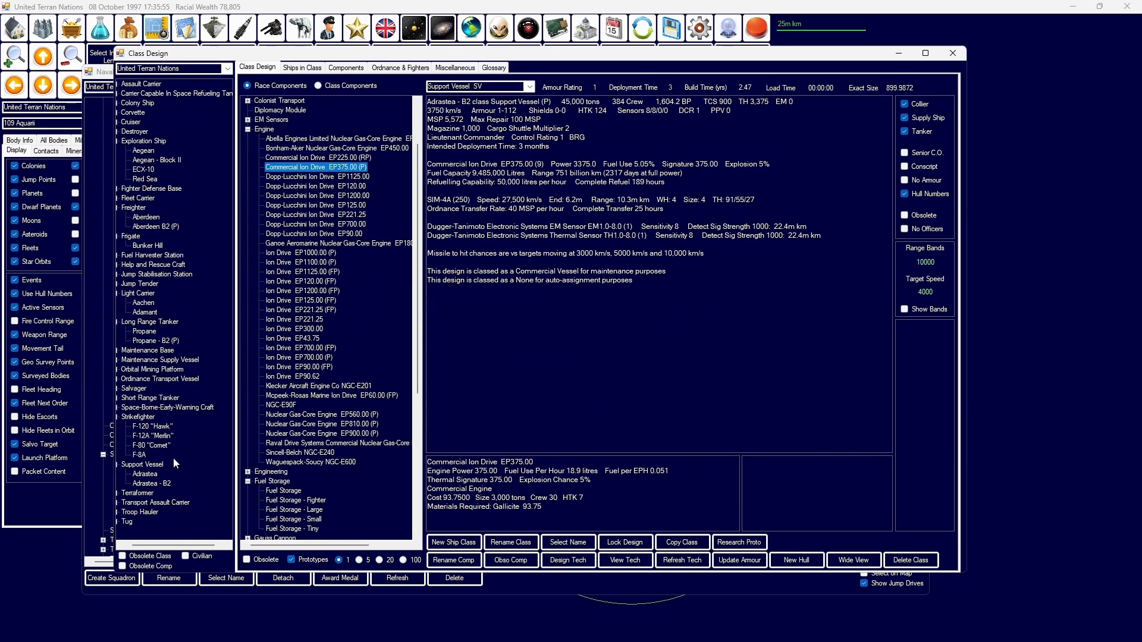
pyautogui.click(144, 475)
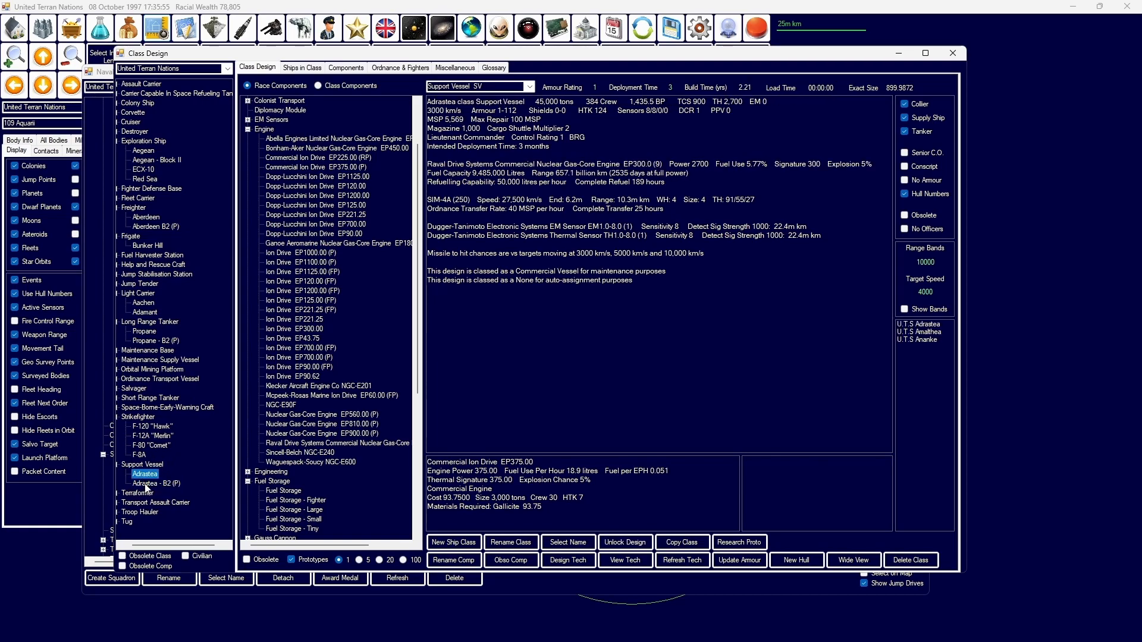
pyautogui.click(154, 483)
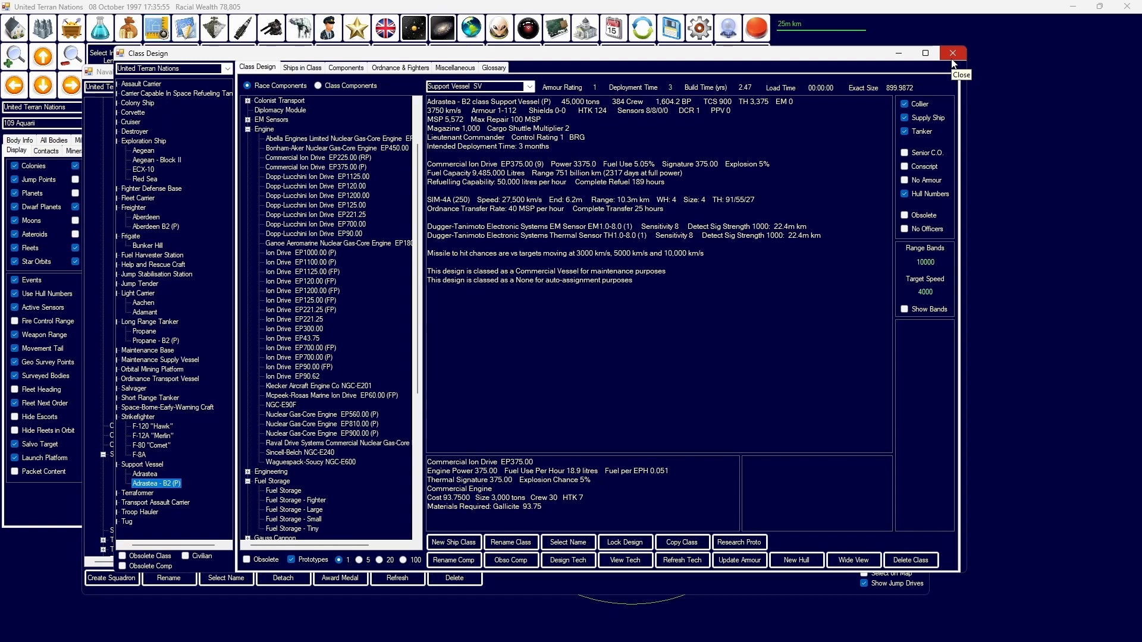
pyautogui.click(318, 85)
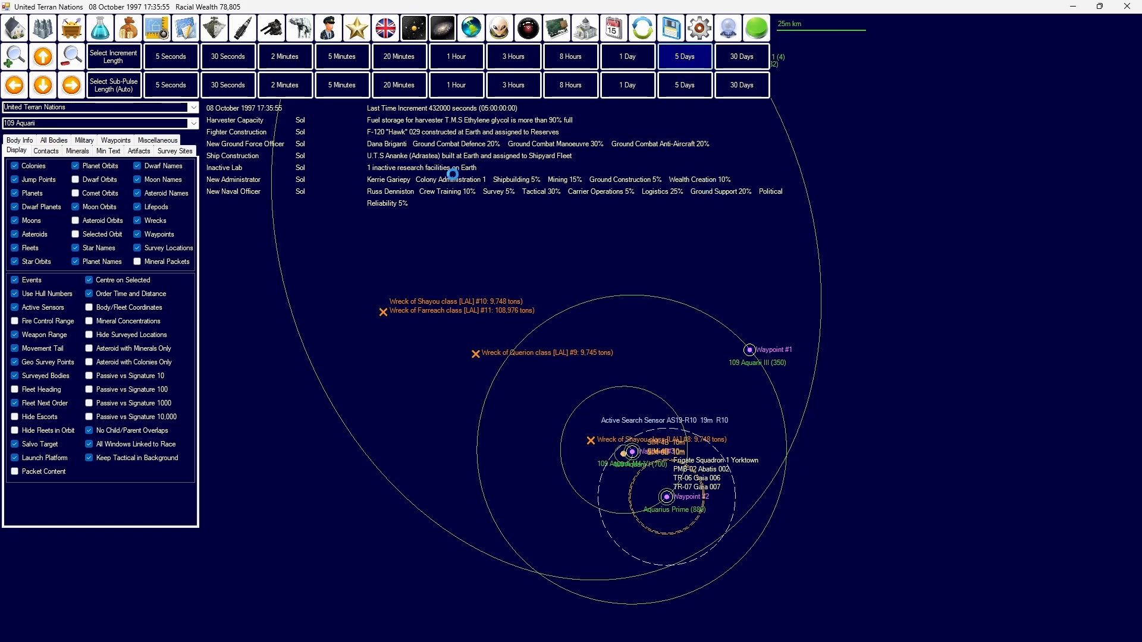
# Step: Advance to 13 October 1997 and review the Terra Nova Prime colony summary
pyautogui.click(682, 56)
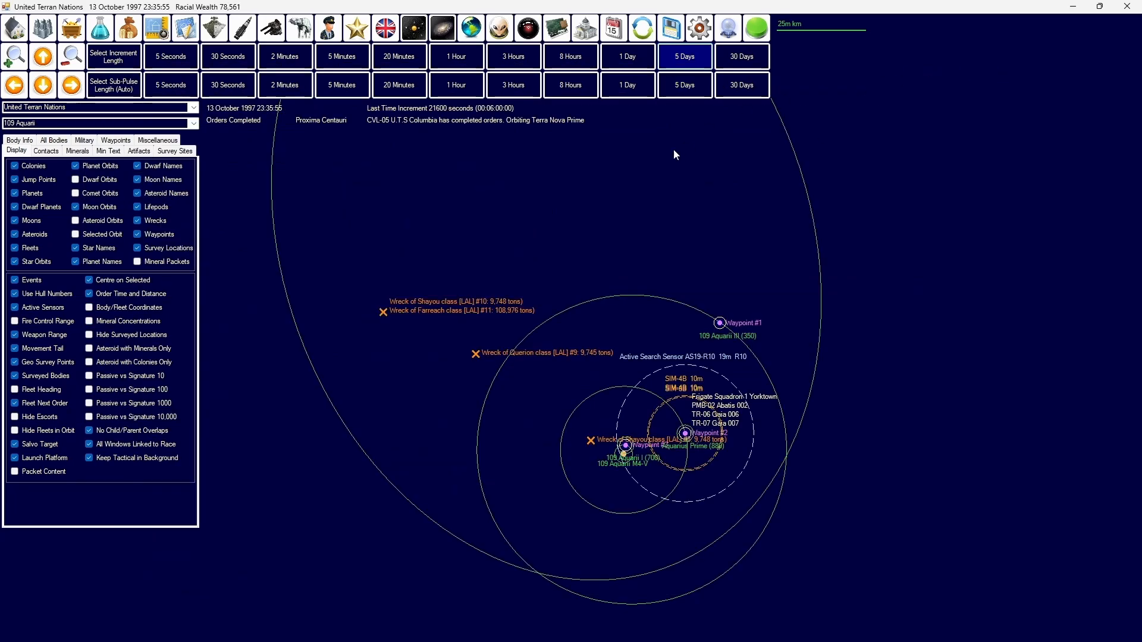
pyautogui.click(192, 123)
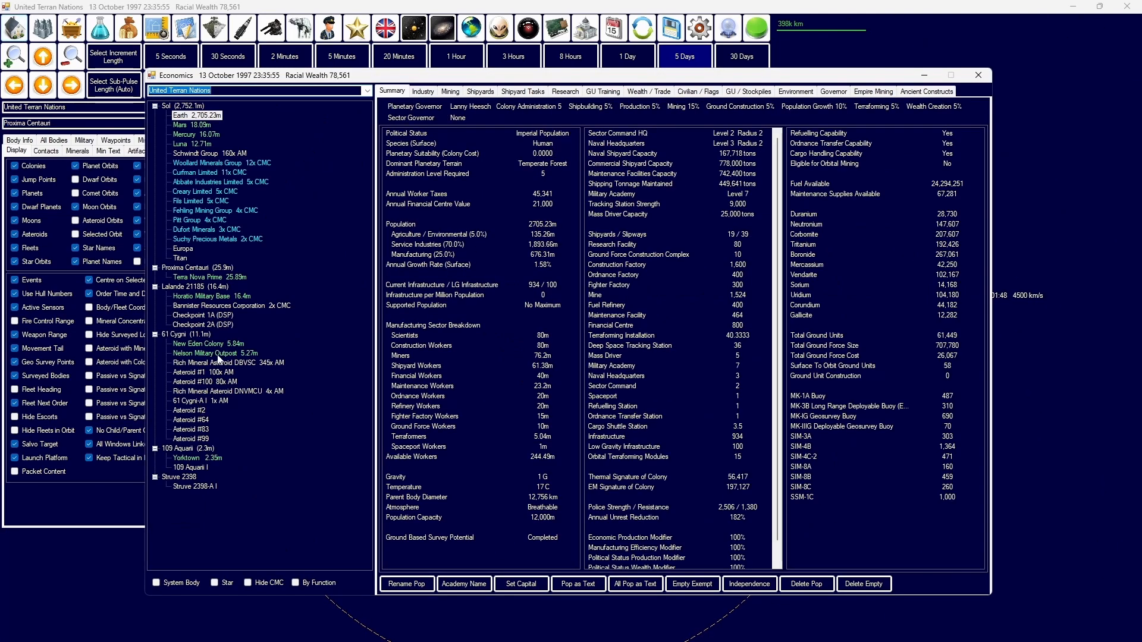
pyautogui.click(746, 92)
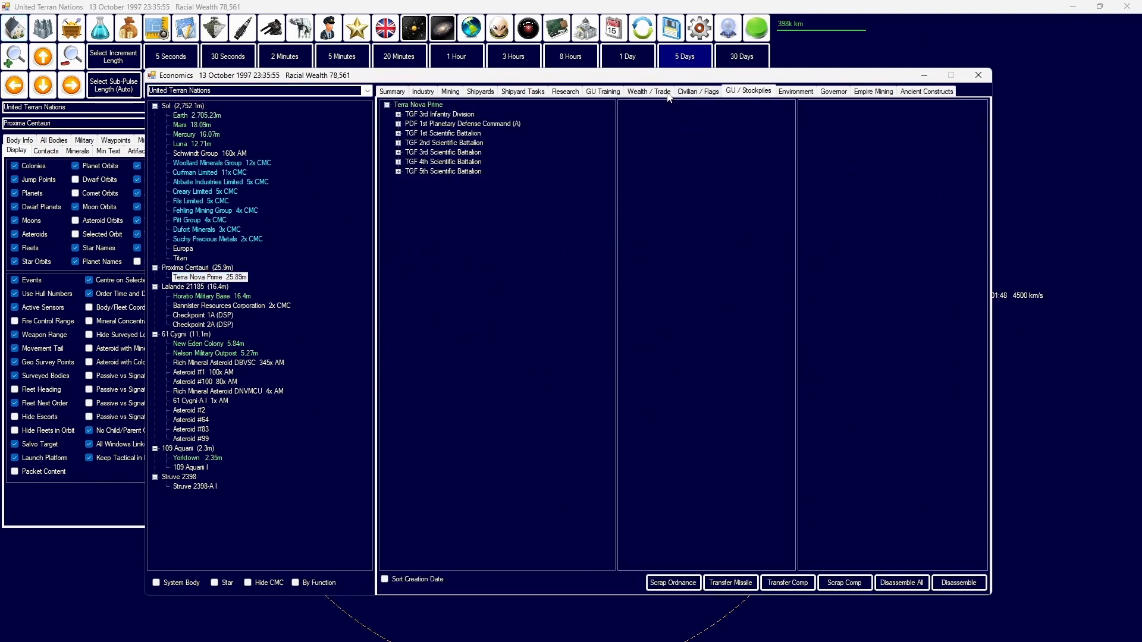
pyautogui.click(391, 92)
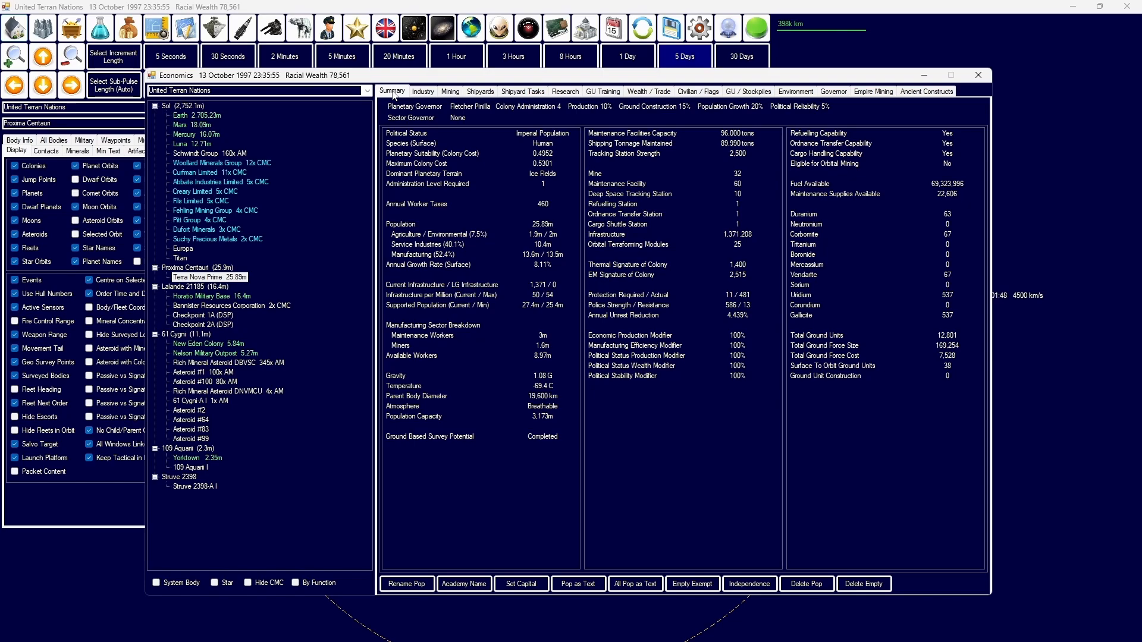
pyautogui.moveTo(248, 127)
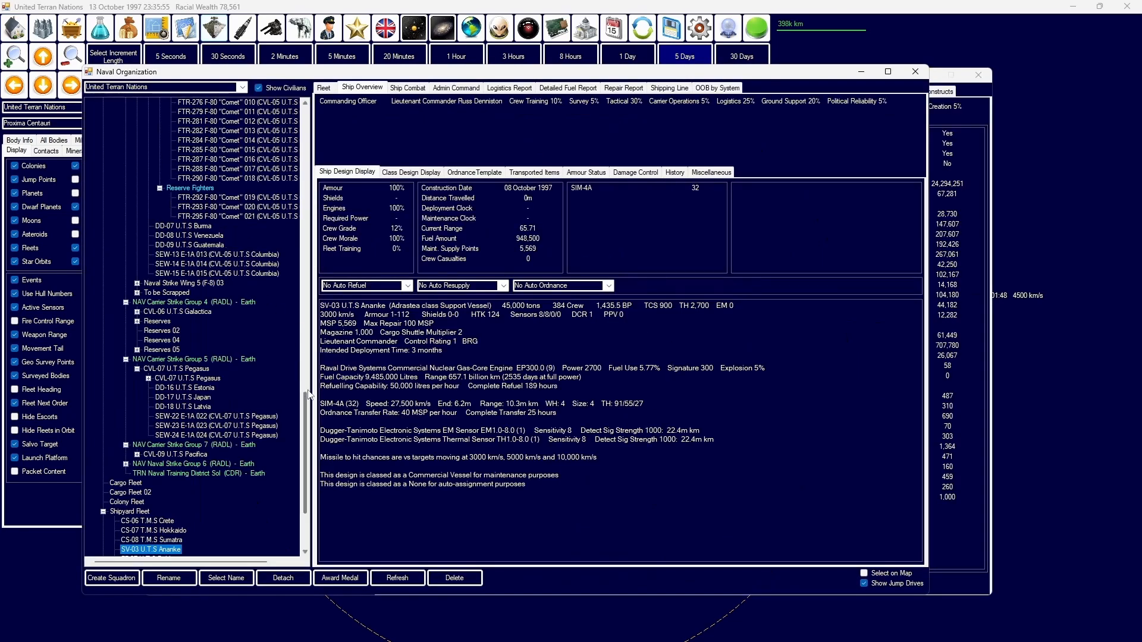
# Step: Inspect OTV-01 T.M.S Minotaur in Ordnance Transfer Fleet 1 carrying 575 SIM-4A missiles
pyautogui.click(258, 87)
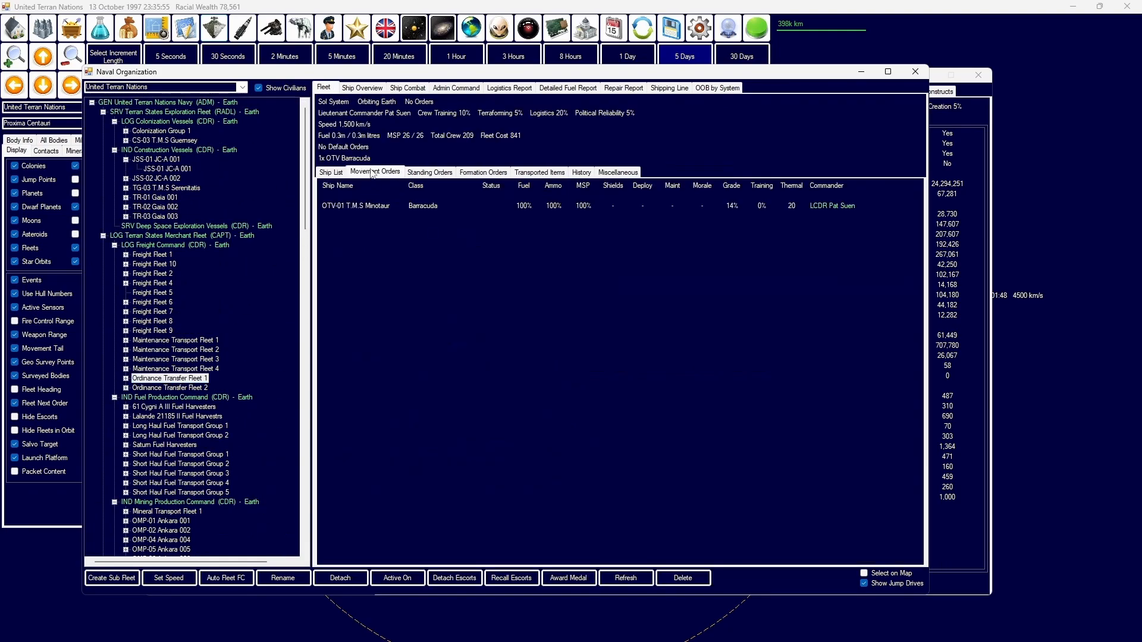
pyautogui.click(374, 171)
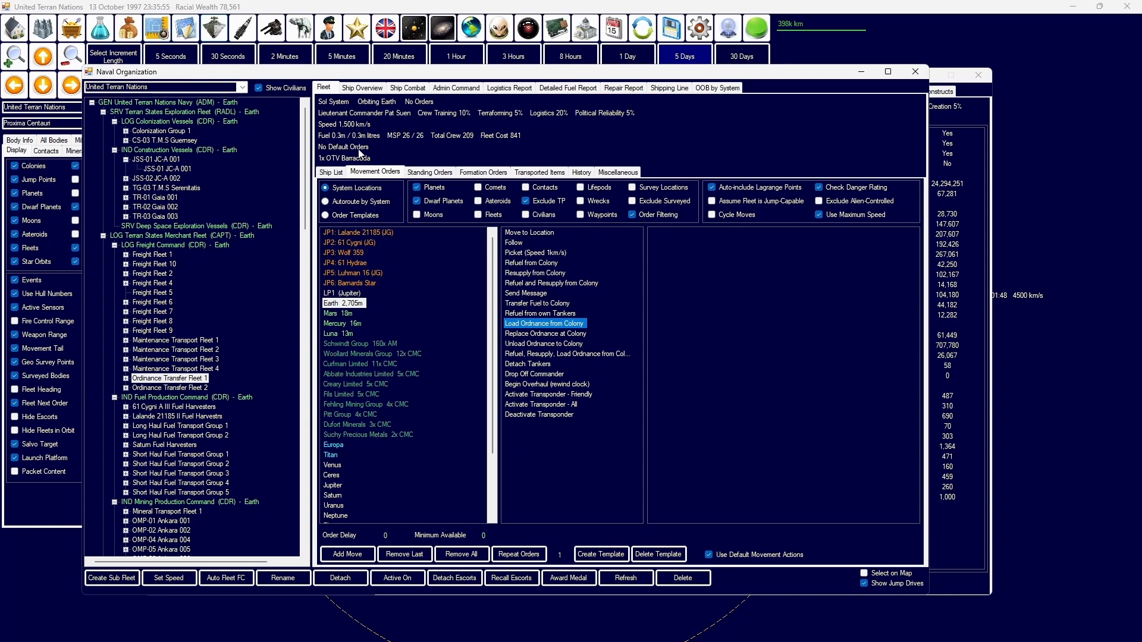
pyautogui.click(361, 87)
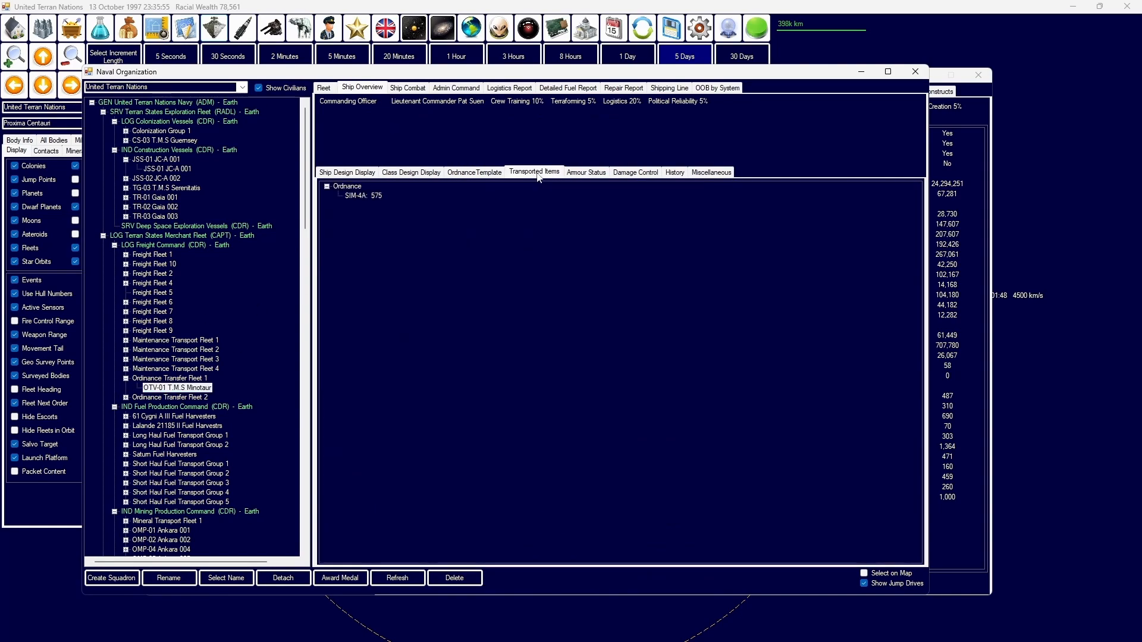
pyautogui.click(473, 171)
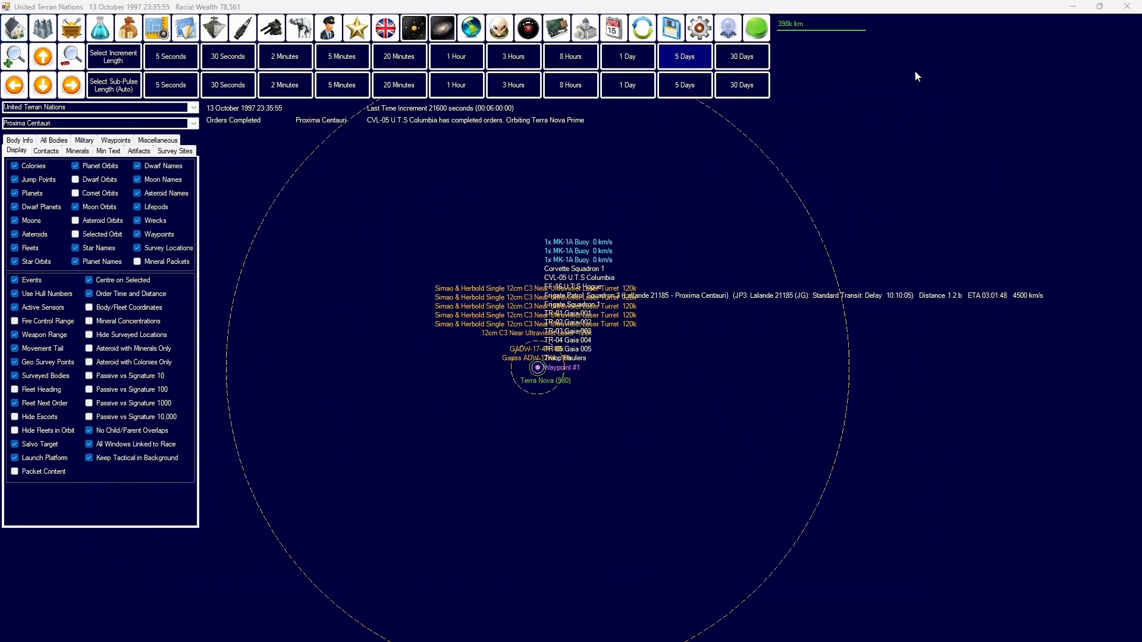
# Step: Advance the clock three times in five-day increments
pyautogui.click(683, 55)
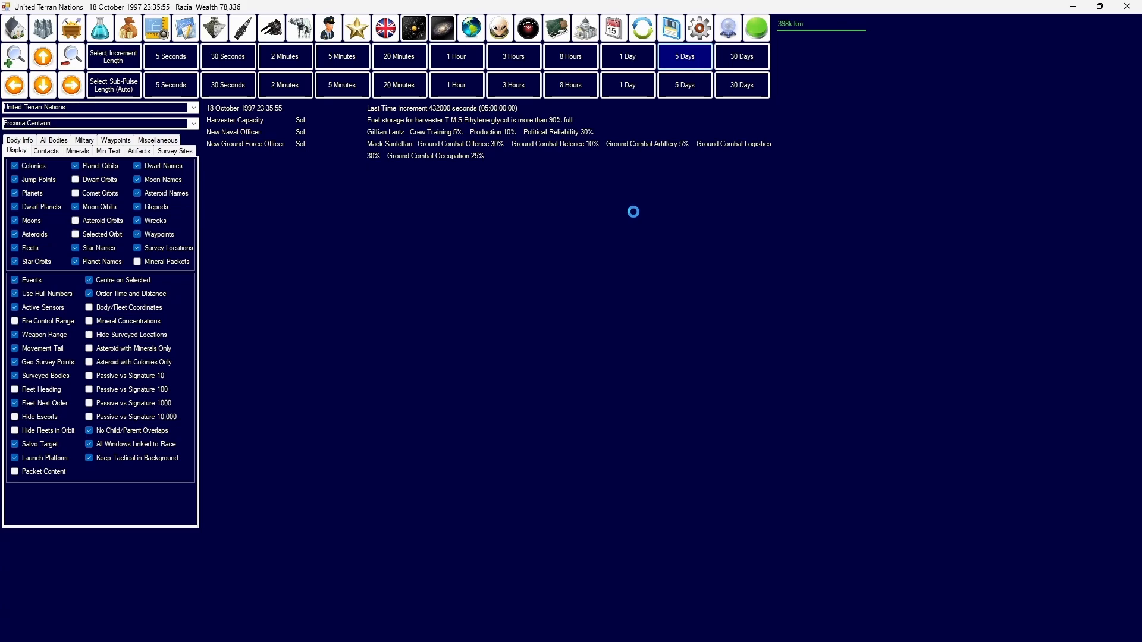
pyautogui.click(683, 56)
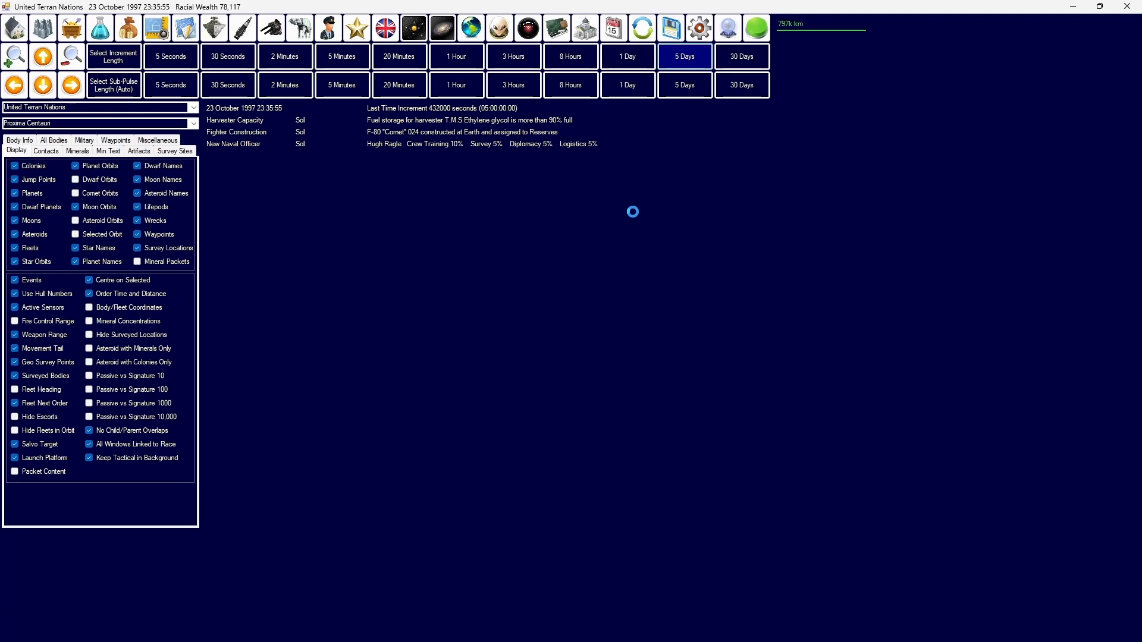
pyautogui.click(682, 55)
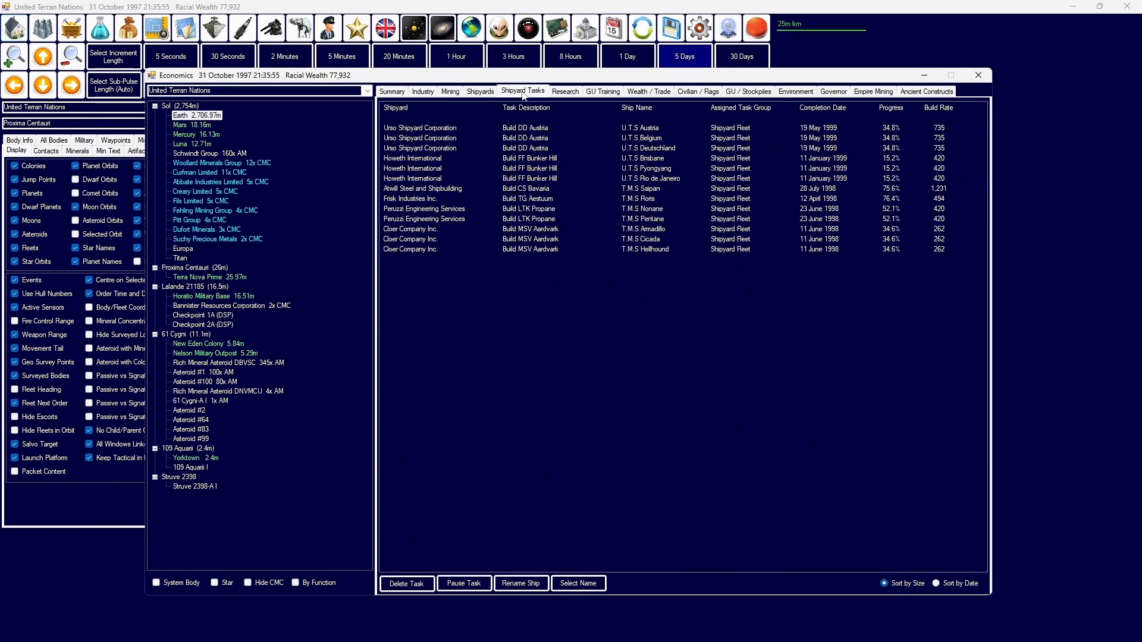
# Step: Review research, Horatio Military Base mining and Earth's industry queue, reaching 10 November 1997
pyautogui.click(564, 92)
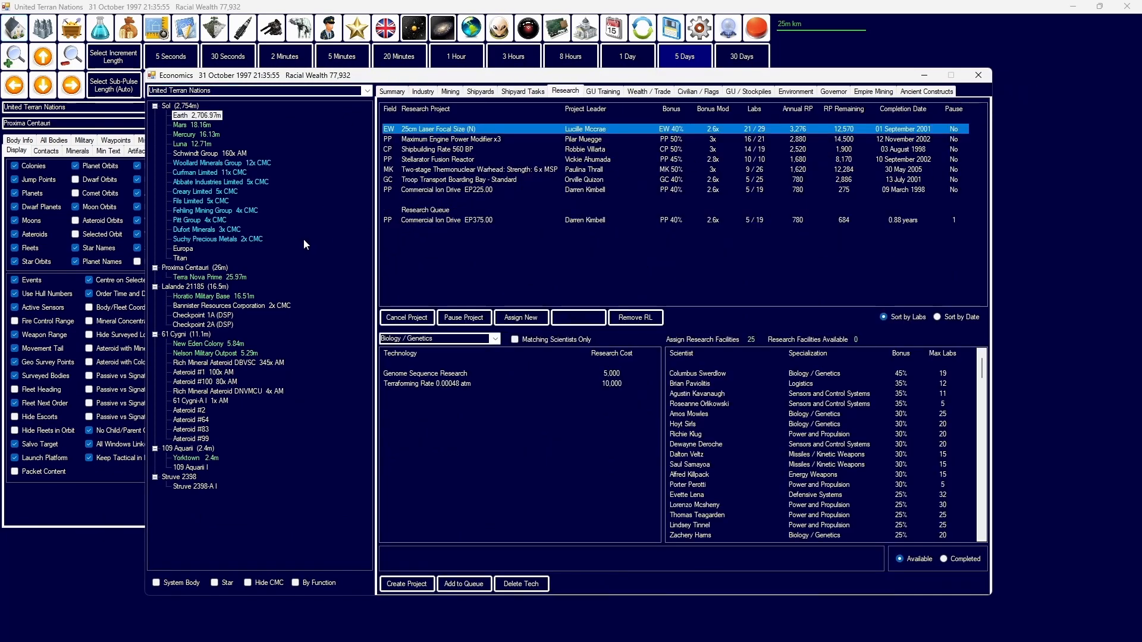
pyautogui.click(450, 92)
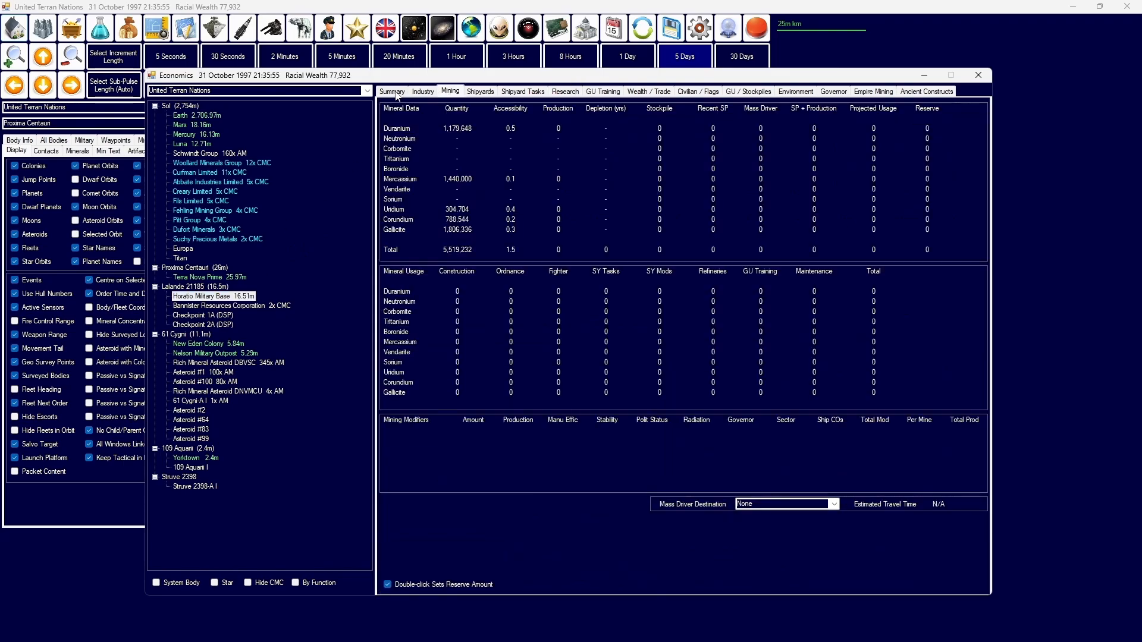
pyautogui.click(697, 91)
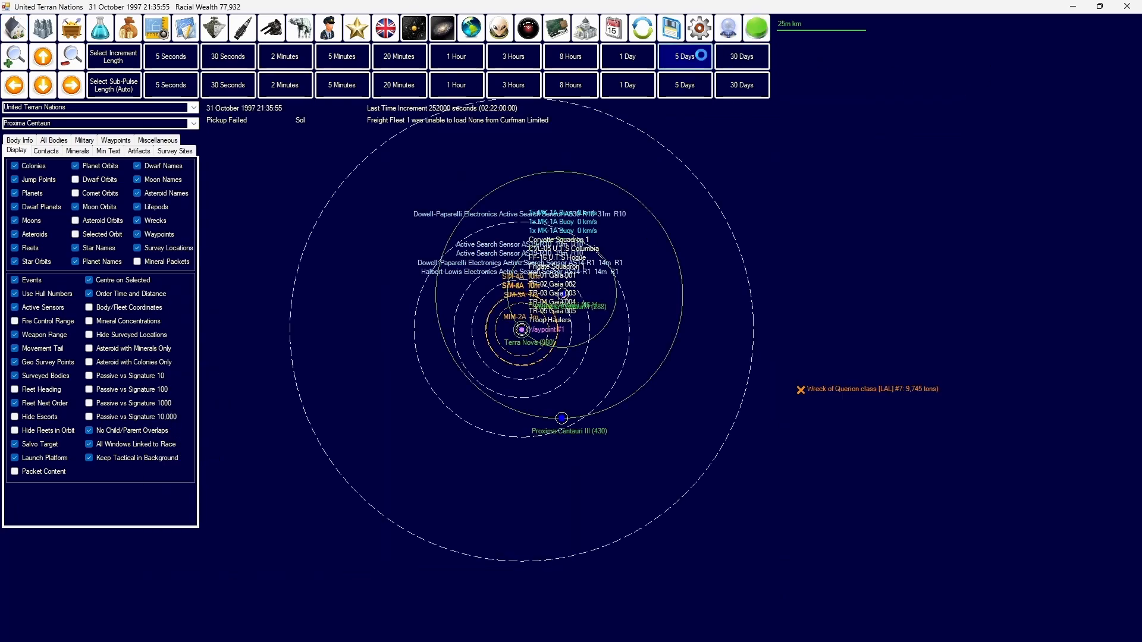
pyautogui.click(683, 56)
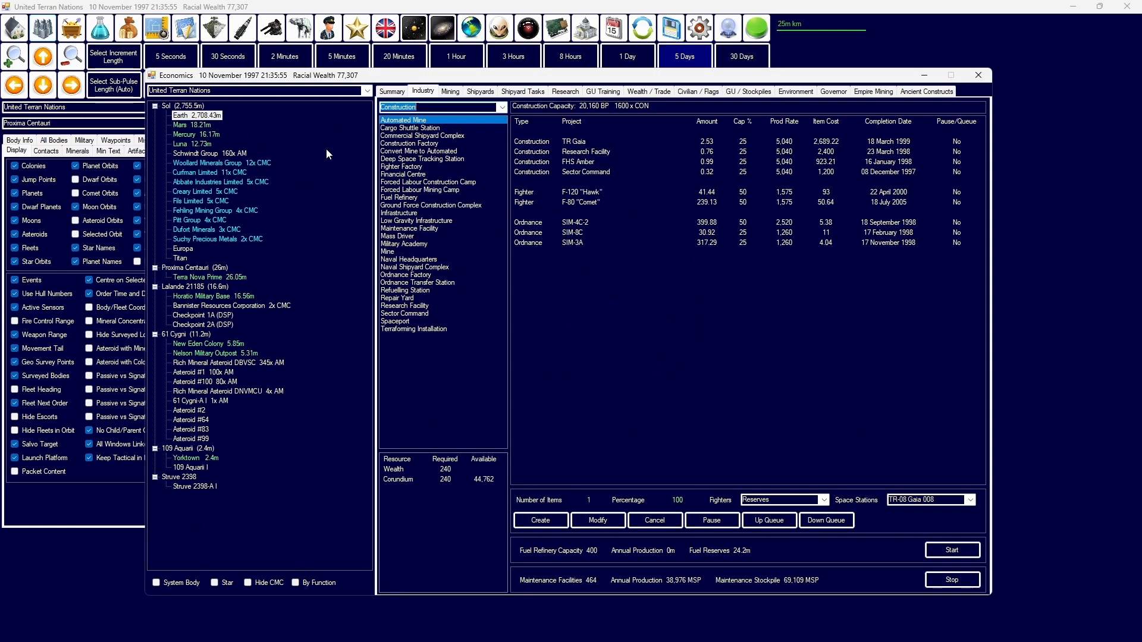
# Step: Review the Rich Mineral Asteroid DBVSC summary and mining details
pyautogui.click(392, 92)
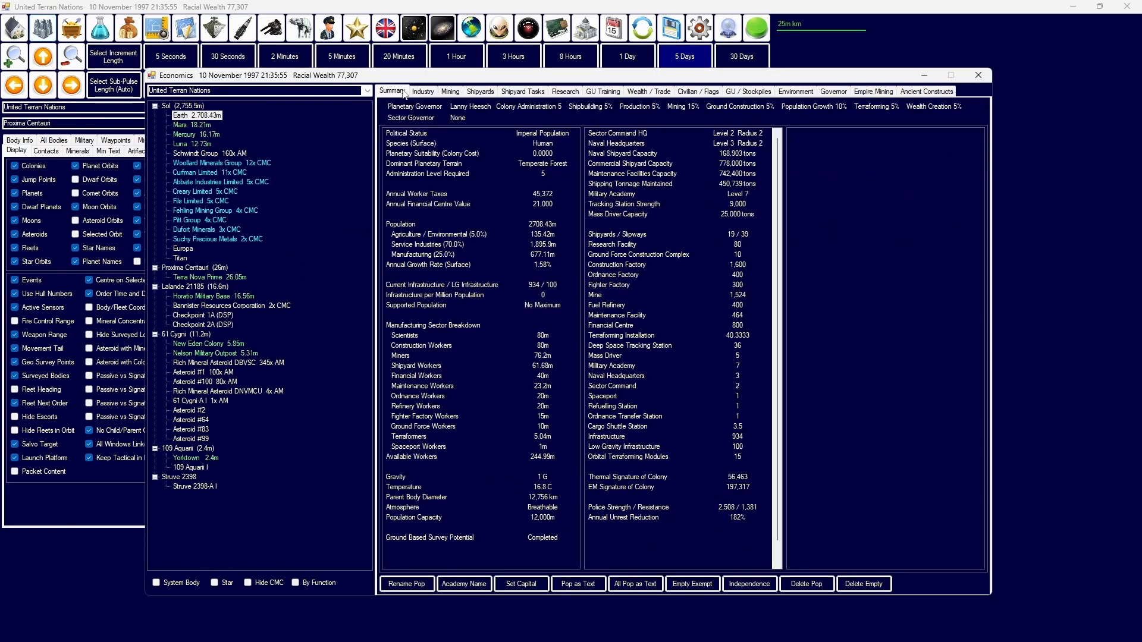
pyautogui.click(450, 92)
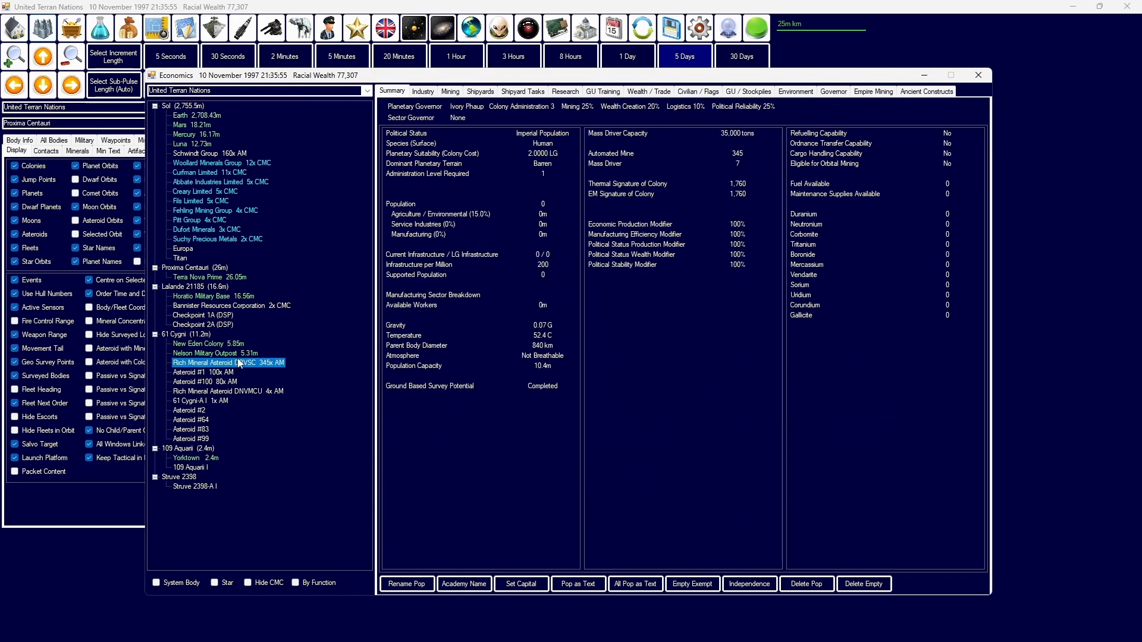
pyautogui.click(449, 92)
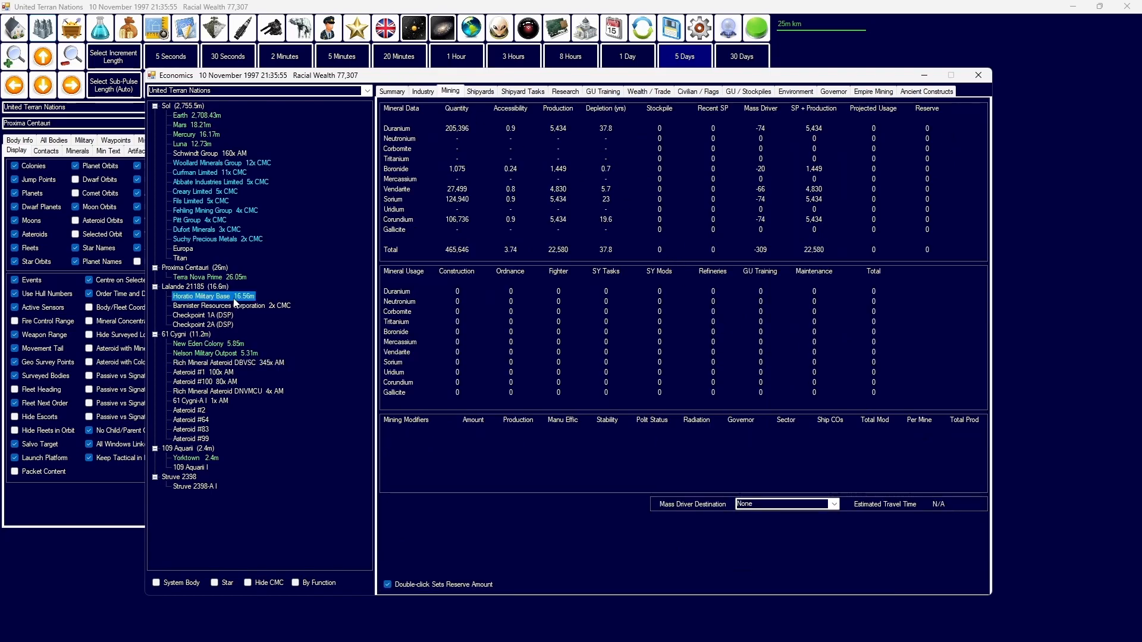
pyautogui.click(181, 116)
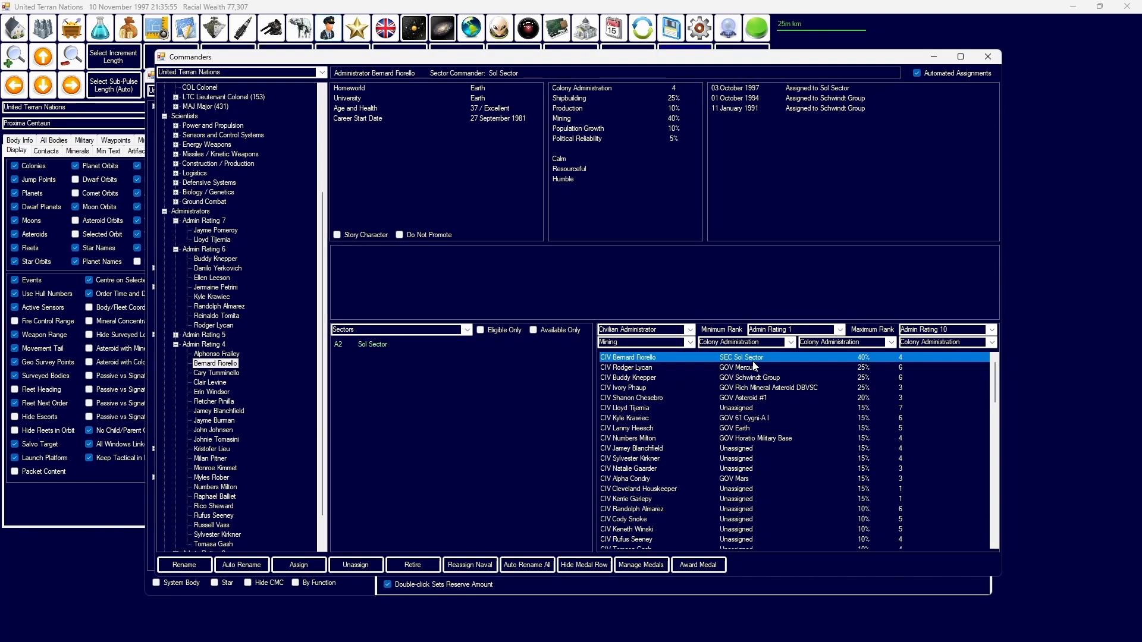
# Step: Check the Sol Sector administrator and Earth's summary, then return to the system map
pyautogui.click(372, 344)
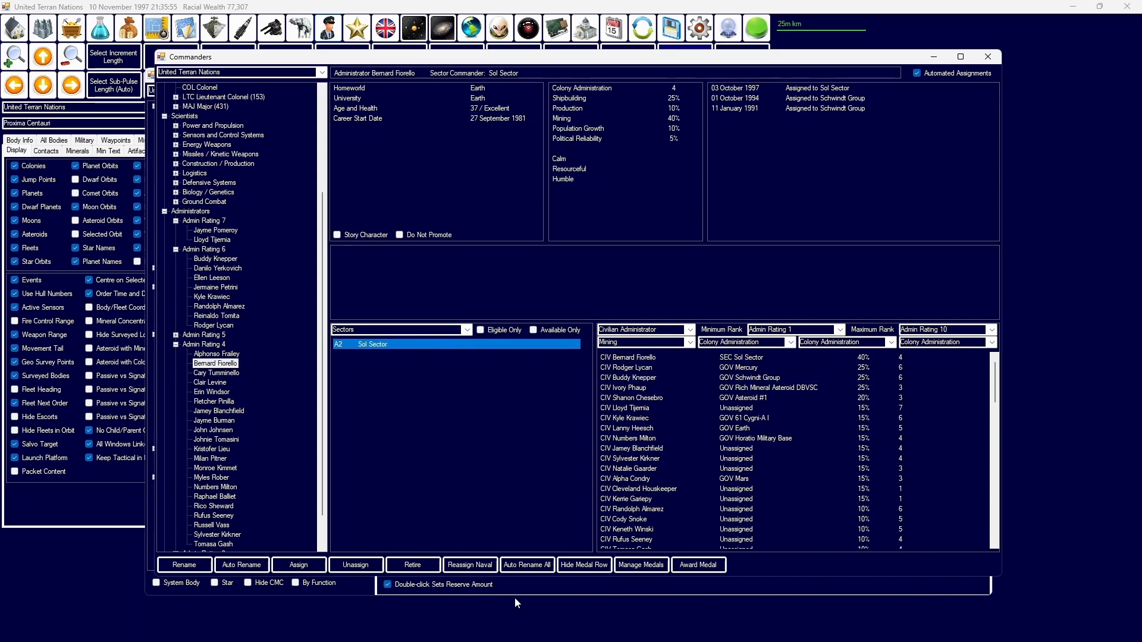
pyautogui.click(414, 28)
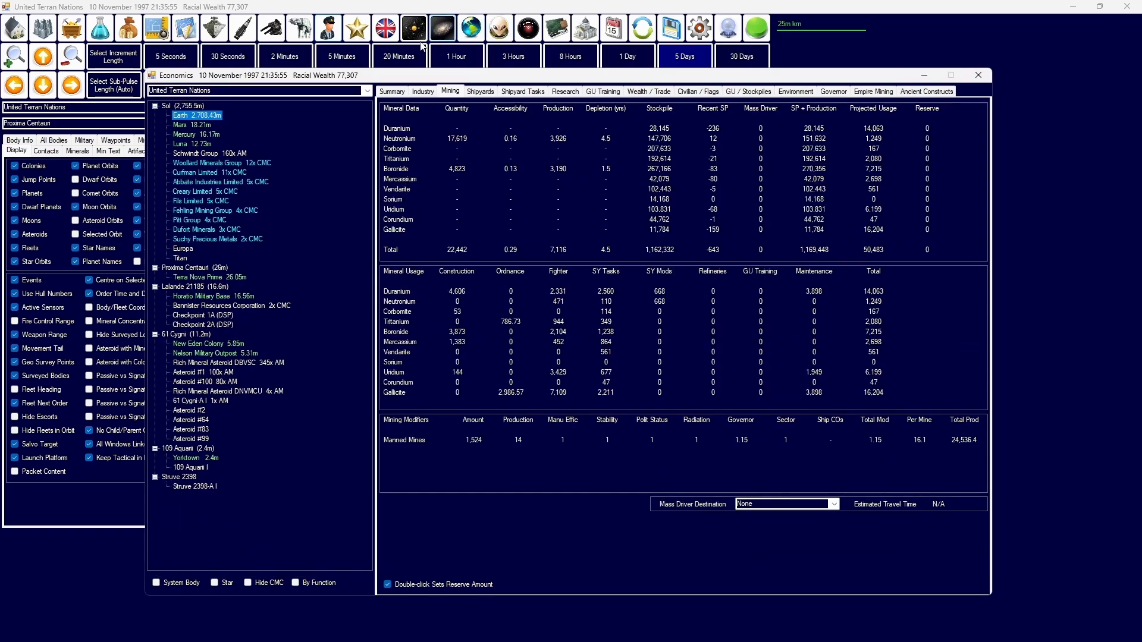
pyautogui.click(403, 440)
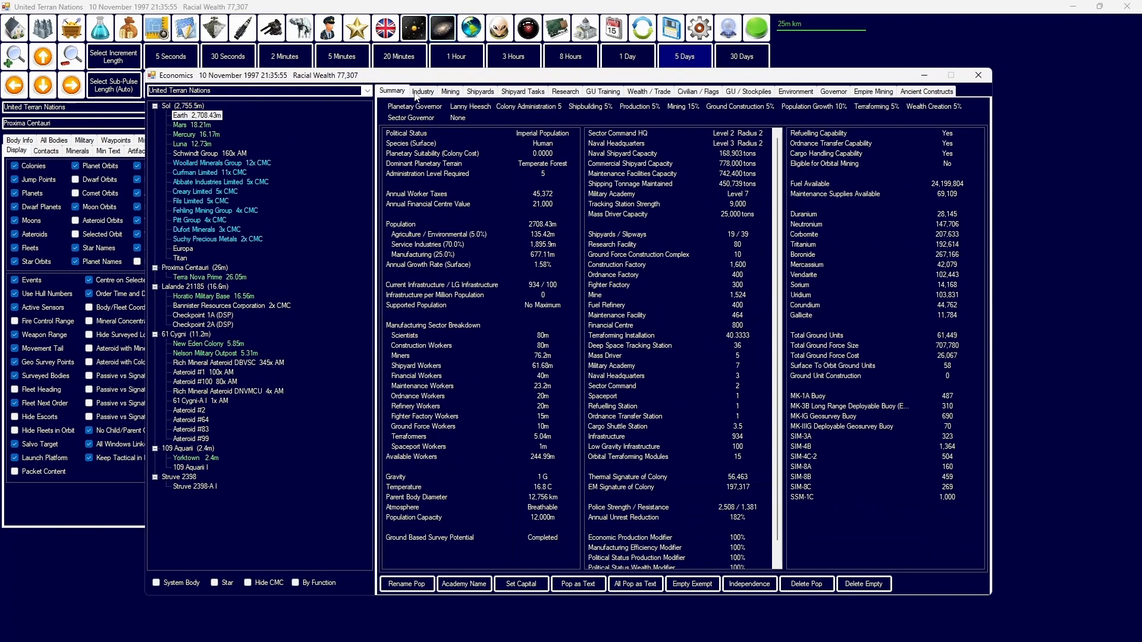
pyautogui.click(422, 92)
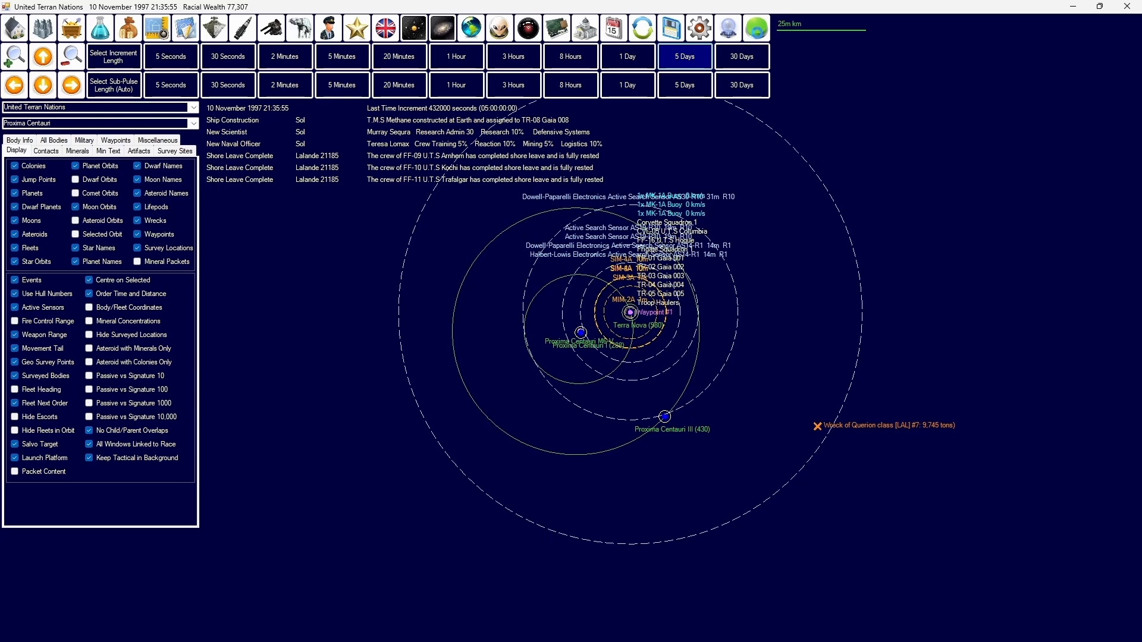
# Step: Advance five days and inspect mining on Earth, Rich Mineral Asteroid DBVSC, Asteroid #100 and New Eden
pyautogui.click(683, 56)
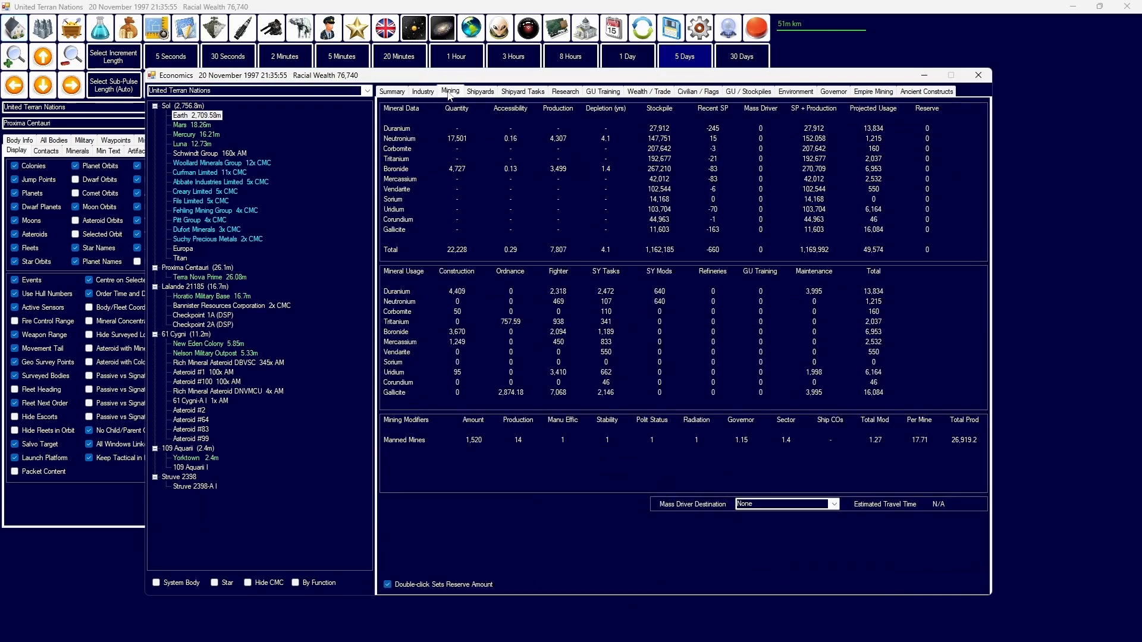
pyautogui.click(403, 440)
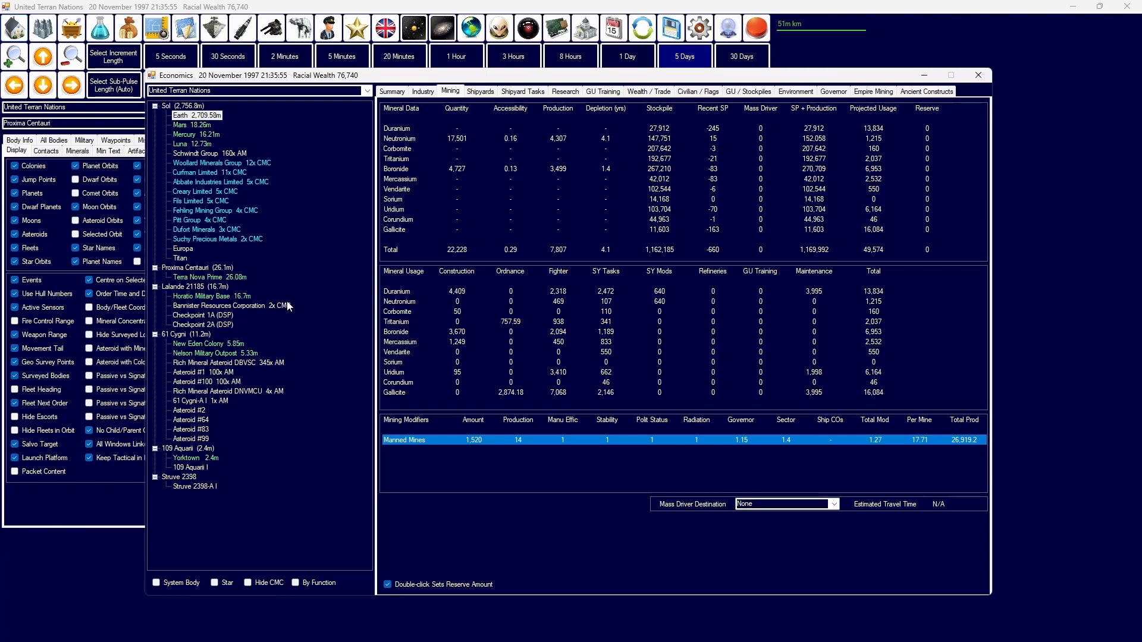
pyautogui.moveTo(479, 440)
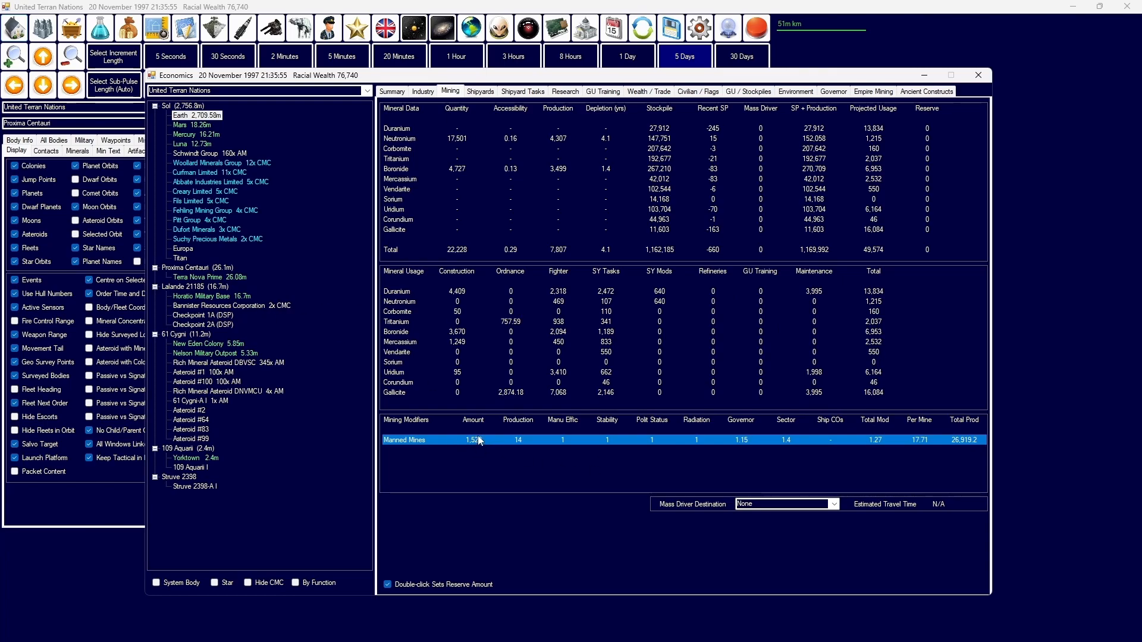
pyautogui.click(212, 296)
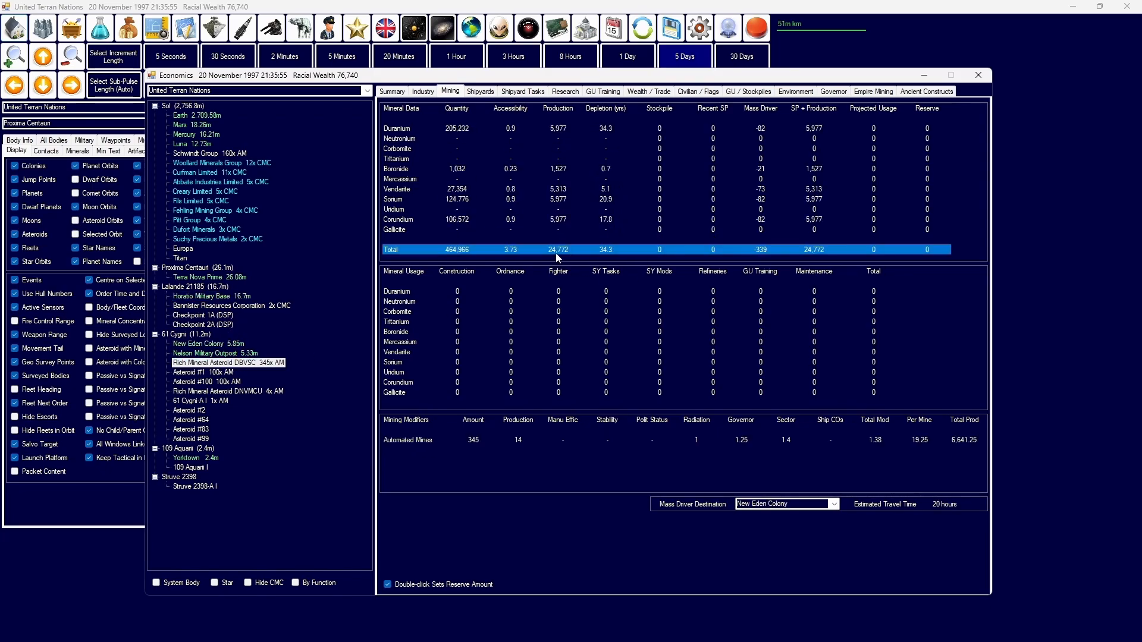
pyautogui.click(205, 381)
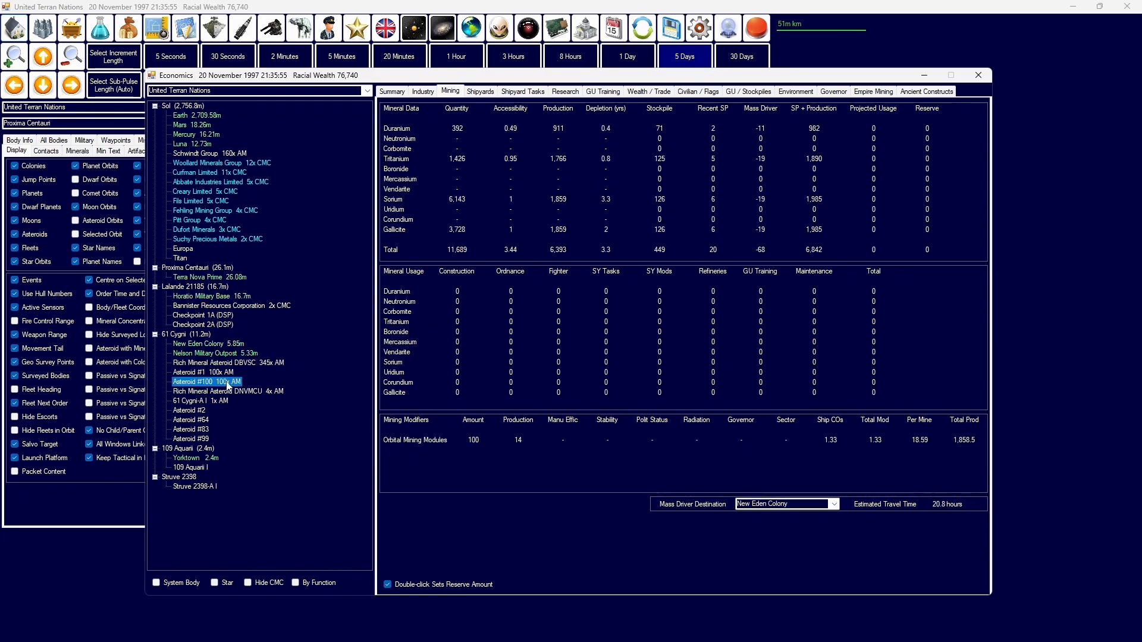
pyautogui.click(207, 343)
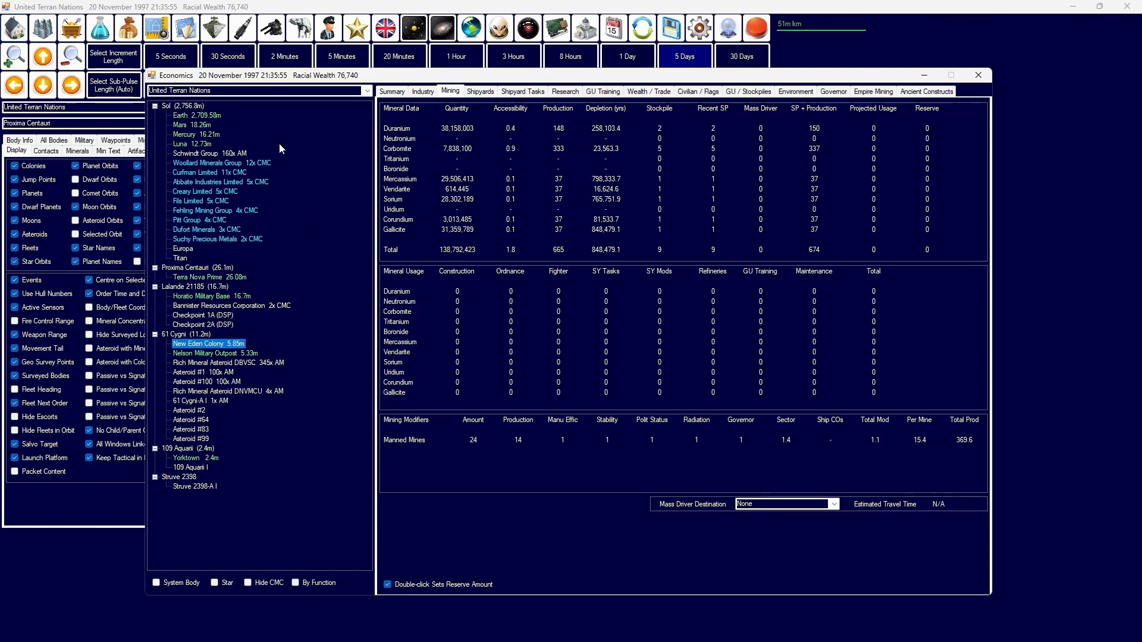
# Step: Review empire stockpiles and Asteroid #1, keep New Eden as mass driver target, return to the map
pyautogui.click(872, 91)
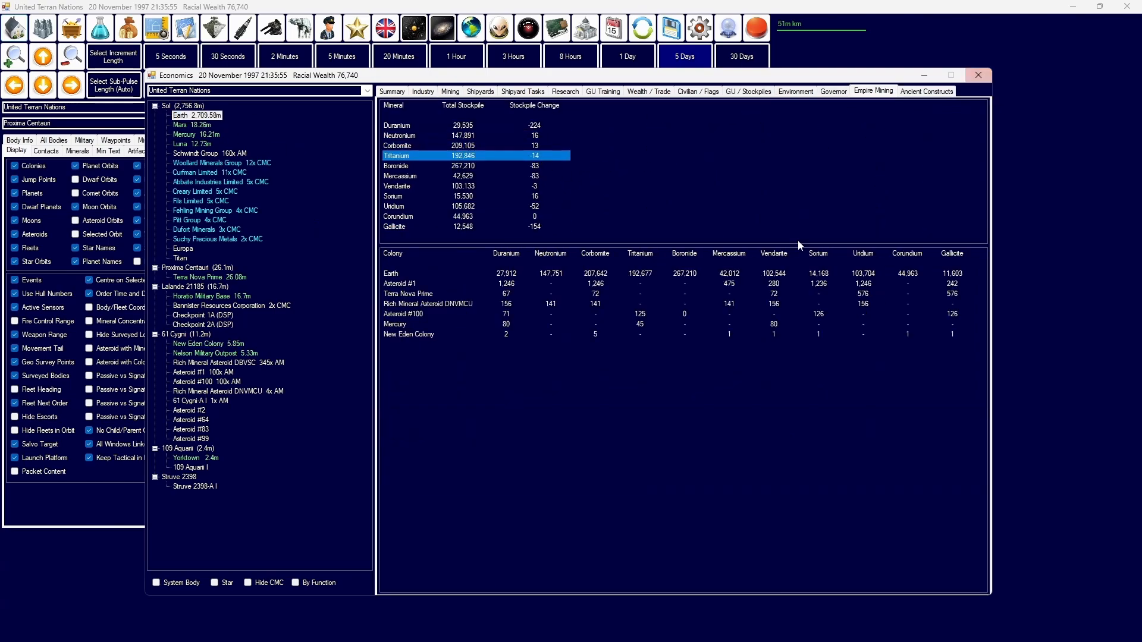
pyautogui.click(449, 92)
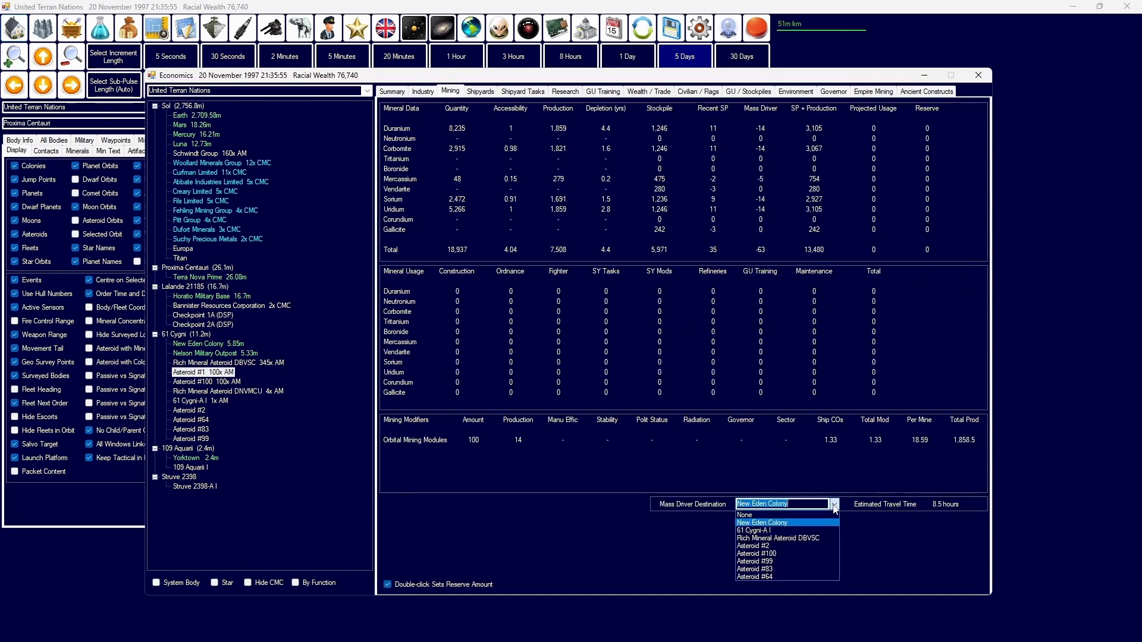
pyautogui.click(392, 92)
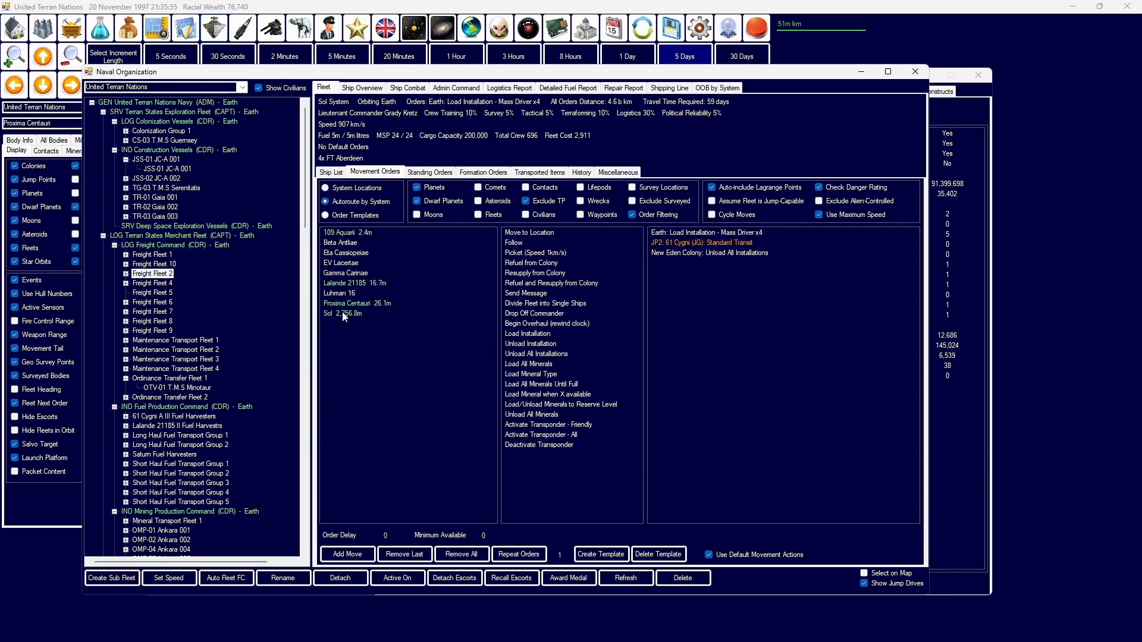
pyautogui.click(683, 56)
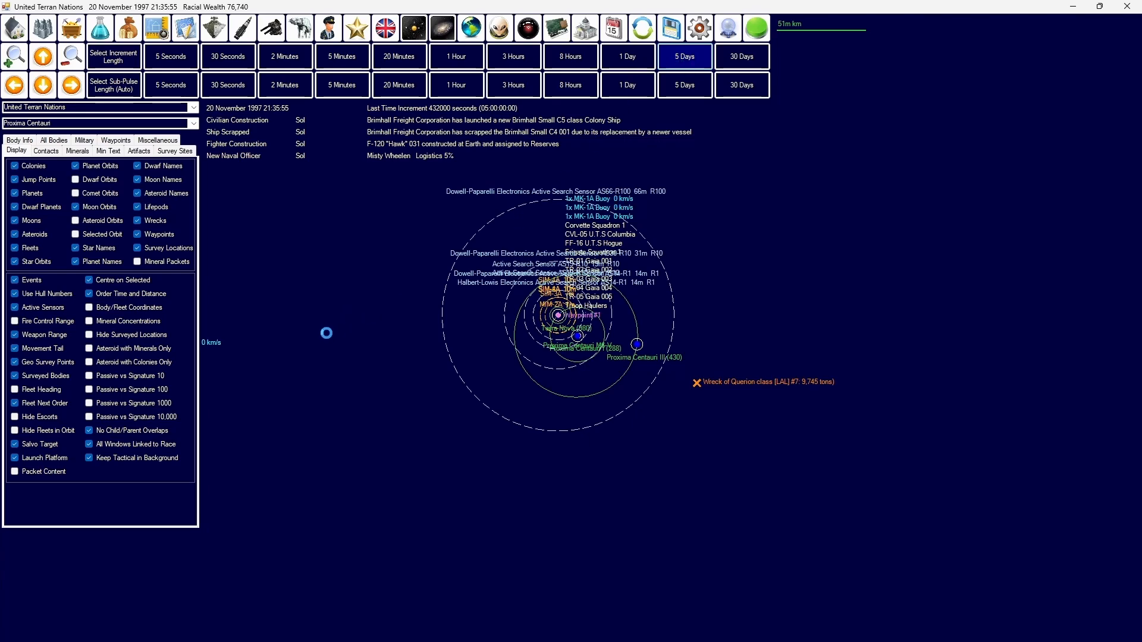
# Step: Advance the clock and examine Convert Mine to Automated costs, including Corundium
pyautogui.click(682, 56)
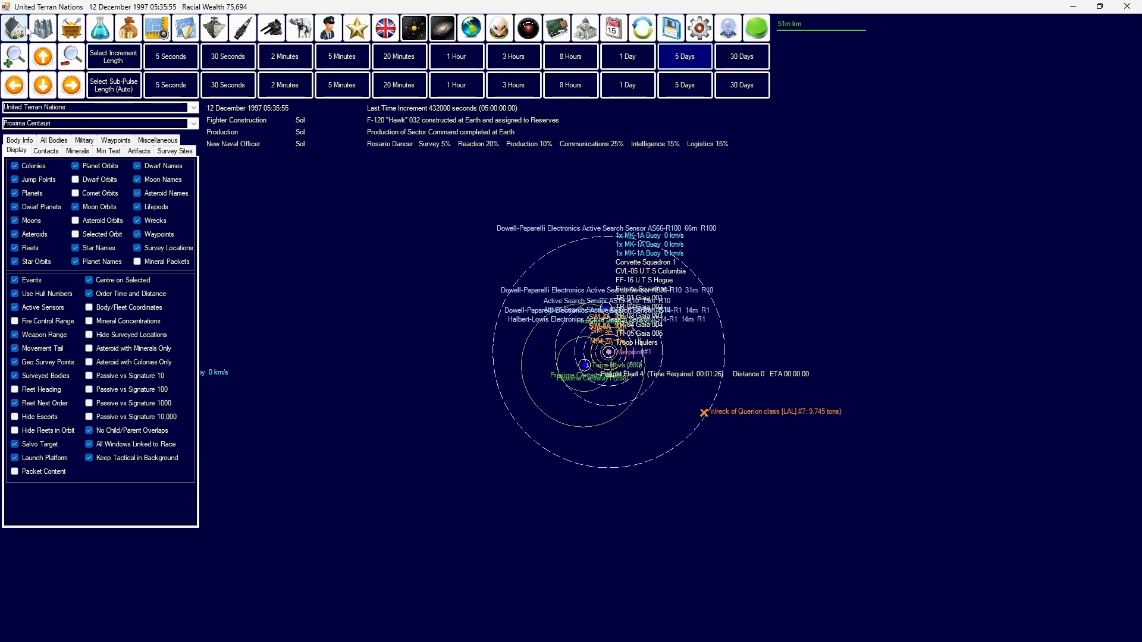
pyautogui.click(155, 28)
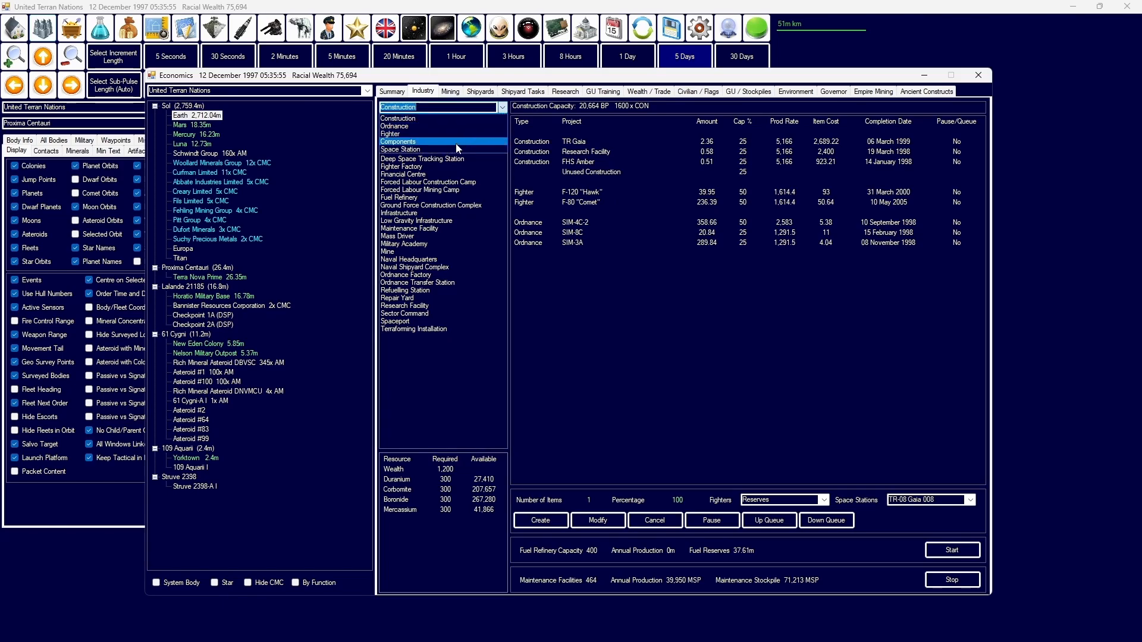
pyautogui.click(430, 151)
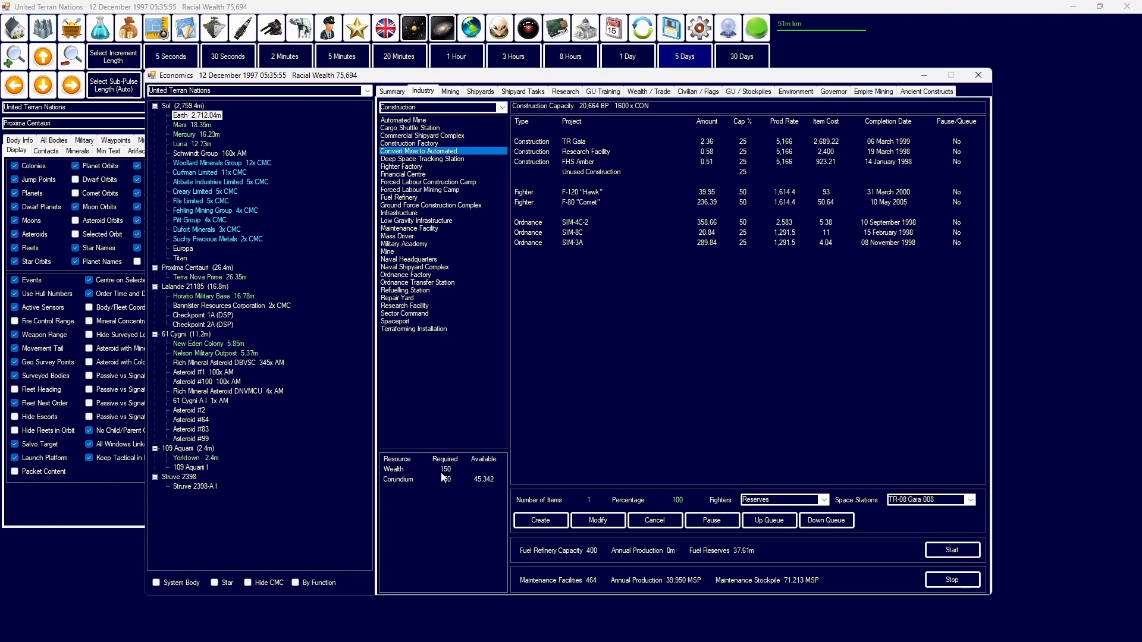
pyautogui.click(399, 479)
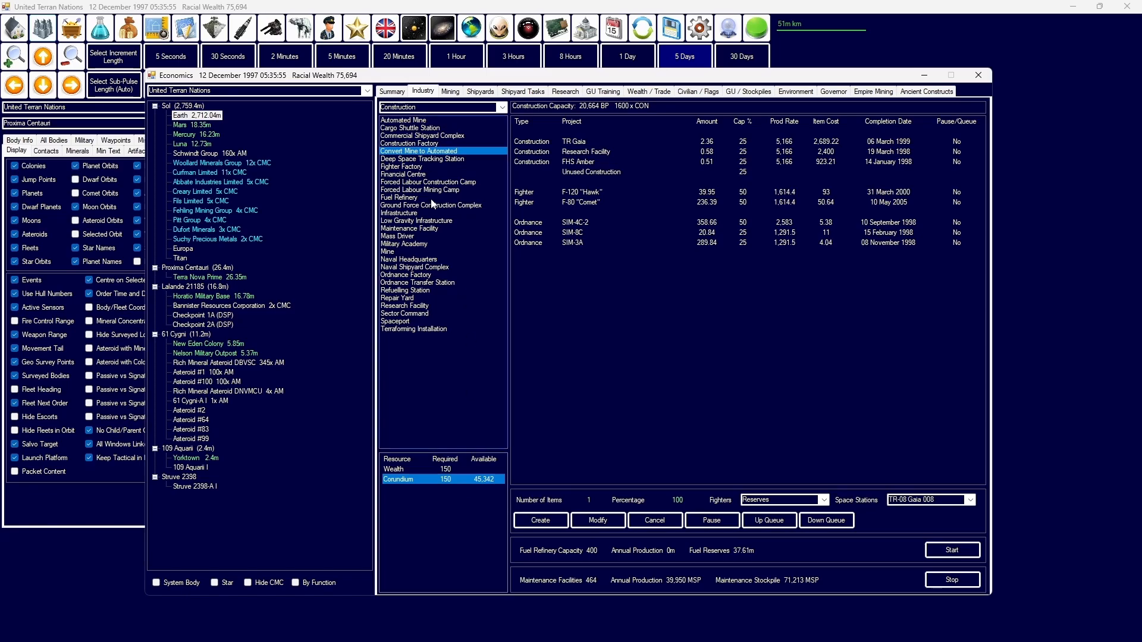
# Step: Review Yorktown and Struve 2398-A I mining and summary, then return to the system map
pyautogui.click(450, 92)
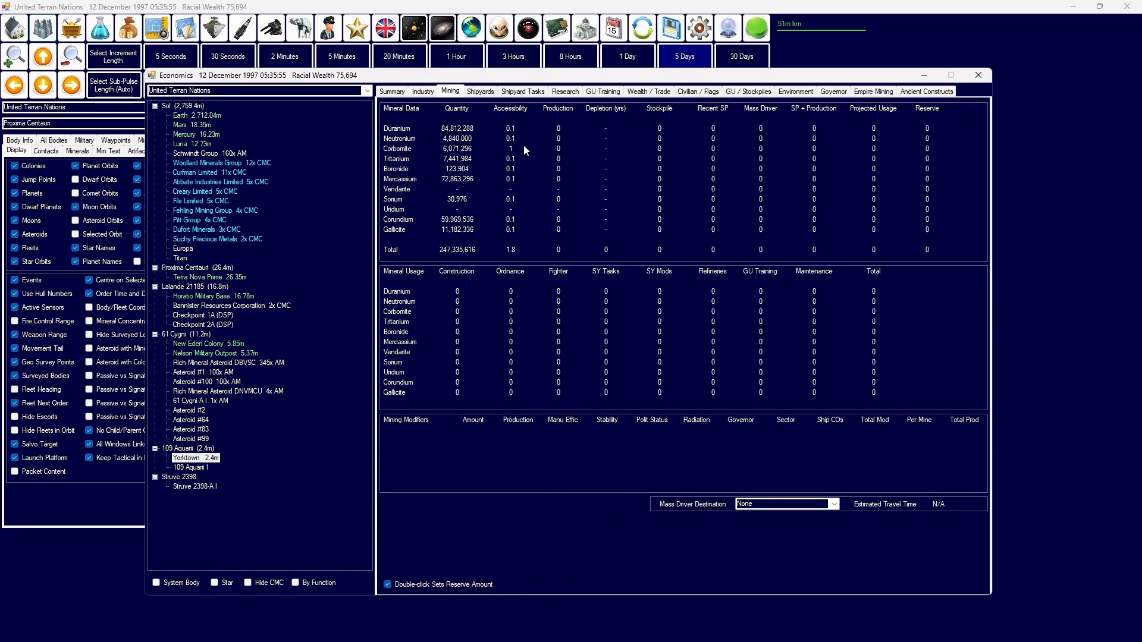
pyautogui.click(194, 487)
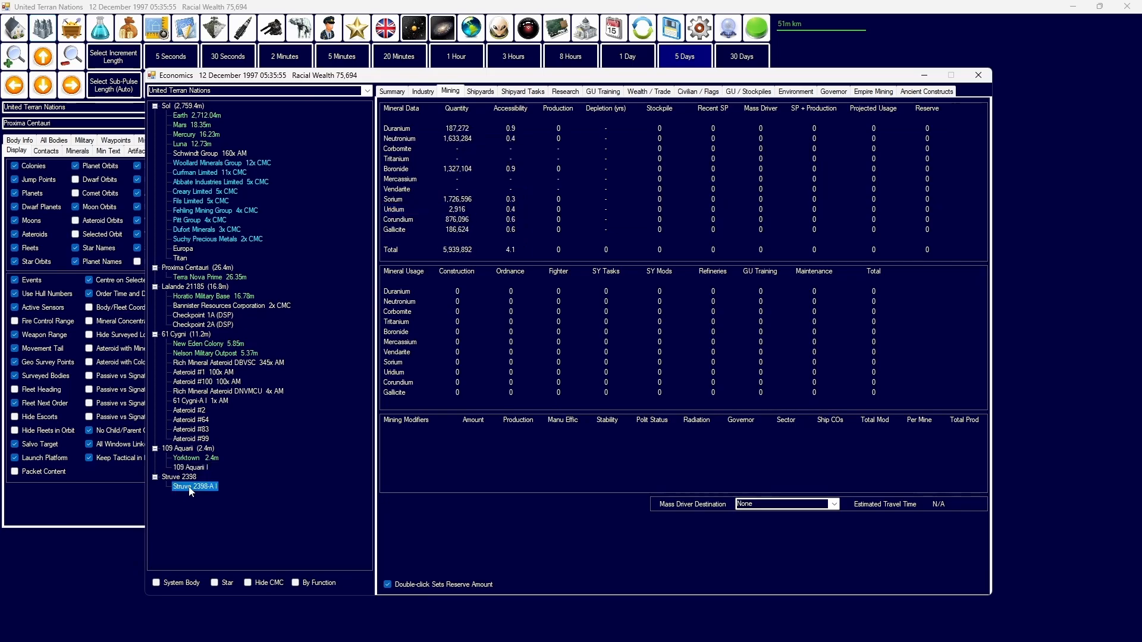
pyautogui.click(391, 92)
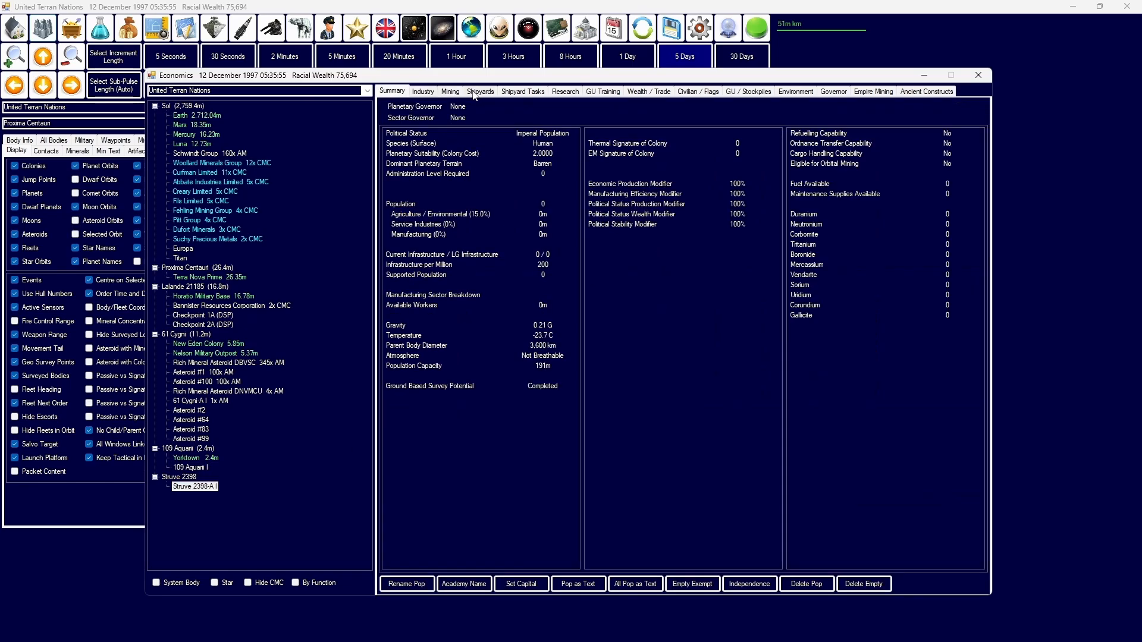
pyautogui.click(450, 92)
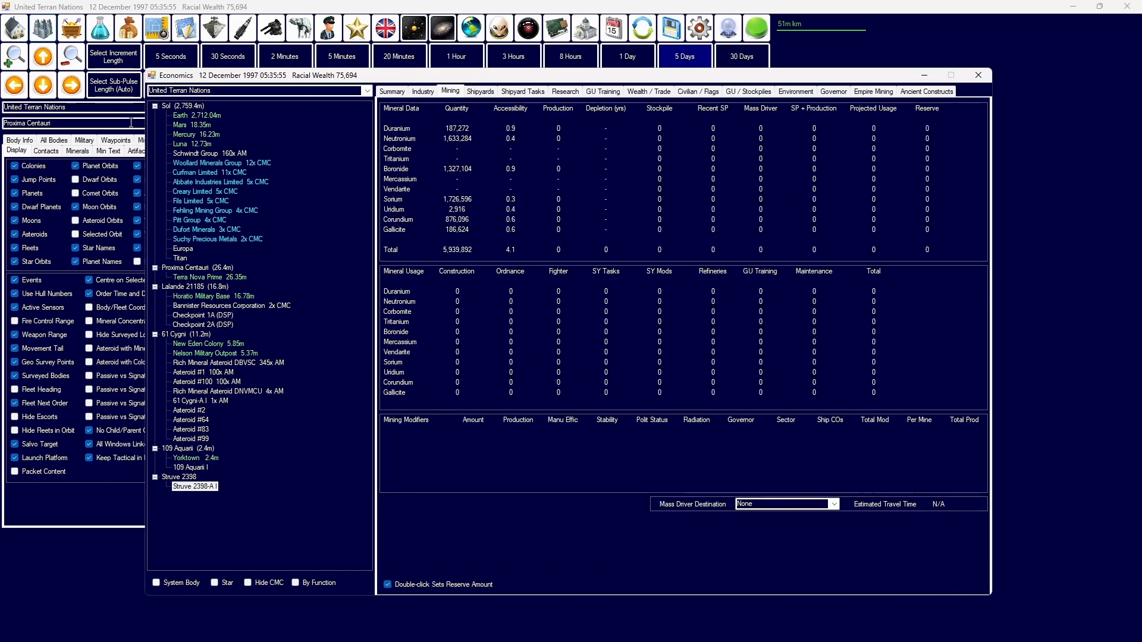
pyautogui.click(422, 92)
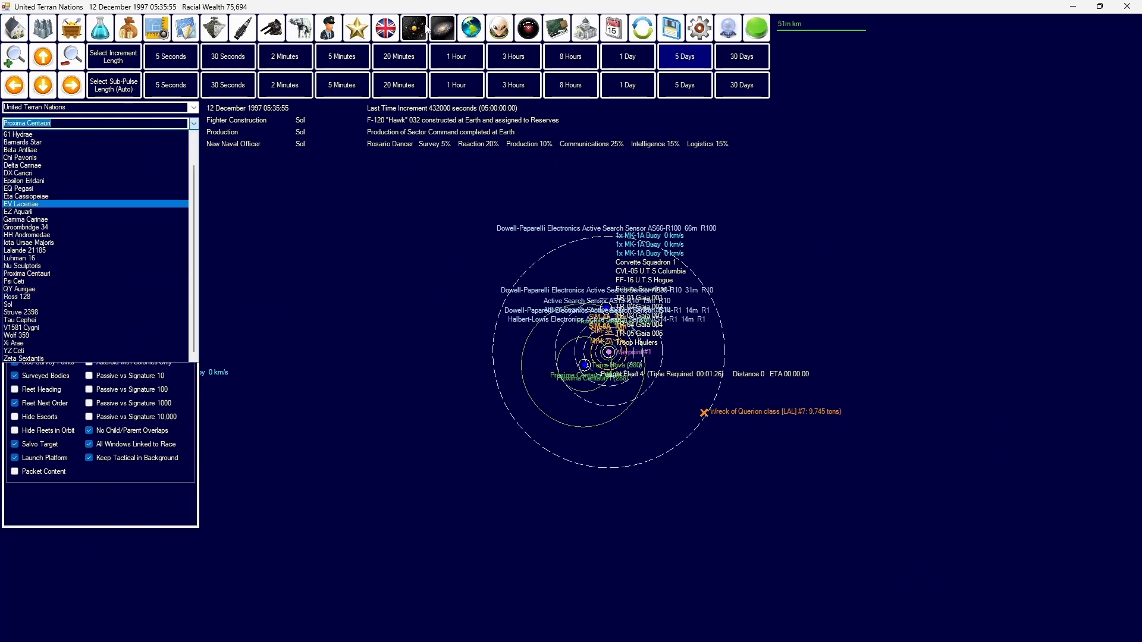
# Step: Switch the map to Sol and advance the clock in 5-day increments to 14 January 1998
pyautogui.click(20, 157)
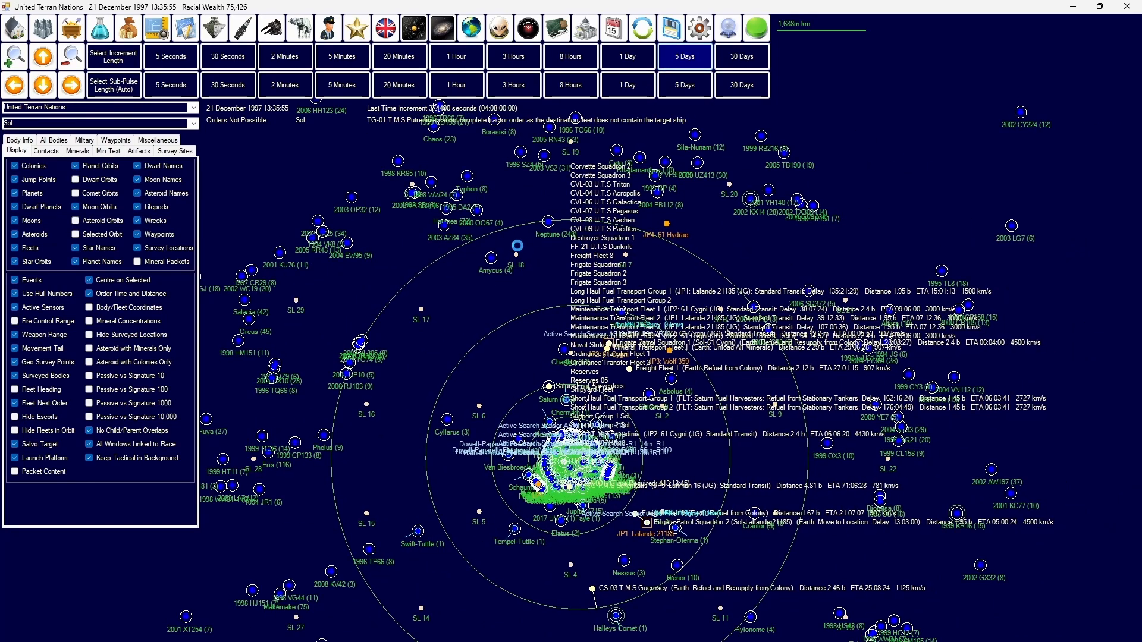
pyautogui.click(677, 55)
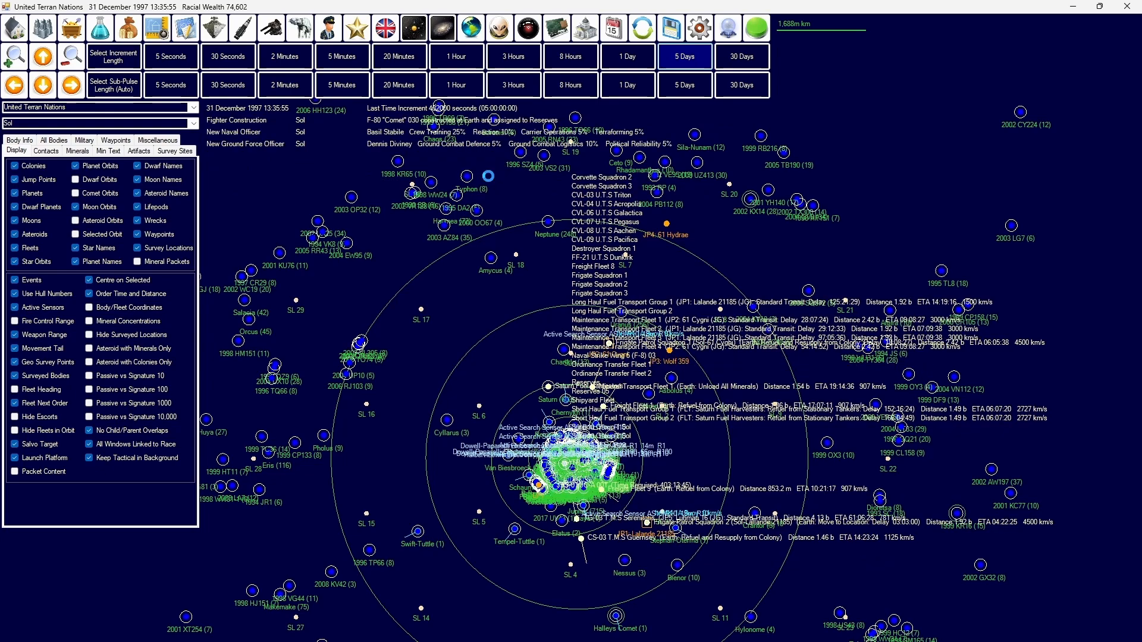
pyautogui.click(682, 56)
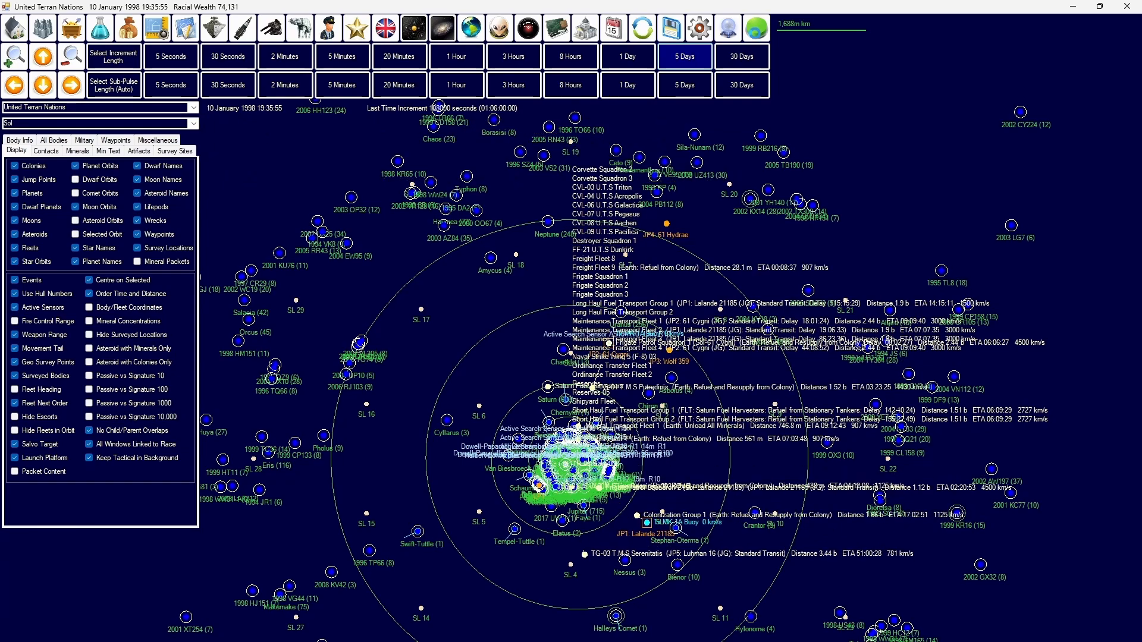
pyautogui.click(682, 56)
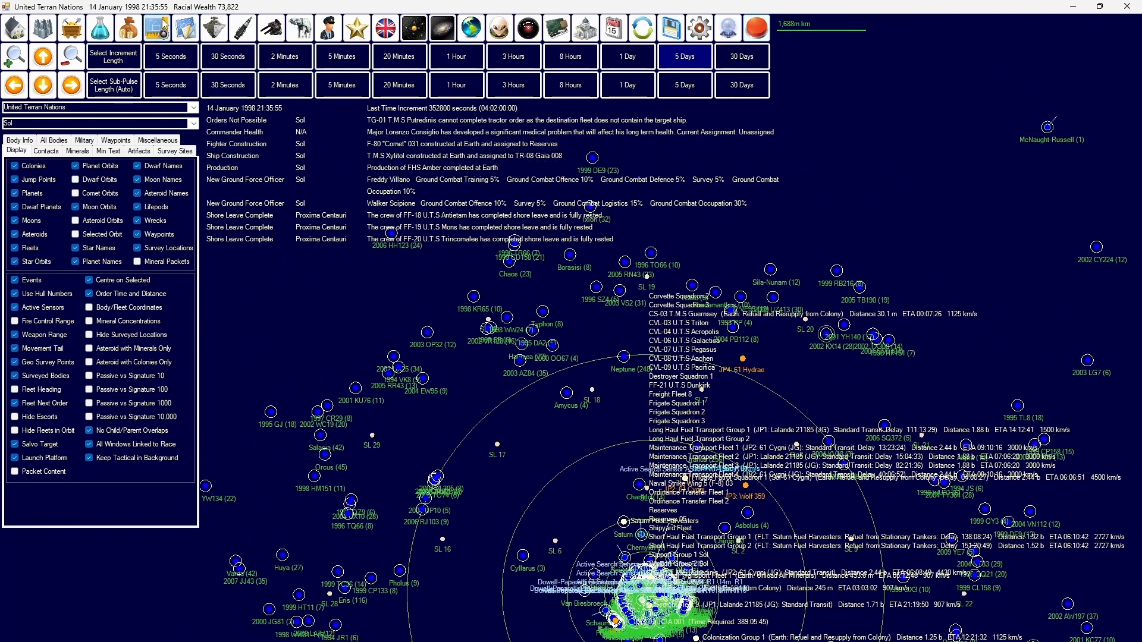
# Step: Check the Commercial Ion Drive research, then order SV-03 Ananke to refuel and resupply at Earth
pyautogui.click(99, 28)
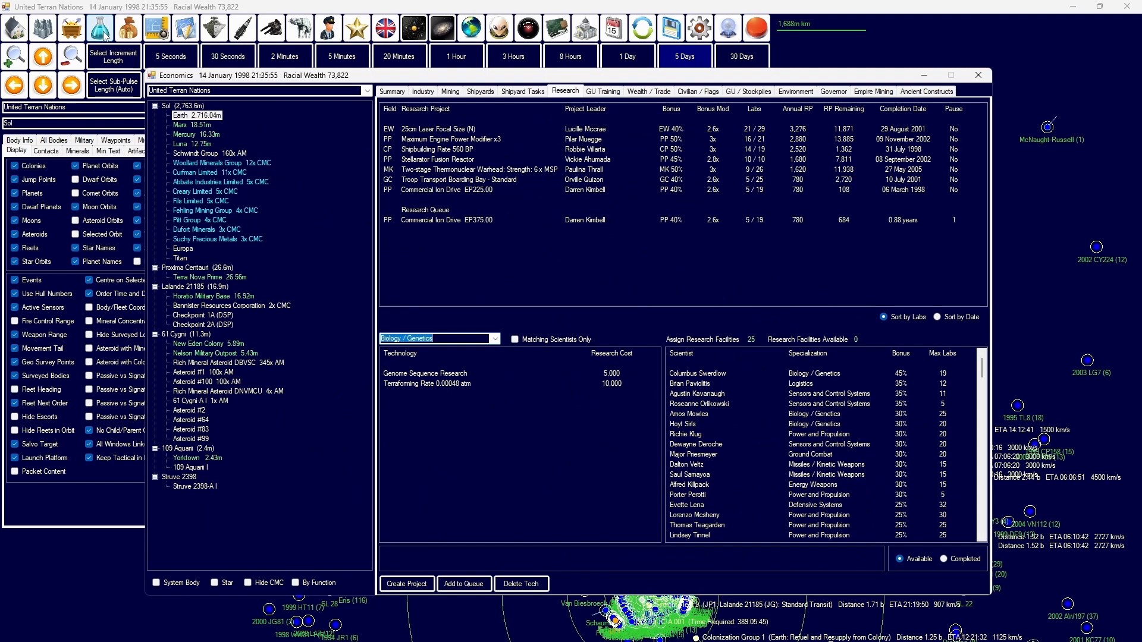
pyautogui.click(473, 189)
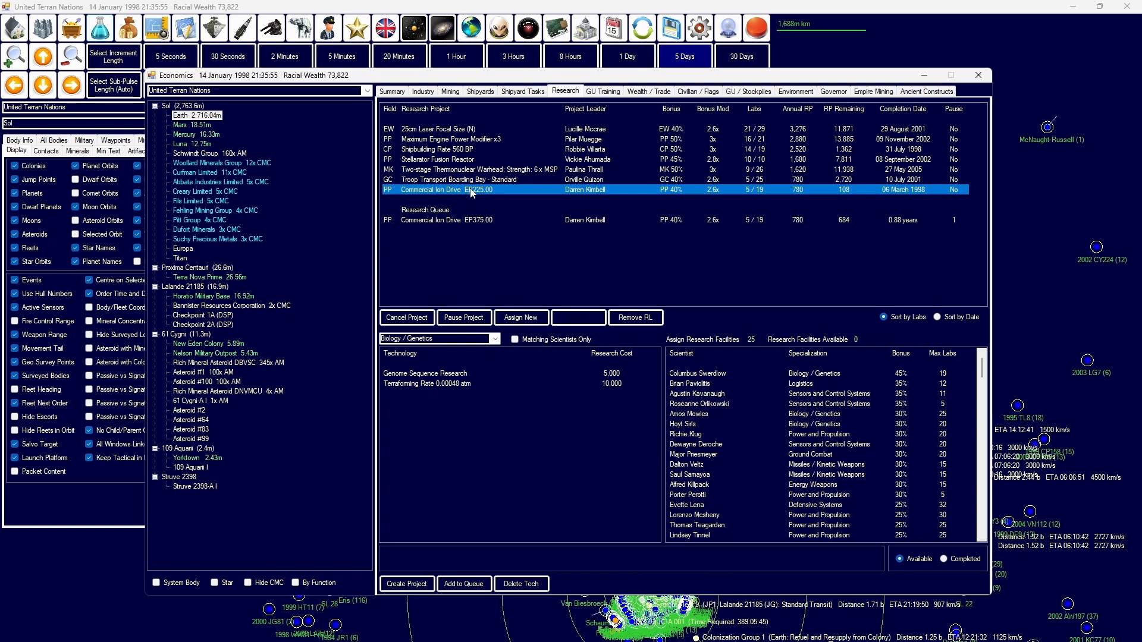
pyautogui.click(522, 92)
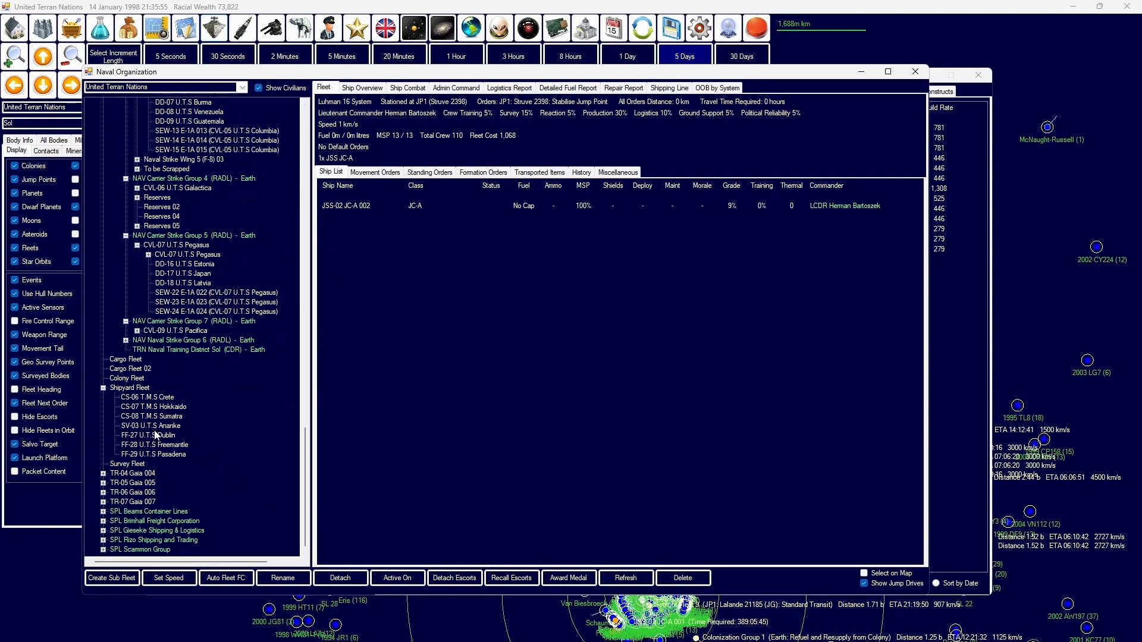
pyautogui.click(154, 464)
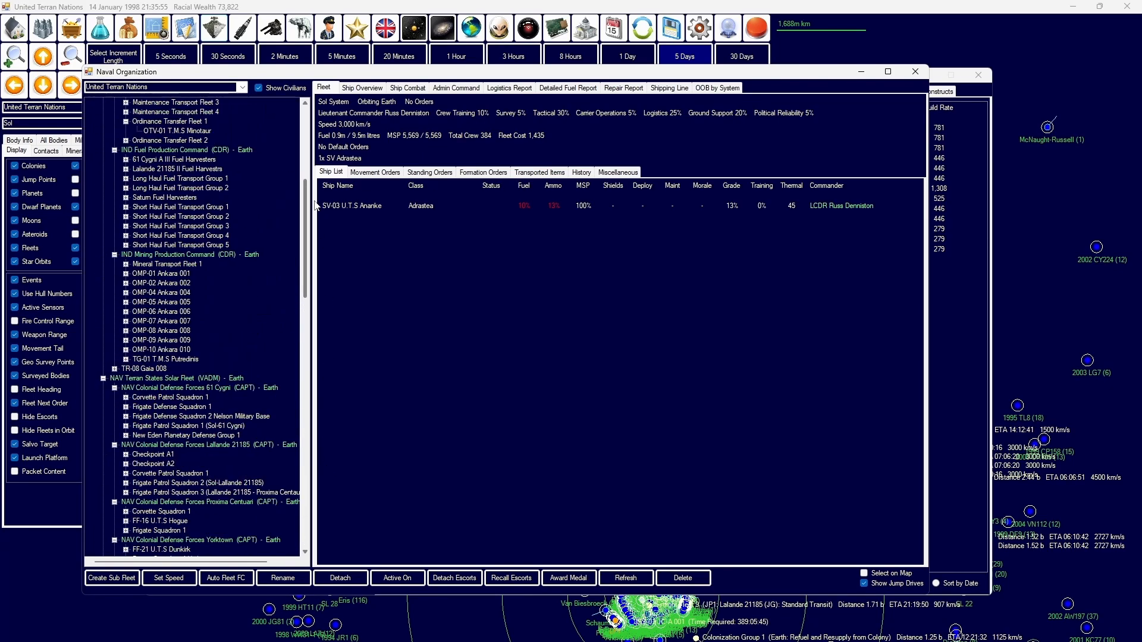
pyautogui.click(374, 172)
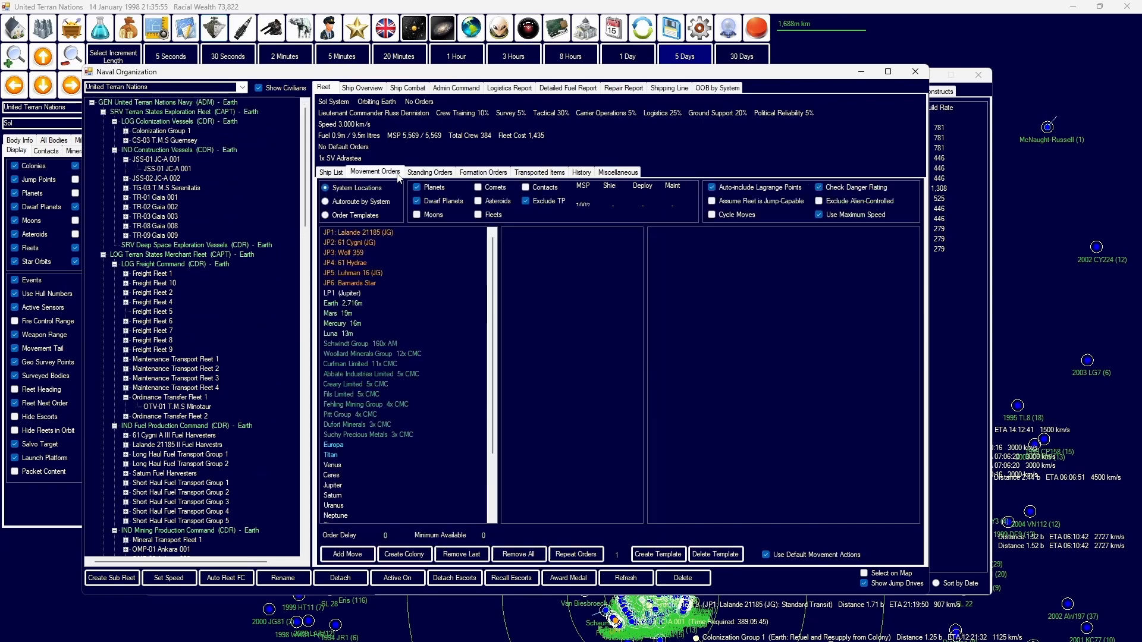
pyautogui.click(343, 303)
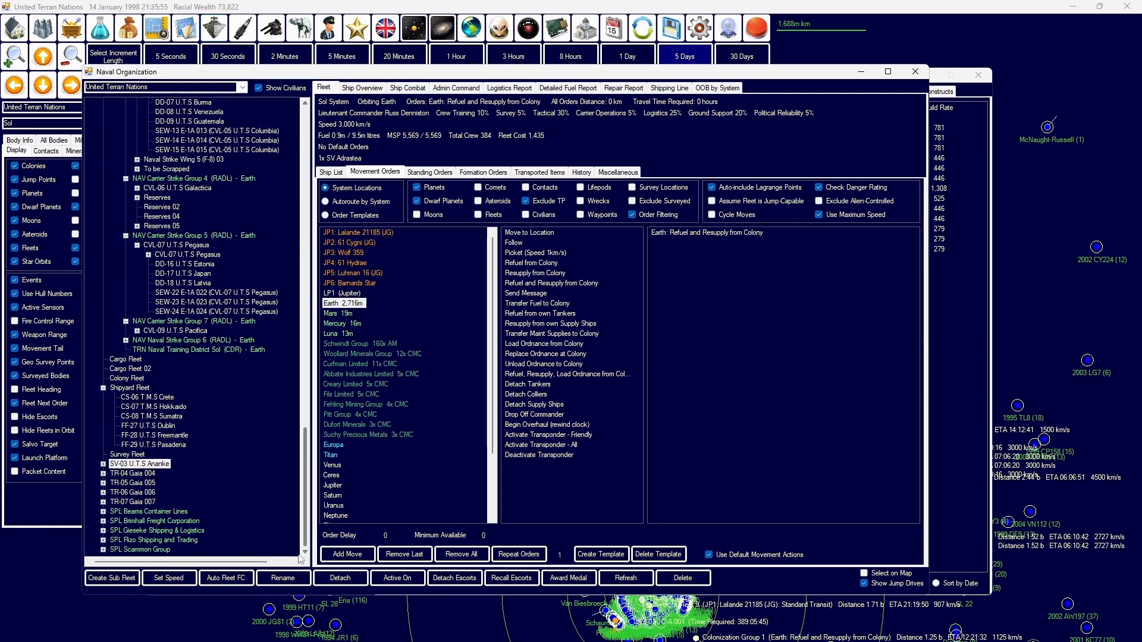
# Step: Review Earth's shipyards in Economics and choose the fleet for the new shipyard task
pyautogui.click(130, 387)
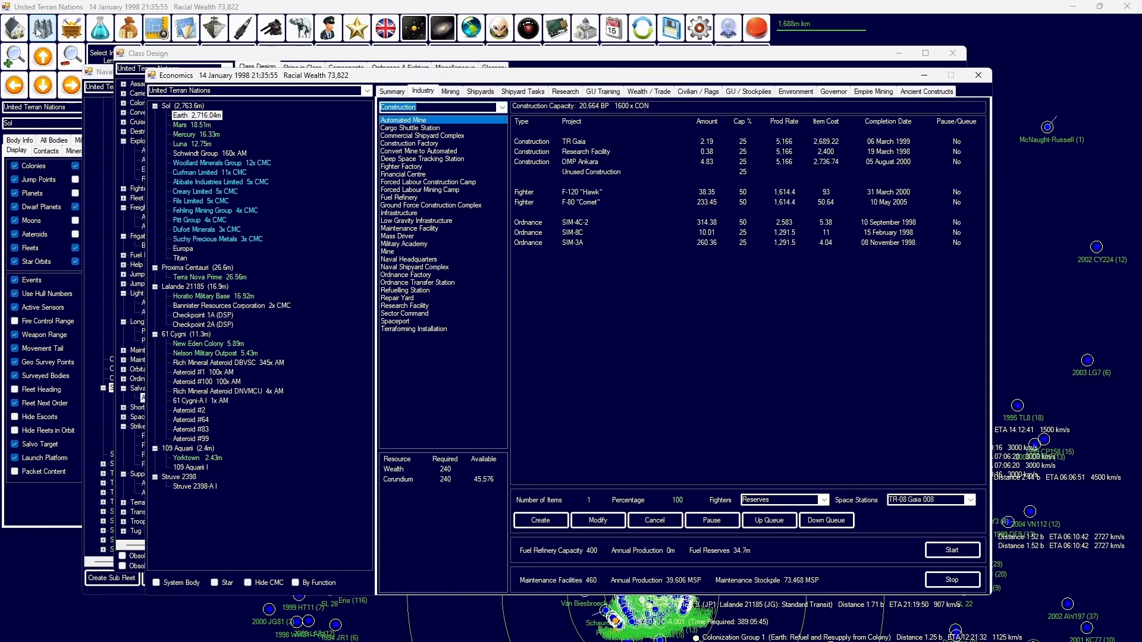
pyautogui.click(480, 92)
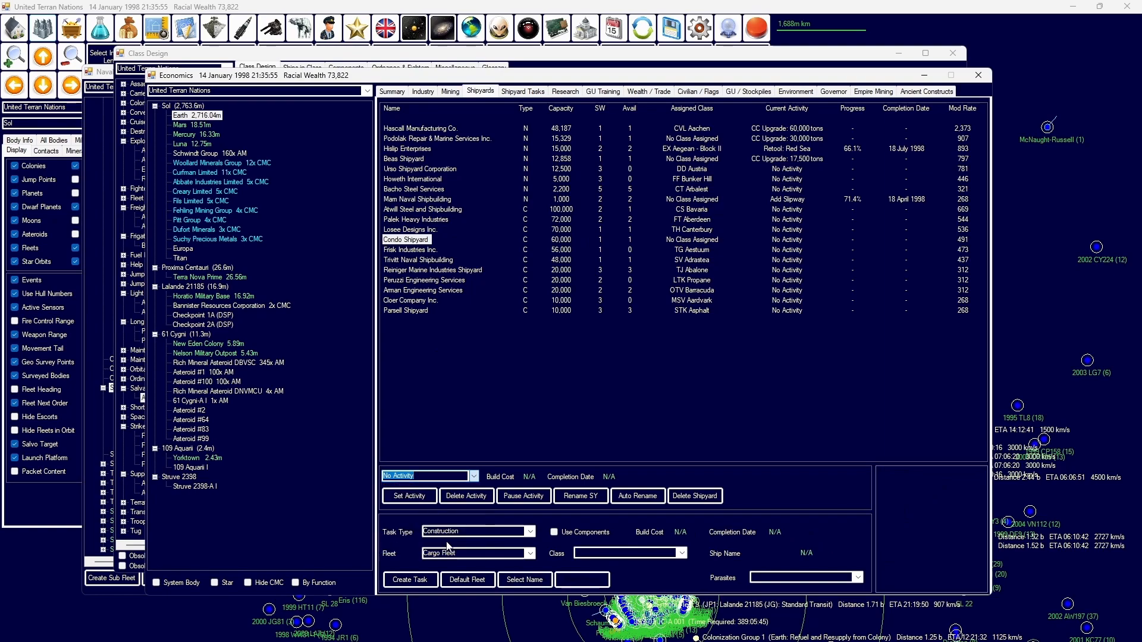
pyautogui.click(574, 475)
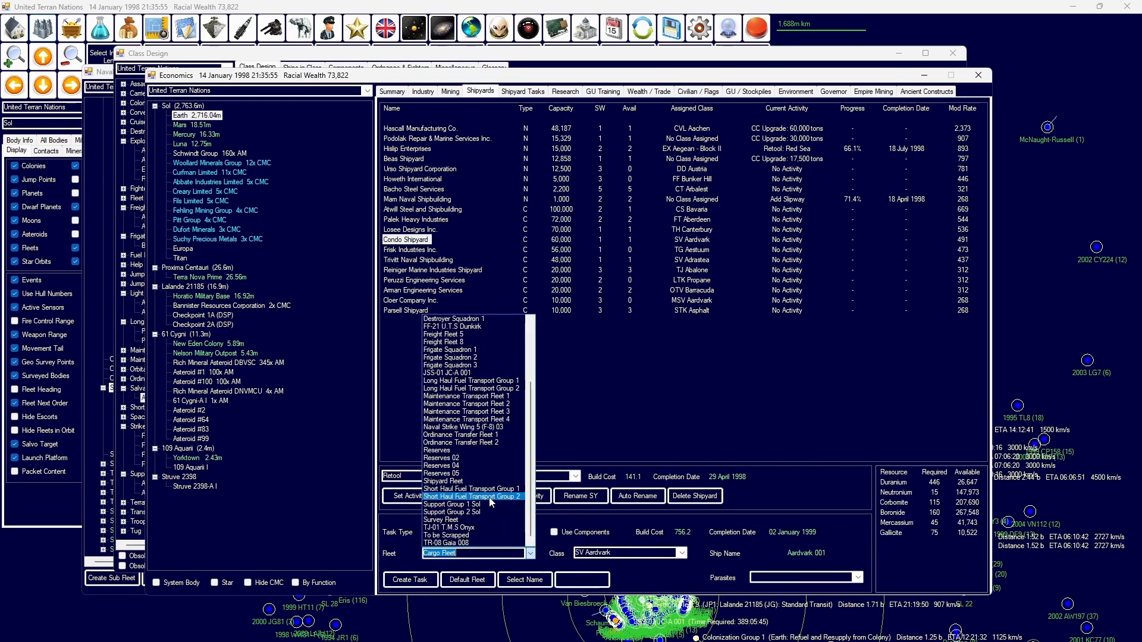
pyautogui.click(523, 92)
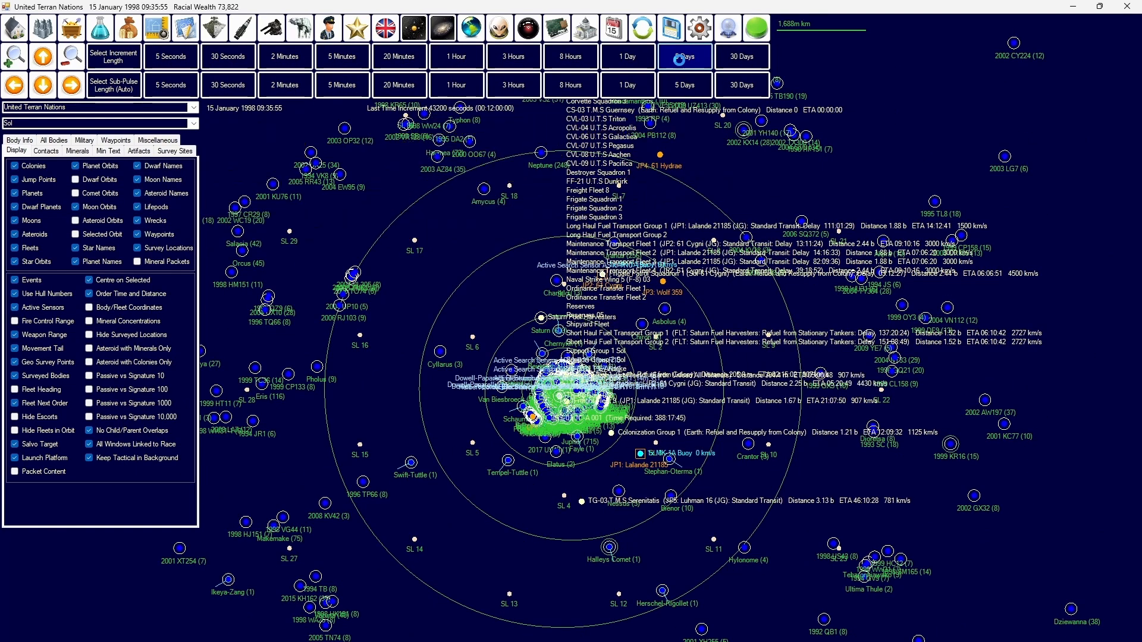
# Step: Advance 5 days and review mining output at Asteroid #100, DBVSC, Schwindt Group and Terra Nova Prime
pyautogui.click(684, 56)
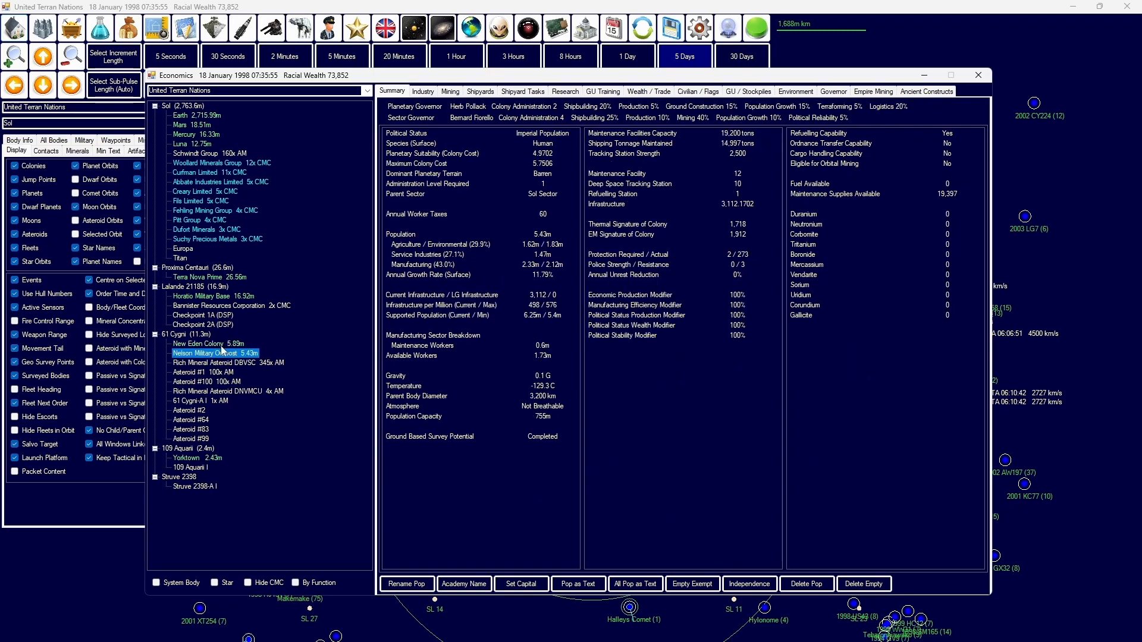
pyautogui.click(206, 381)
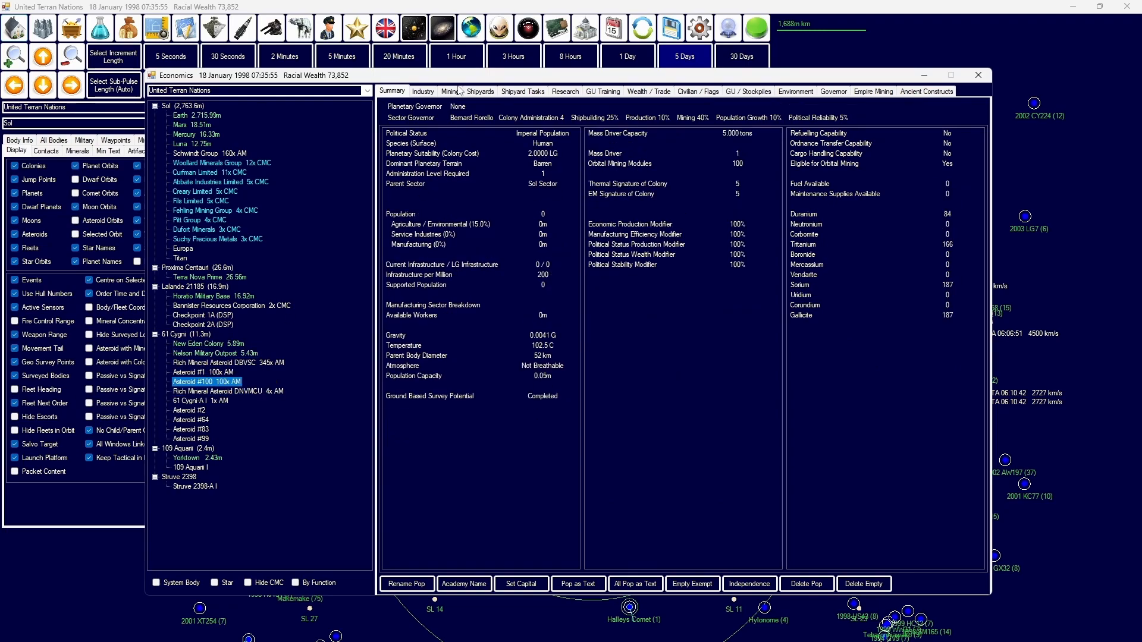
pyautogui.click(444, 93)
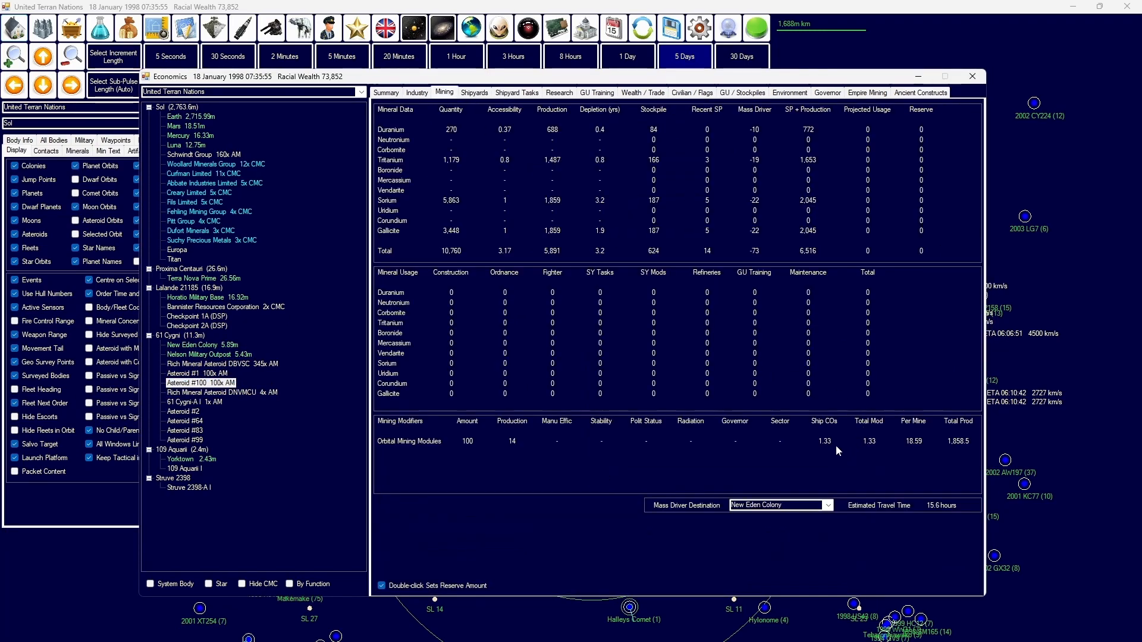
pyautogui.click(219, 364)
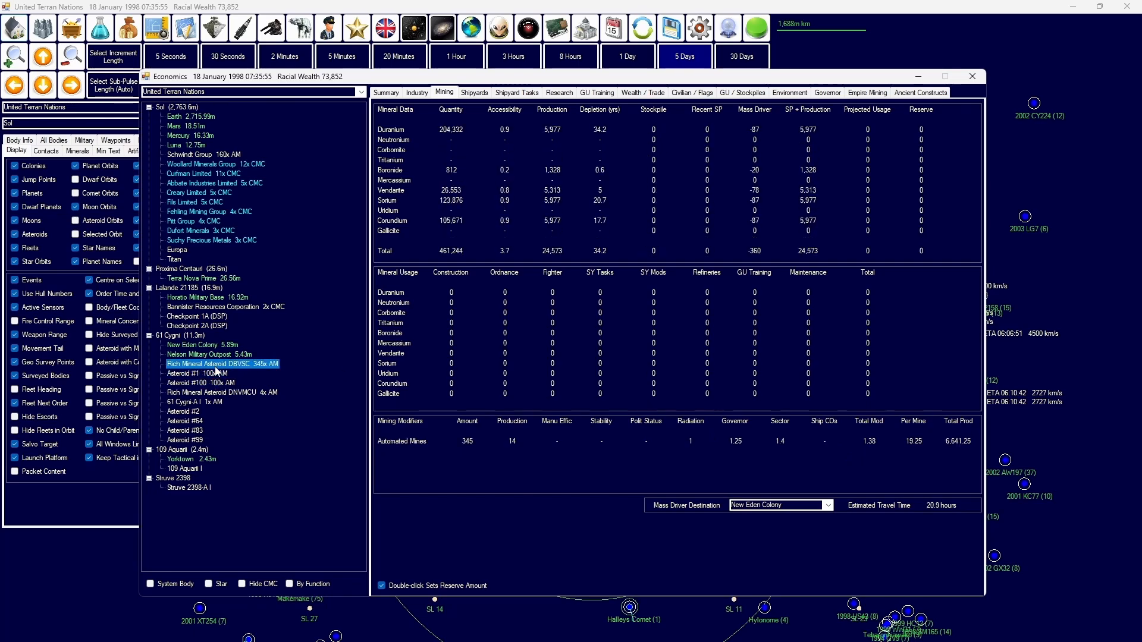
pyautogui.moveTo(211, 155)
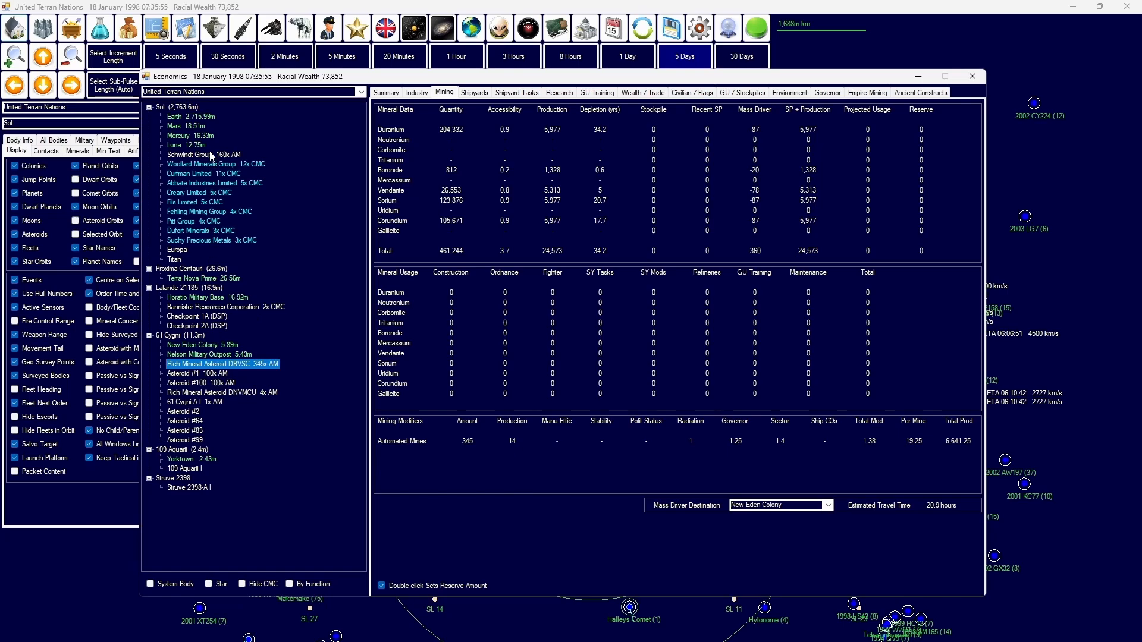
pyautogui.click(203, 155)
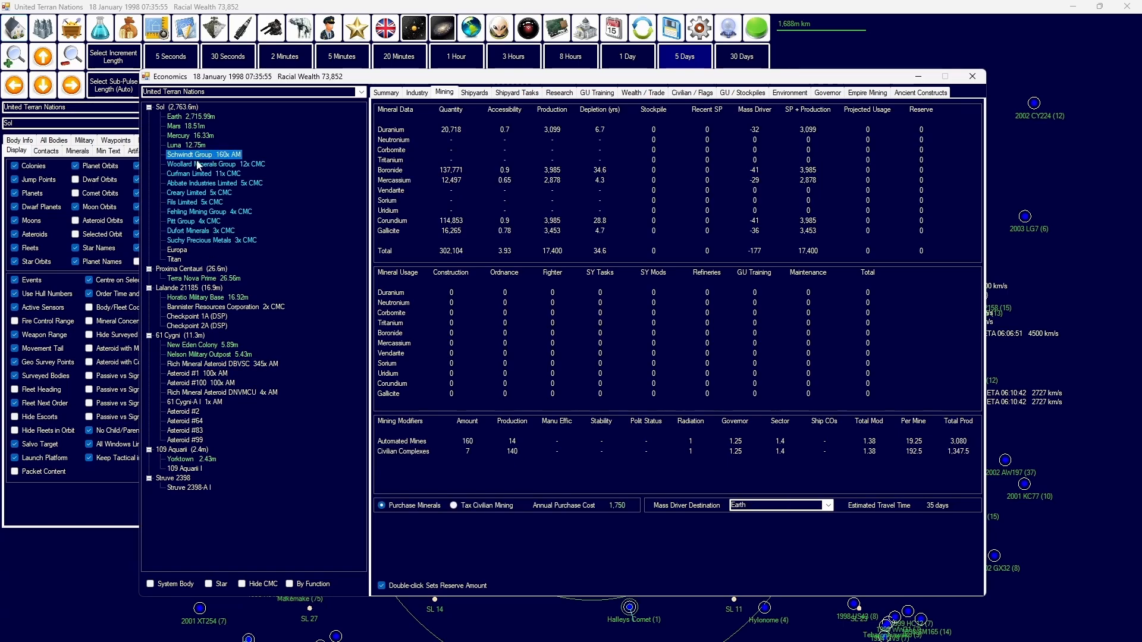
pyautogui.click(202, 278)
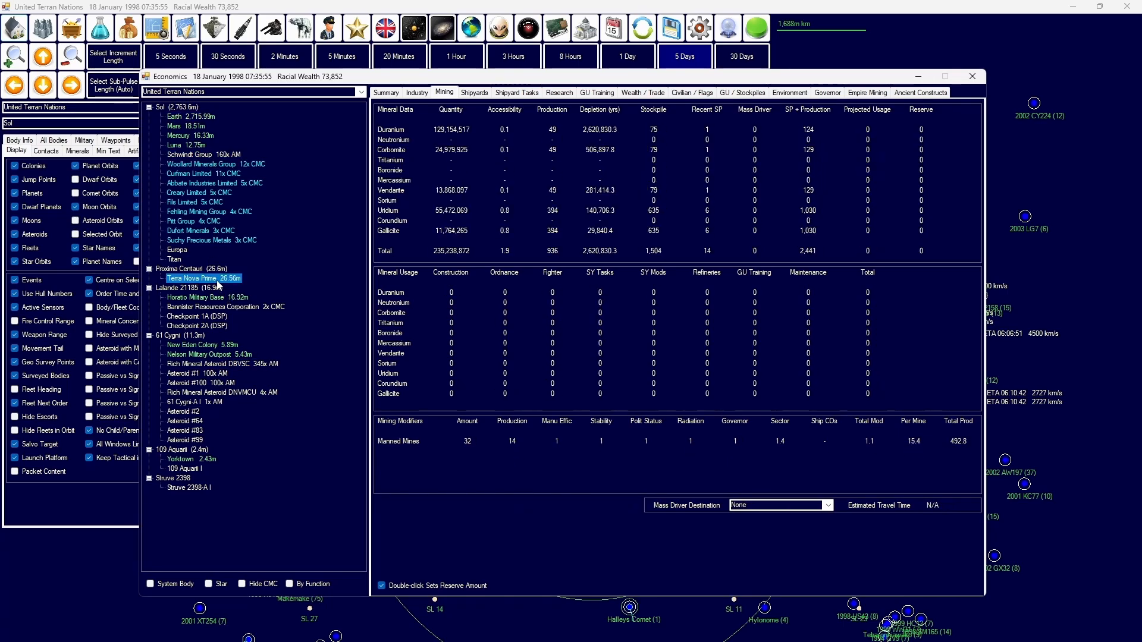
pyautogui.click(385, 93)
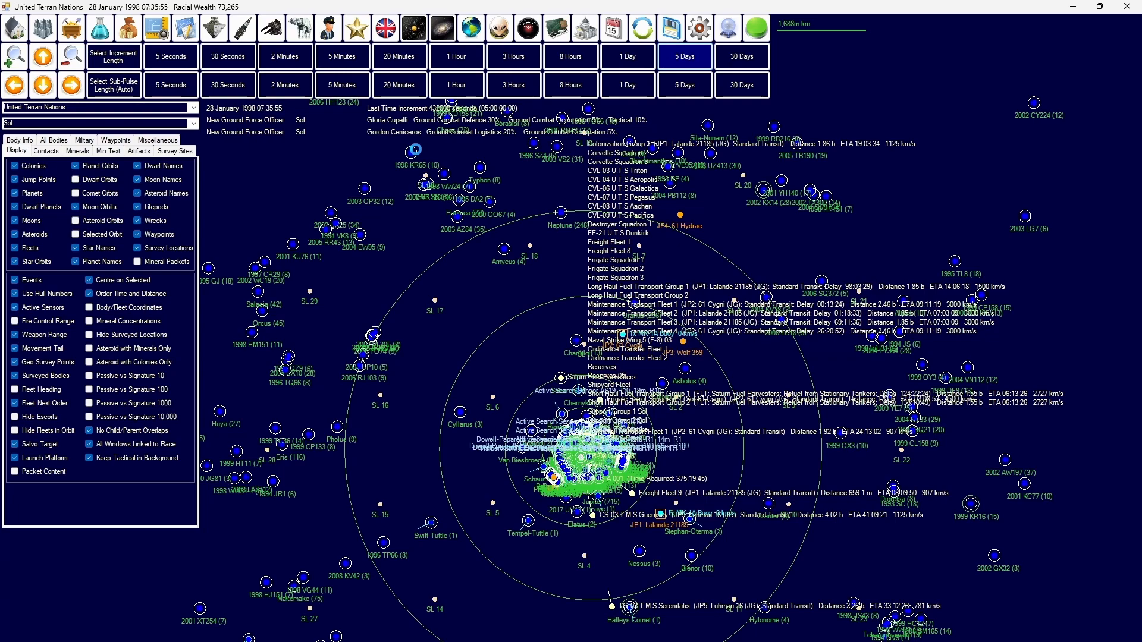
# Step: Advance the game clock toward 18 February 1998
pyautogui.click(682, 56)
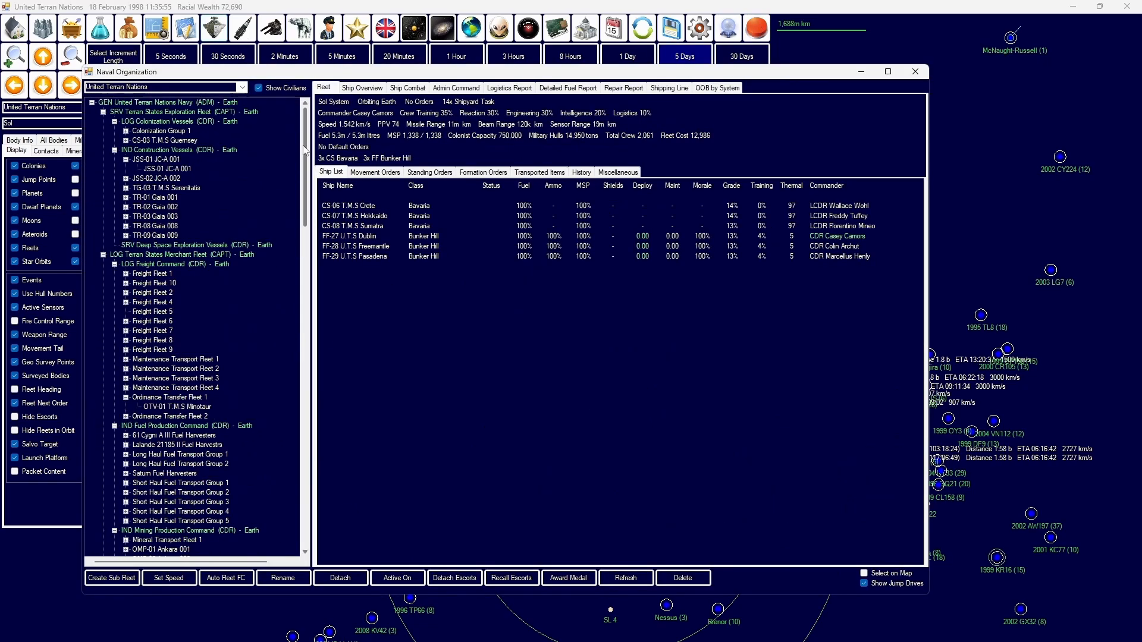
# Step: Order Mineral Transport Fleet 1 to refuel and unload minerals at Earth, then advance 5 days
pyautogui.click(153, 349)
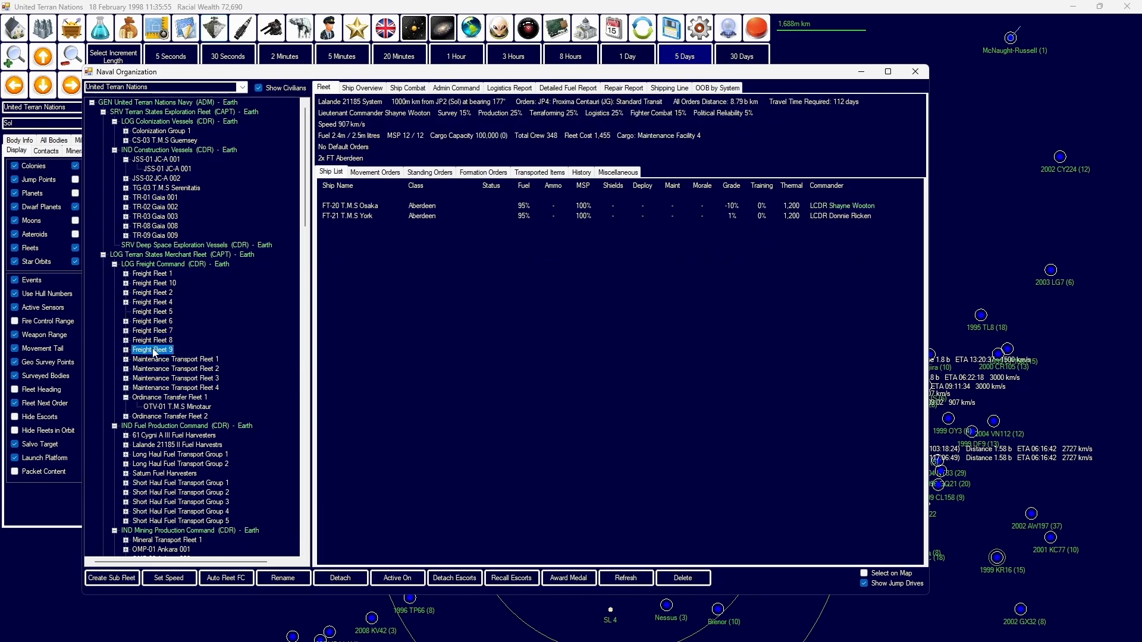
pyautogui.click(152, 273)
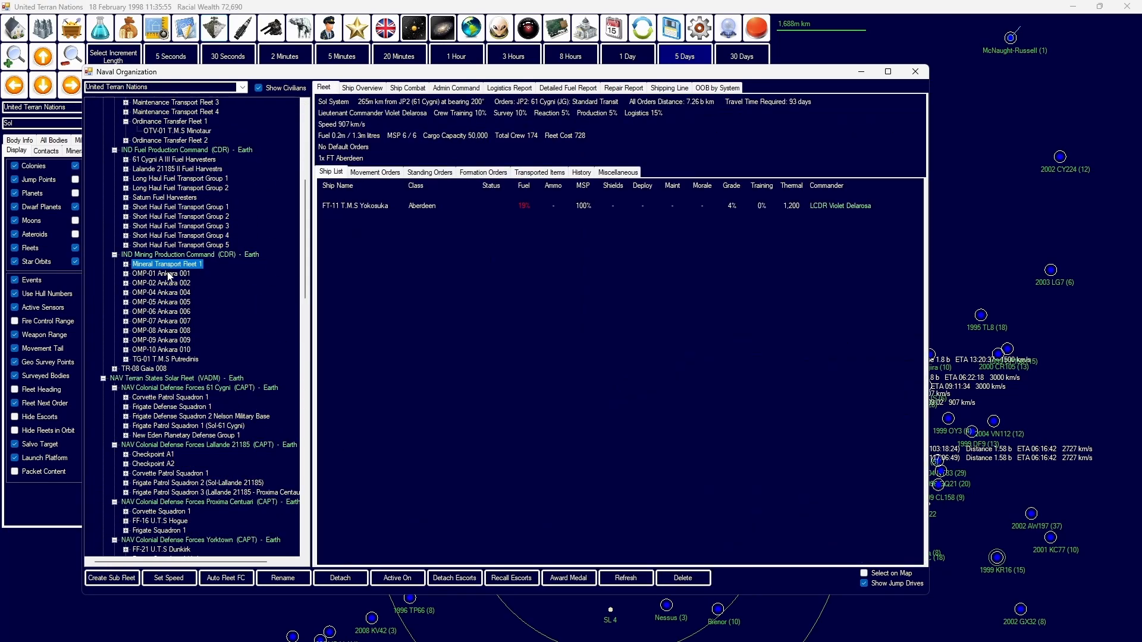
pyautogui.click(374, 171)
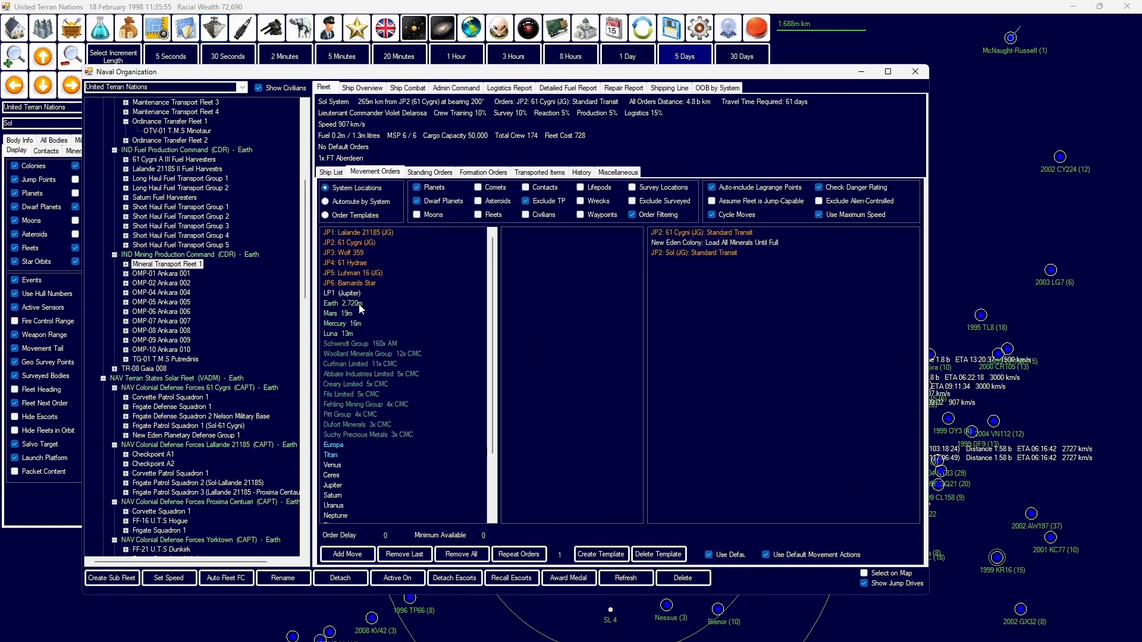
pyautogui.click(342, 303)
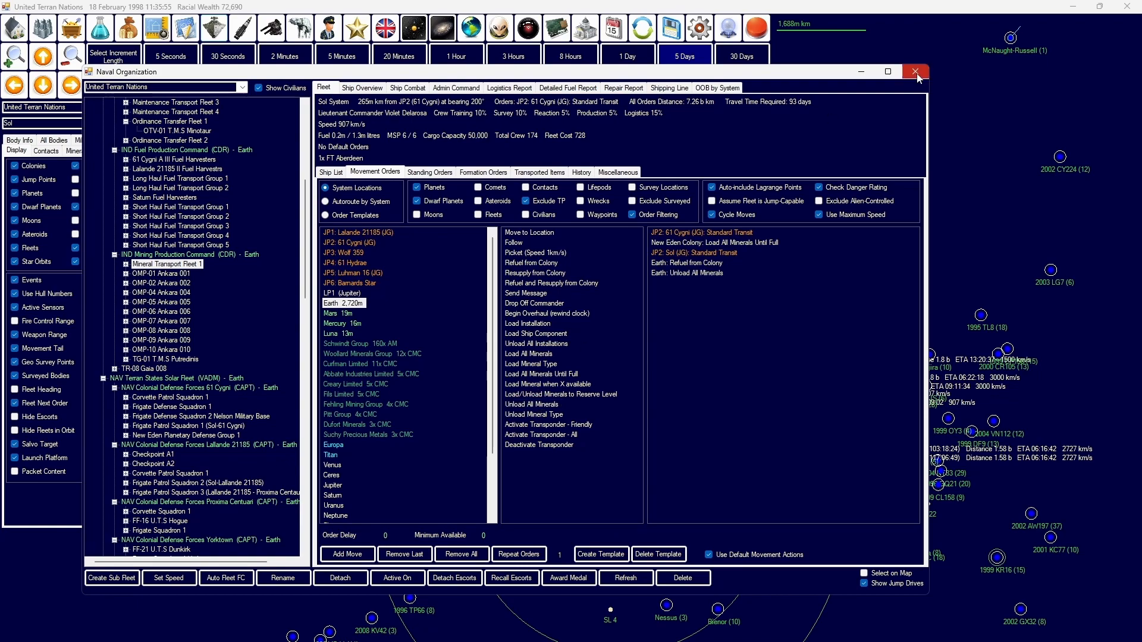
pyautogui.click(535, 263)
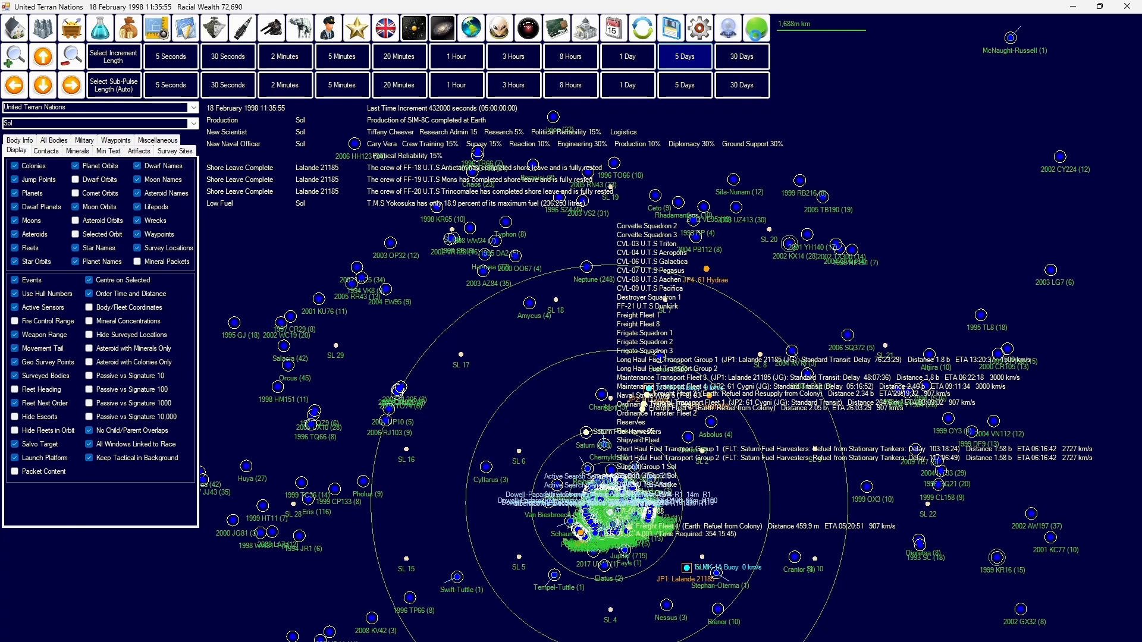
pyautogui.click(683, 56)
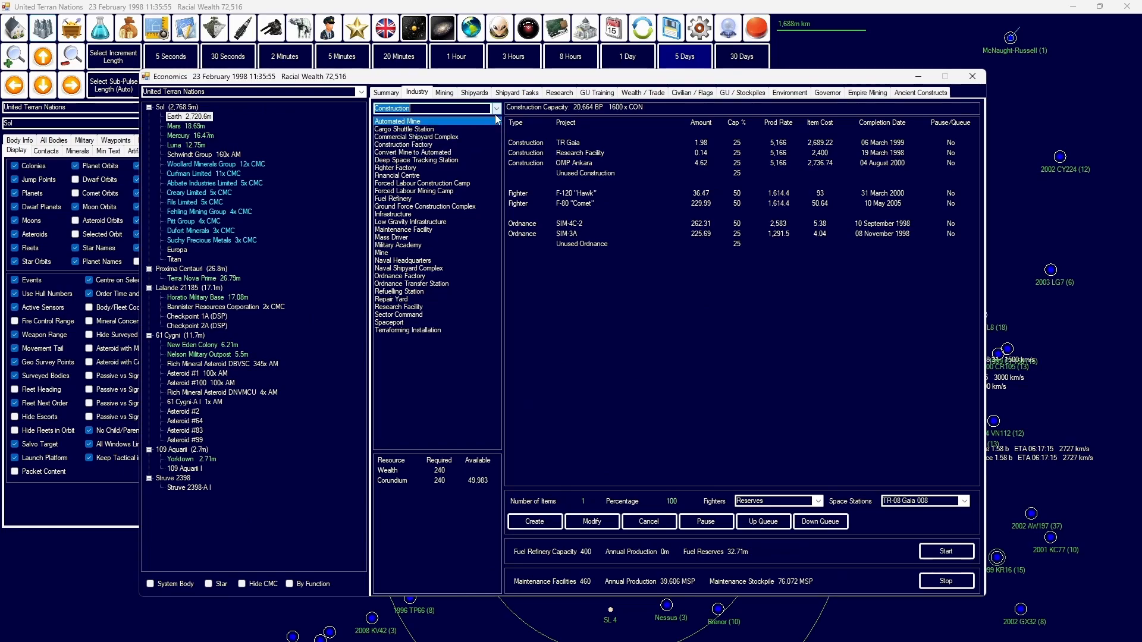
# Step: Give the OMP Ankara construction project 50 percent of Earth's industry
pyautogui.click(580, 163)
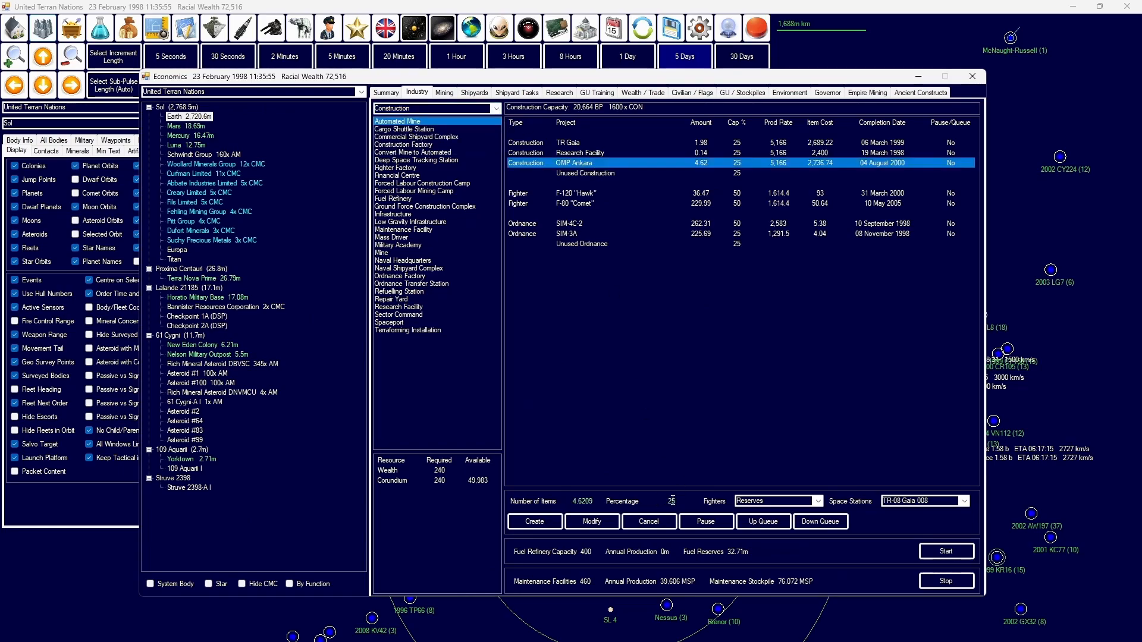
pyautogui.click(436, 108)
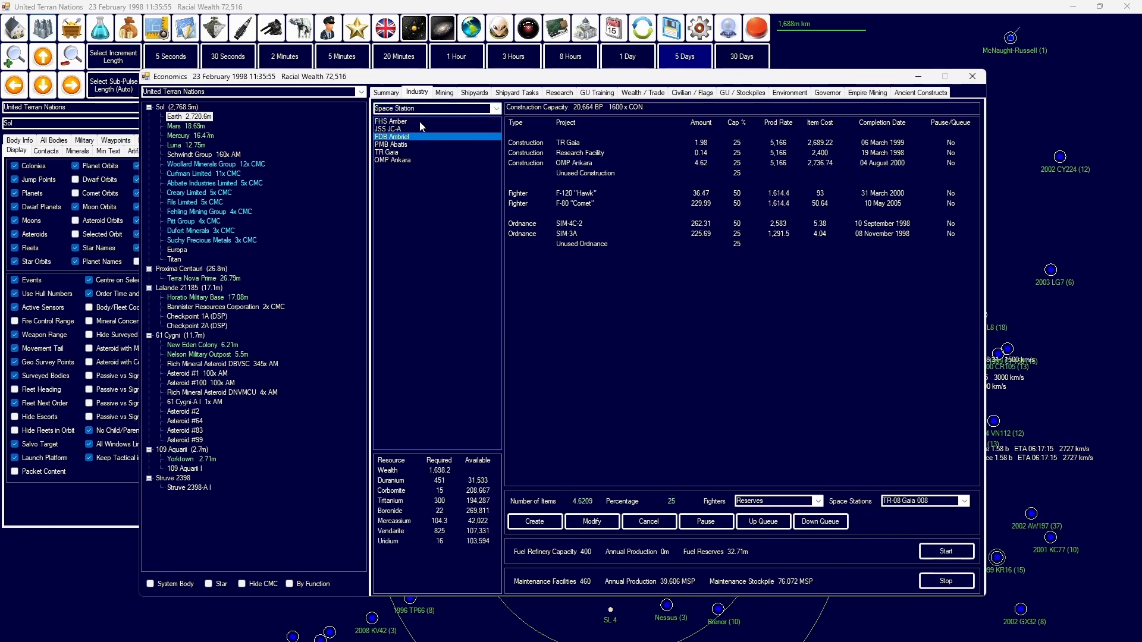
pyautogui.click(391, 121)
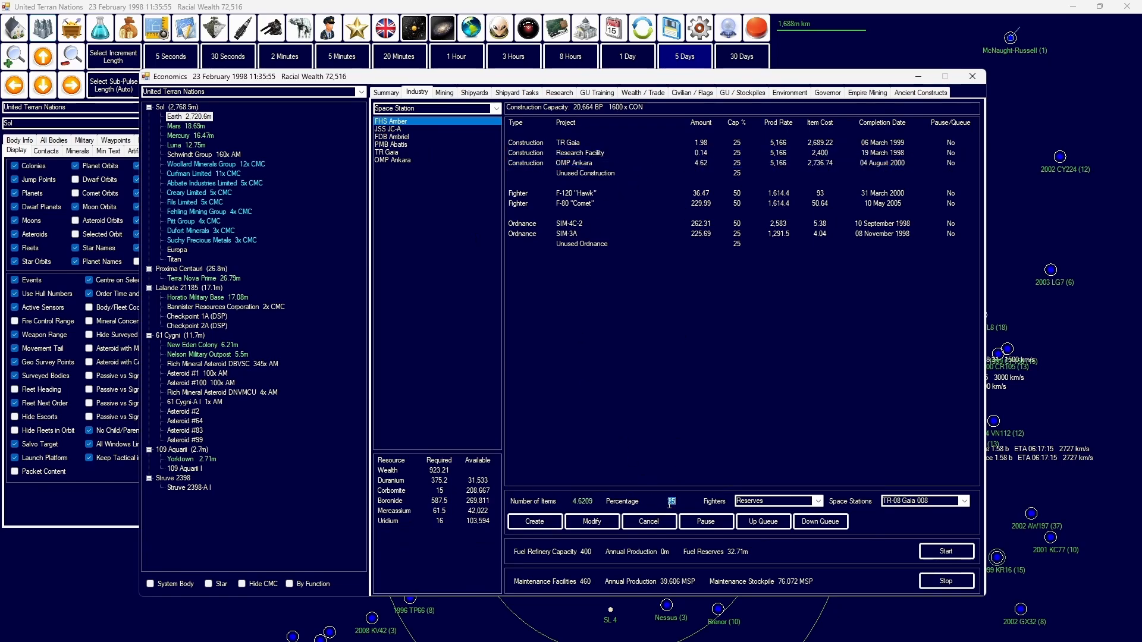
# Step: Queue 500 SIM-8C missiles for ordnance production at Earth
pyautogui.click(433, 108)
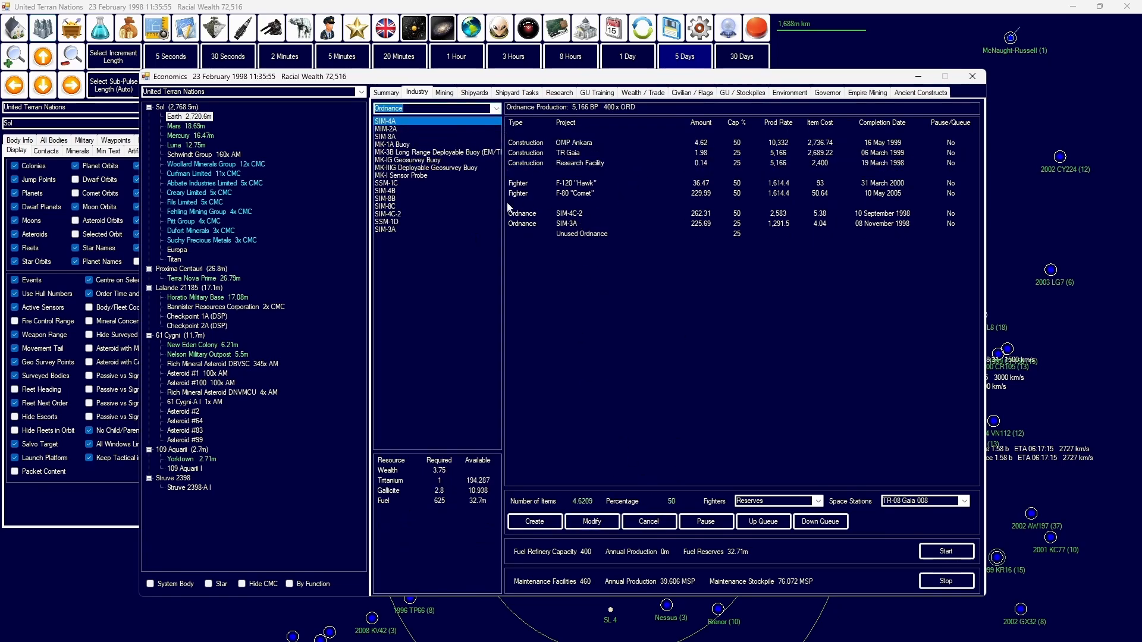
pyautogui.click(408, 206)
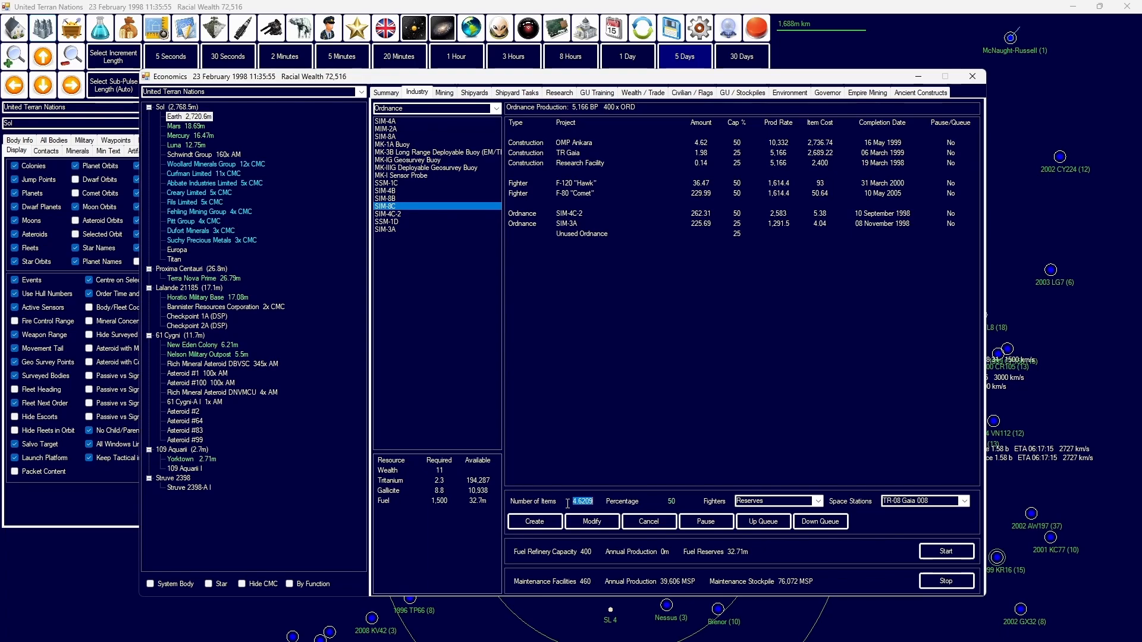
pyautogui.write('500')
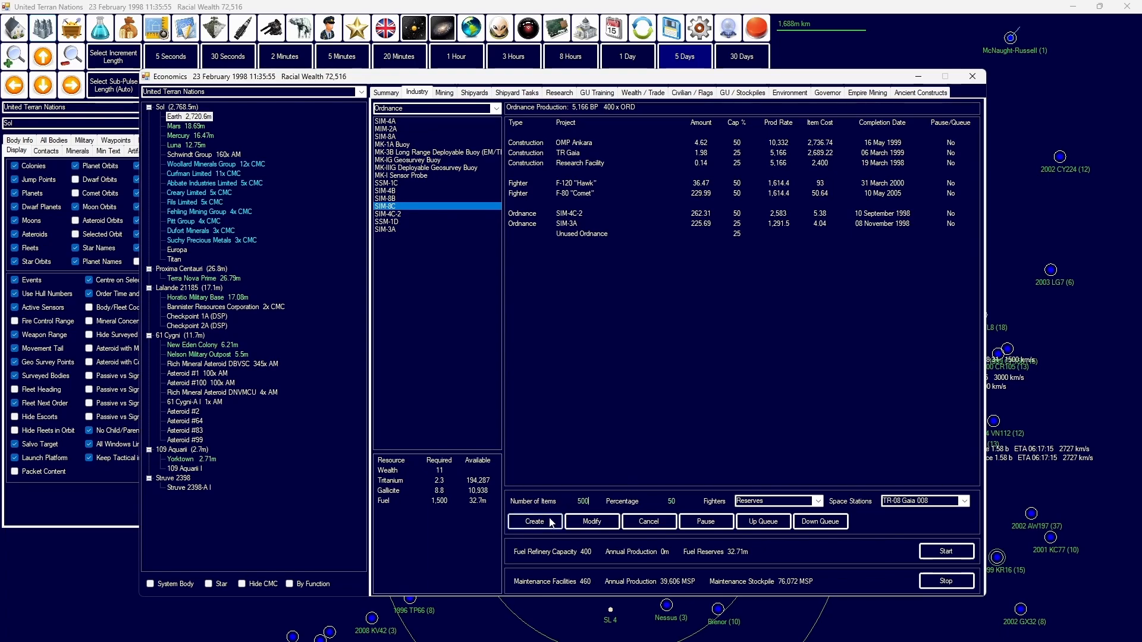
pyautogui.click(534, 520)
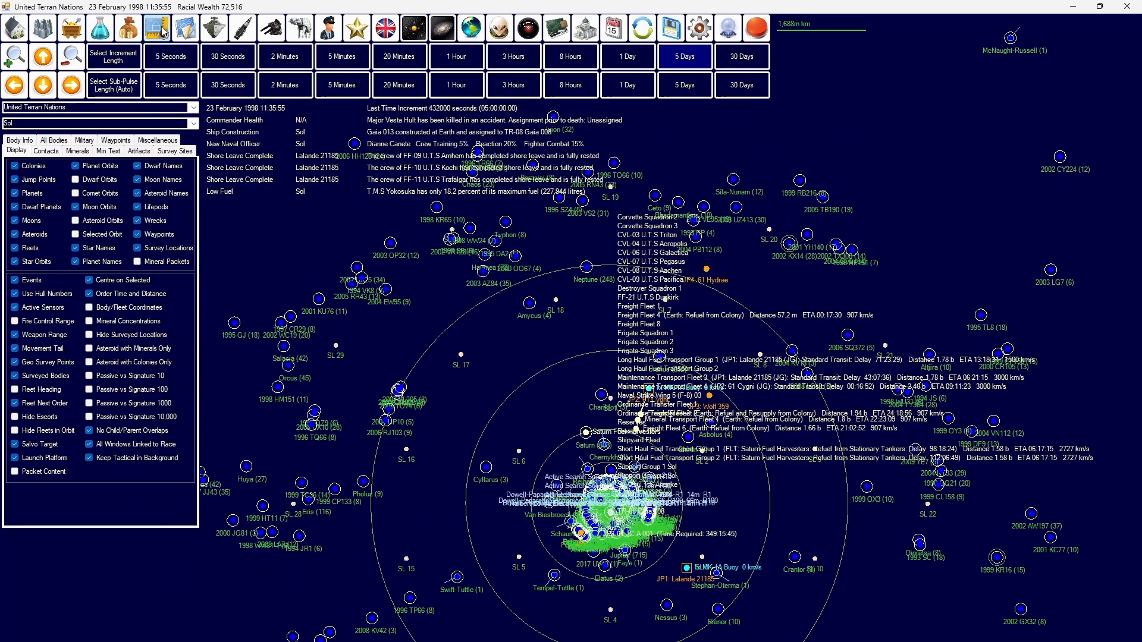
# Step: Glance at Class Design, advance 5 days and dismiss the error popup
pyautogui.click(156, 27)
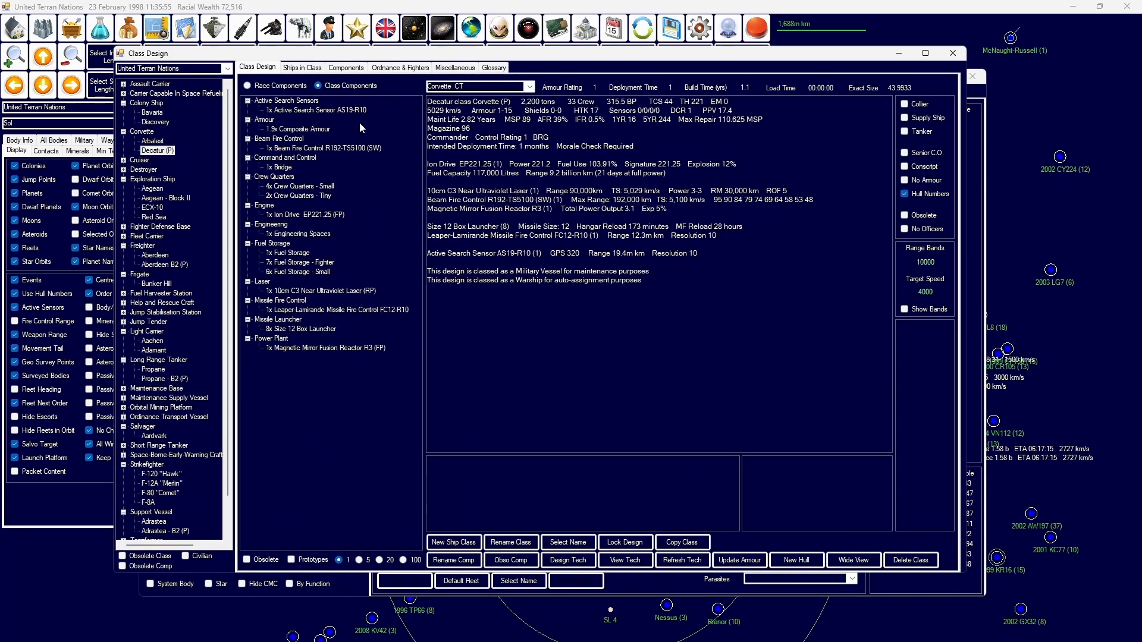
pyautogui.click(100, 27)
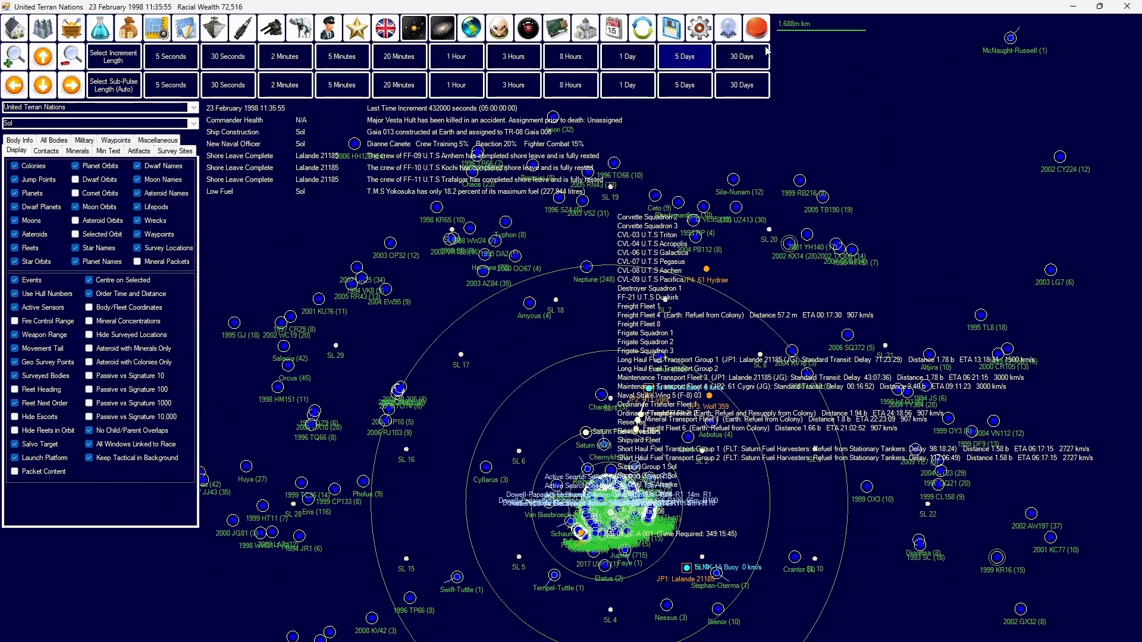
pyautogui.click(682, 56)
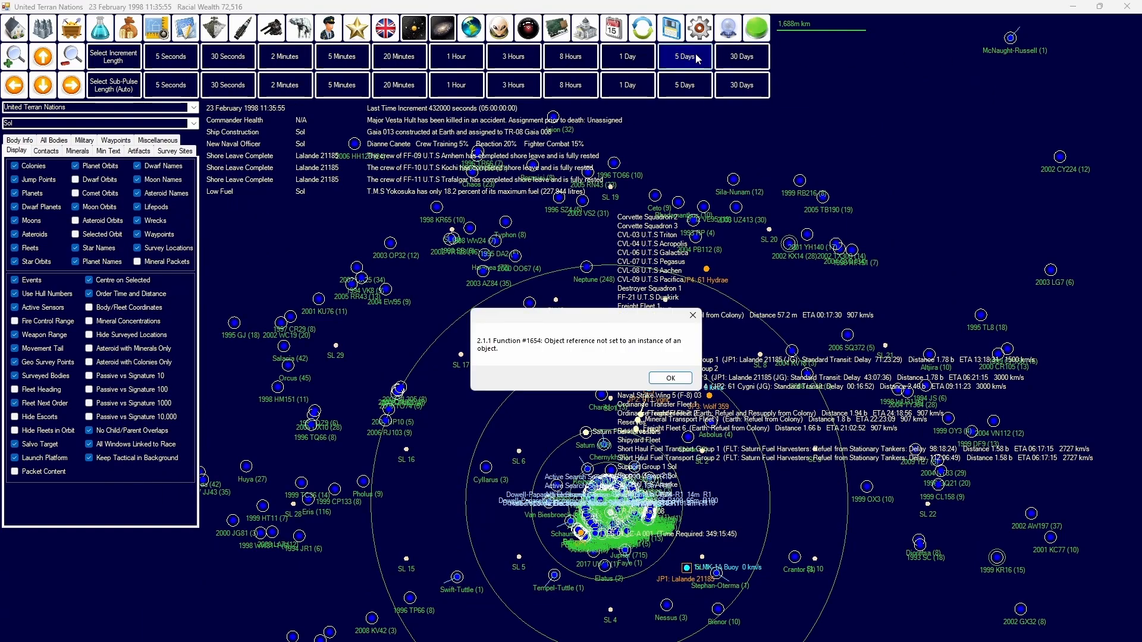
pyautogui.click(668, 377)
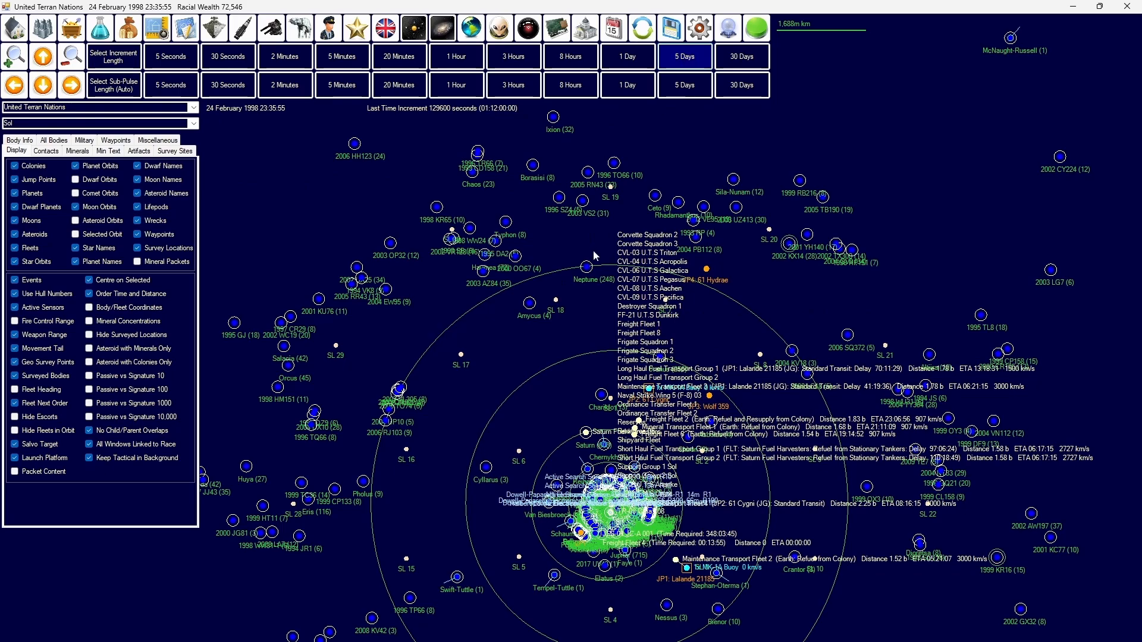
pyautogui.moveTo(586, 258)
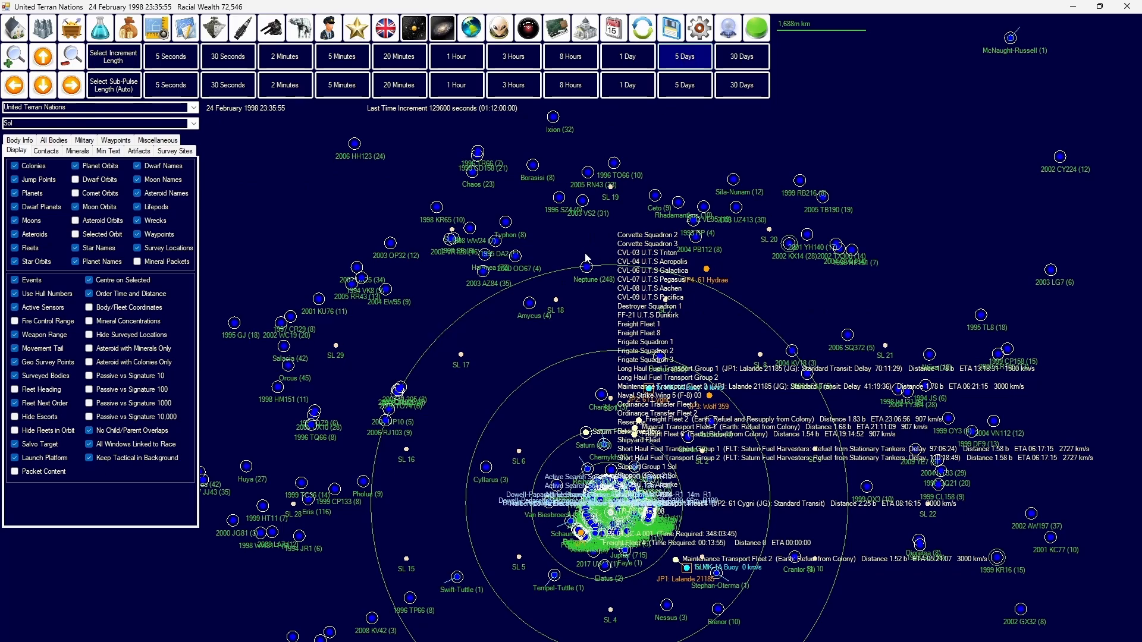
# Step: Advance the clock to 19 March 1998 and bring up the fleet organization window
pyautogui.click(683, 56)
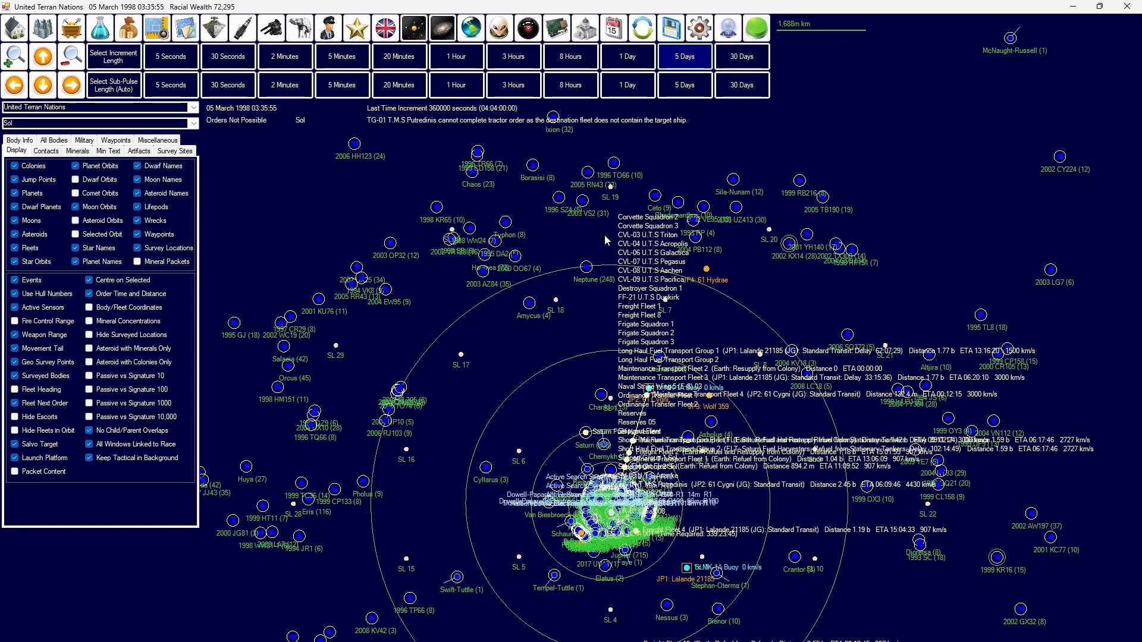
pyautogui.click(547, 273)
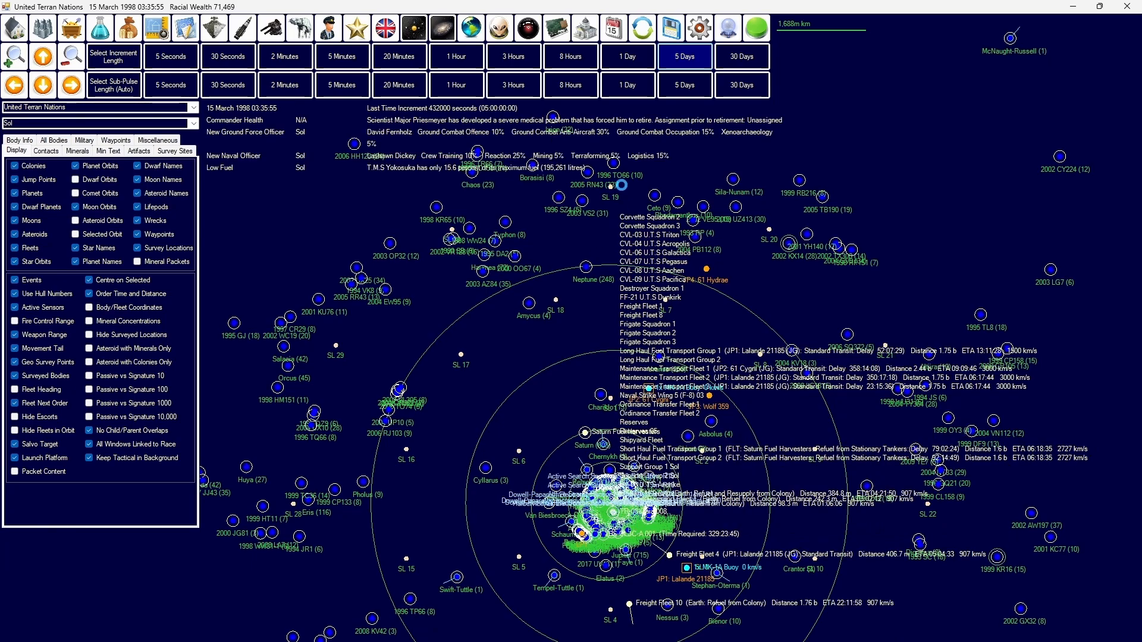
pyautogui.click(682, 56)
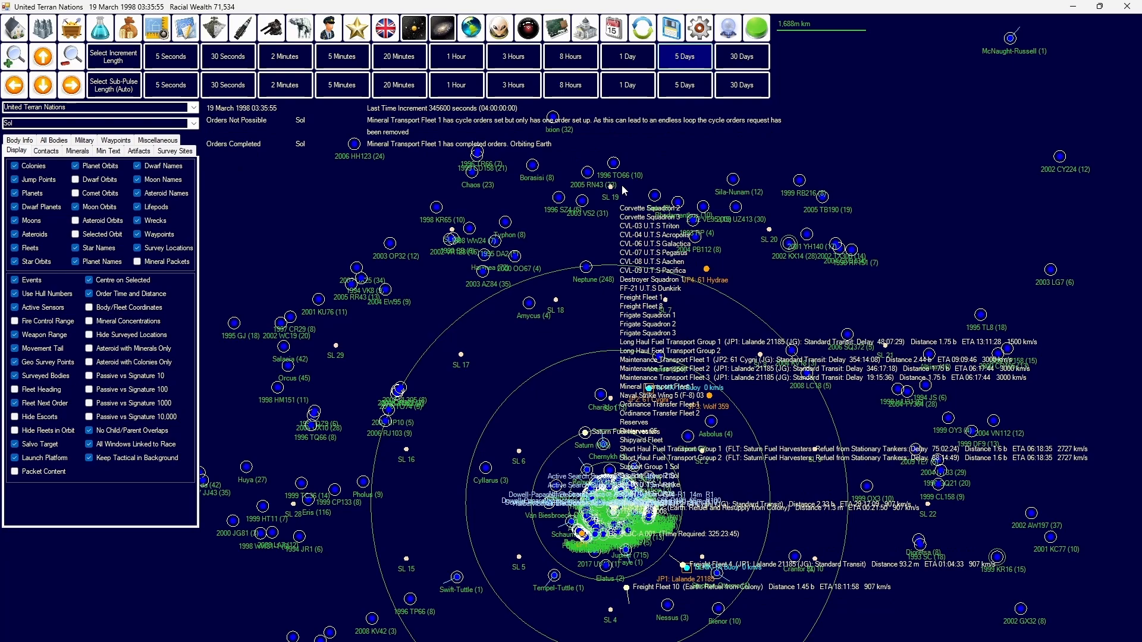
pyautogui.click(154, 27)
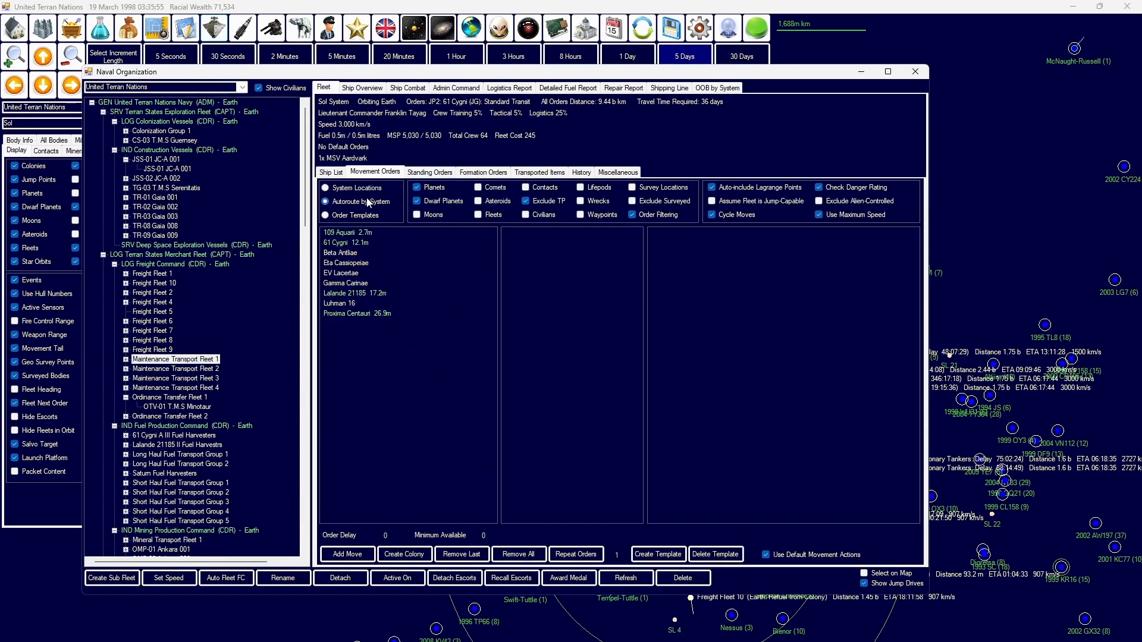
# Step: Clear Mineral Transport Fleet 1's orders, add the 61 Cygni jump transit and set Cycle Moves
pyautogui.click(325, 188)
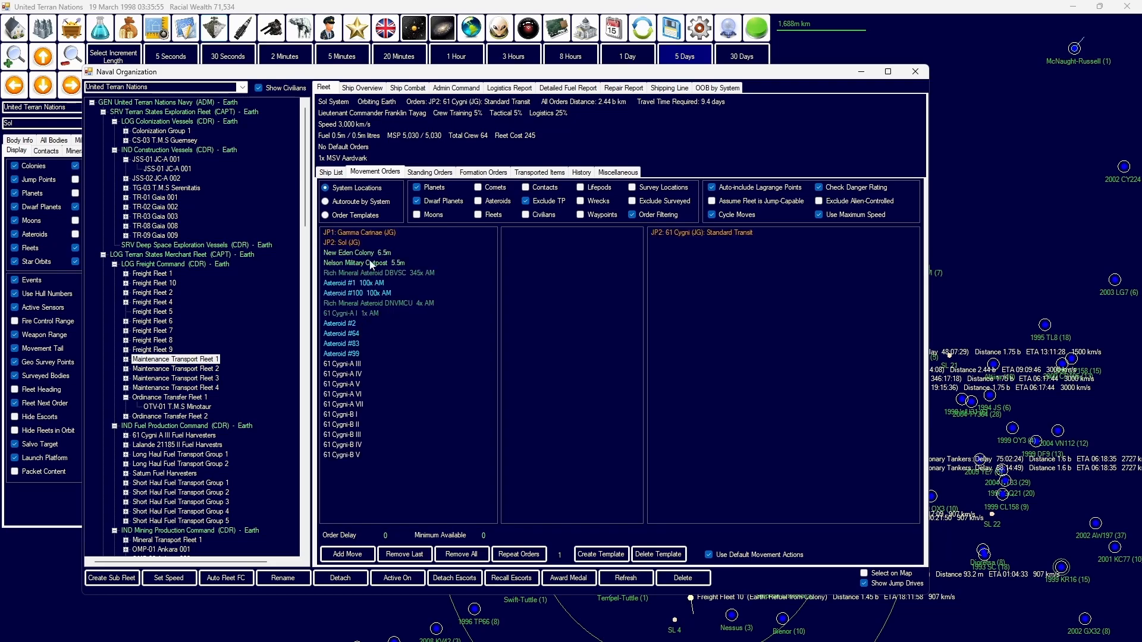
pyautogui.click(355, 252)
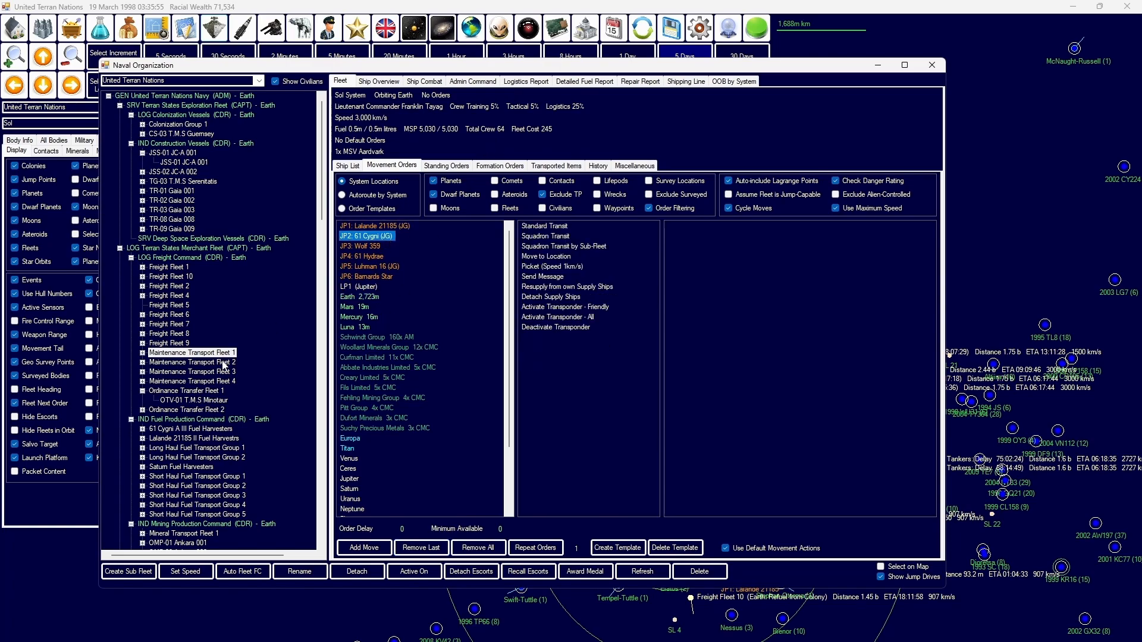
pyautogui.click(544, 226)
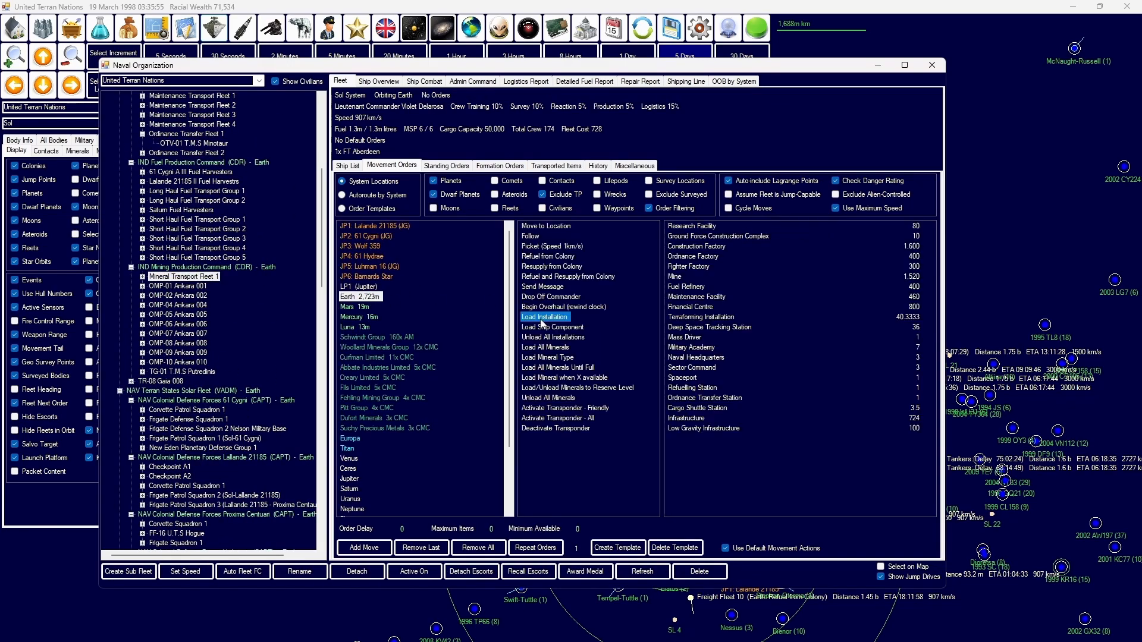
pyautogui.moveTo(609, 349)
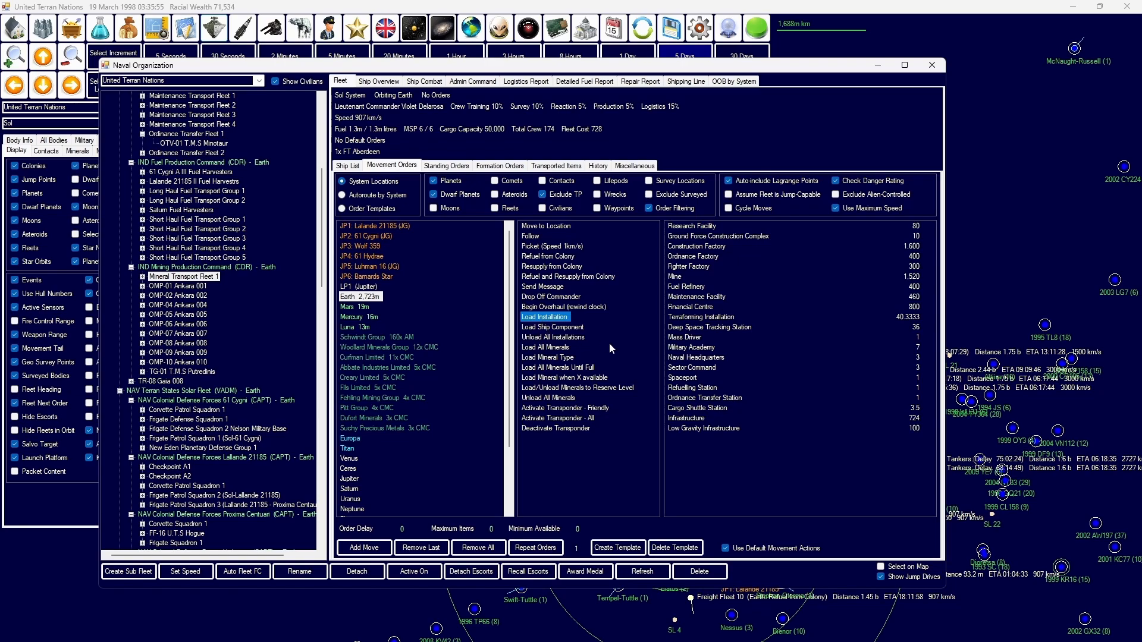
pyautogui.click(367, 235)
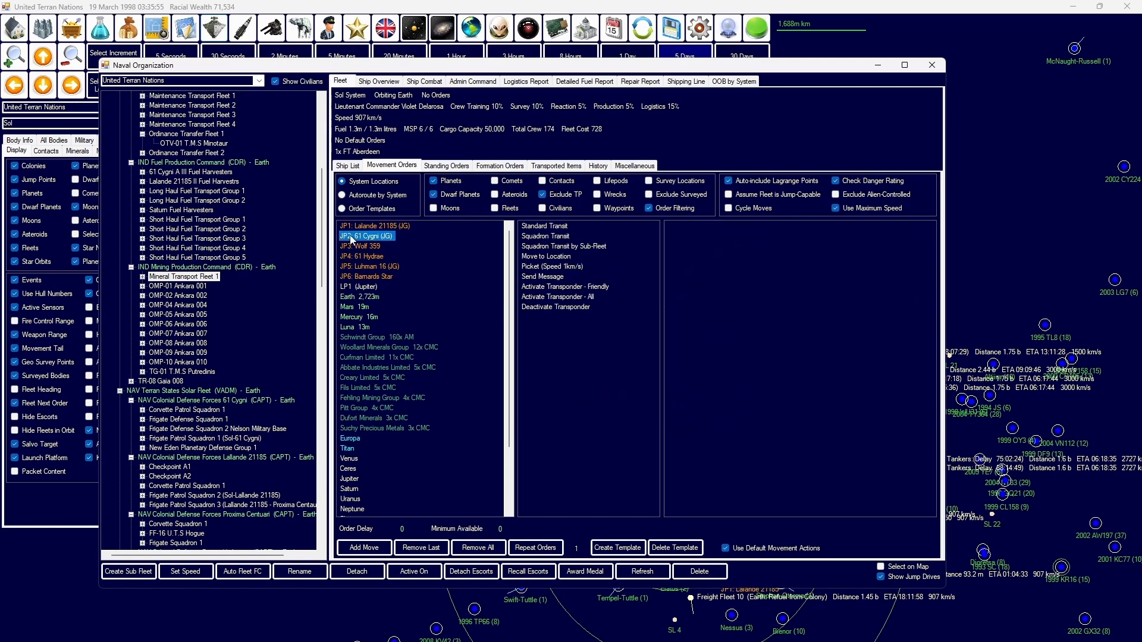
pyautogui.click(544, 226)
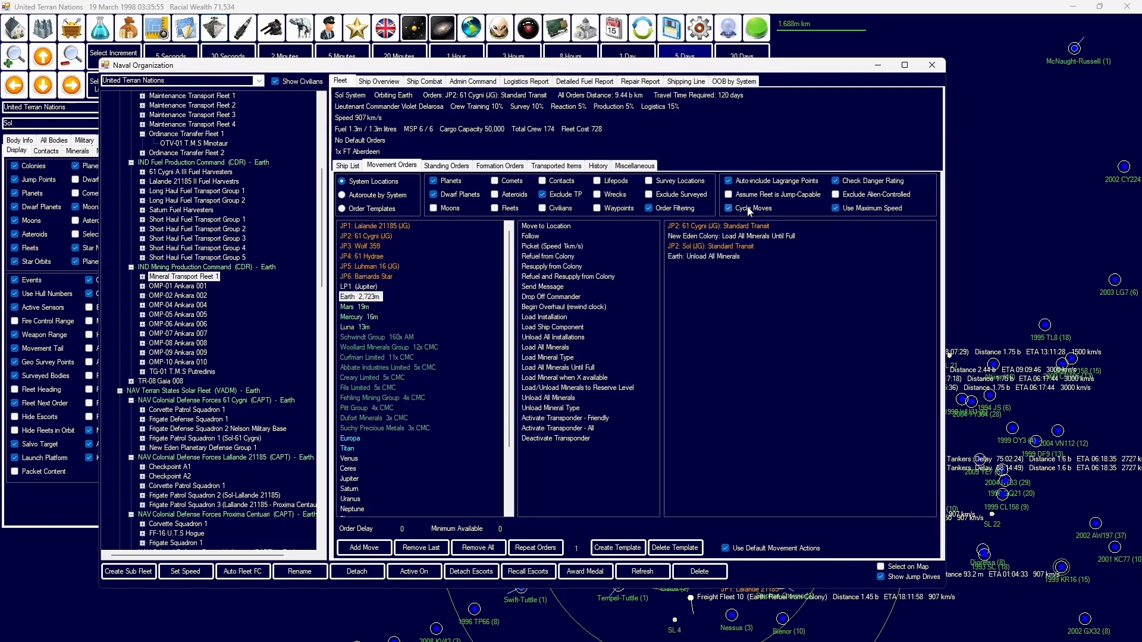
pyautogui.click(551, 266)
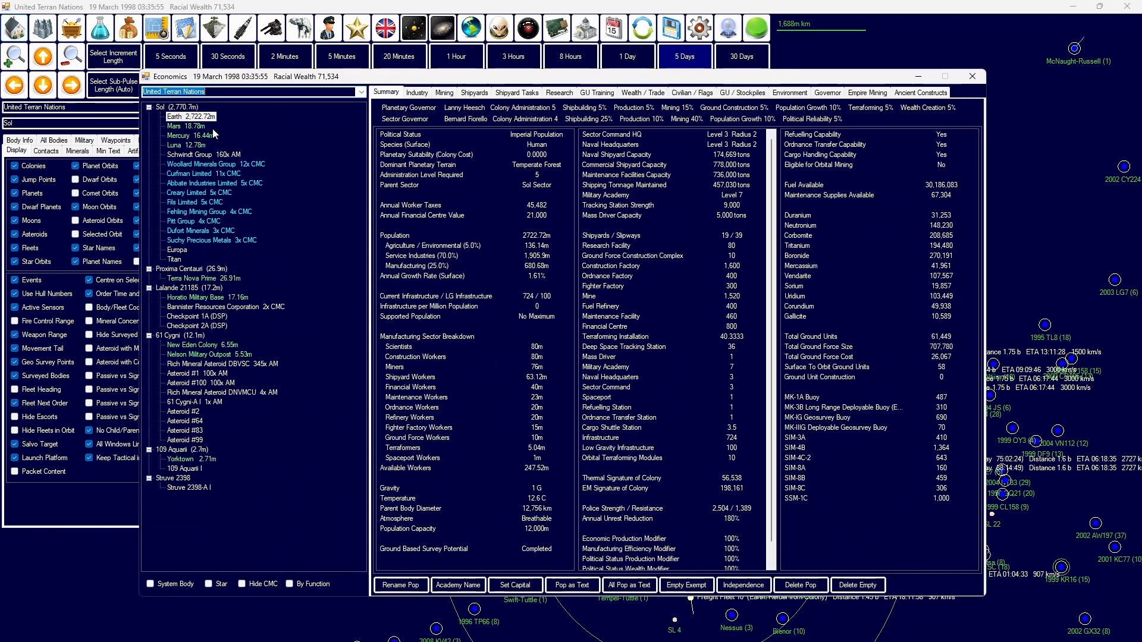
# Step: Review mining for New Eden, Schwindt Group and Horatio Military Base, empire stockpiles, then Horatio's summary
pyautogui.click(443, 93)
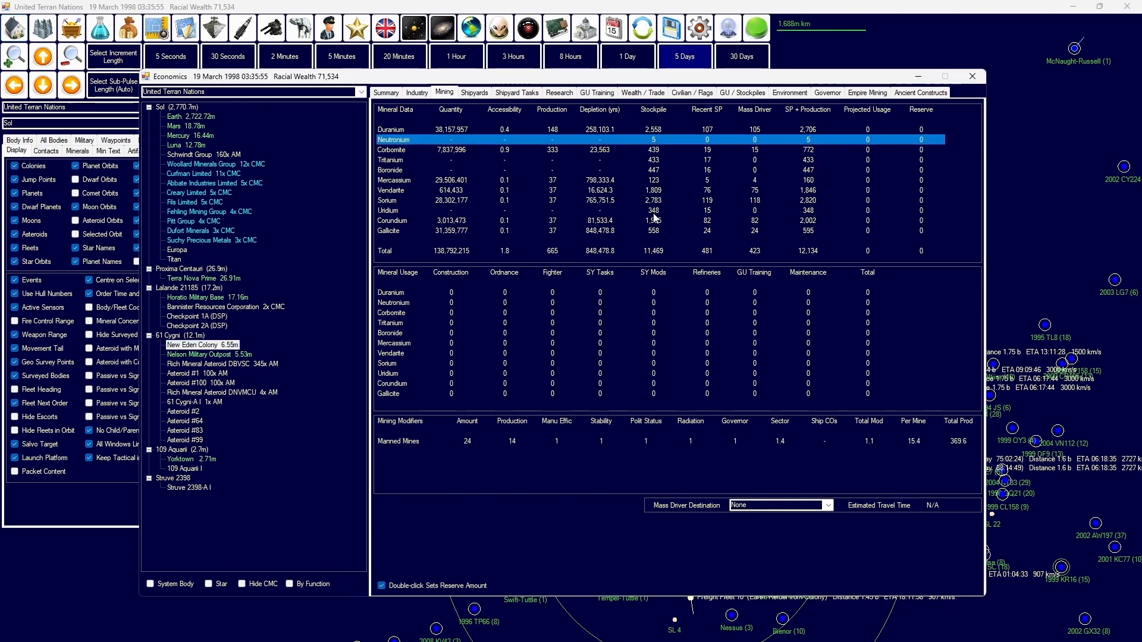
pyautogui.click(867, 93)
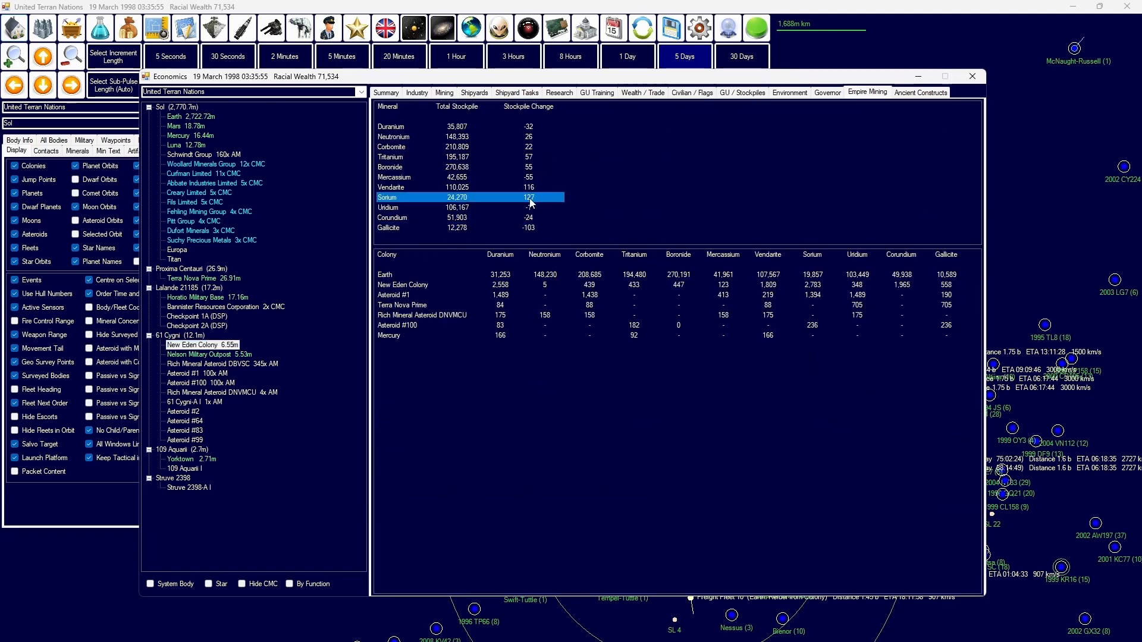
pyautogui.click(737, 285)
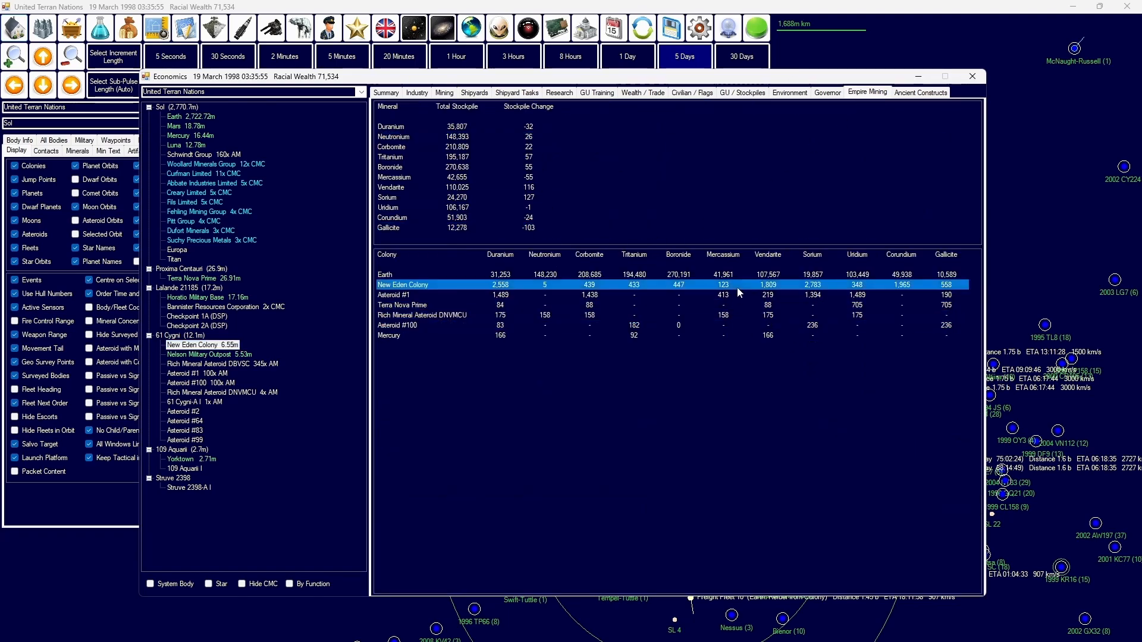
pyautogui.click(385, 93)
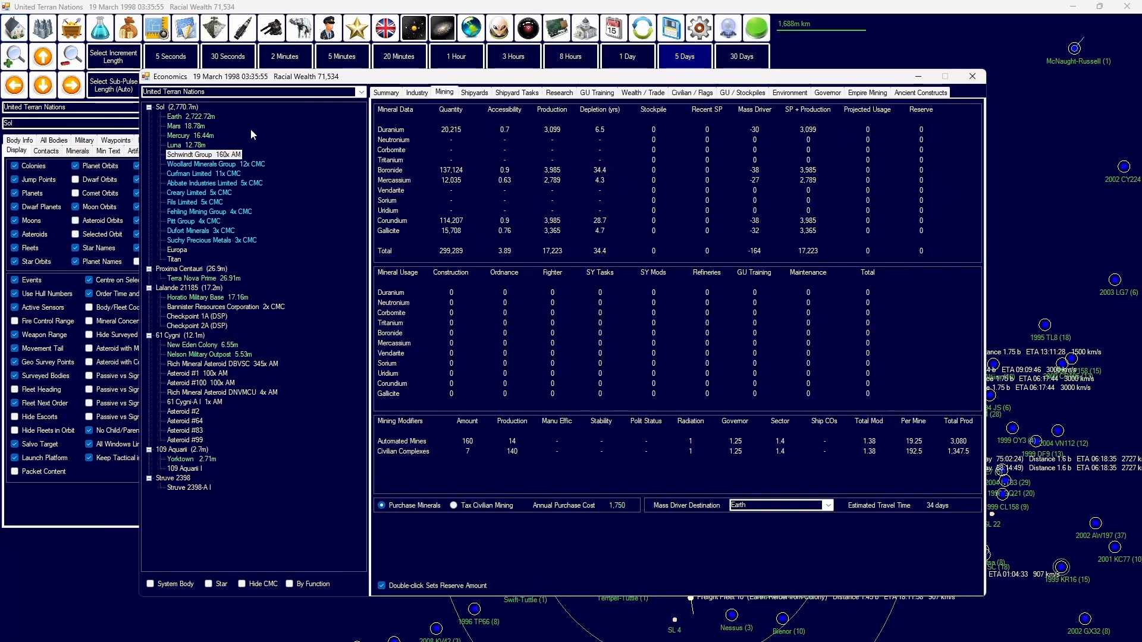
pyautogui.click(206, 297)
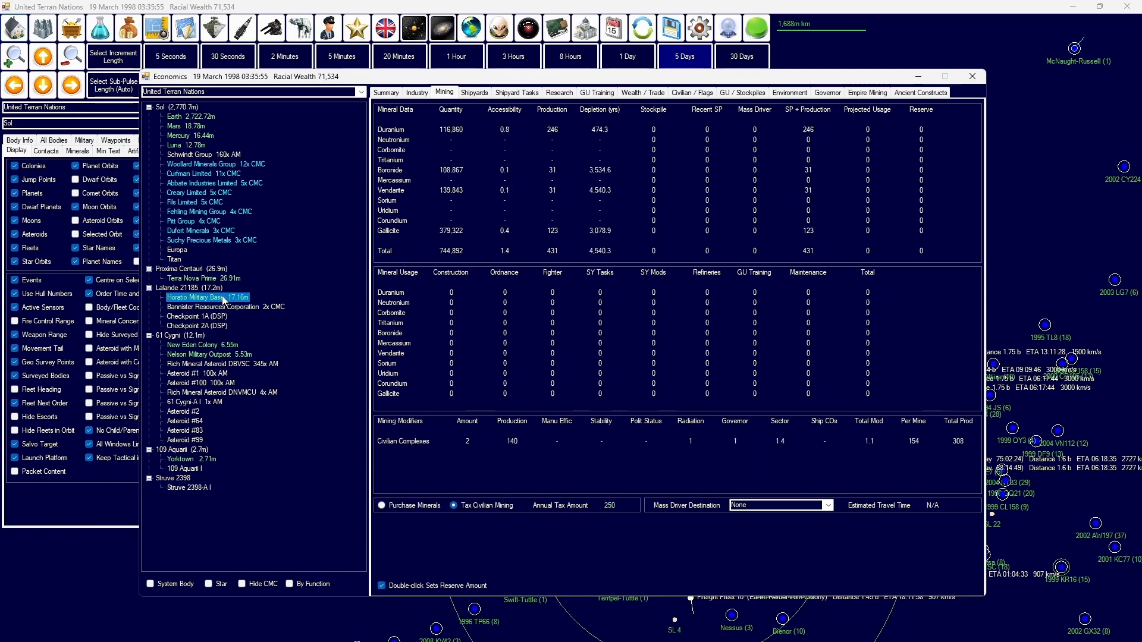
pyautogui.click(385, 92)
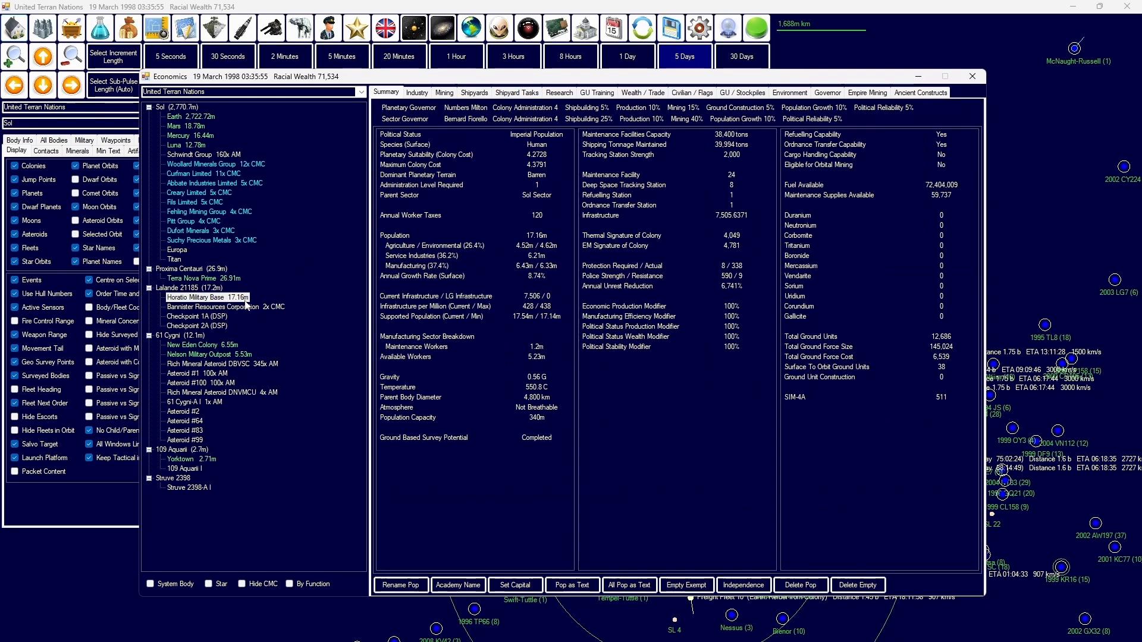